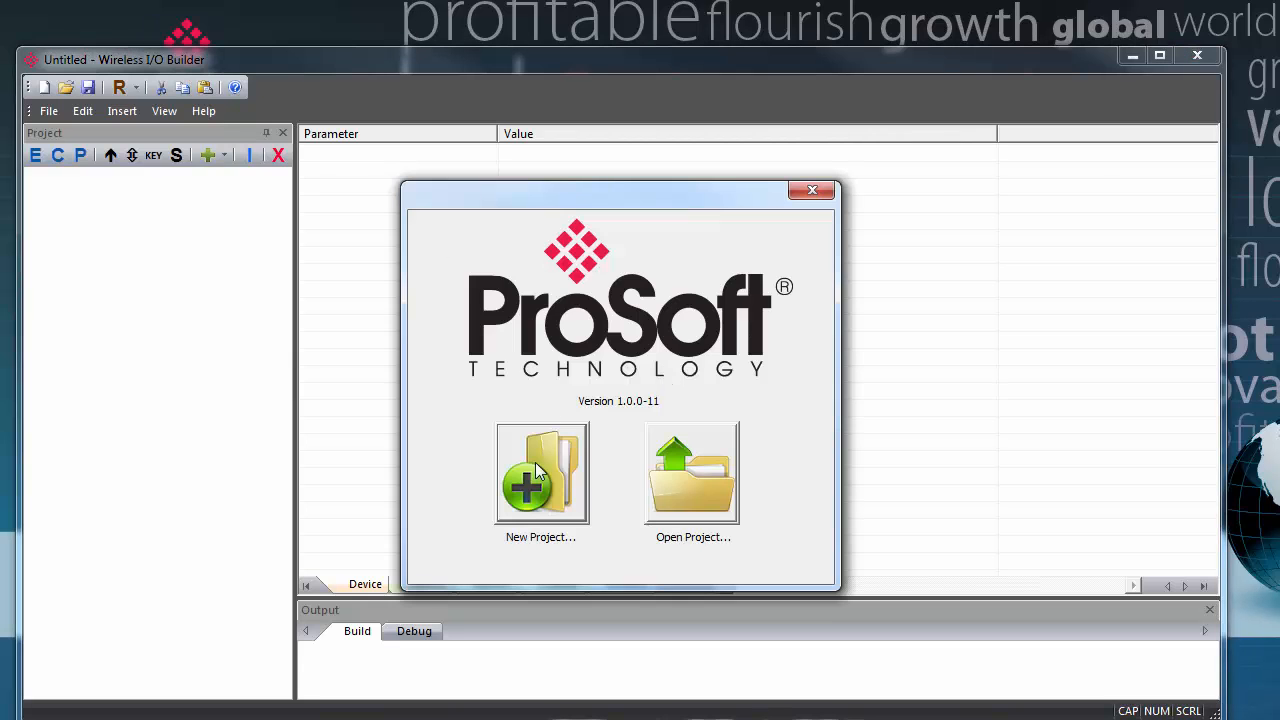
Start a new project named Training_modbus_01 in the default location
left_click(540, 472)
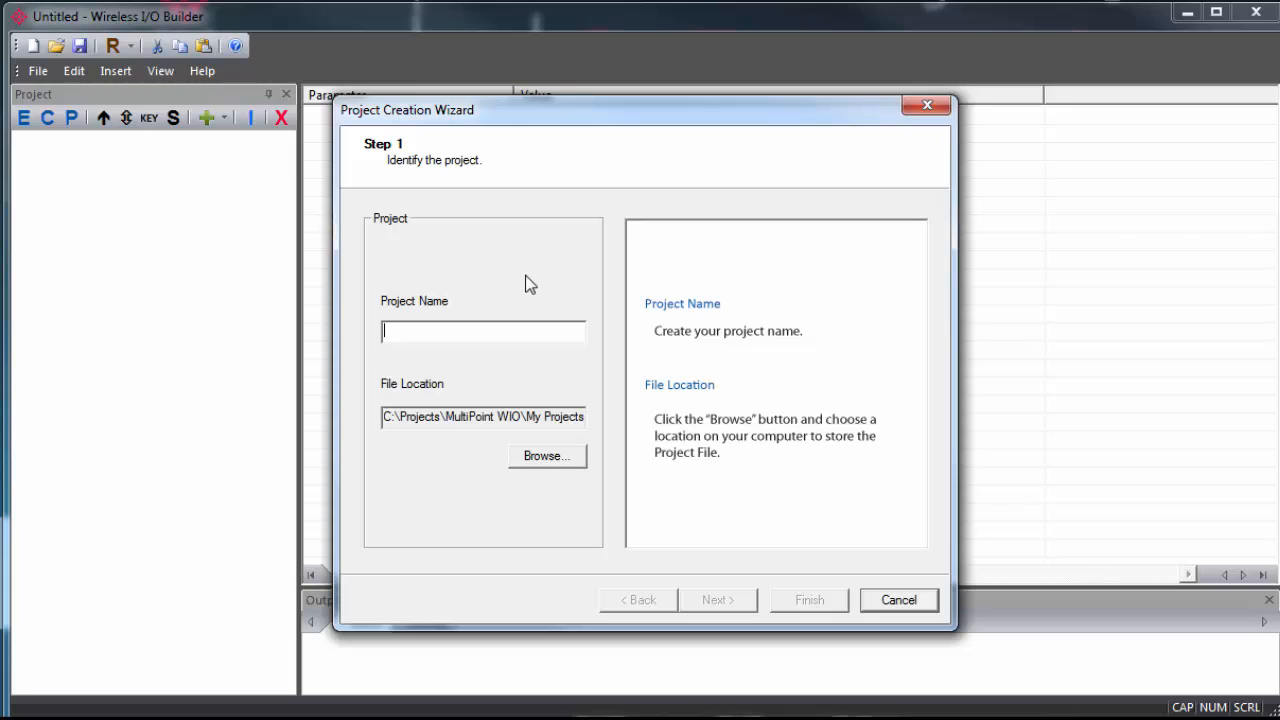
type("Training_modbus_01")
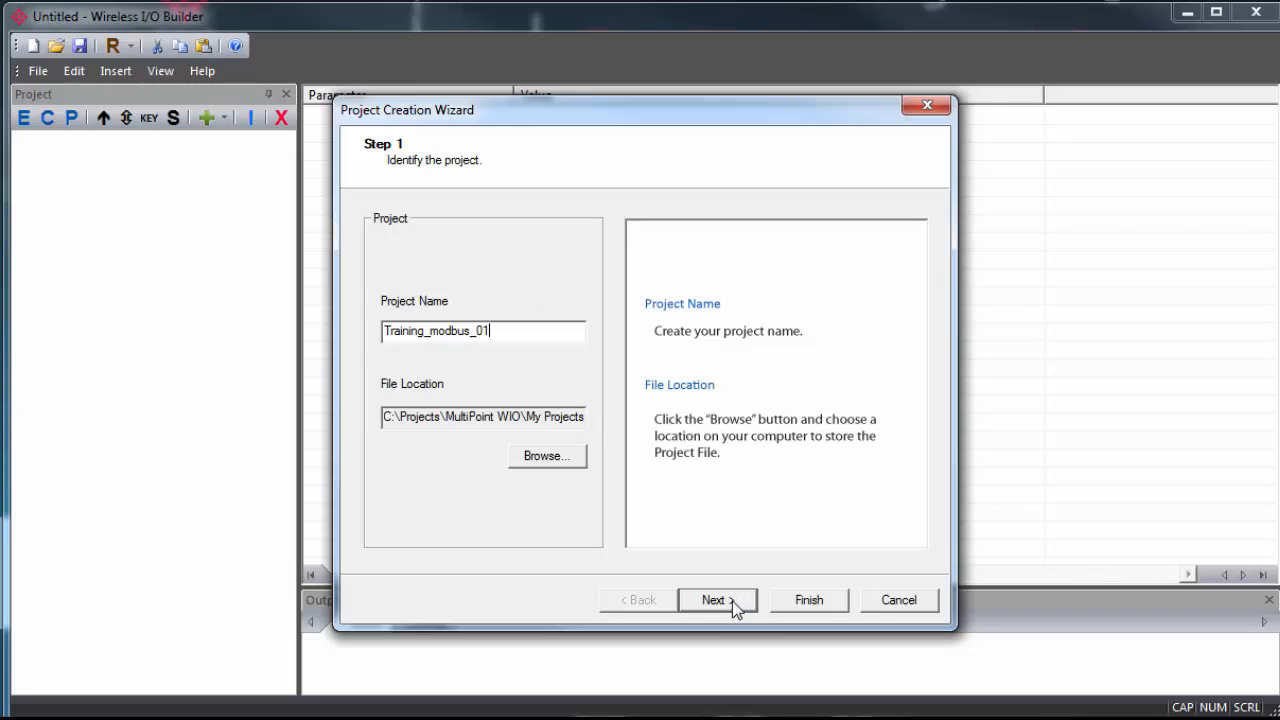
Set the site radio to 900 MHz frequency, channel 6 and group 0
left_click(716, 600)
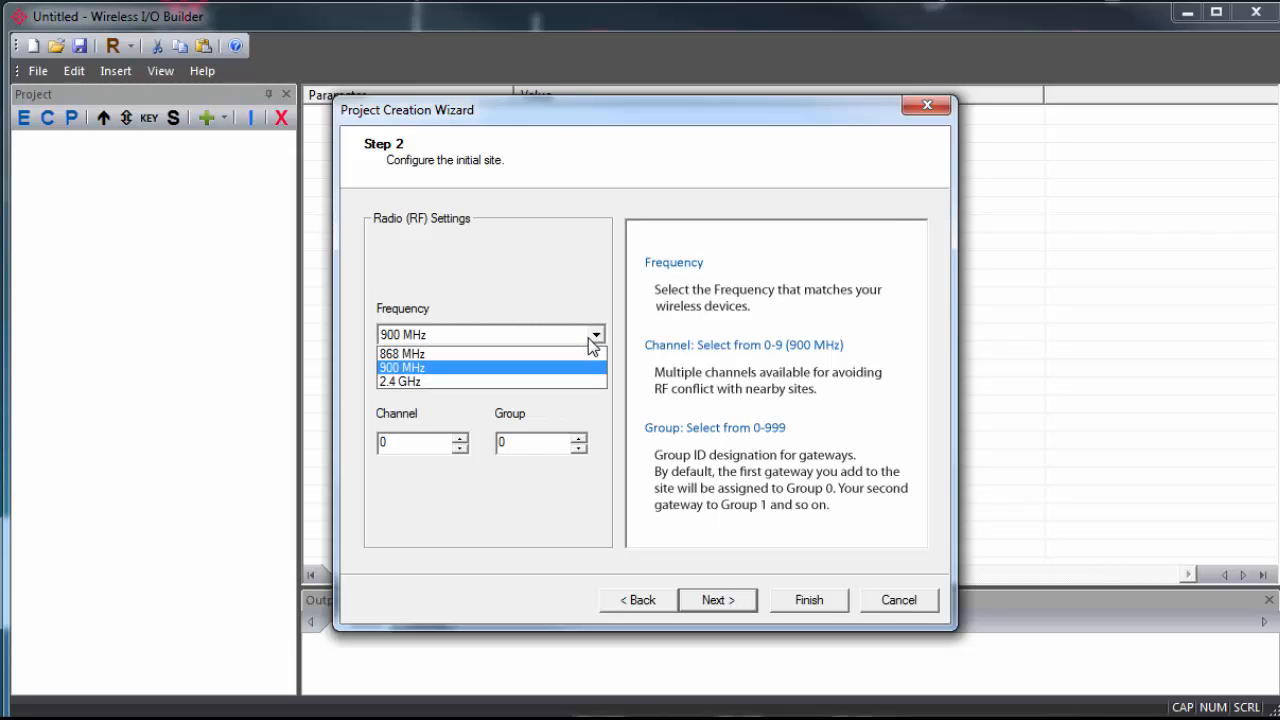
mouse_move(560, 380)
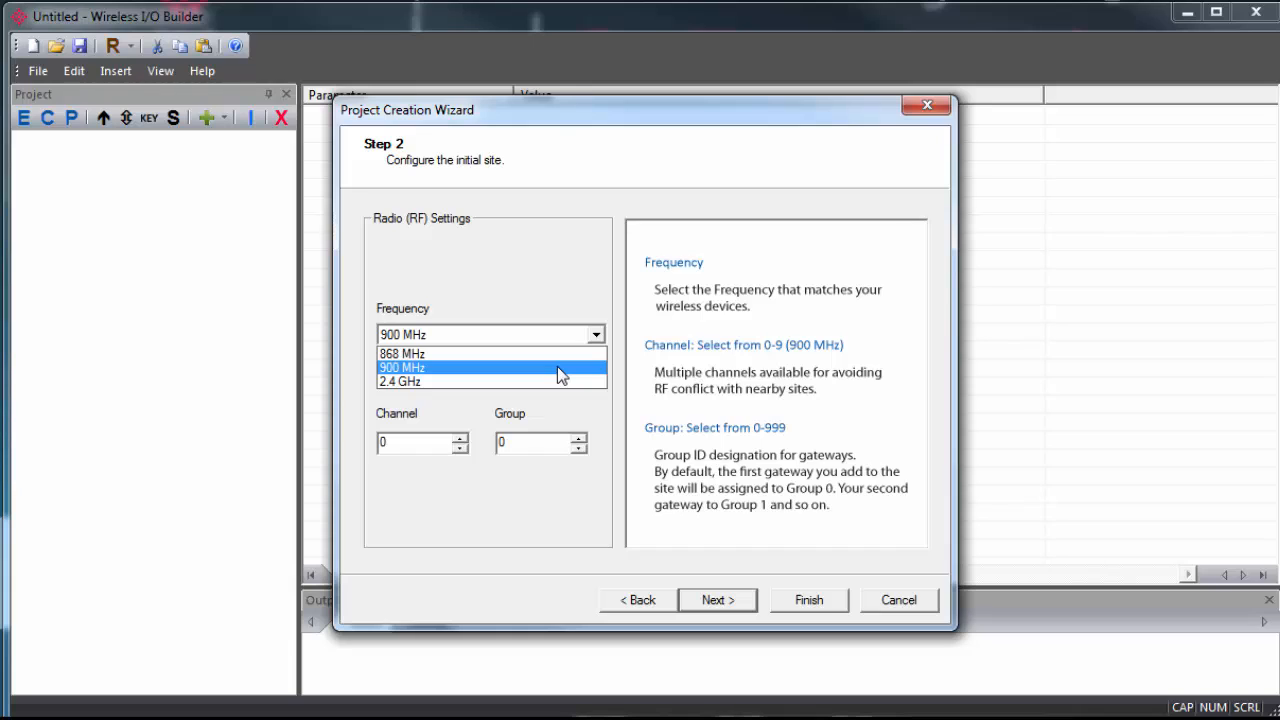
left_click(410, 368)
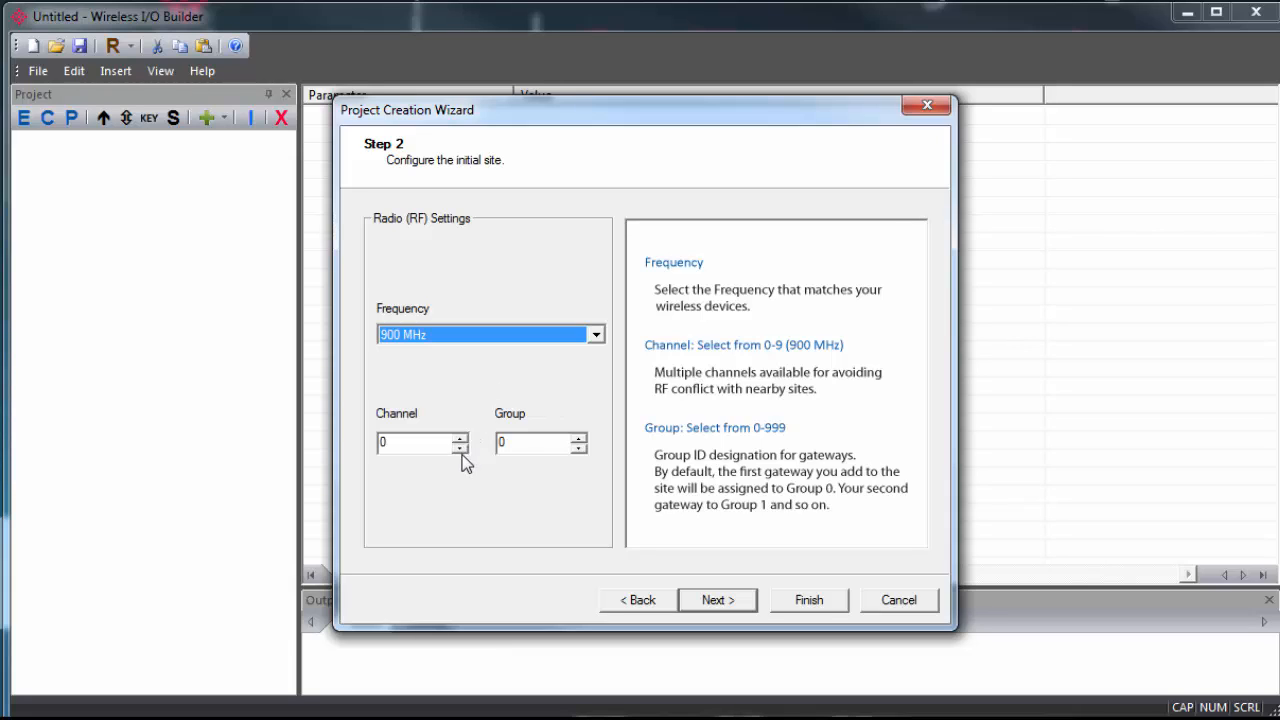
left_click(460, 436)
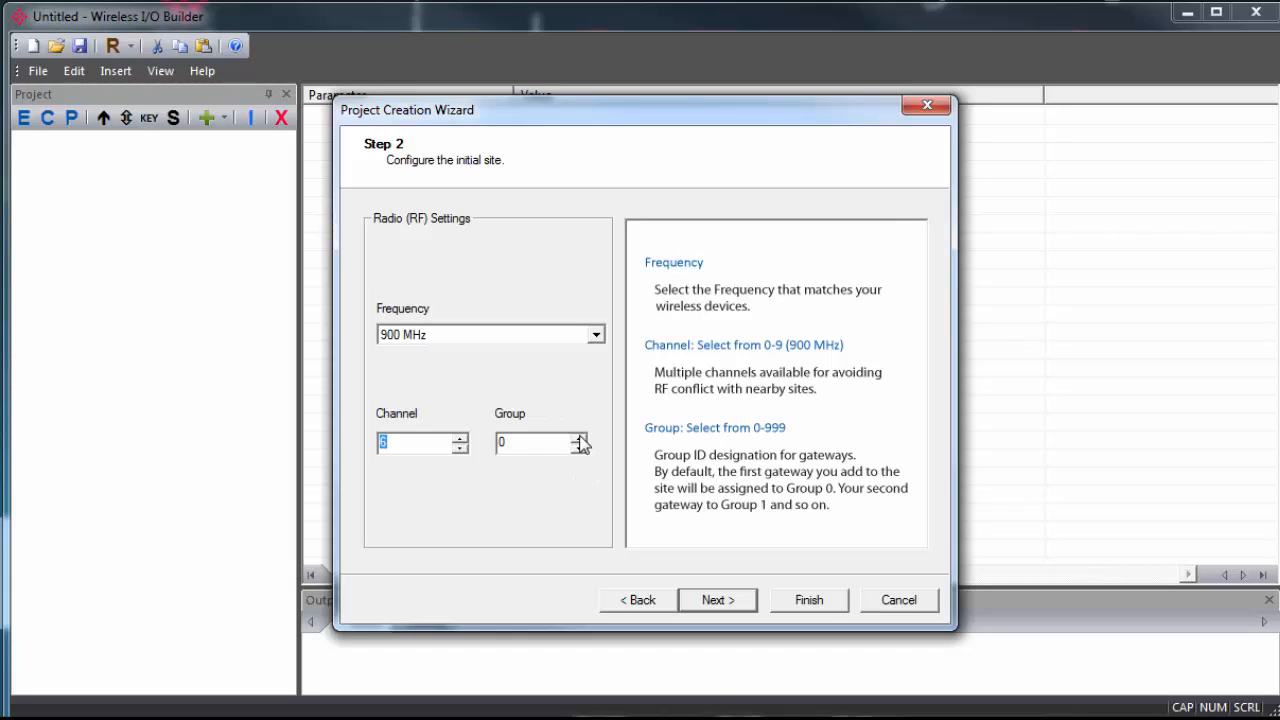
left_click(536, 444)
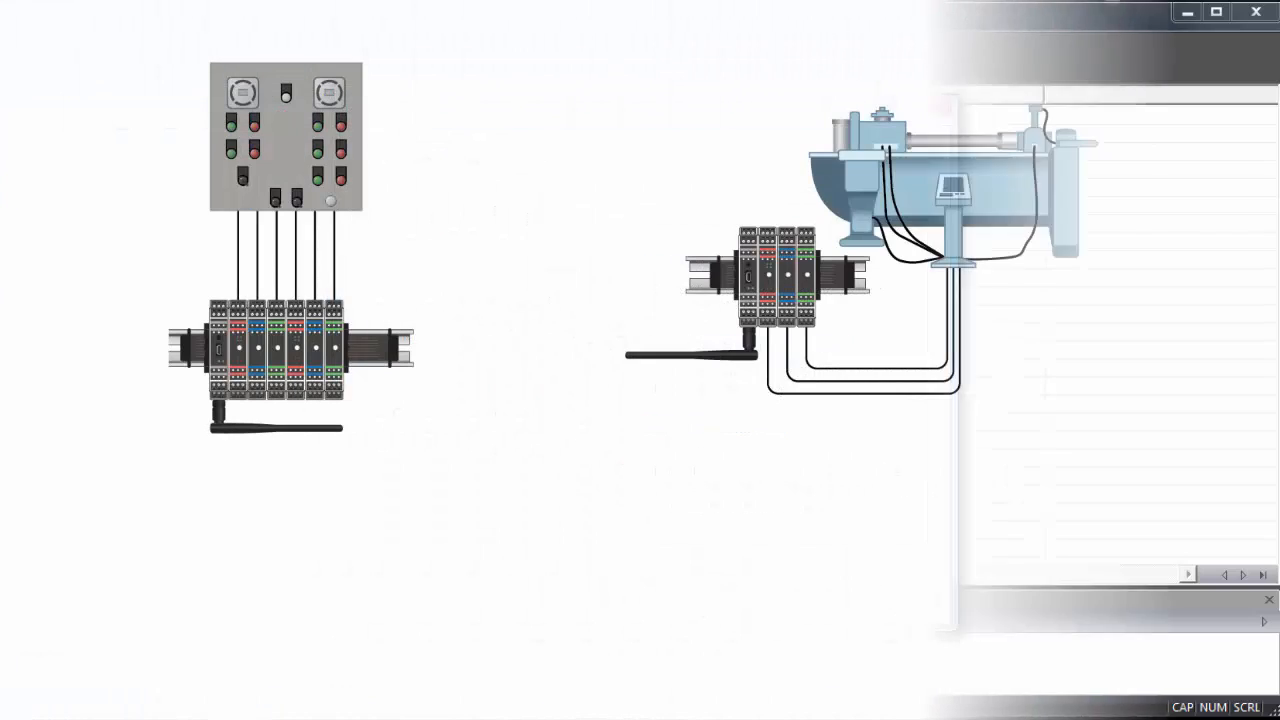
left_click(716, 600)
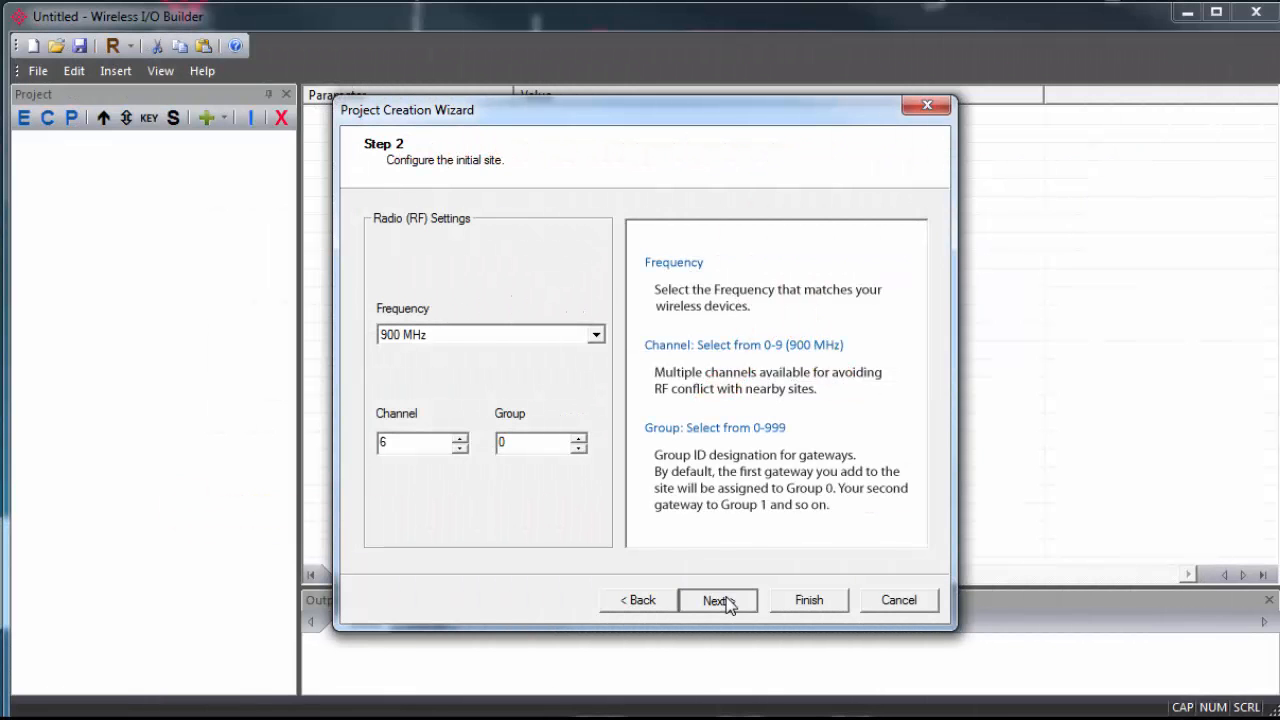
Name the primary gateway ControlRoom with 10 mW transmit power and RS485 RTU port
left_click(718, 600)
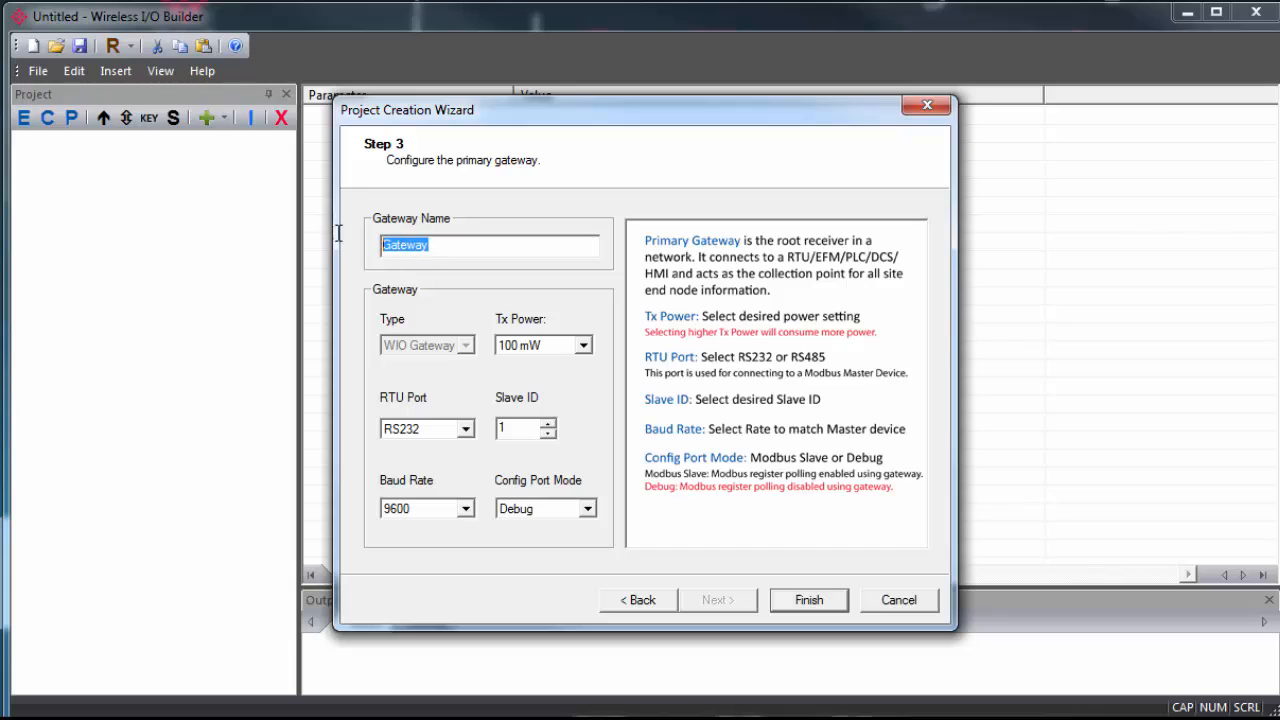
type("ControlRoom")
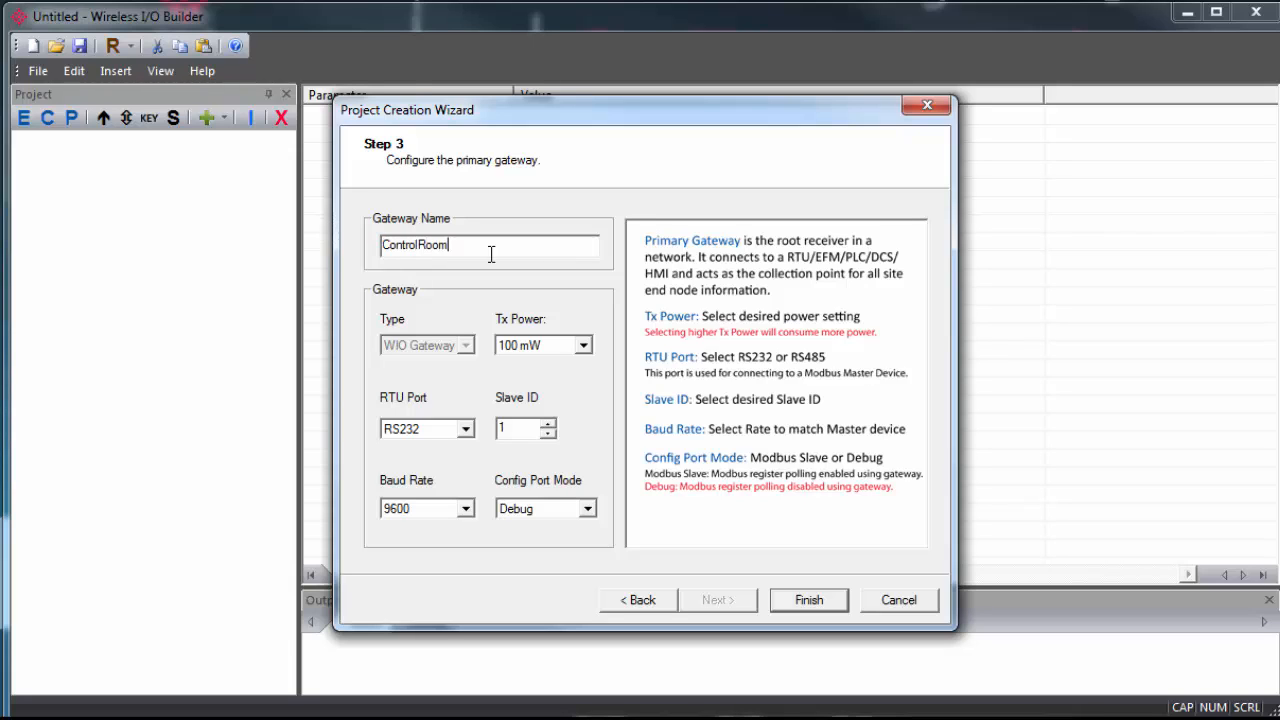
mouse_move(484, 344)
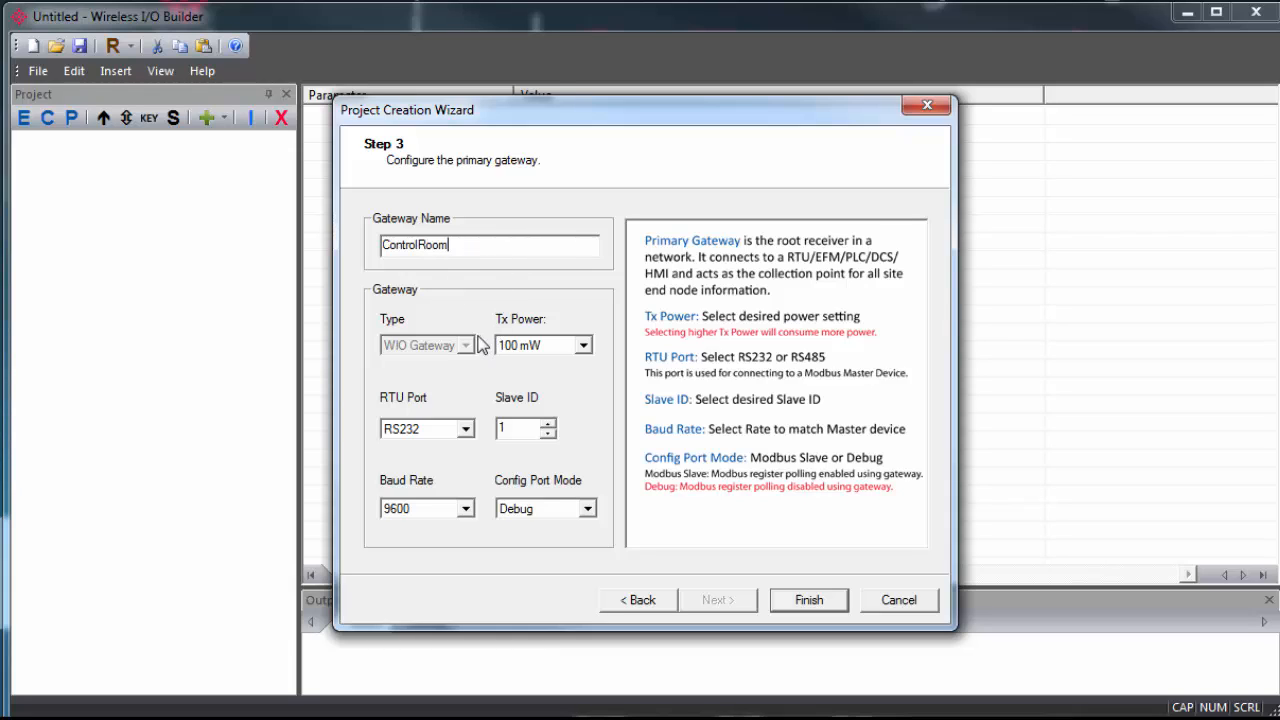
left_click(584, 344)
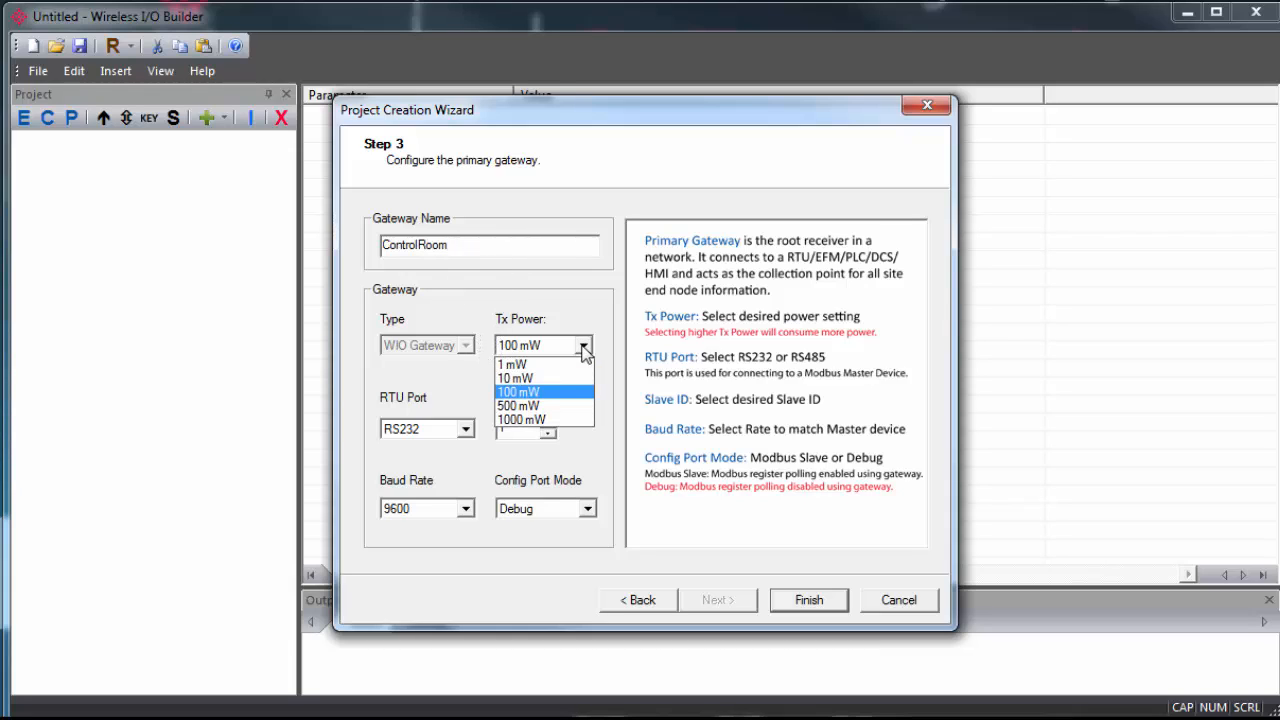
mouse_move(550, 408)
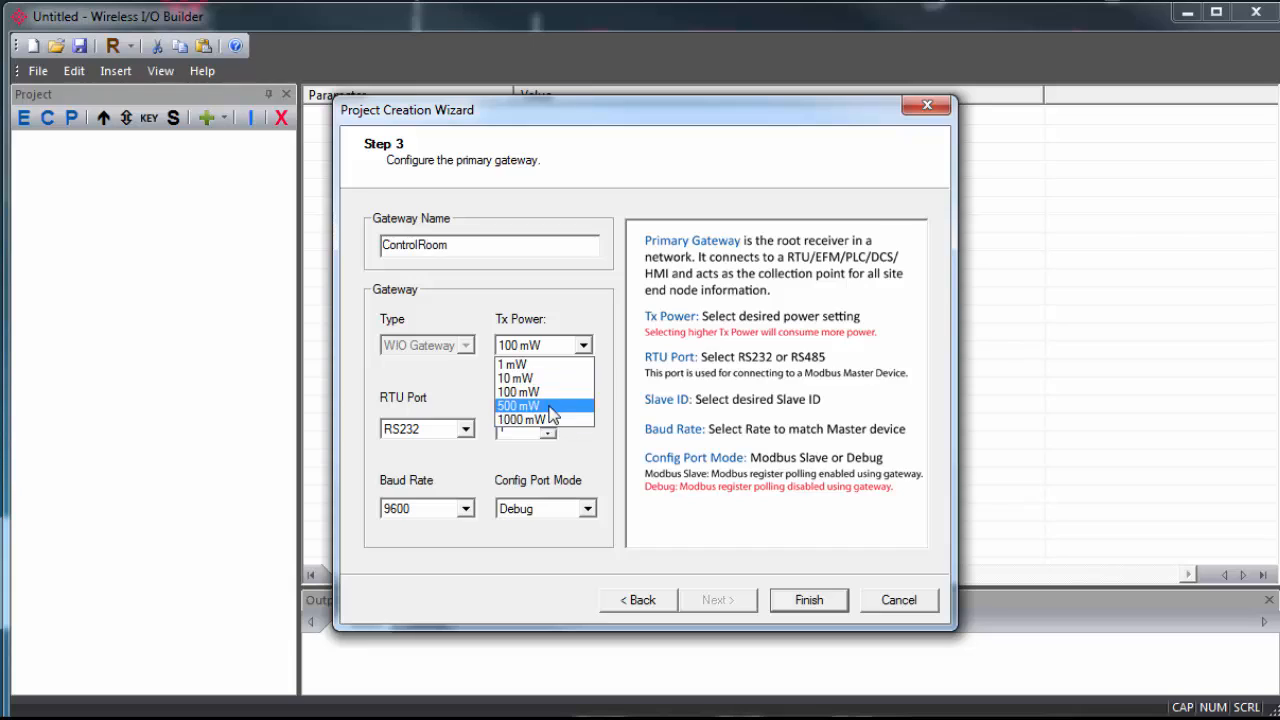
left_click(520, 376)
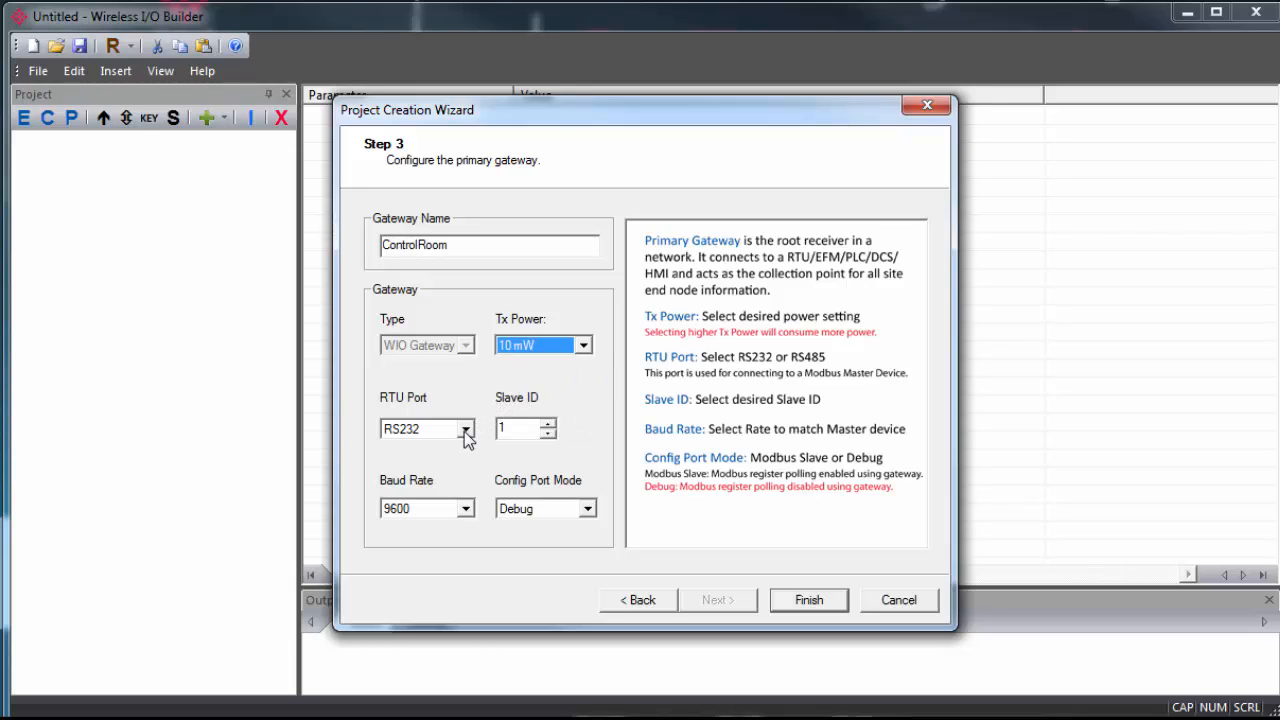
left_click(464, 428)
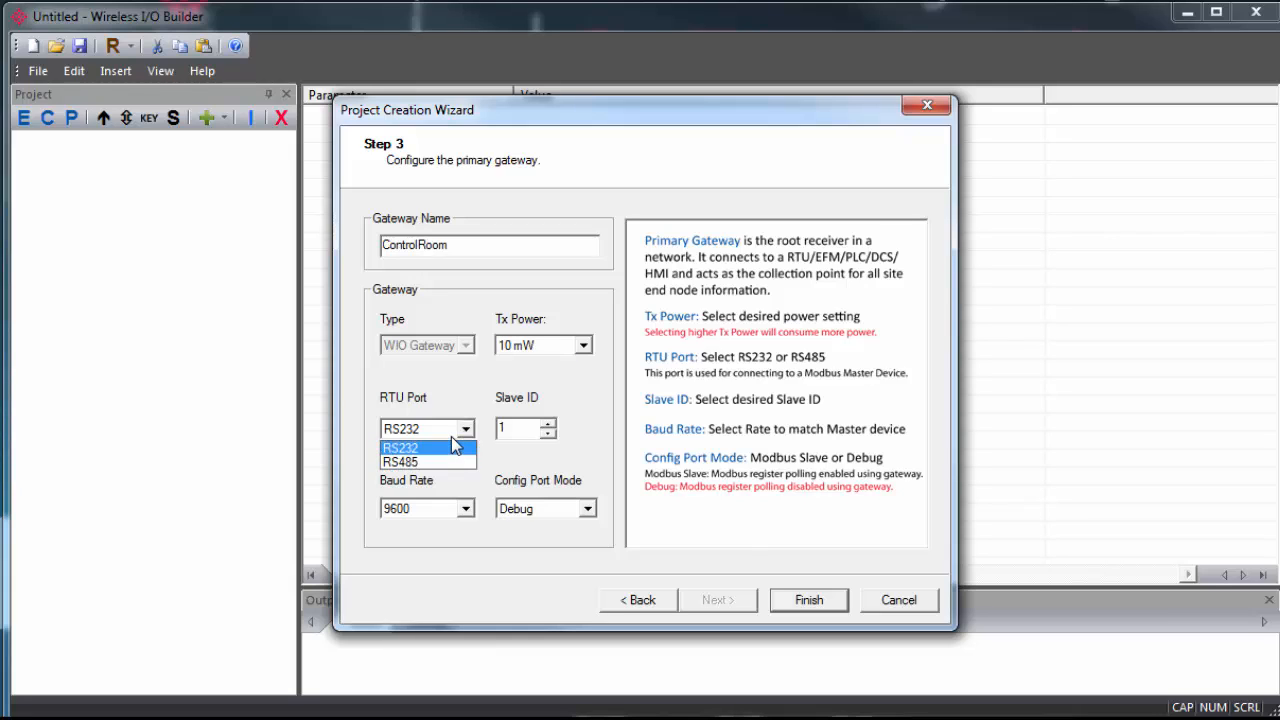
left_click(416, 460)
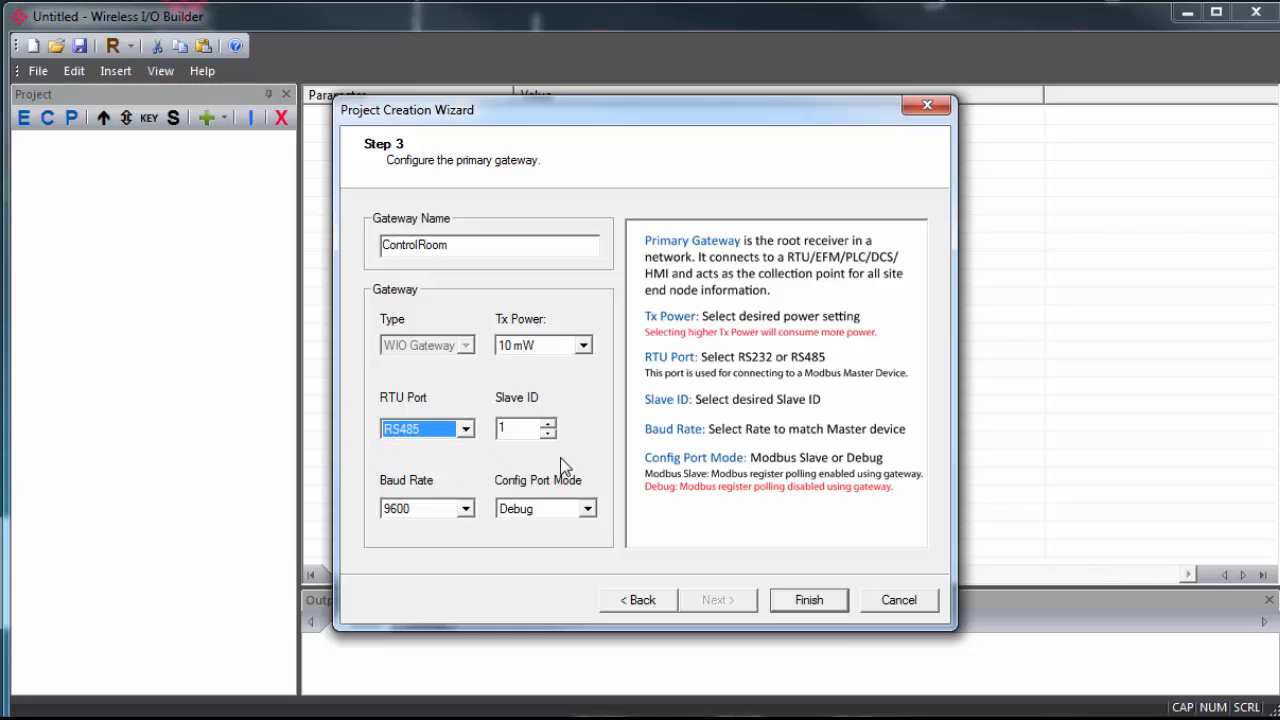
mouse_move(552, 432)
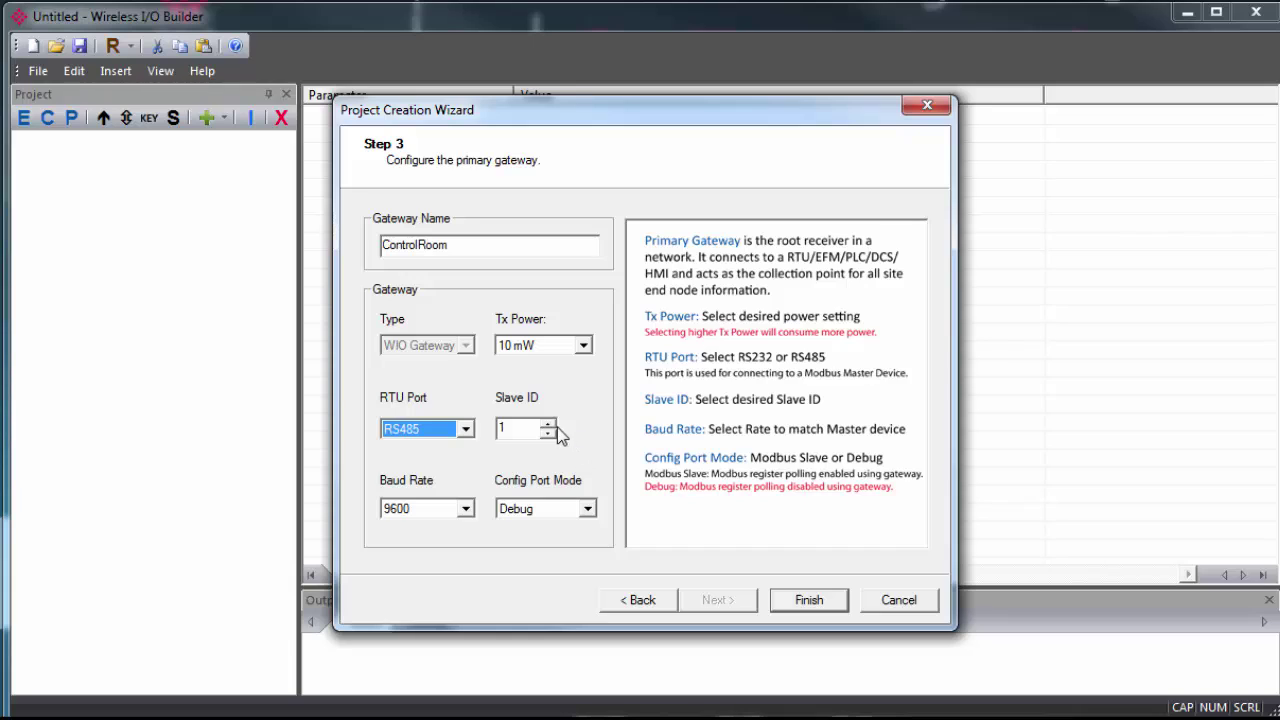
mouse_move(532, 430)
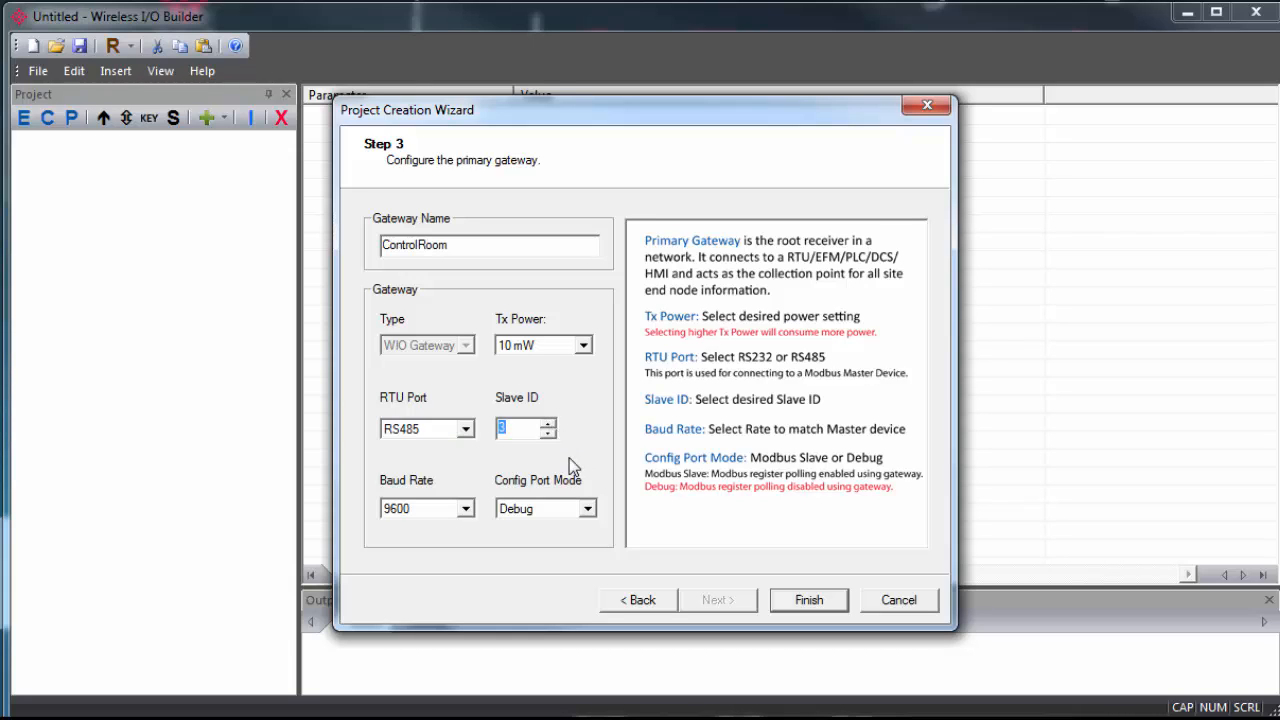
mouse_move(468, 522)
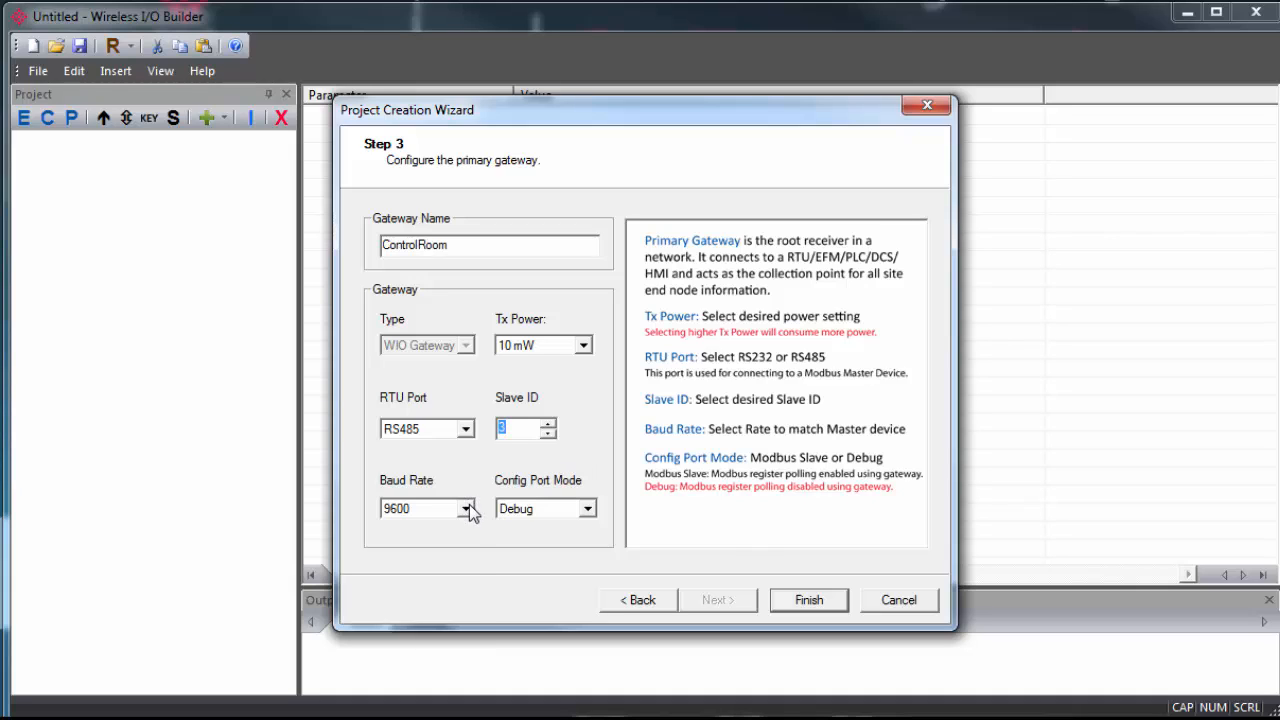
Set the gateway to 19200 baud with config port mode Modbus Slave
left_click(464, 508)
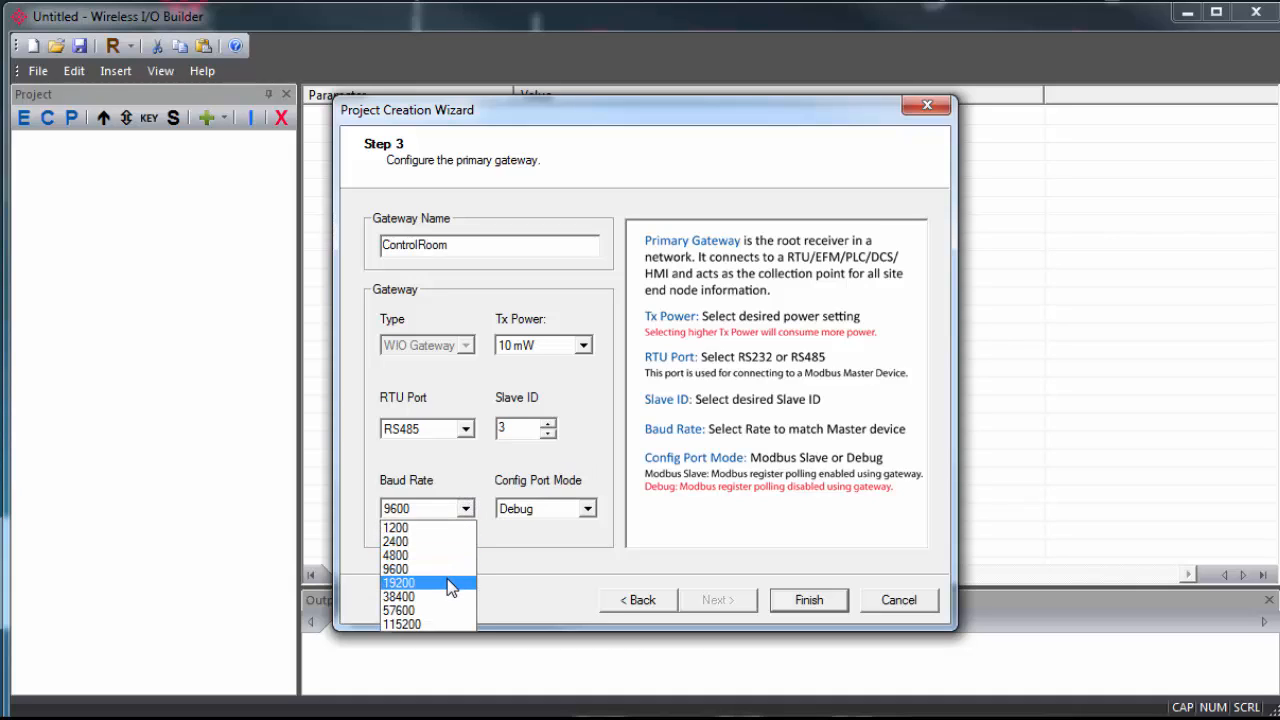
left_click(400, 584)
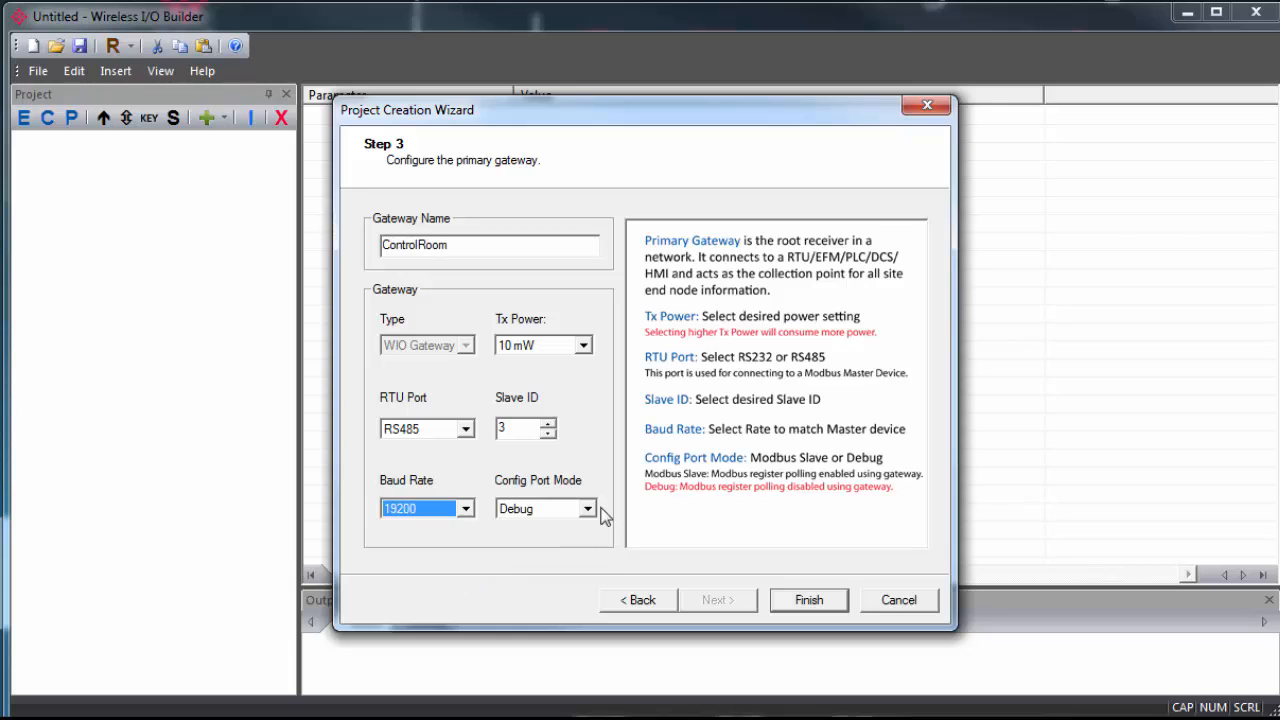
left_click(584, 508)
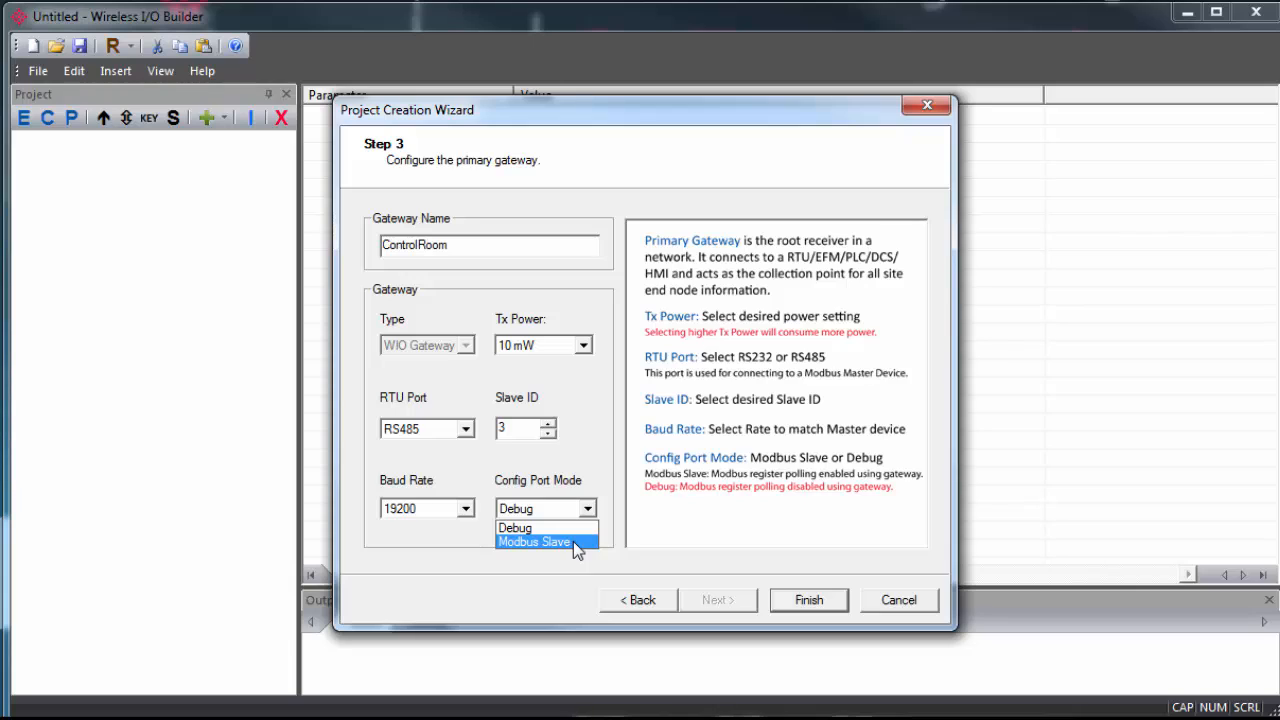
mouse_move(566, 528)
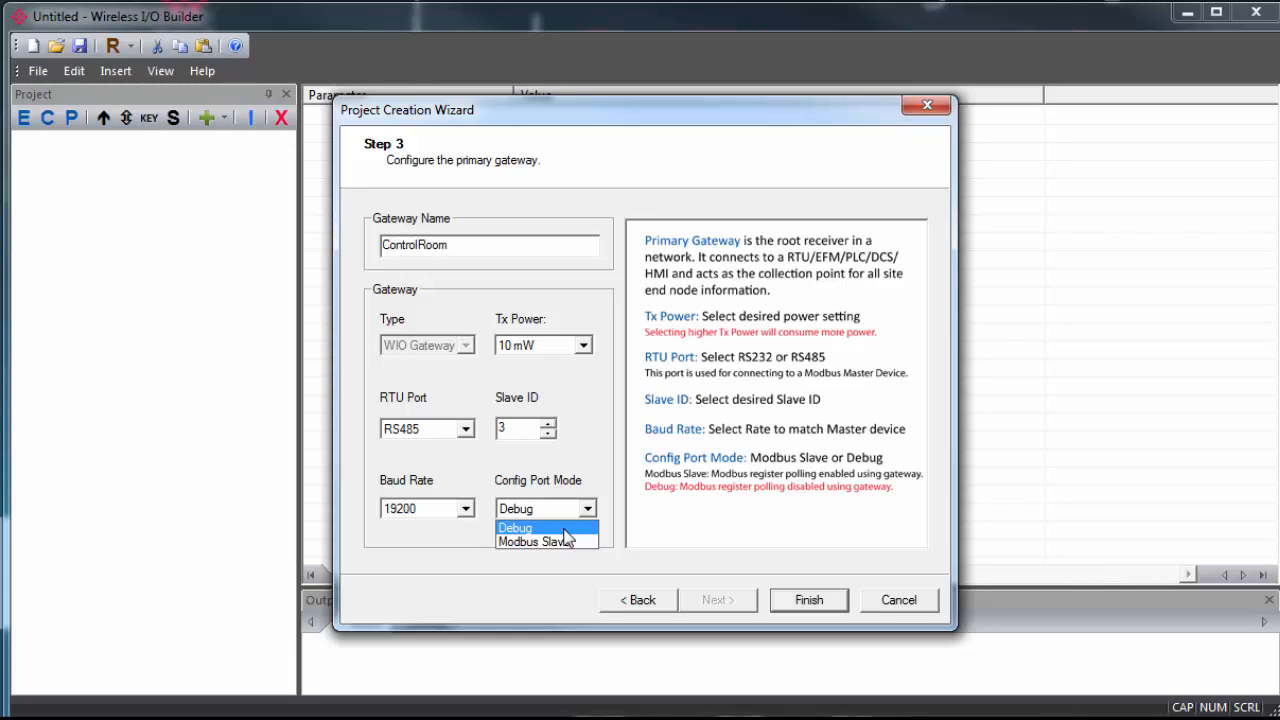
left_click(536, 544)
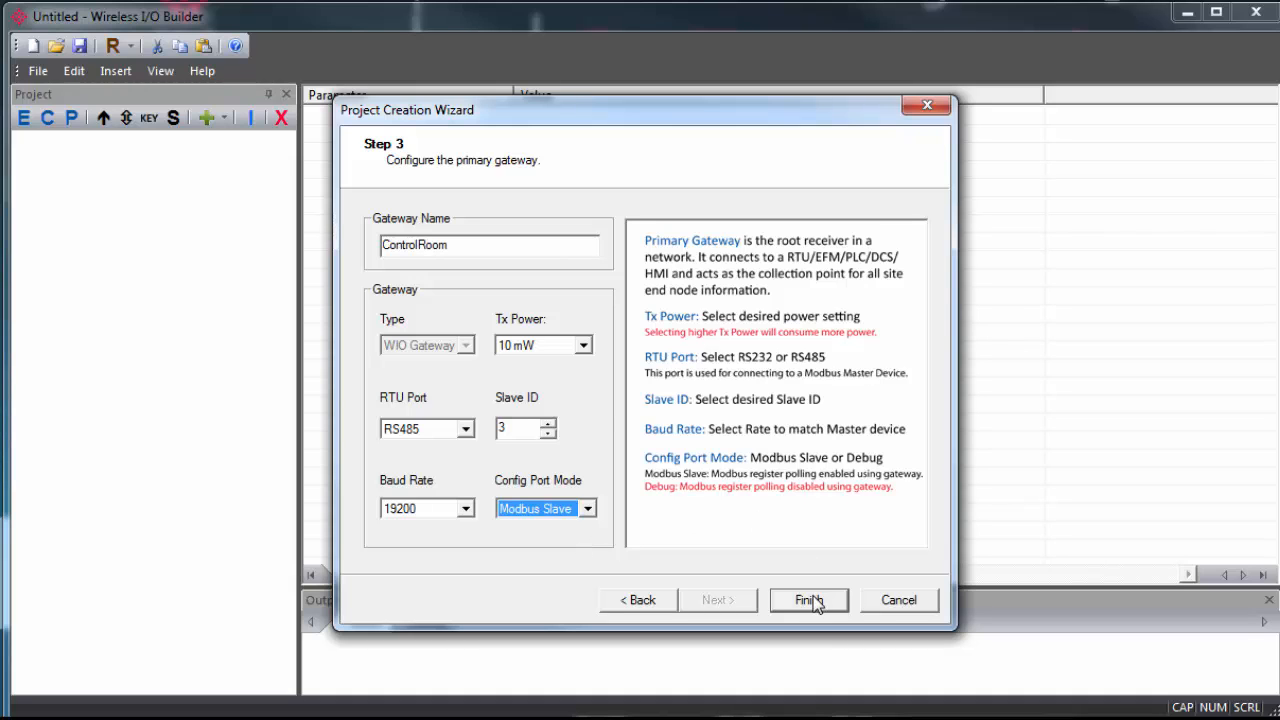
Finish the wizard and select the ControlRoom gateway under Site_1
left_click(808, 600)
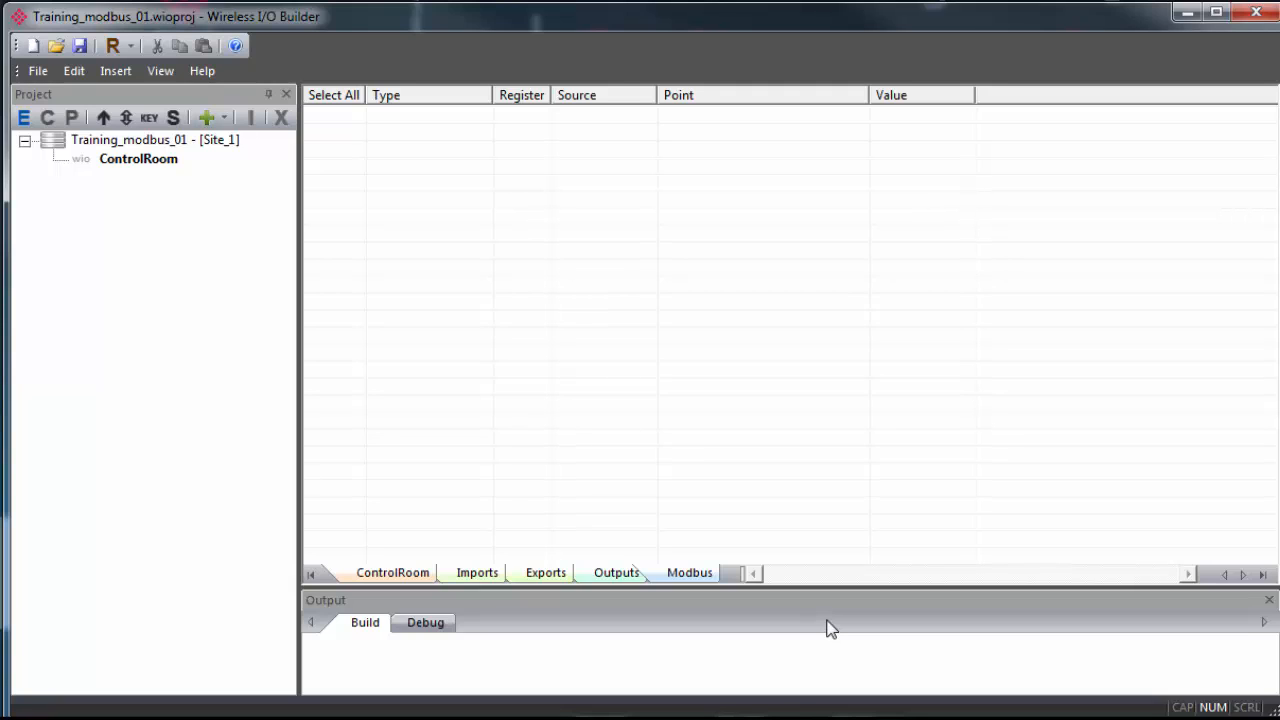
mouse_move(272, 272)
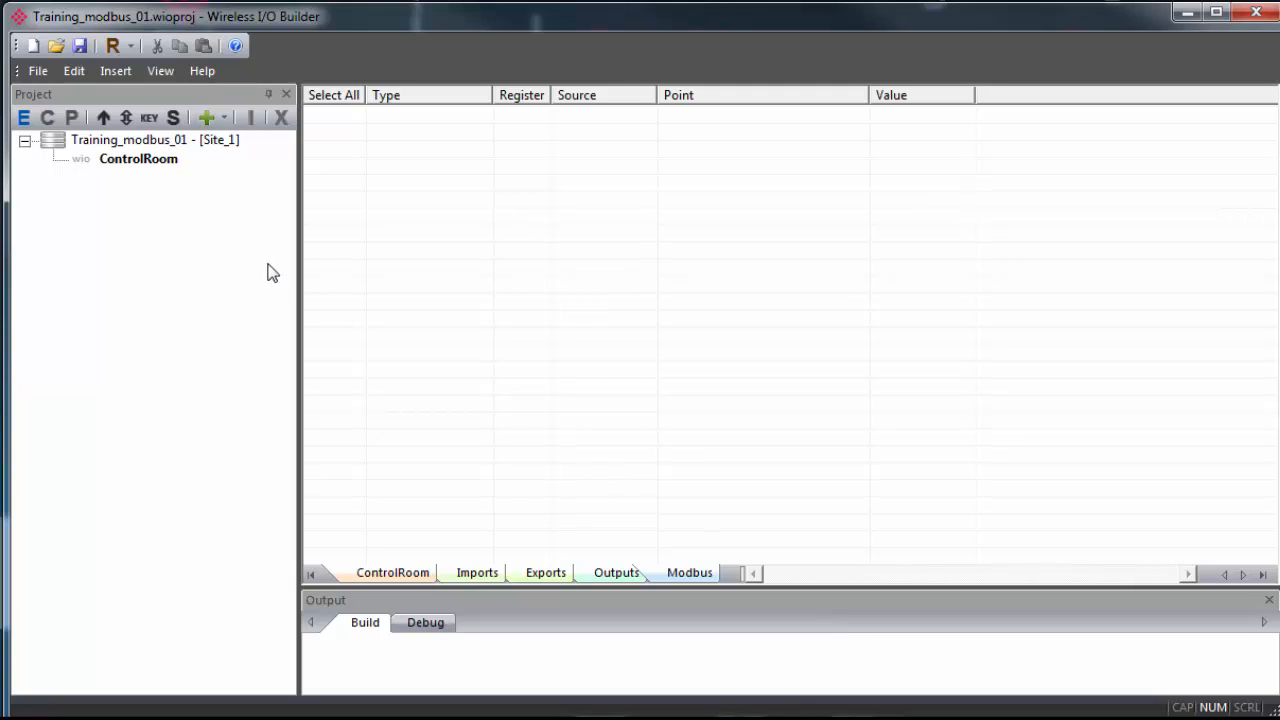
left_click(138, 160)
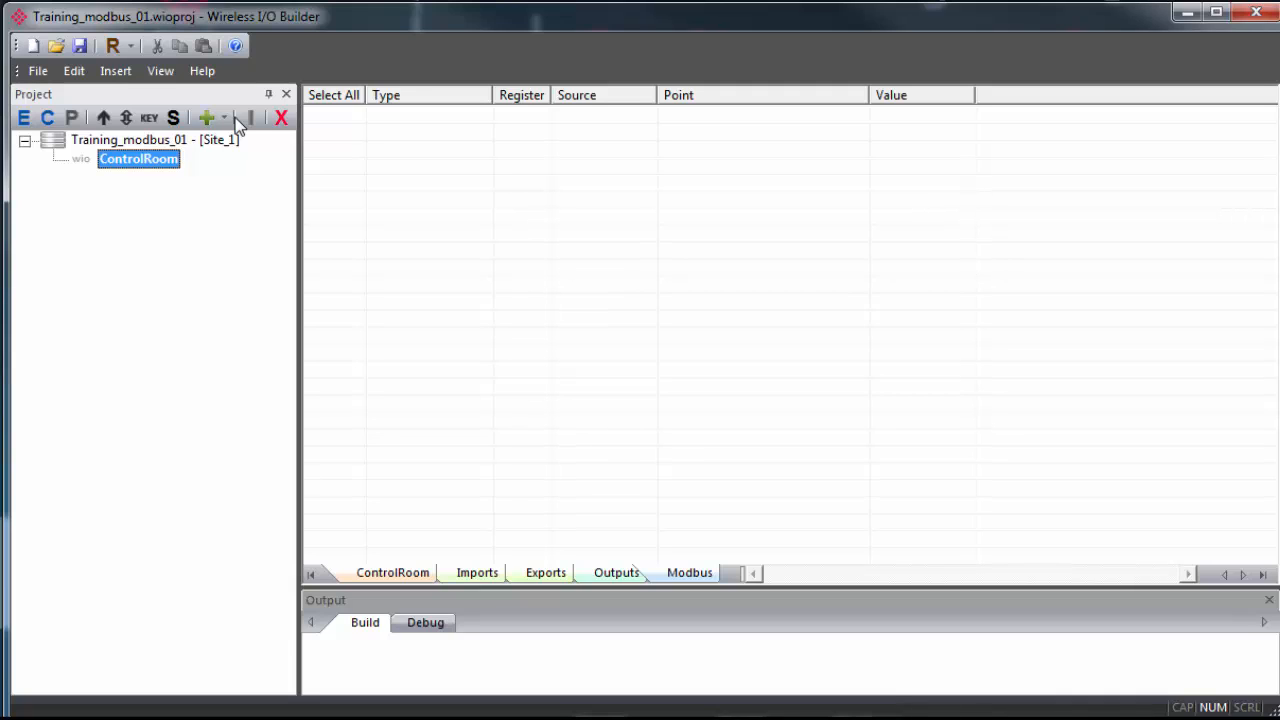
Insert additional gateways into the site so Gateway_2 and Gateway_3 appear, then select Gateway_3
left_click(208, 116)
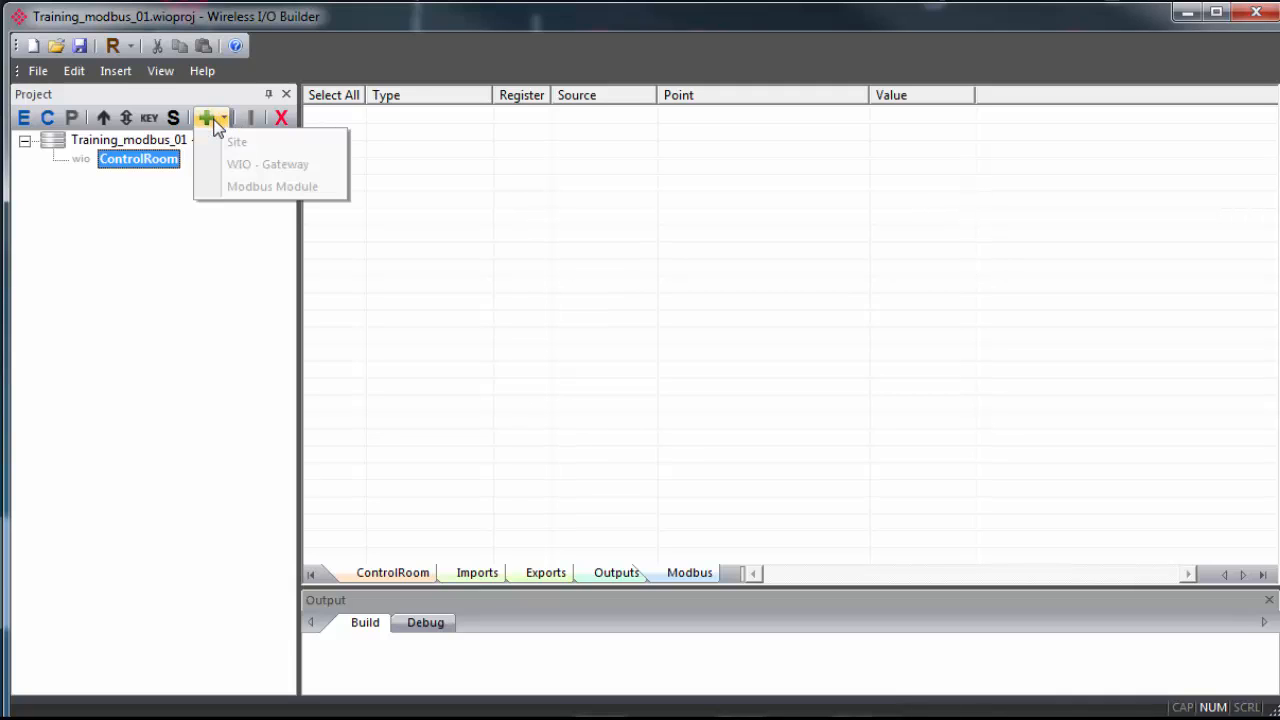
left_click(236, 140)
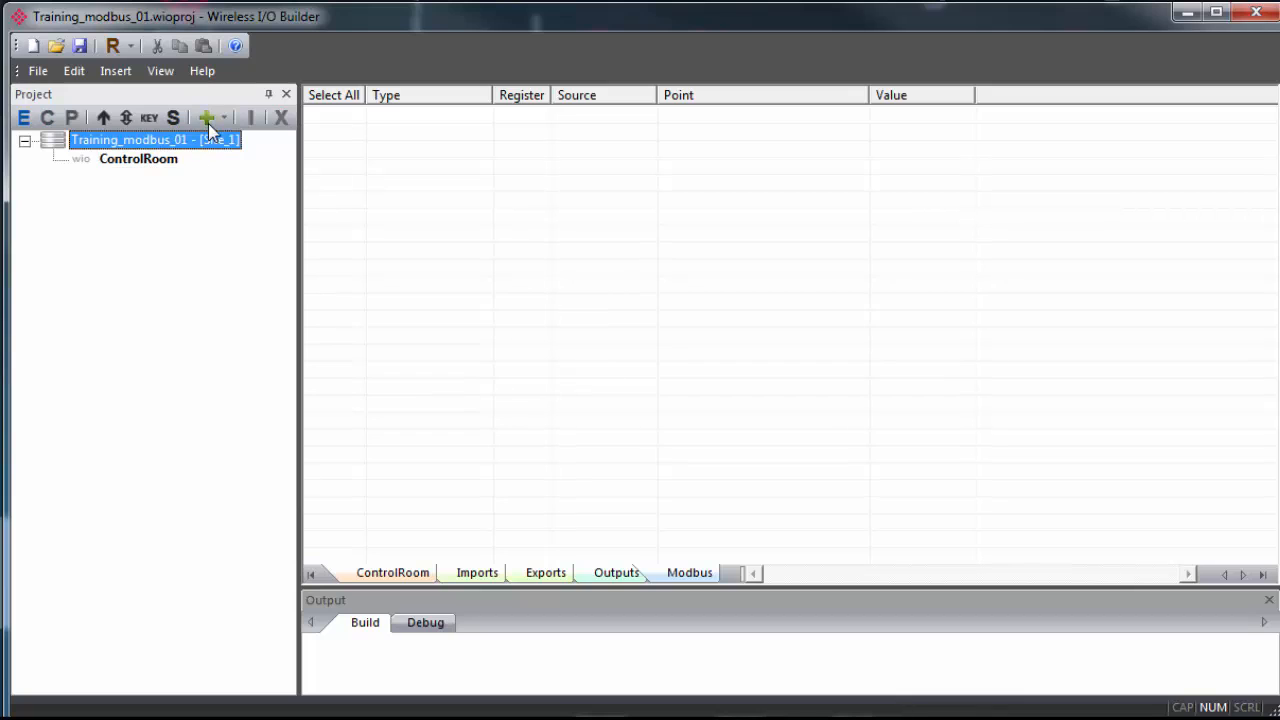
left_click(204, 116)
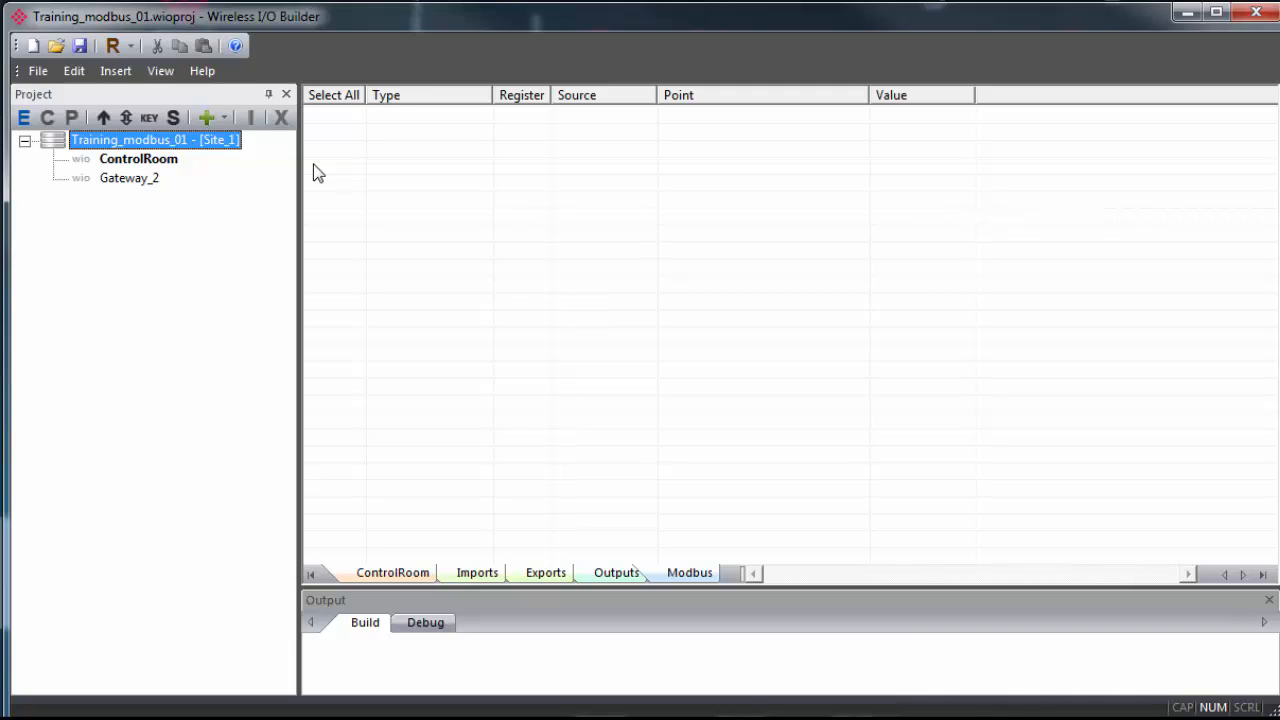
mouse_move(136, 184)
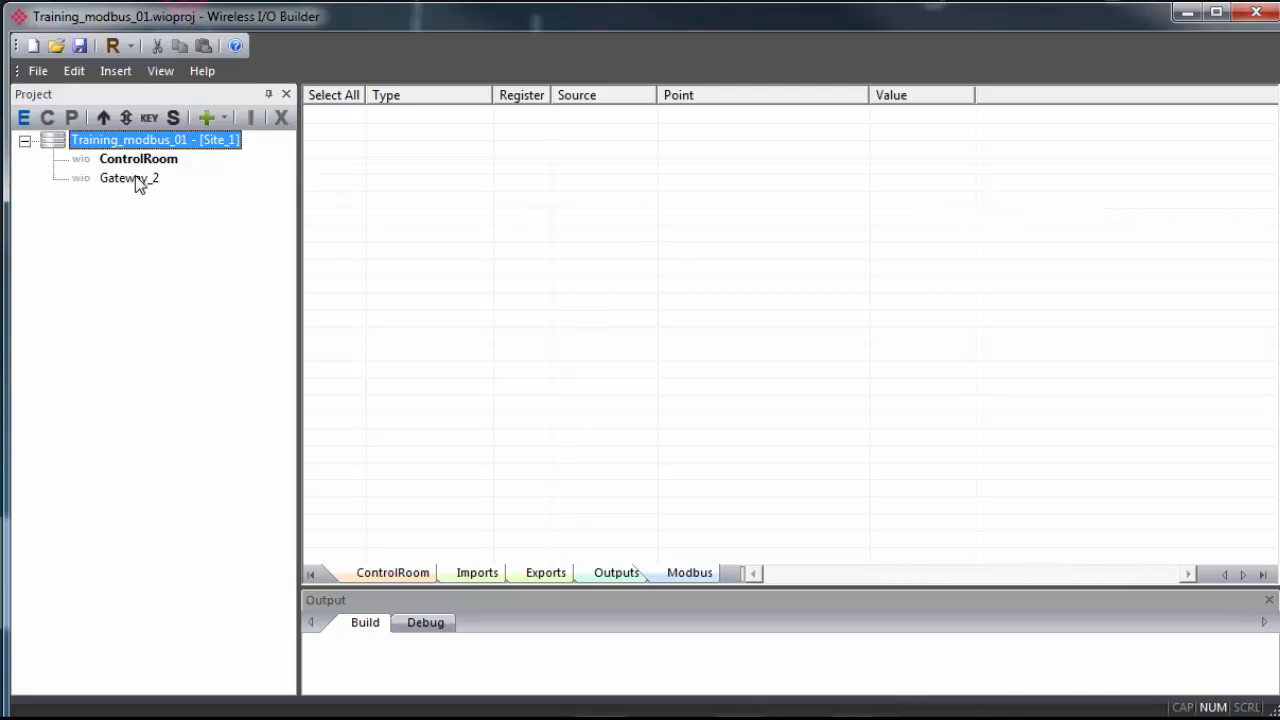
right_click(156, 140)
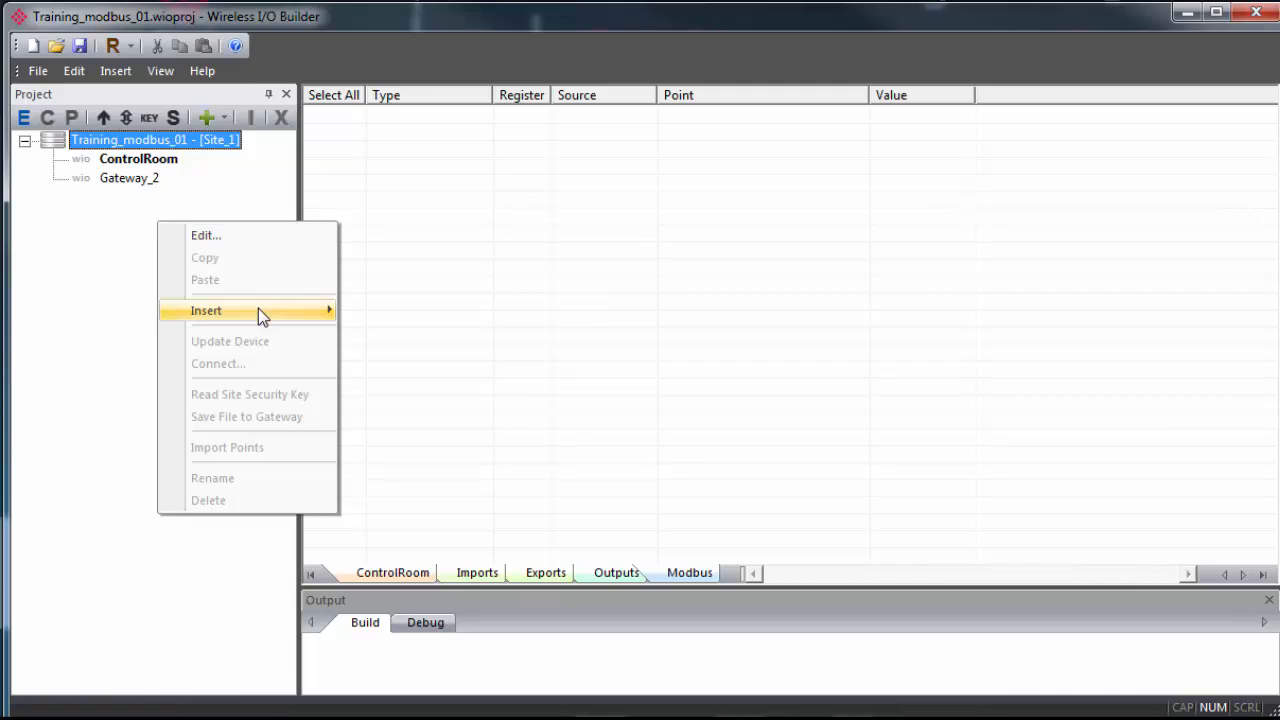
left_click(206, 310)
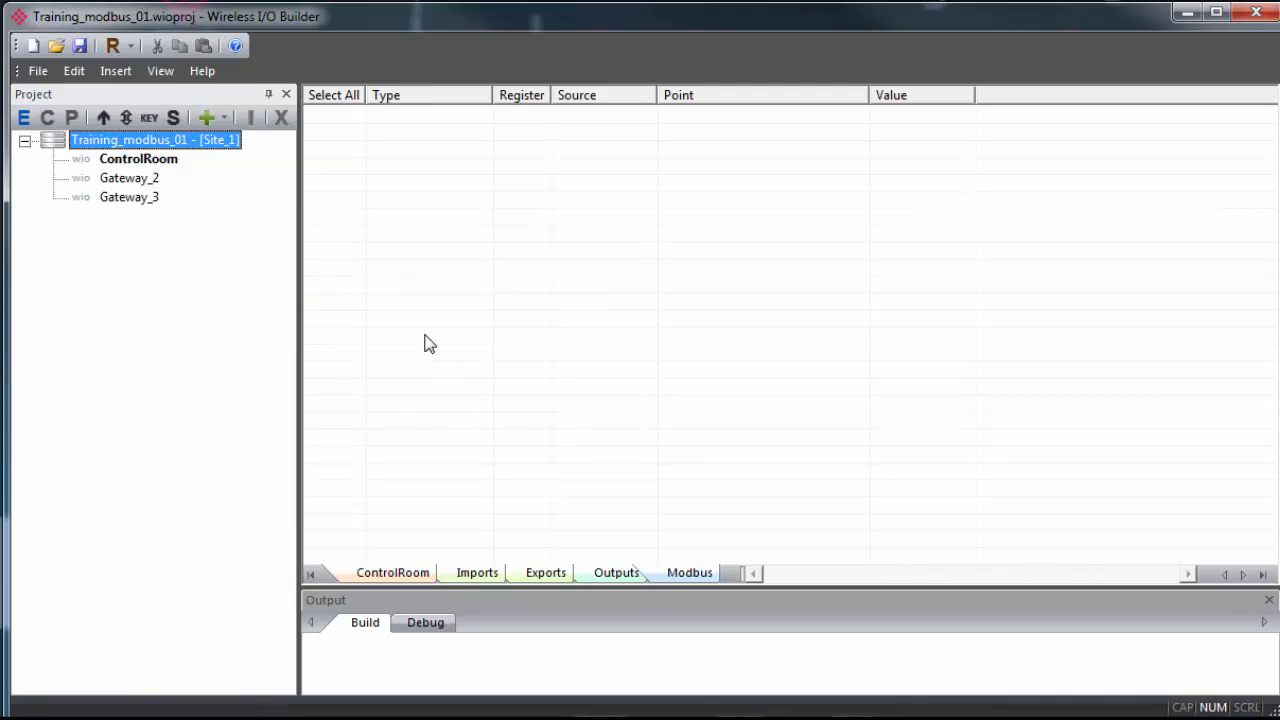
mouse_move(148, 184)
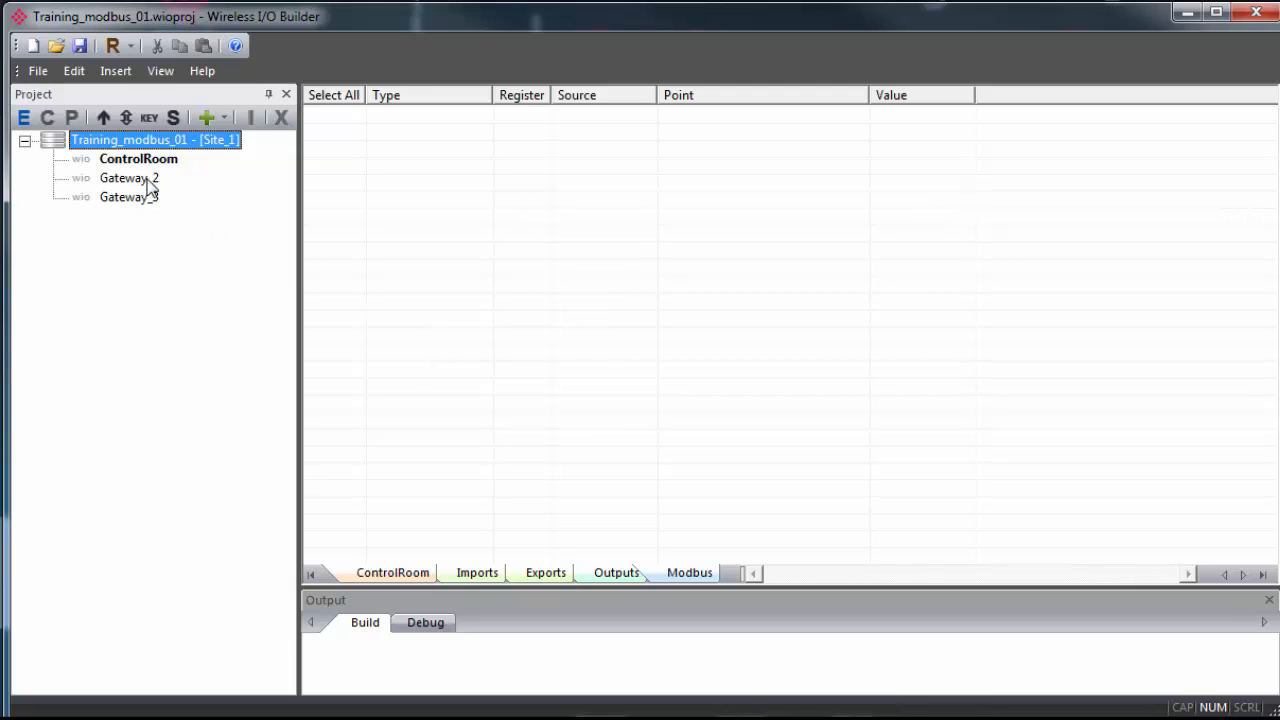
left_click(128, 196)
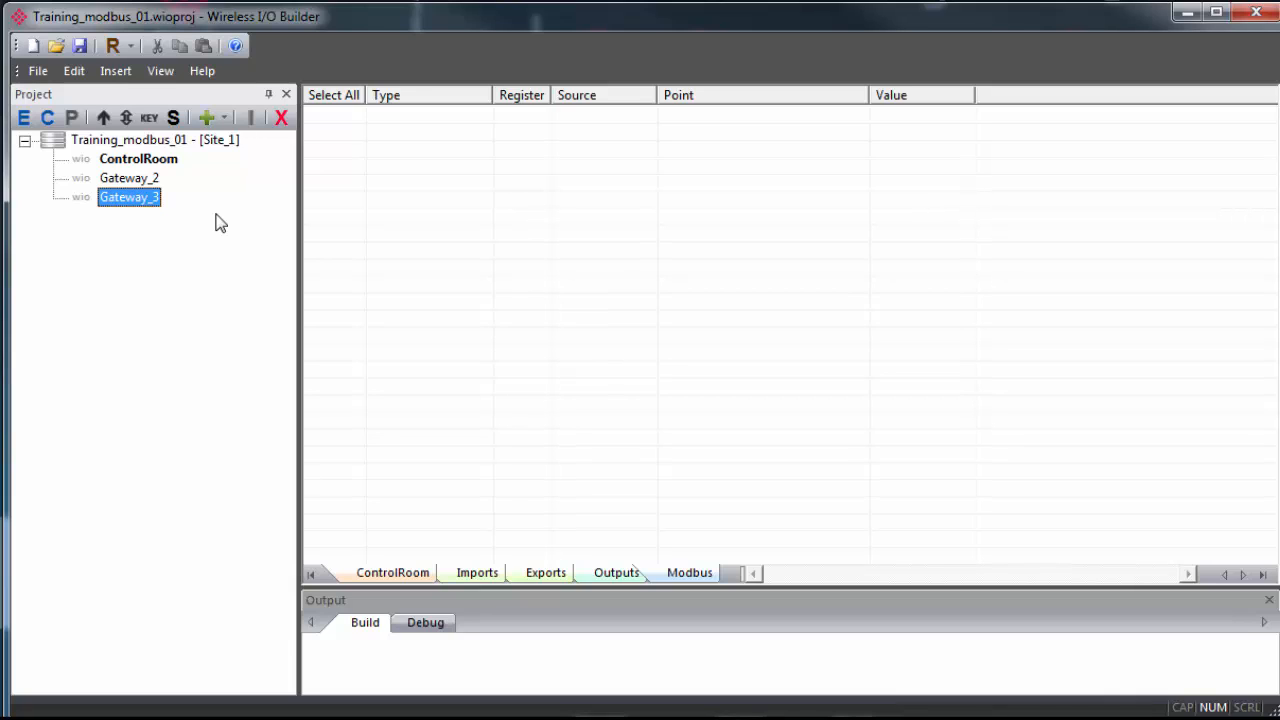
Rename Gateway_2 to Process1 and Gateway_3 to PowerMonitor, then select ControlRoom
left_click(128, 176)
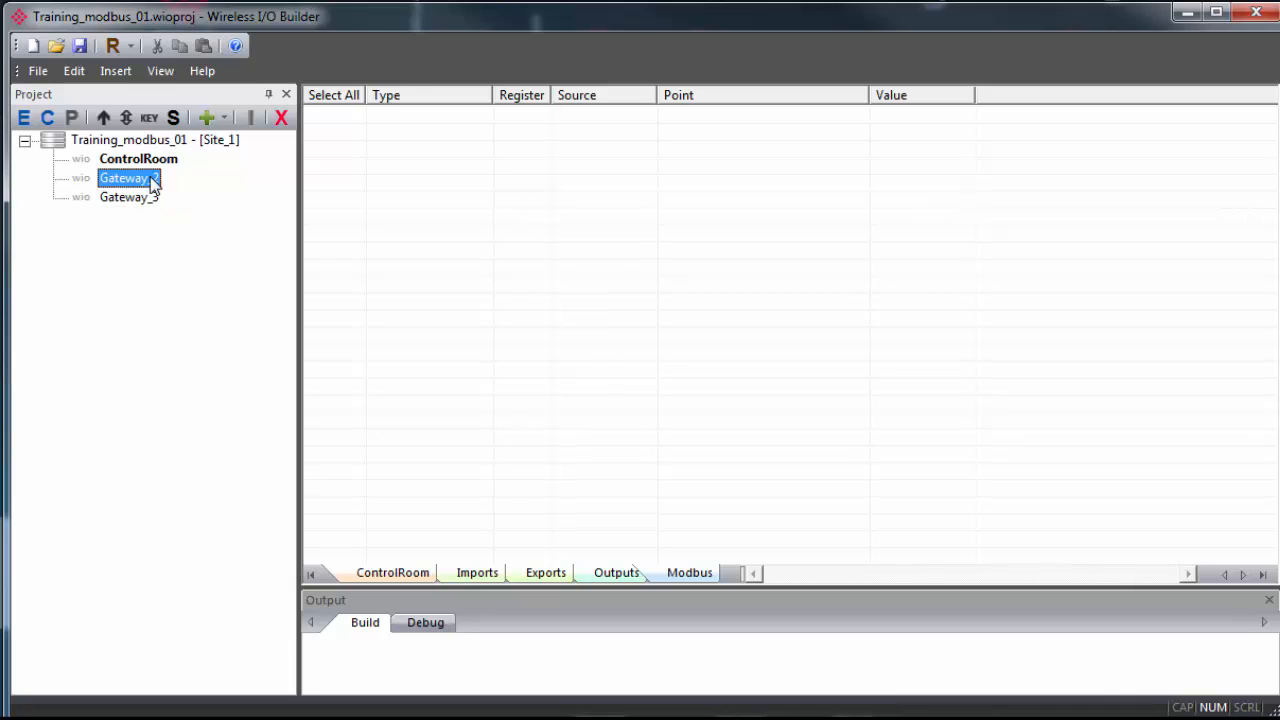
right_click(124, 176)
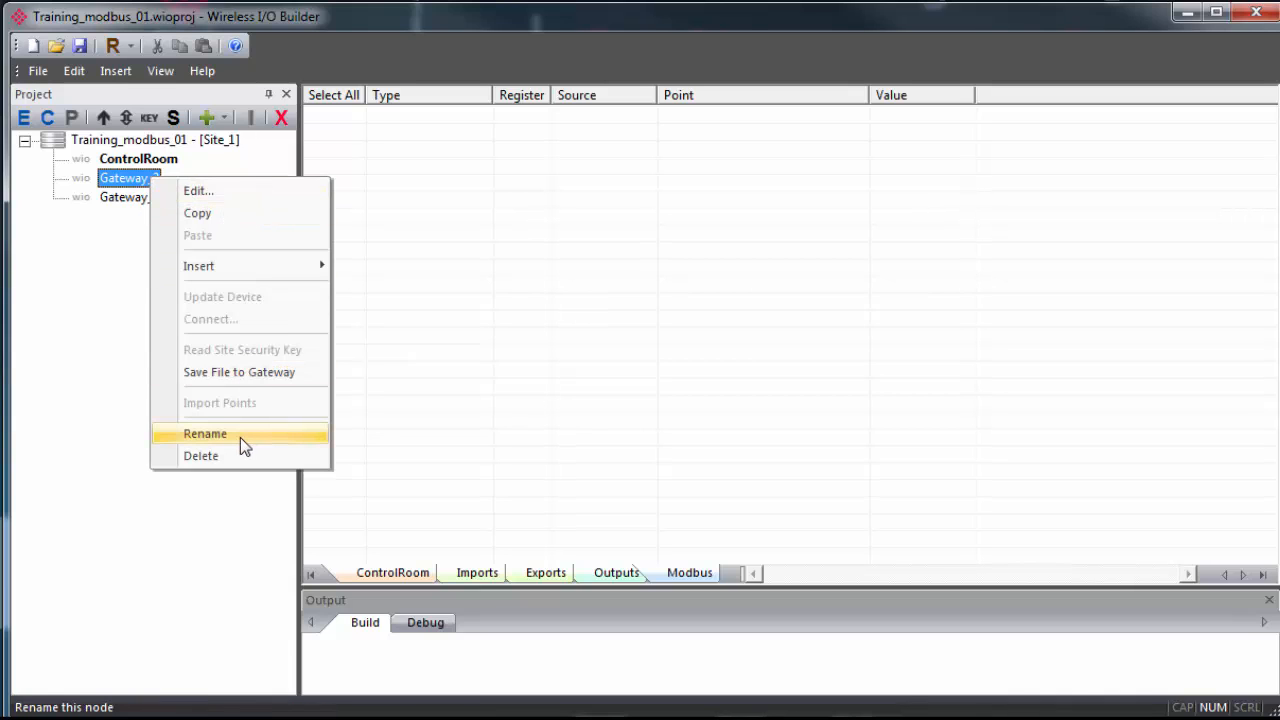
left_click(204, 434)
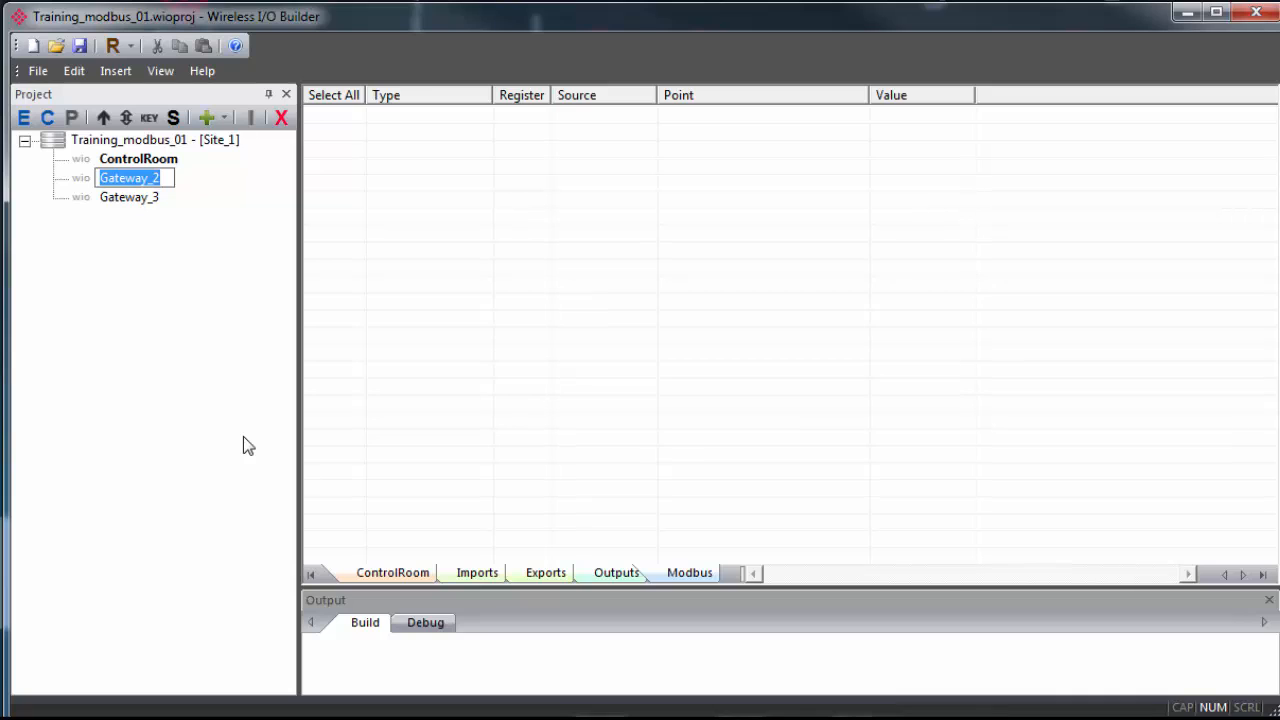
type("Process")
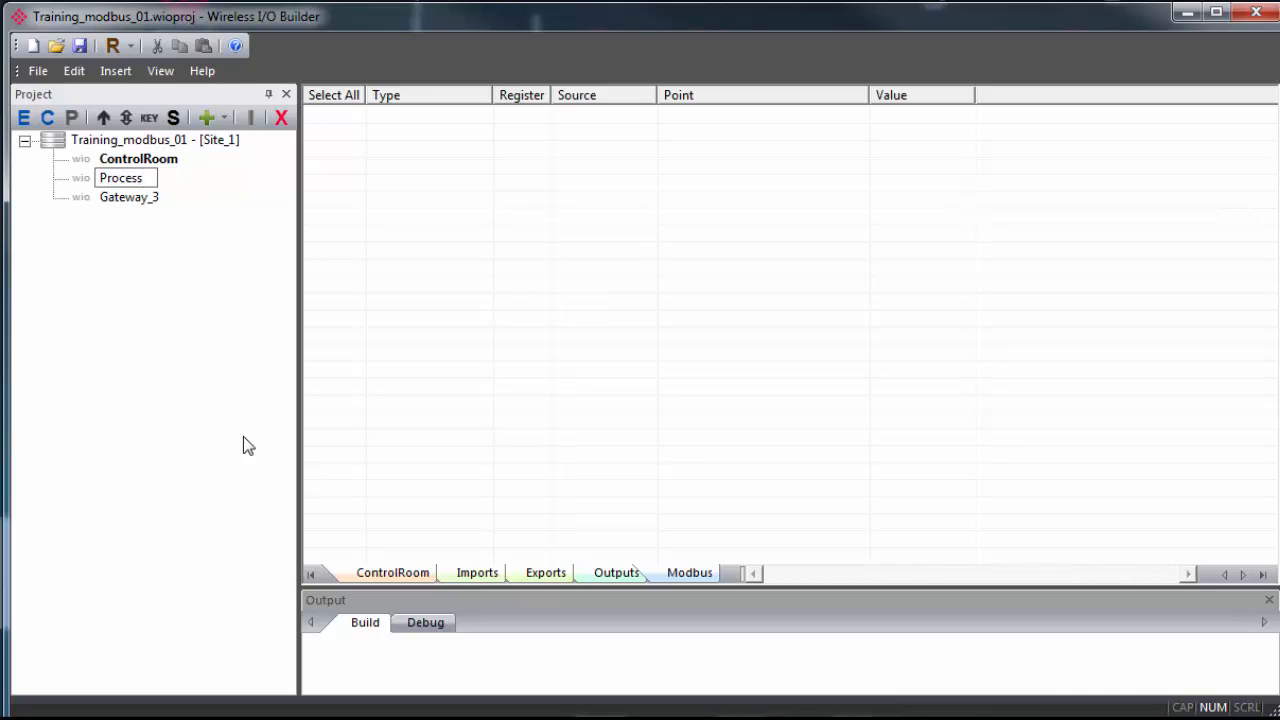
type("1")
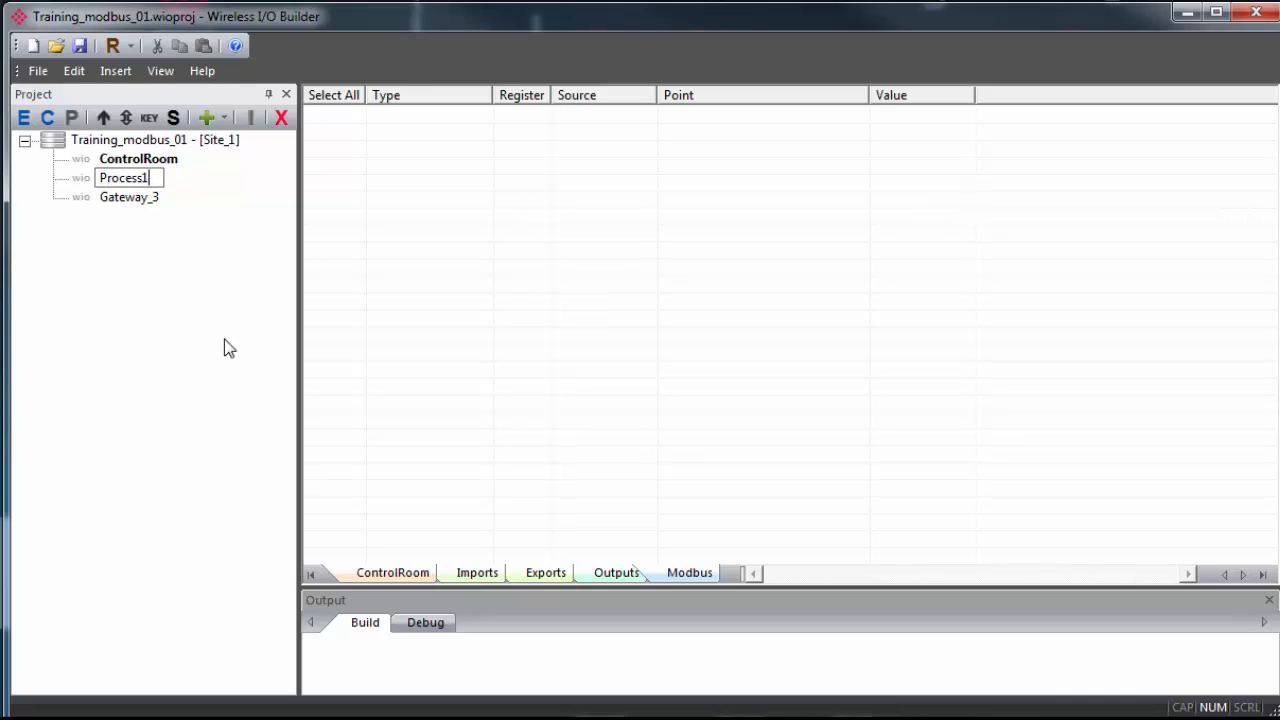
right_click(128, 196)
type("PowerMonitor")
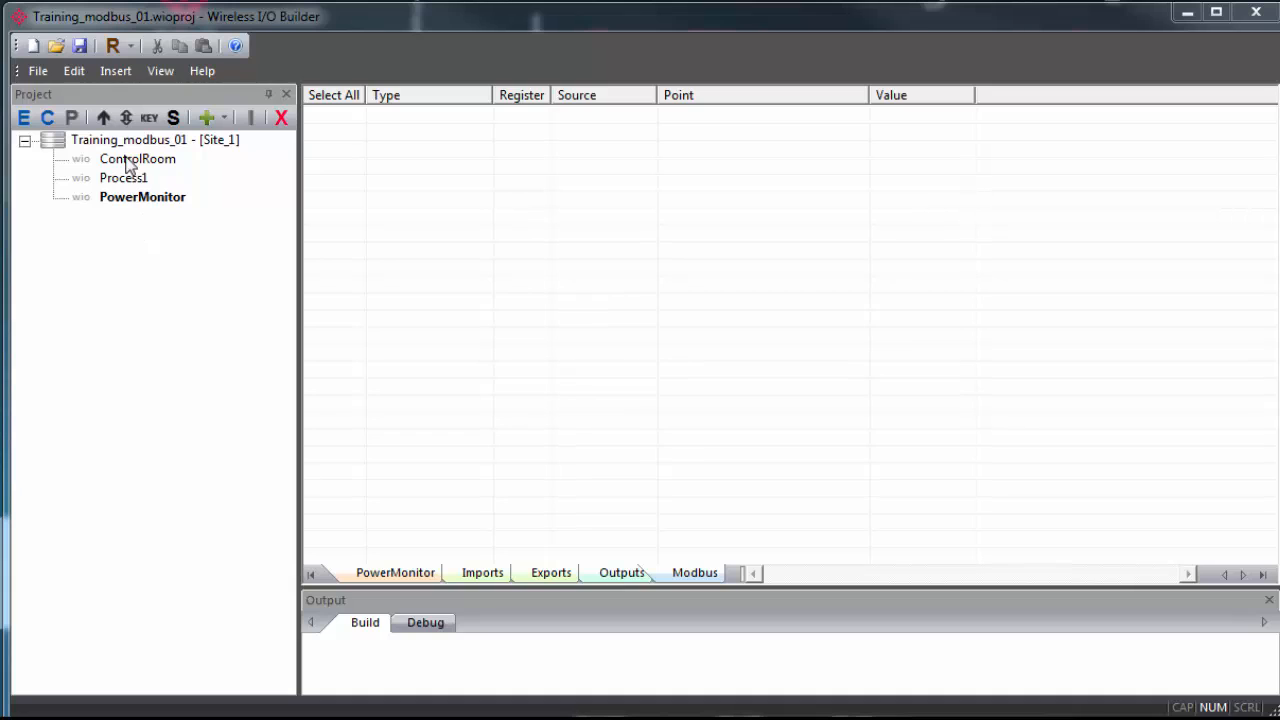
left_click(136, 158)
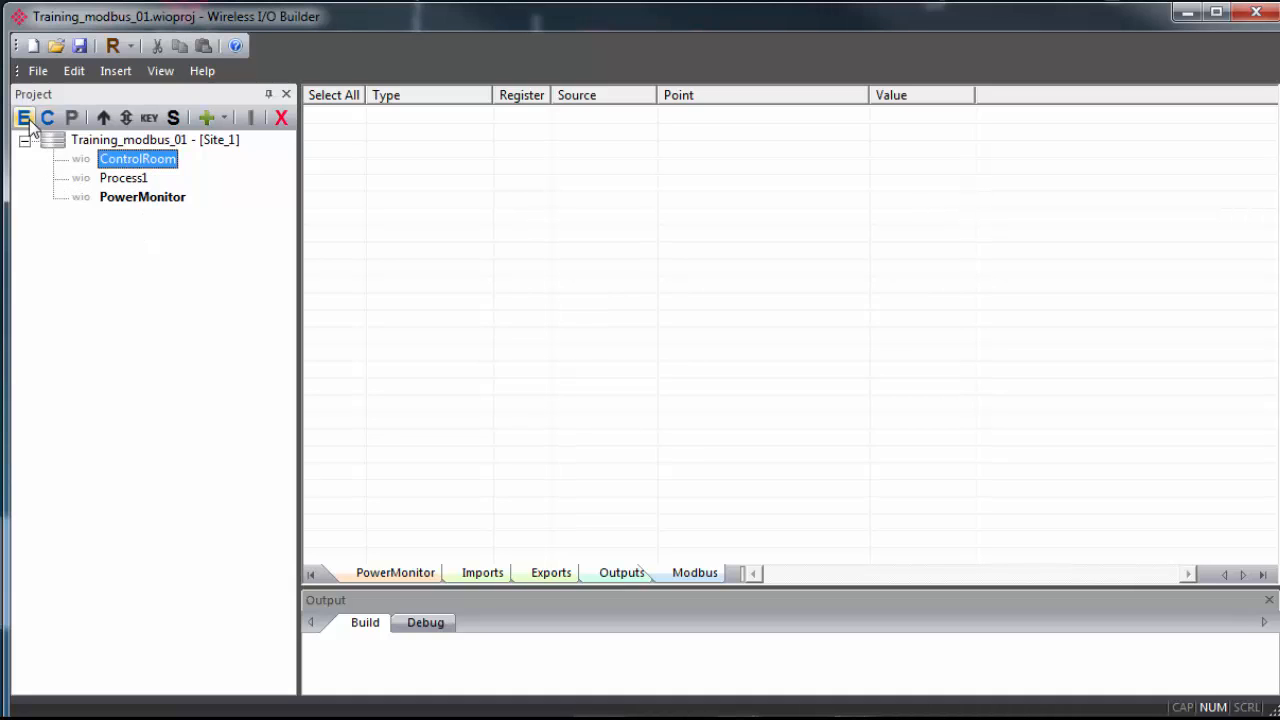
mouse_move(24, 116)
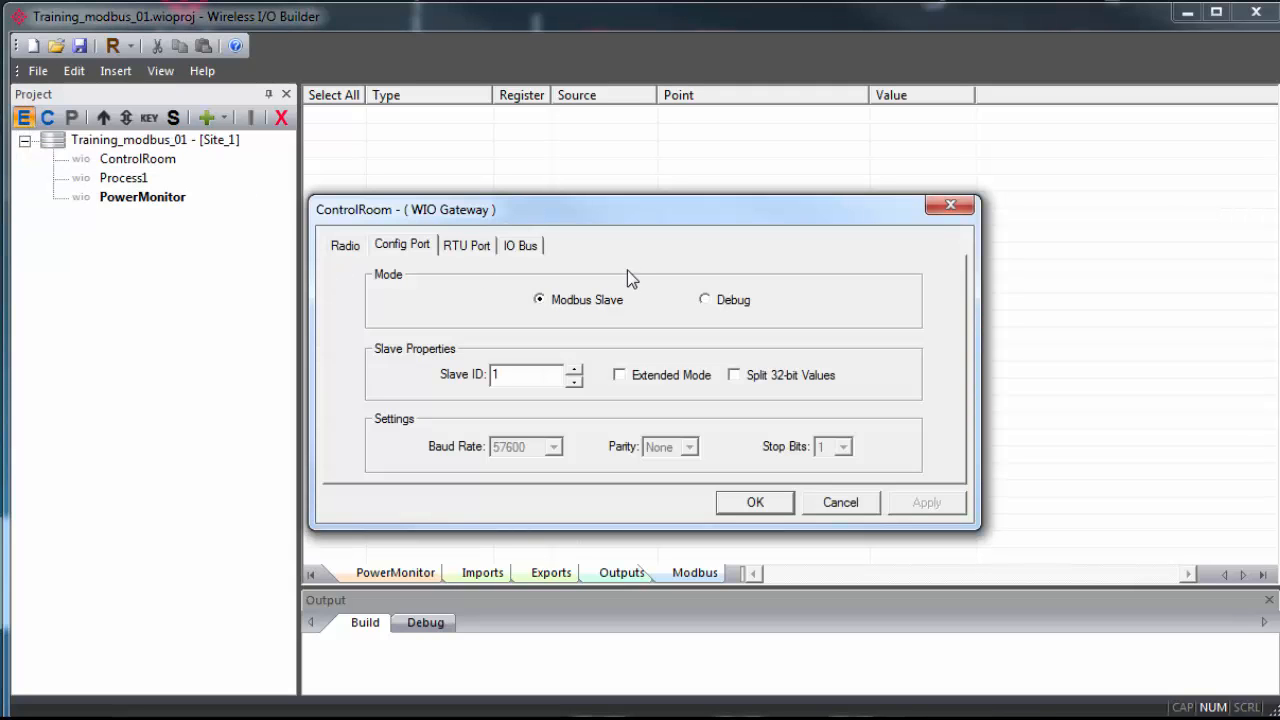
mouse_move(644, 280)
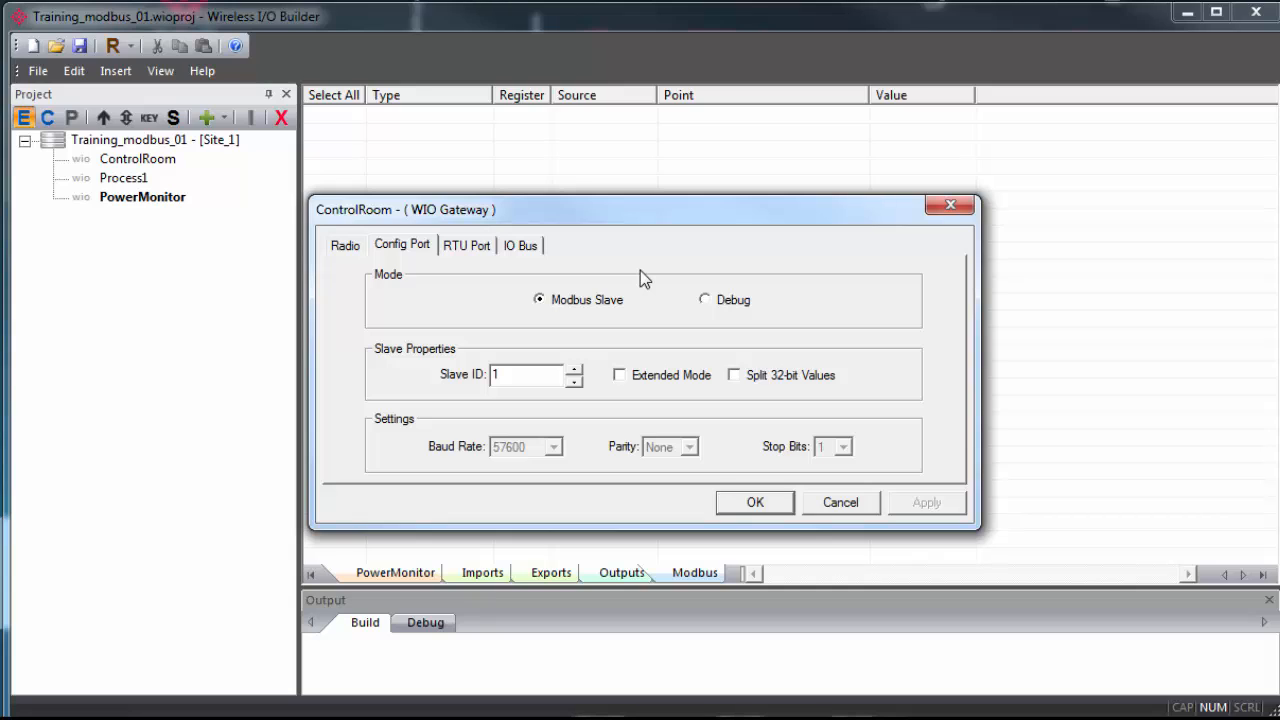
mouse_move(390, 258)
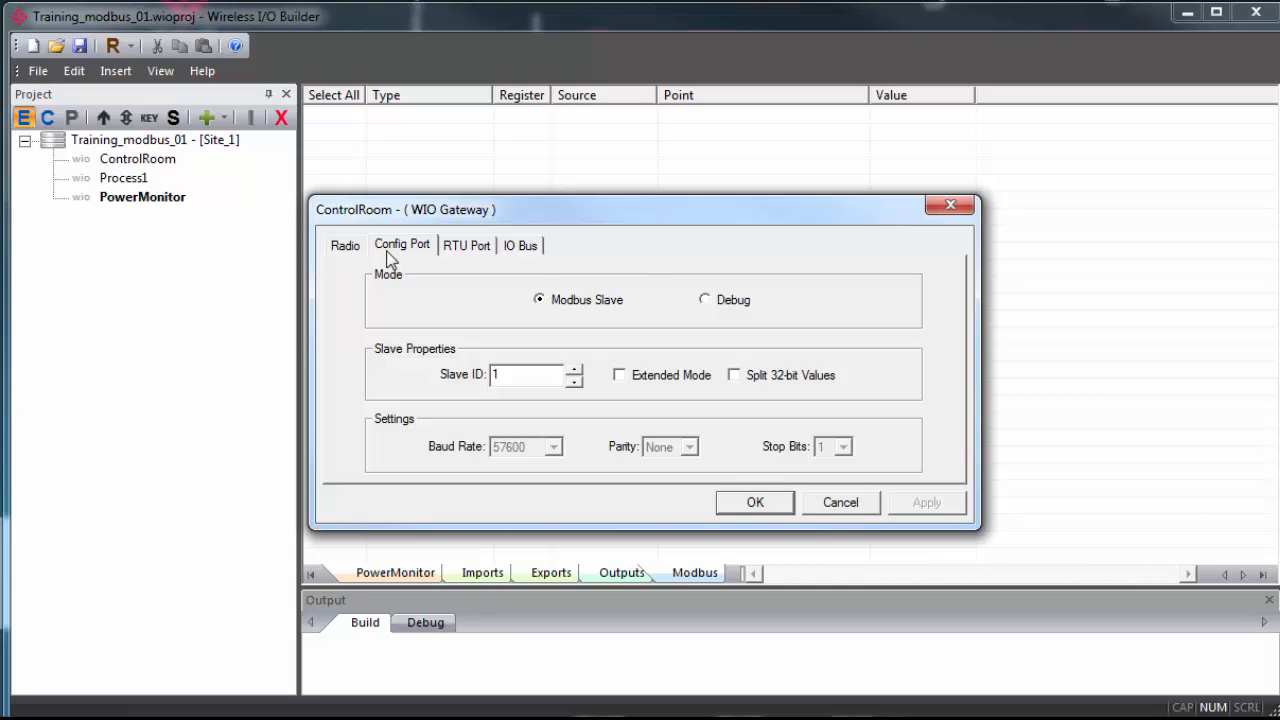
mouse_move(368, 256)
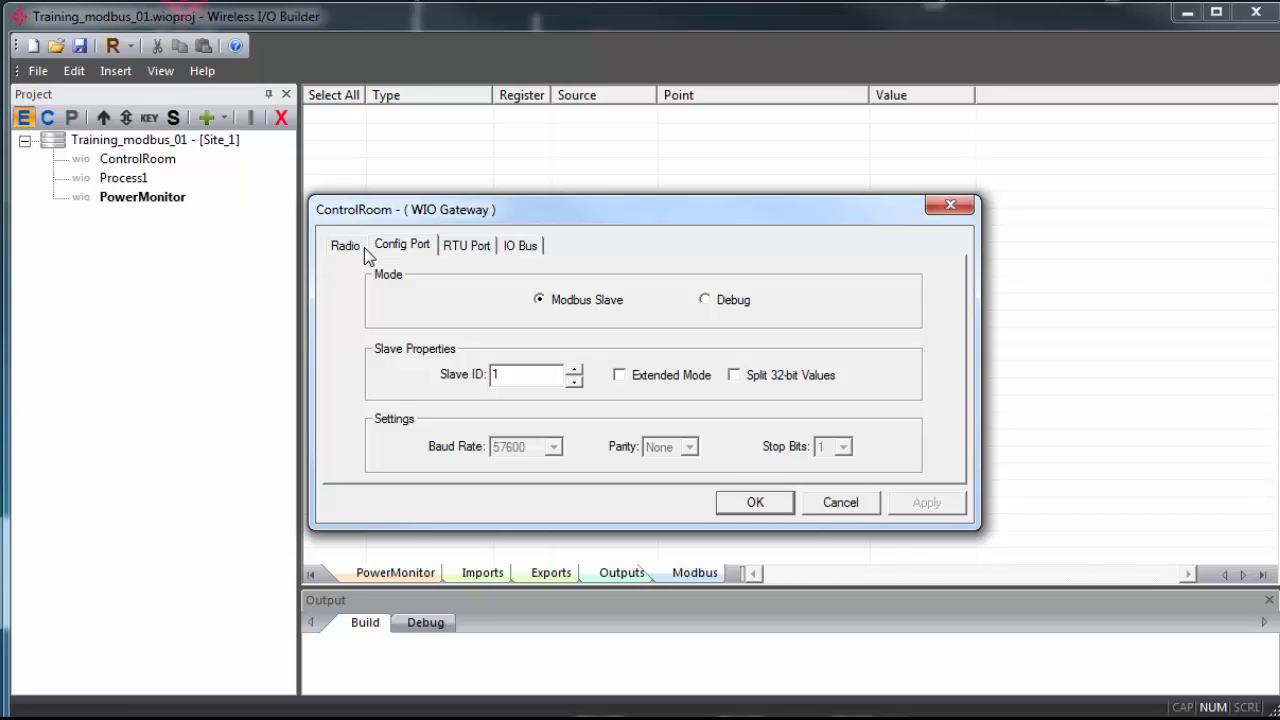
mouse_move(460, 260)
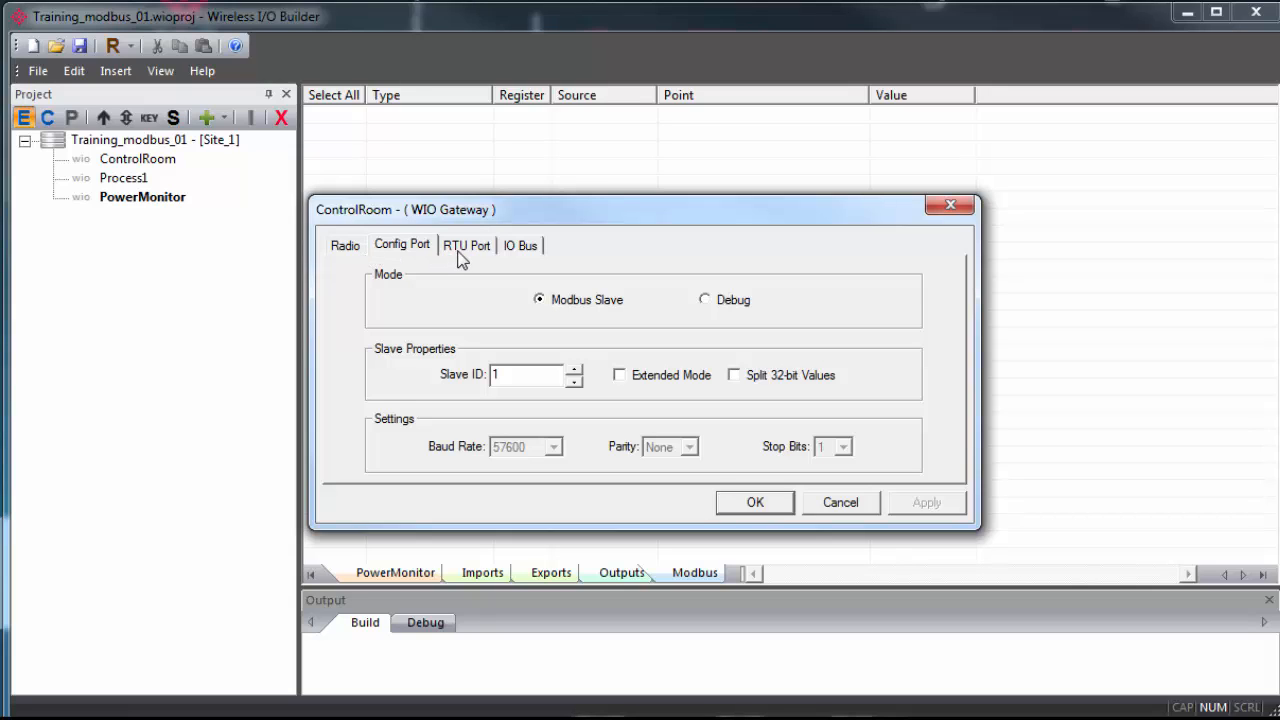
Review ControlRoom's RTU port (RS485 Modbus Slave ID 3, 19200 baud) and config port settings
left_click(466, 244)
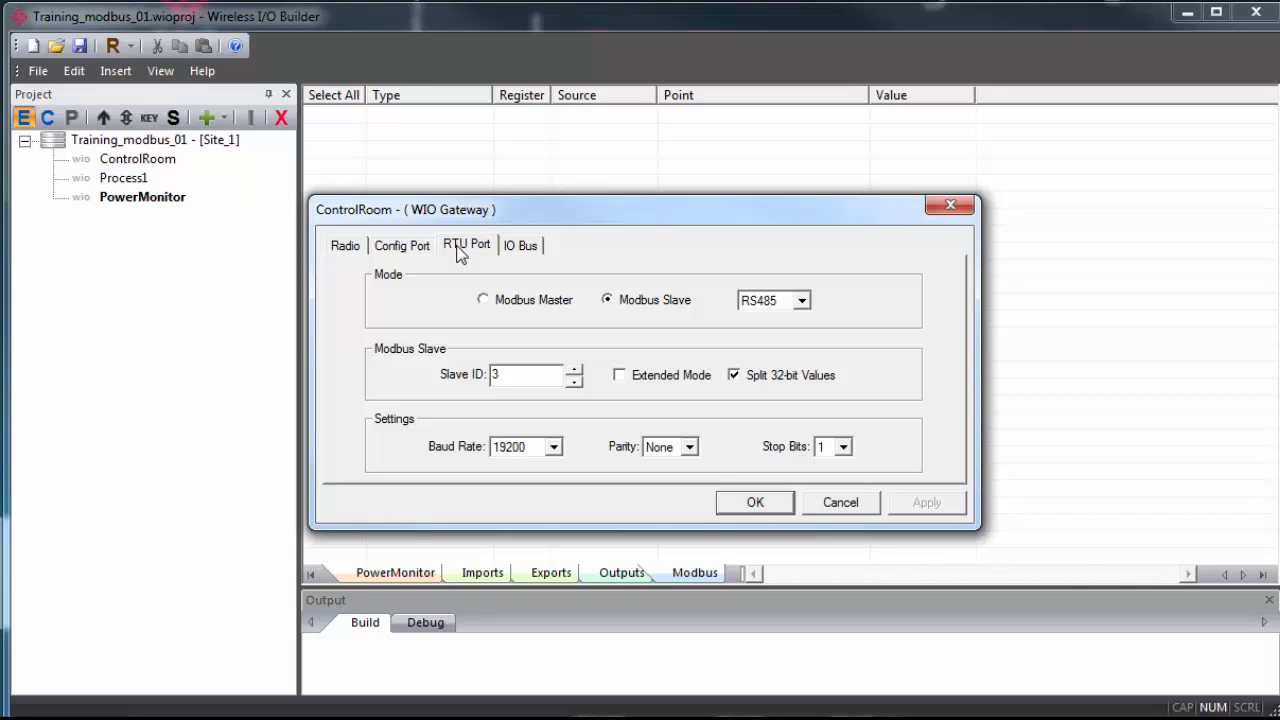
mouse_move(516, 312)
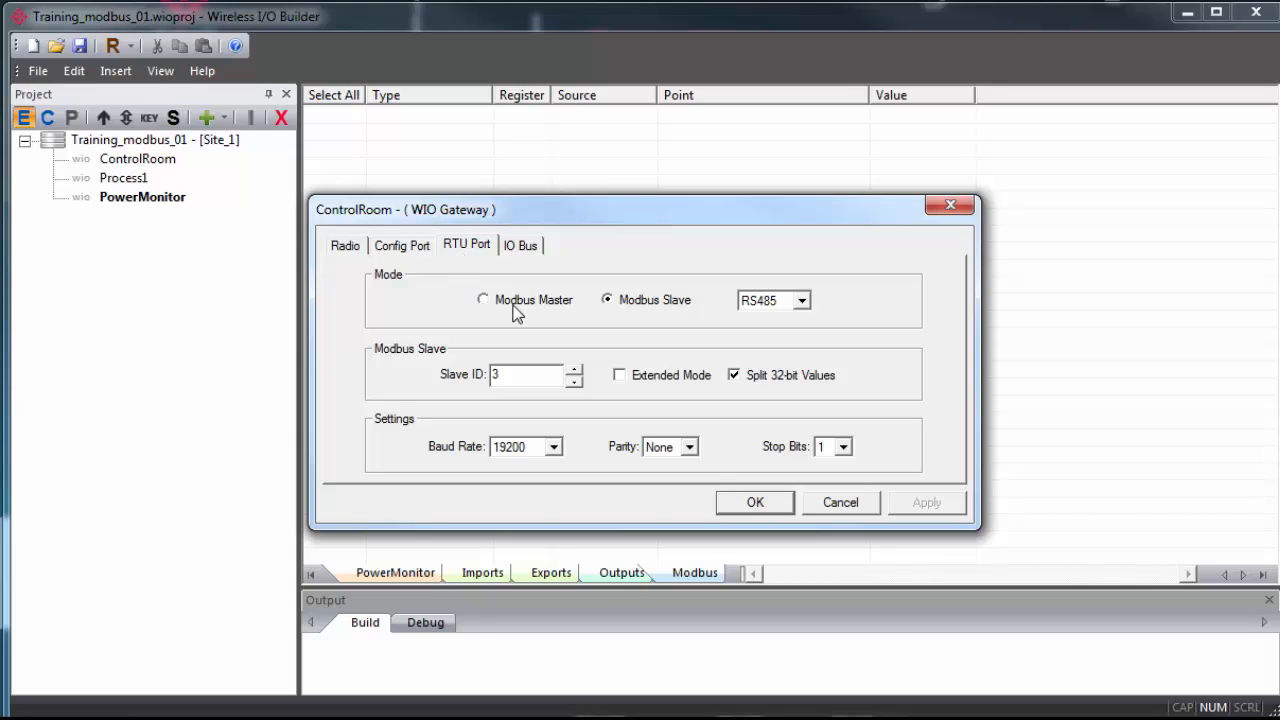
mouse_move(530, 288)
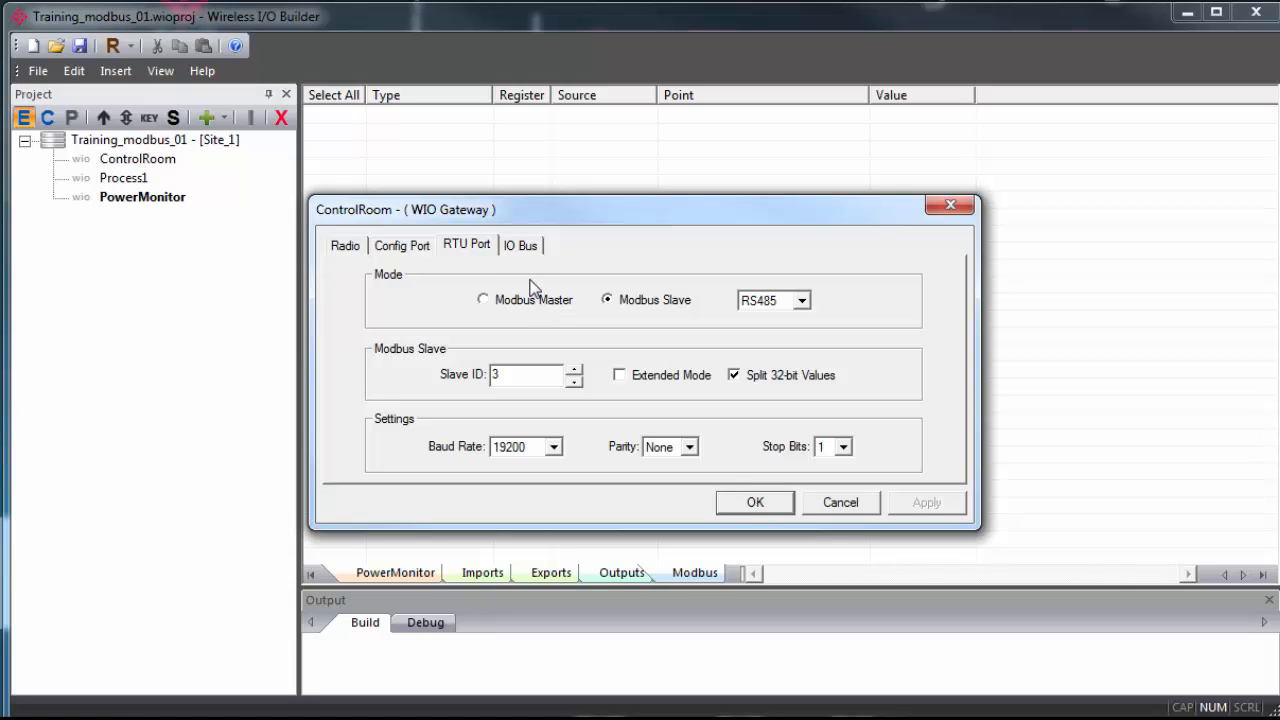
left_click(402, 244)
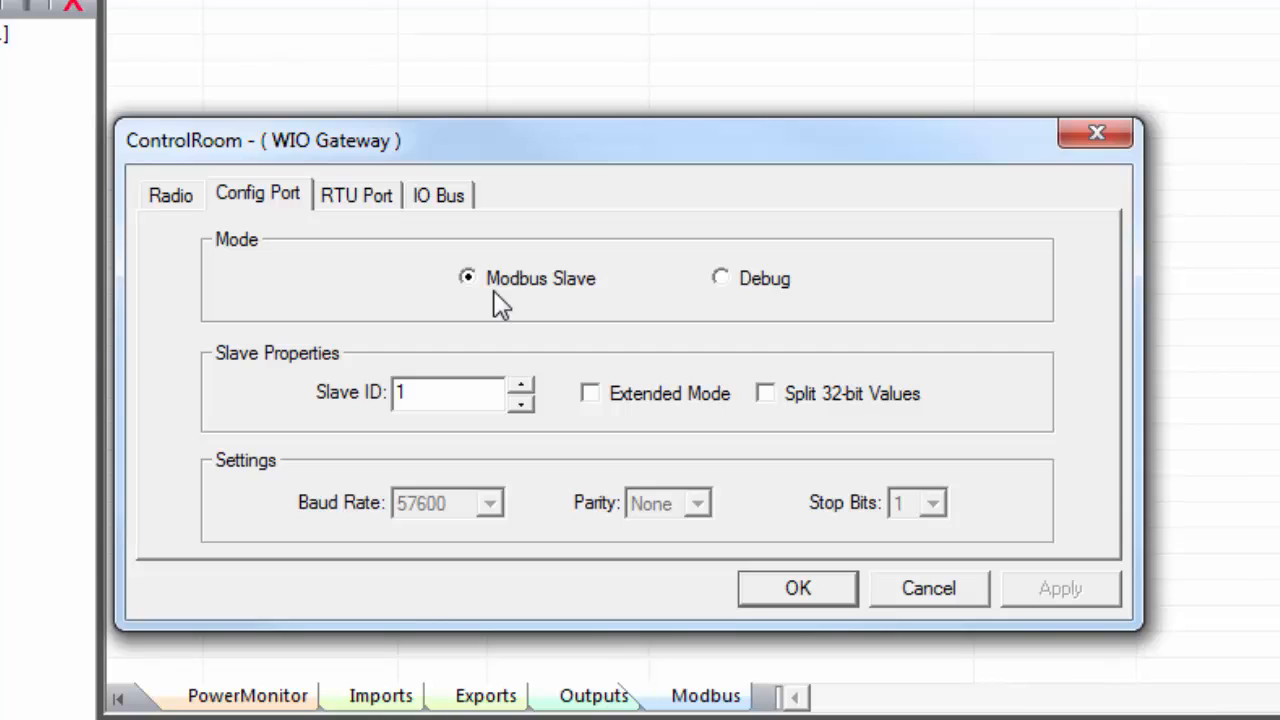
left_click(356, 194)
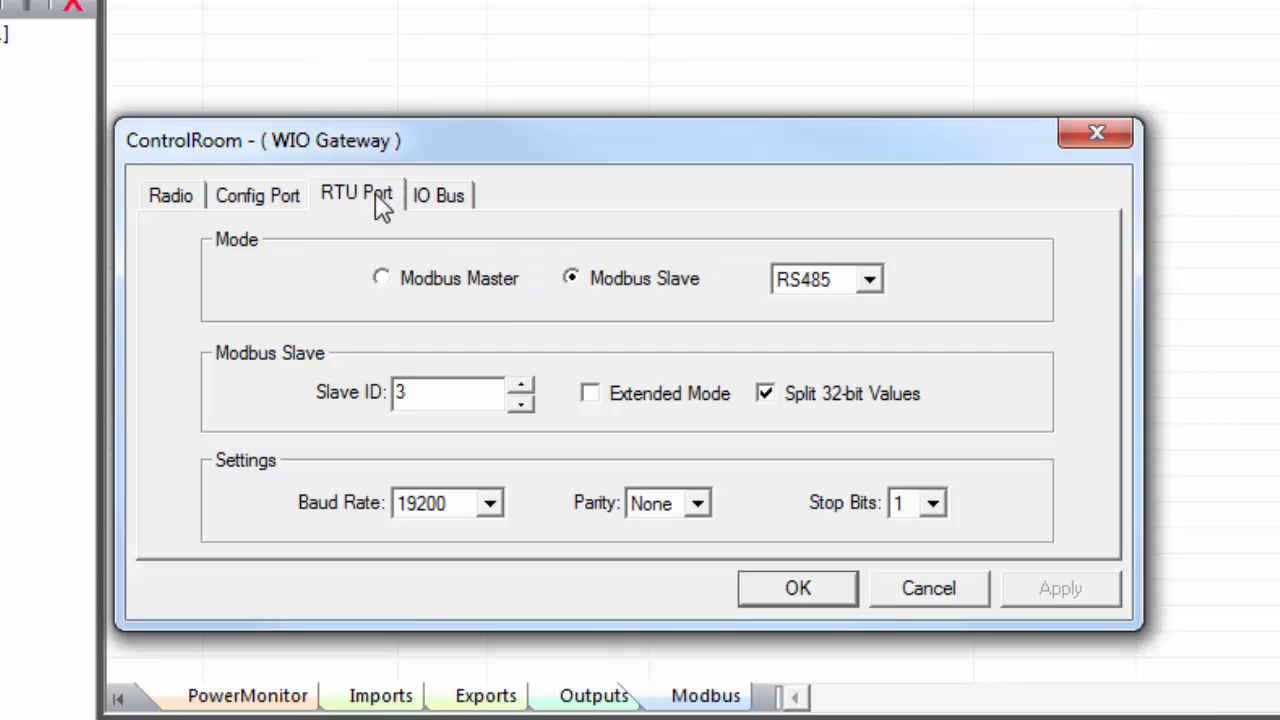
mouse_move(538, 304)
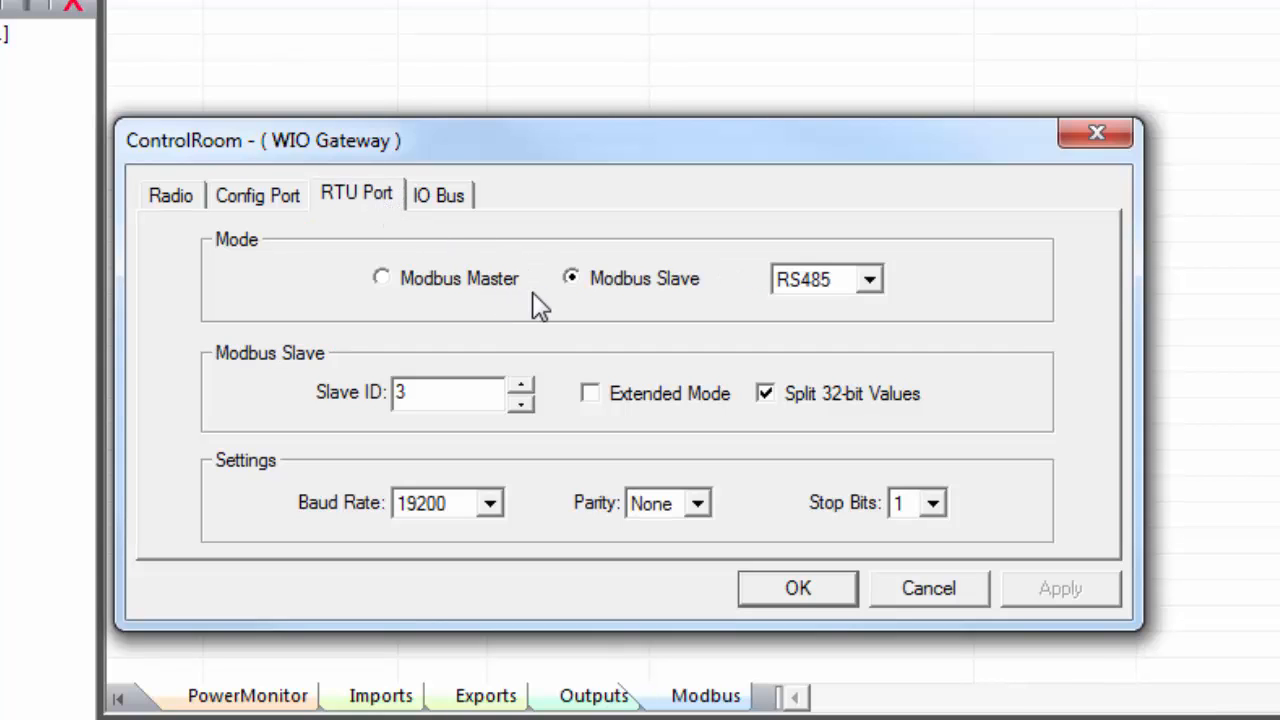
mouse_move(548, 304)
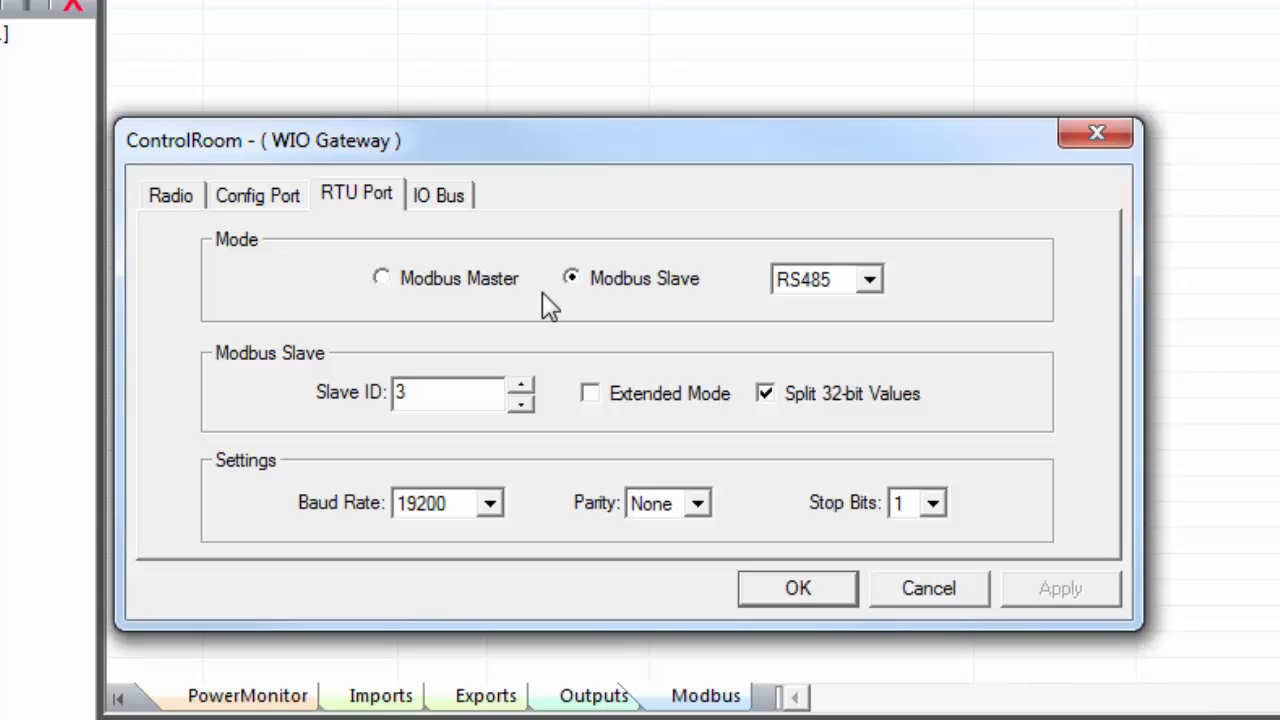
left_click(256, 196)
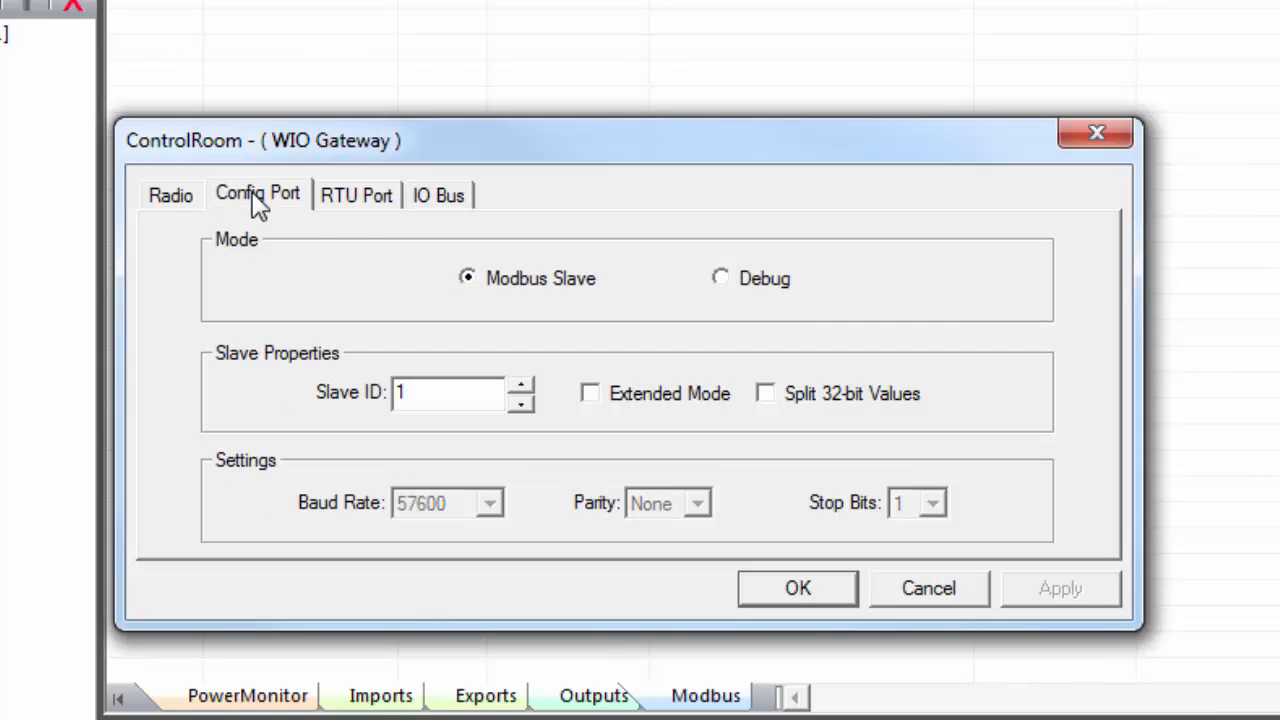
mouse_move(496, 304)
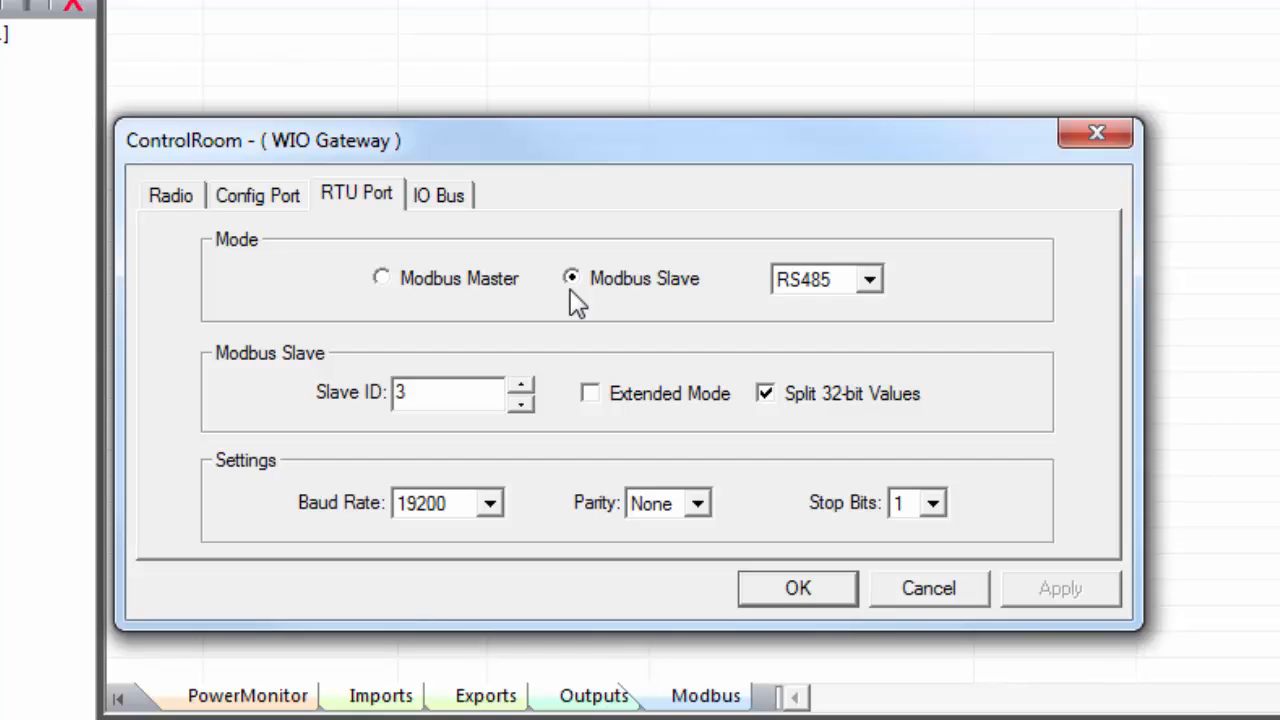
mouse_move(630, 316)
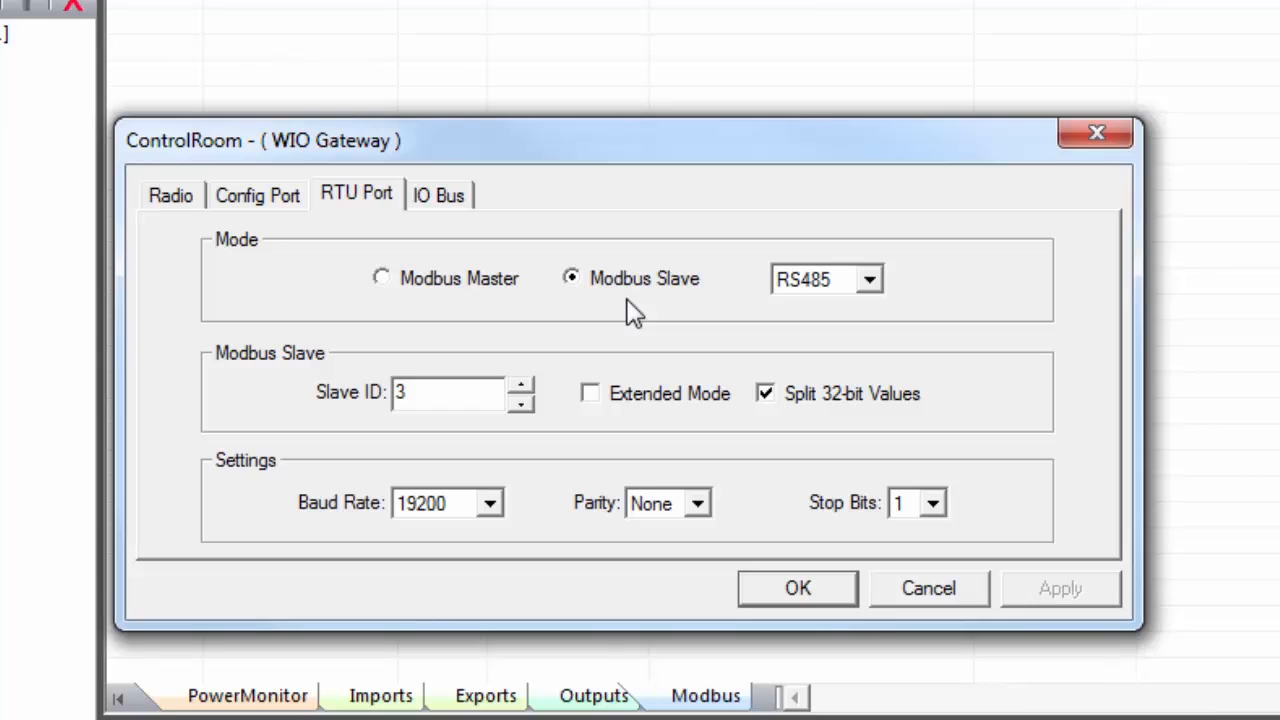
Start adding an I/O module to ControlRoom, view the module types, then cancel without adding one
left_click(444, 192)
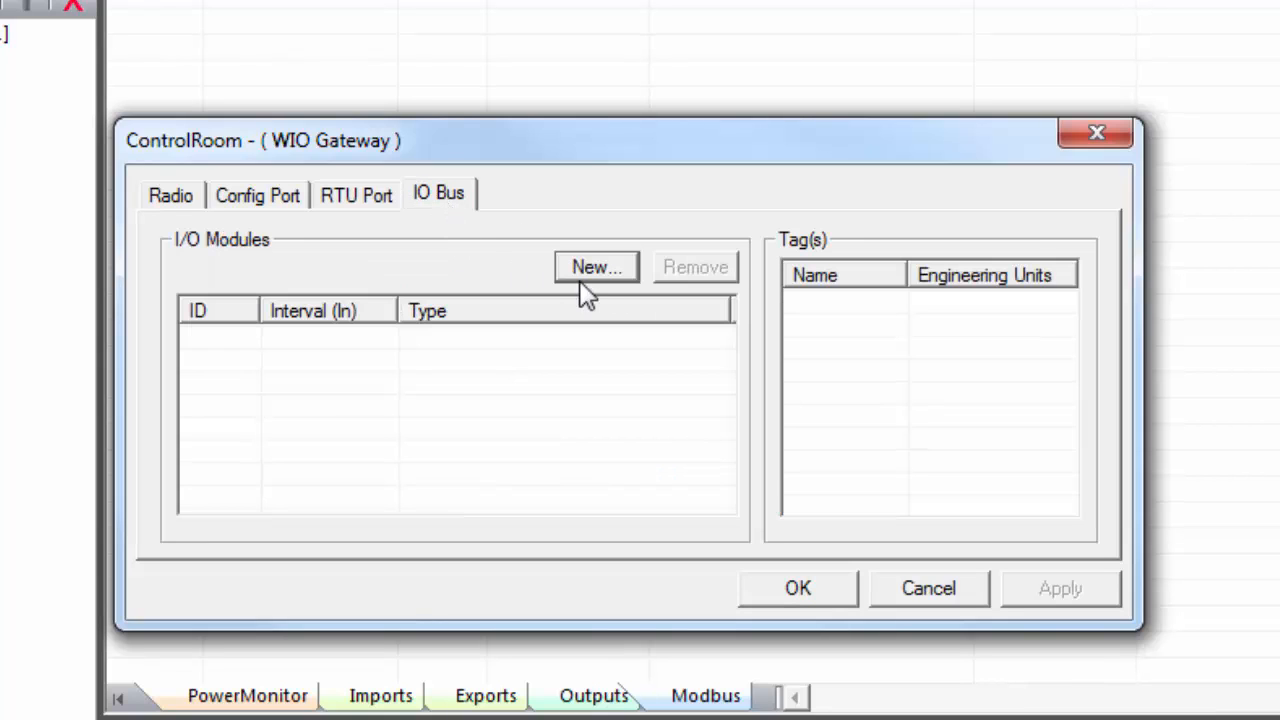
mouse_move(600, 308)
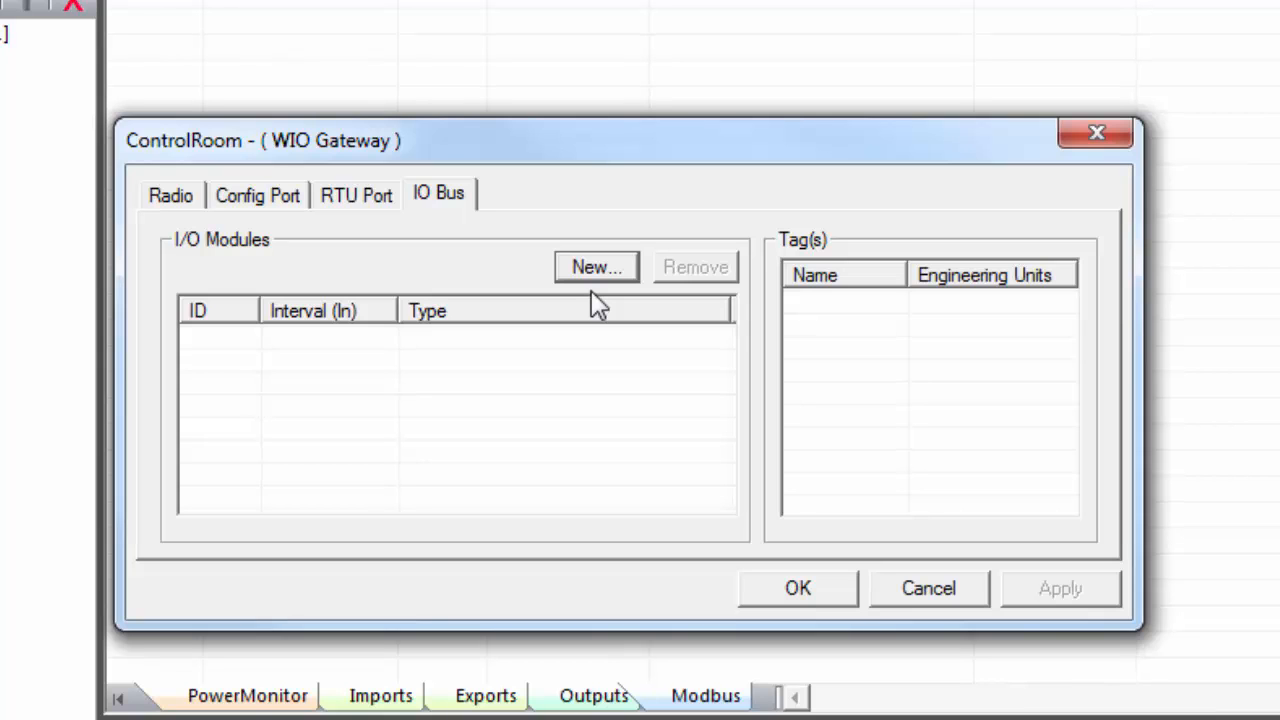
left_click(596, 266)
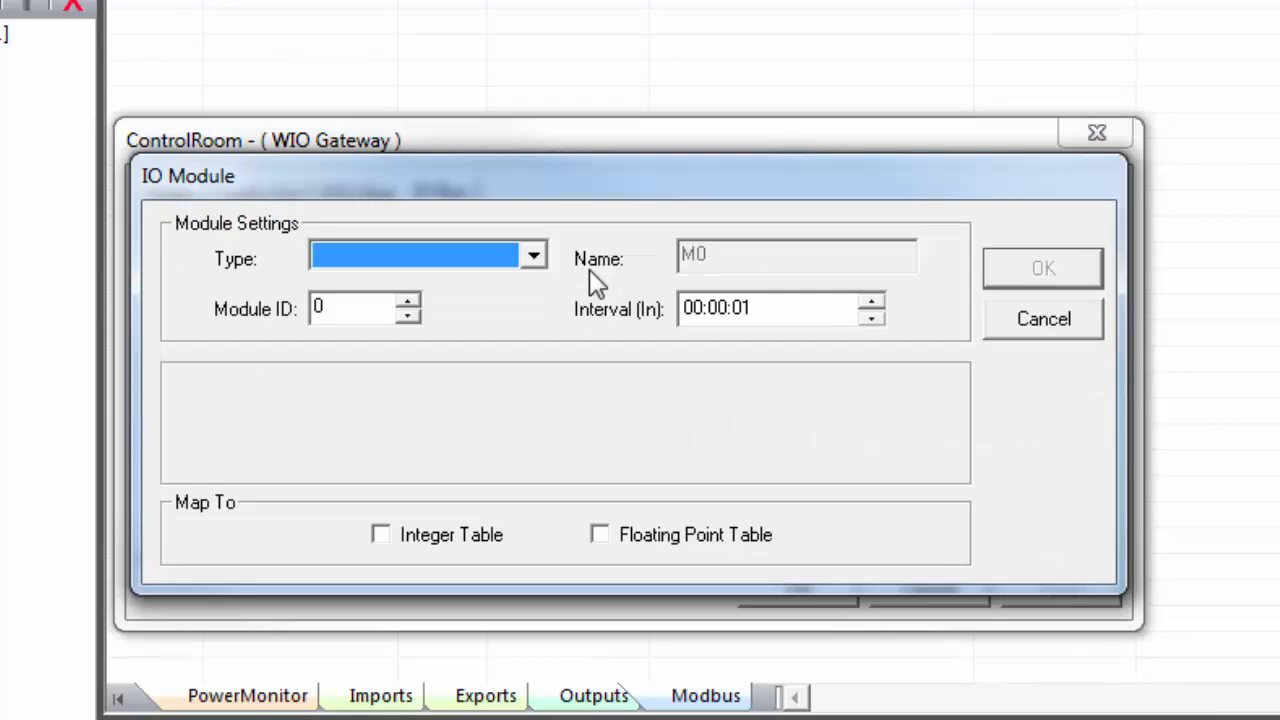
left_click(536, 256)
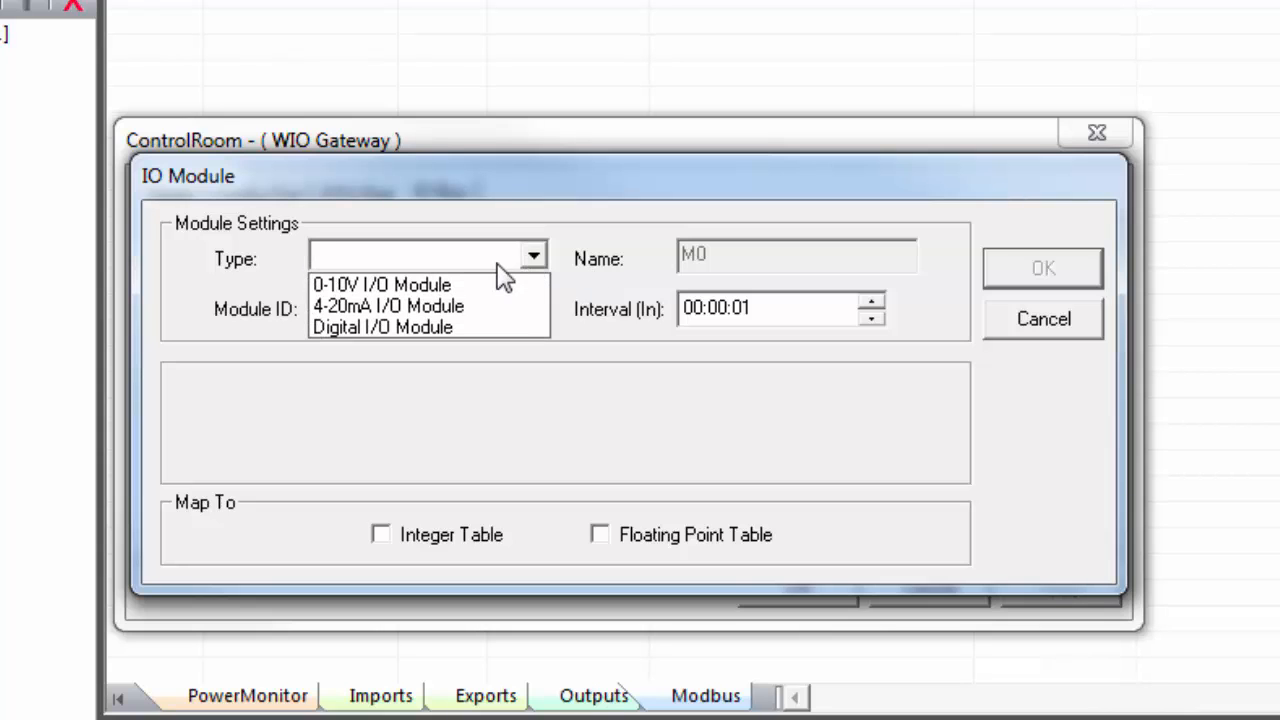
mouse_move(484, 330)
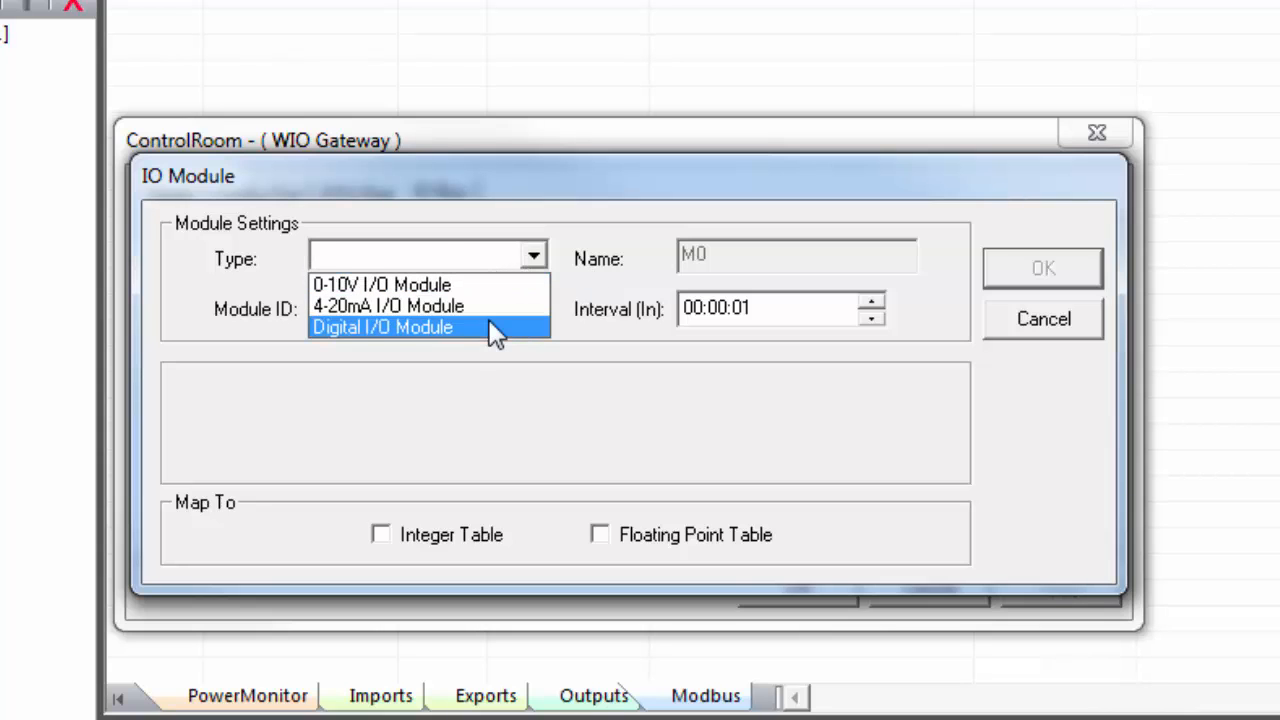
mouse_move(504, 290)
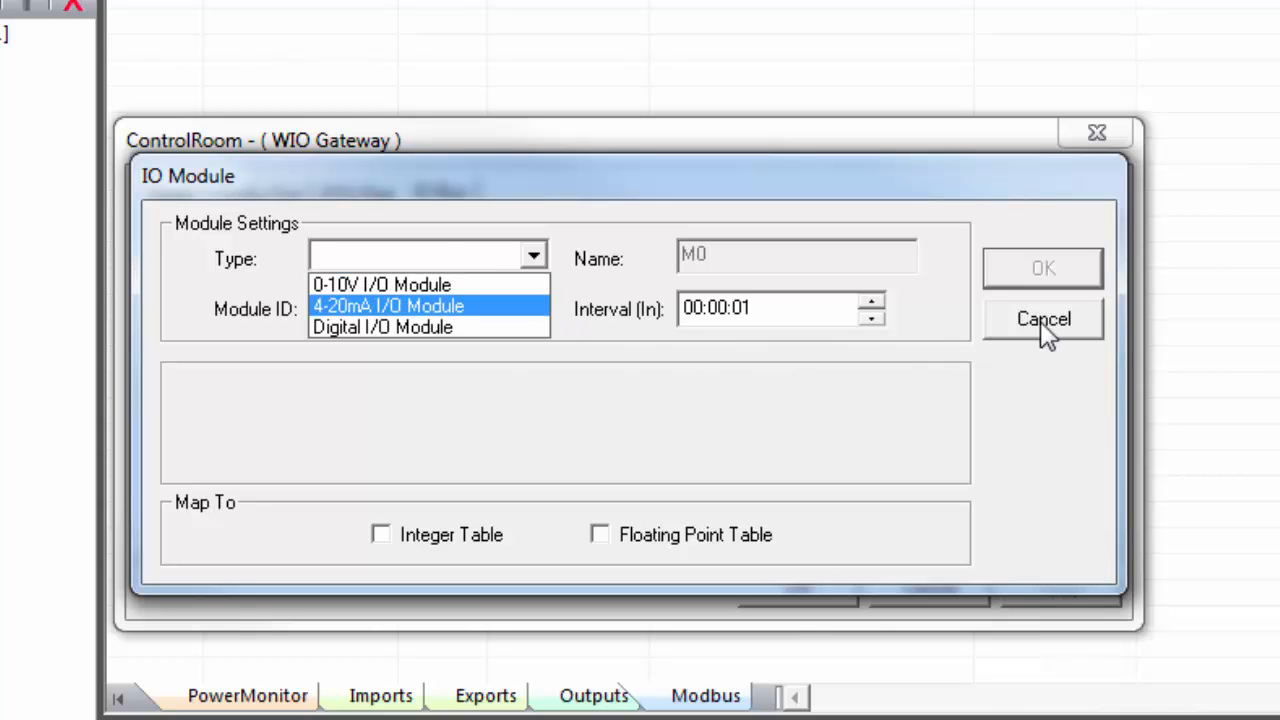
left_click(1040, 320)
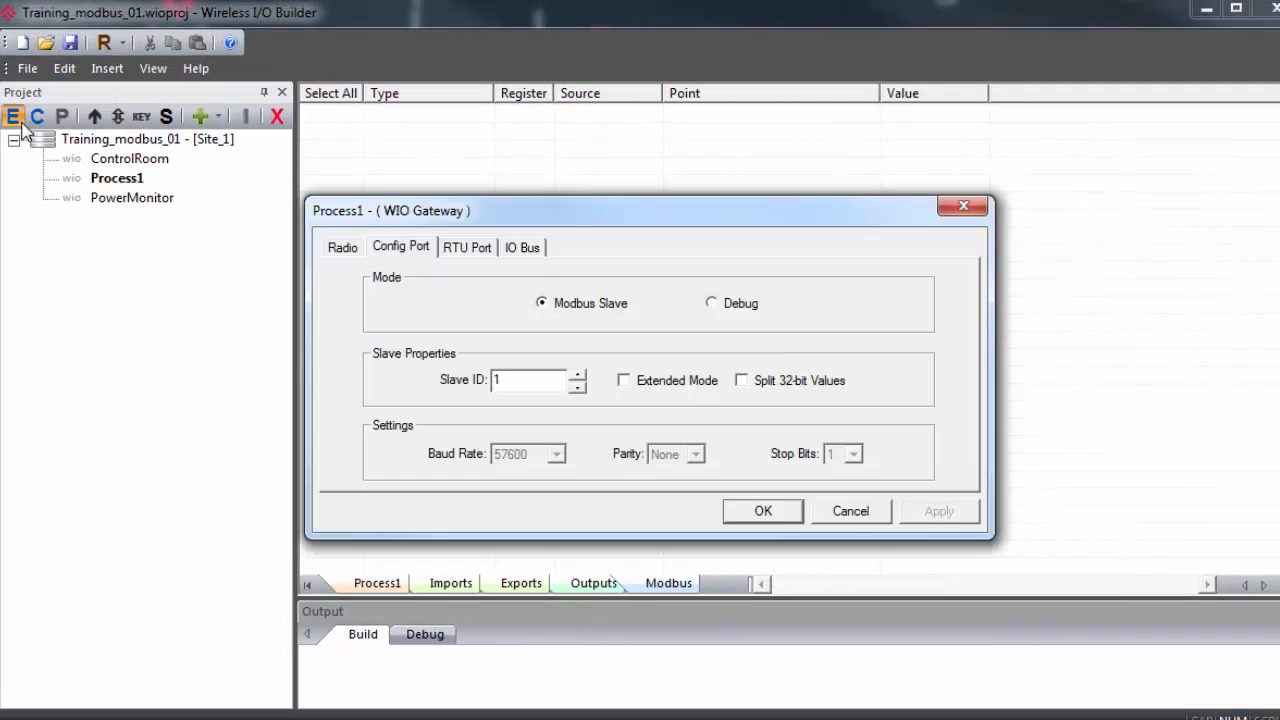
mouse_move(528, 256)
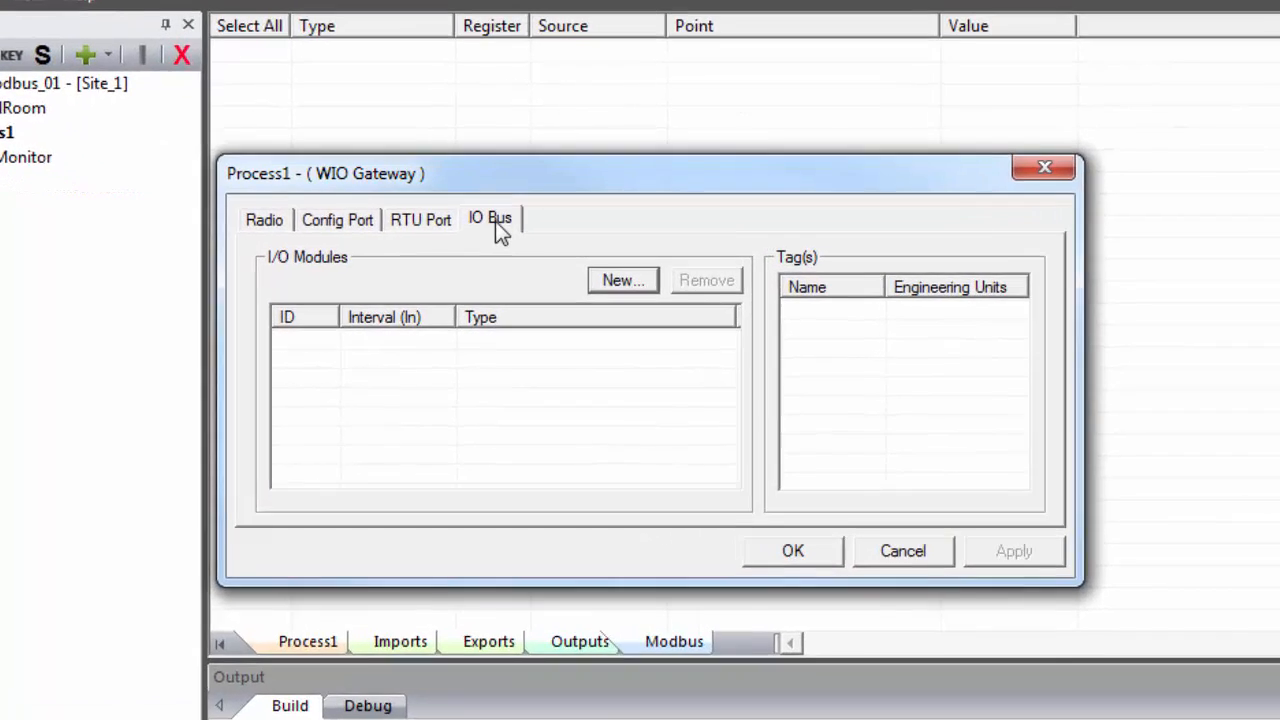
Add a Digital I/O Module with Module ID 0 to Process1, importing its inputs
left_click(622, 280)
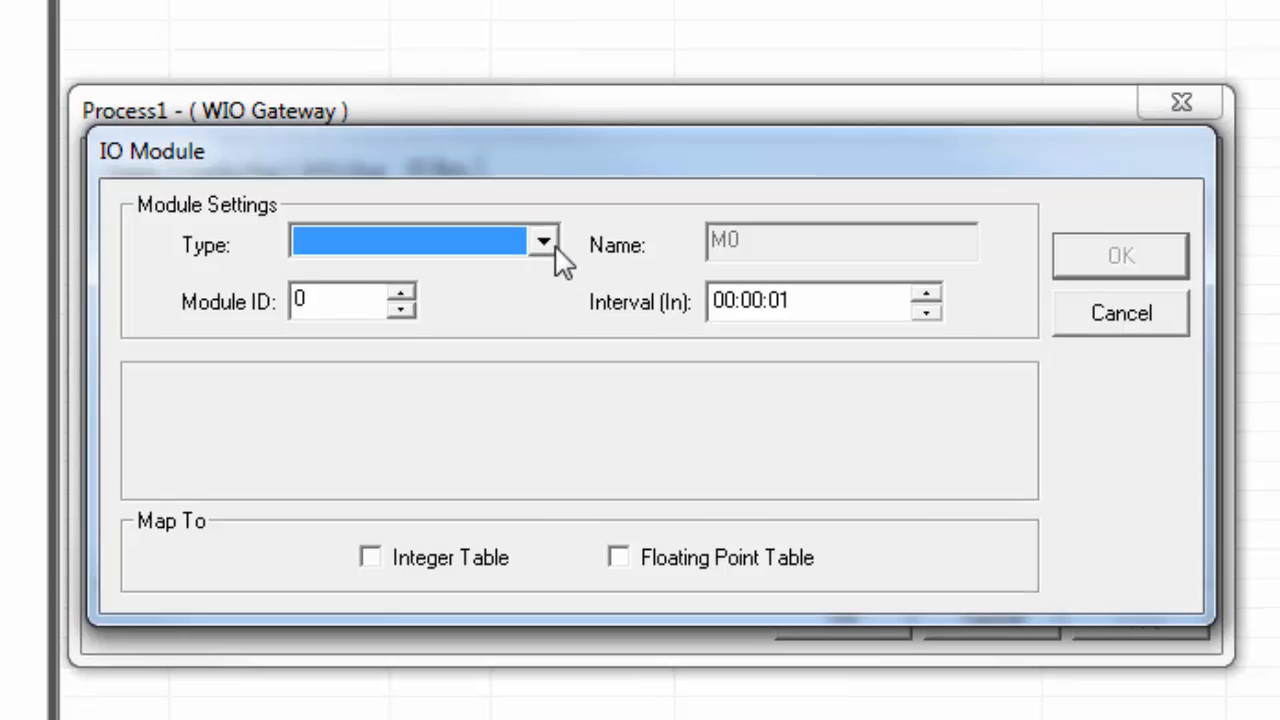
left_click(544, 240)
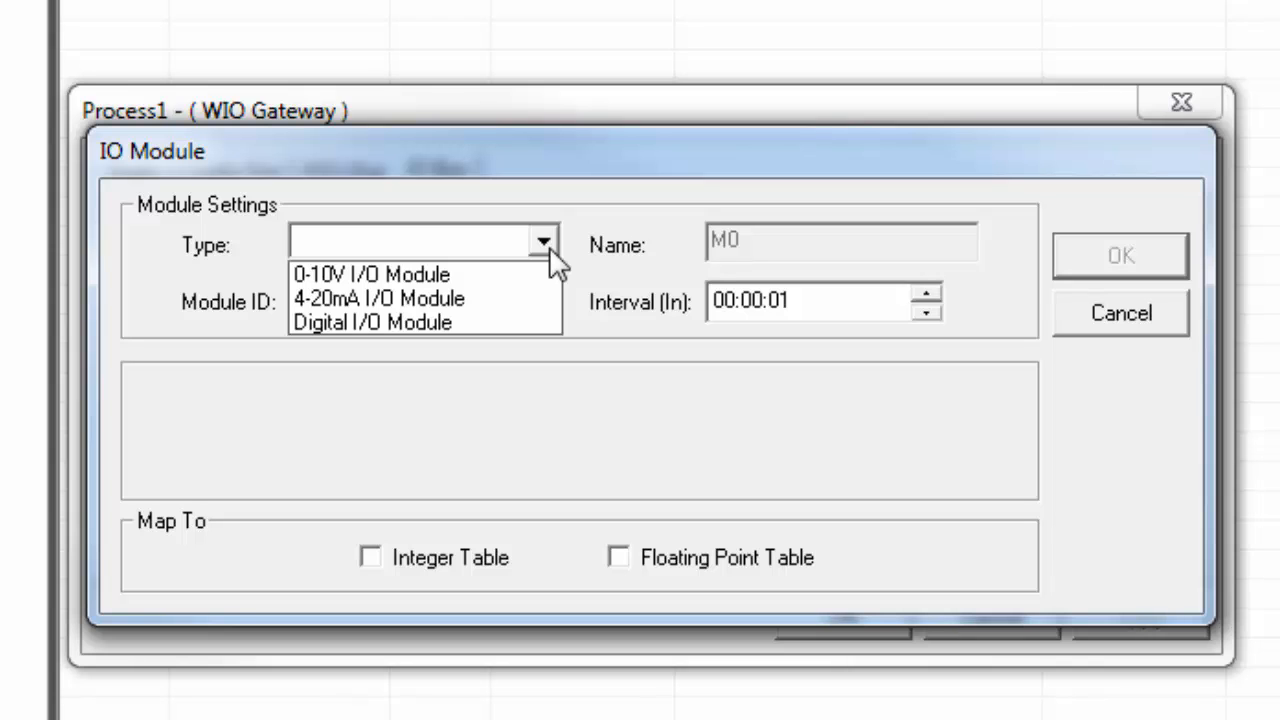
mouse_move(450, 330)
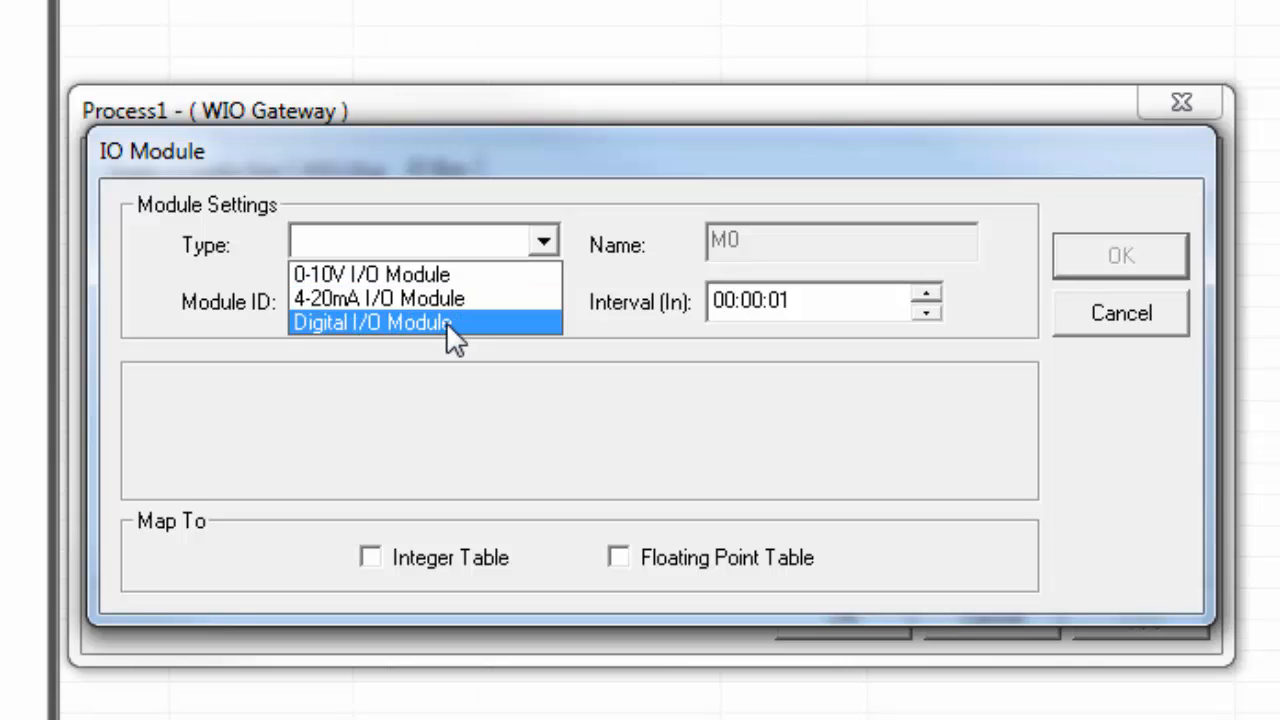
left_click(392, 322)
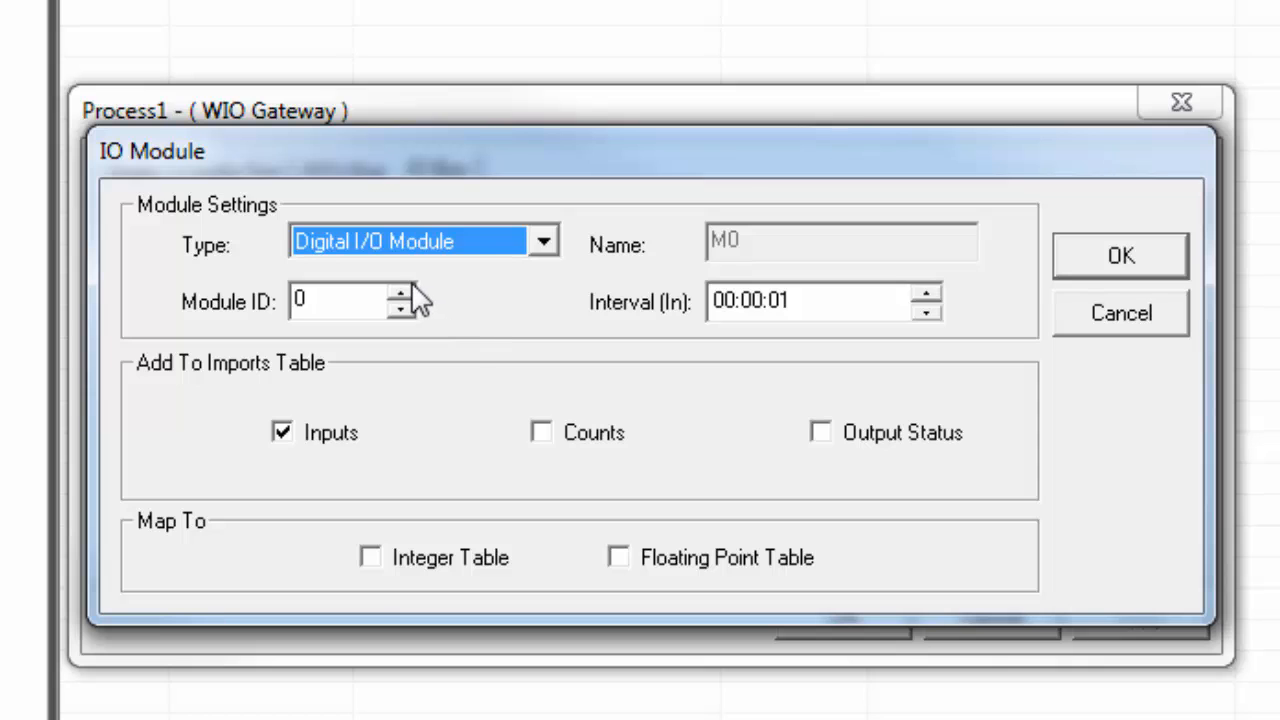
left_click(408, 296)
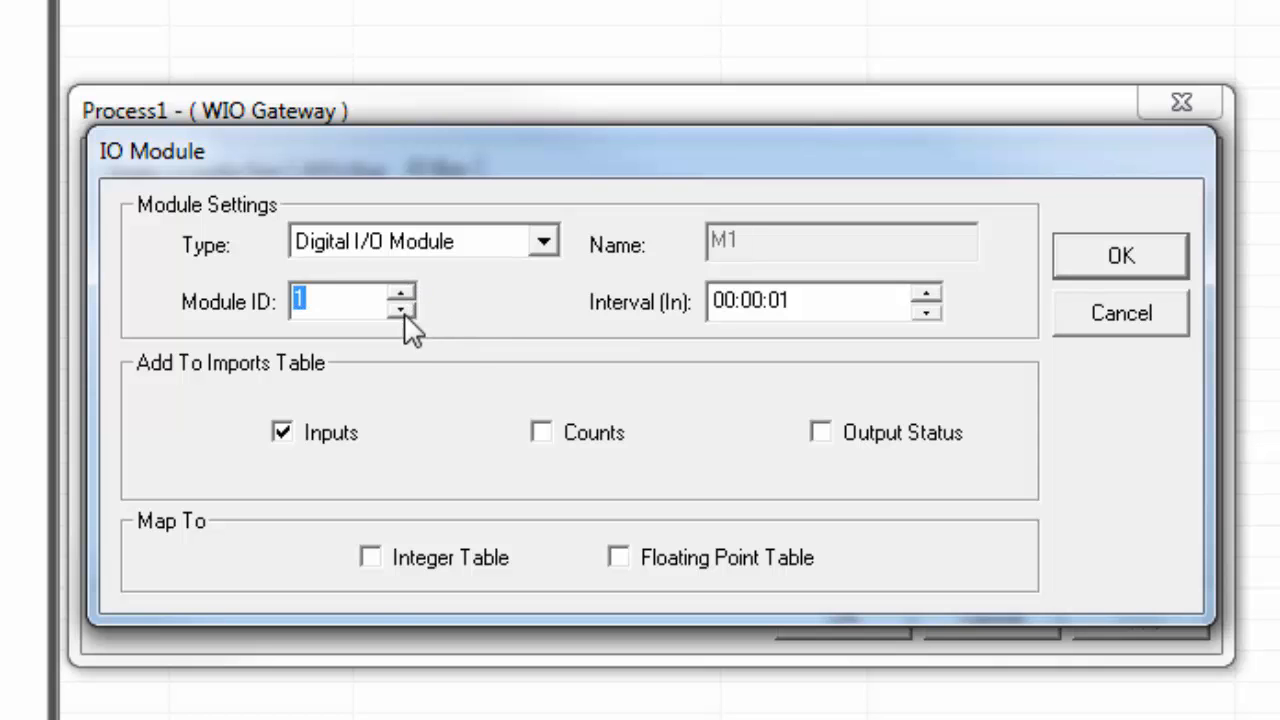
left_click(400, 312)
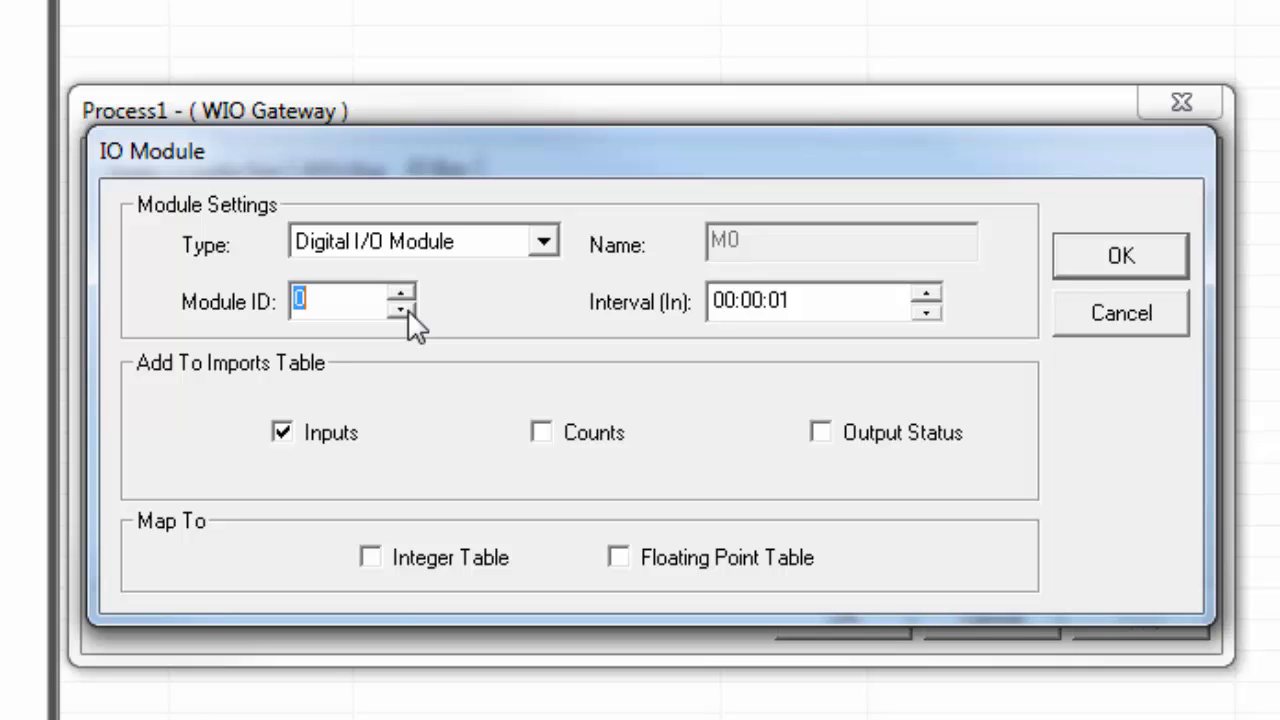
mouse_move(504, 316)
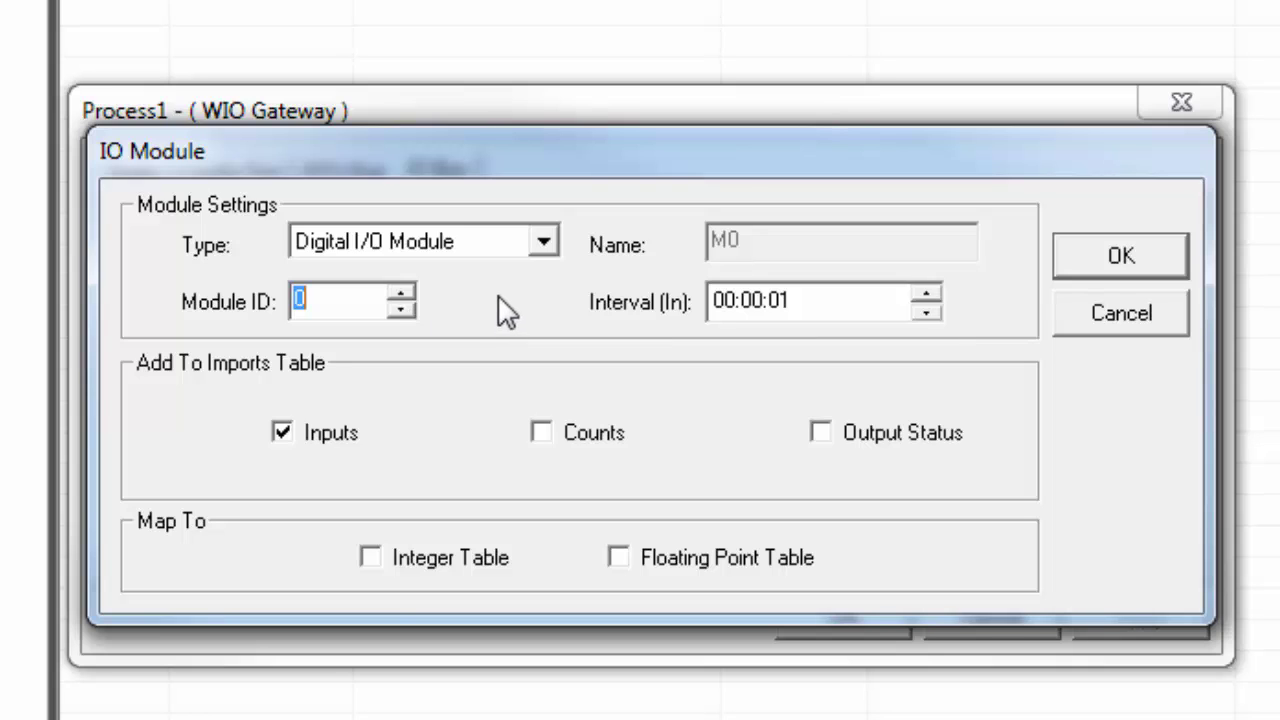
mouse_move(890, 256)
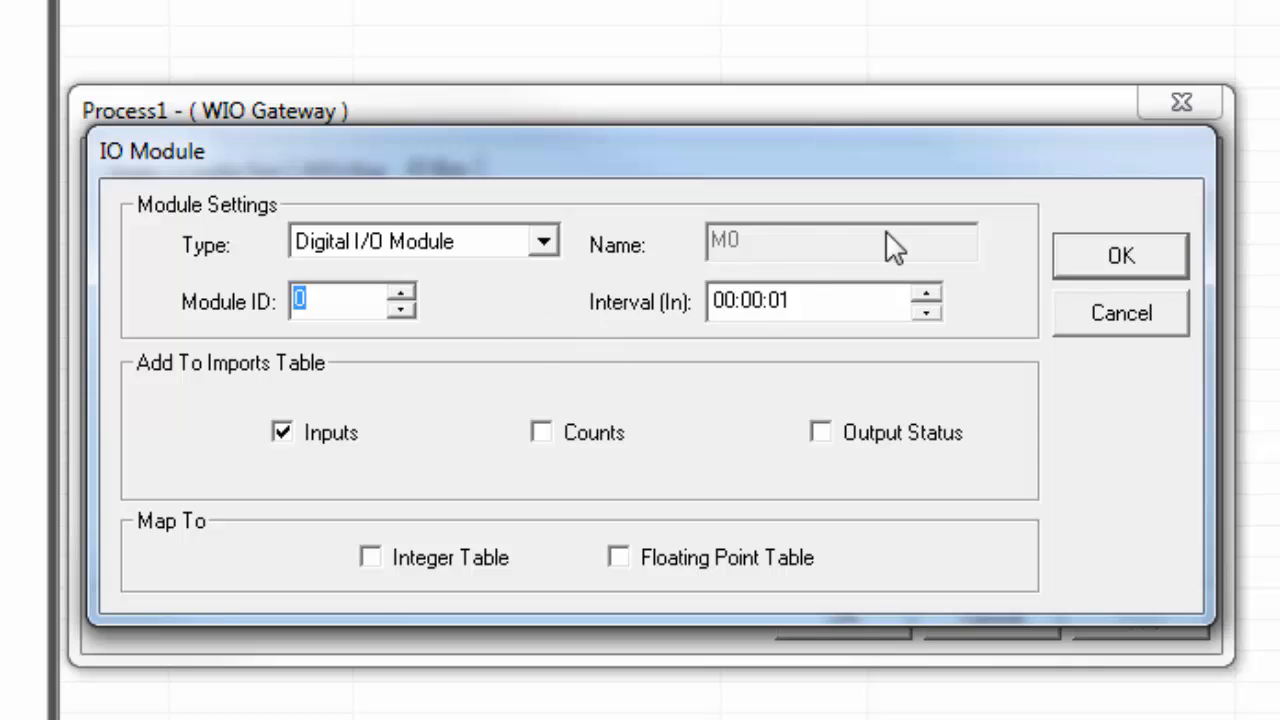
mouse_move(956, 324)
type("1")
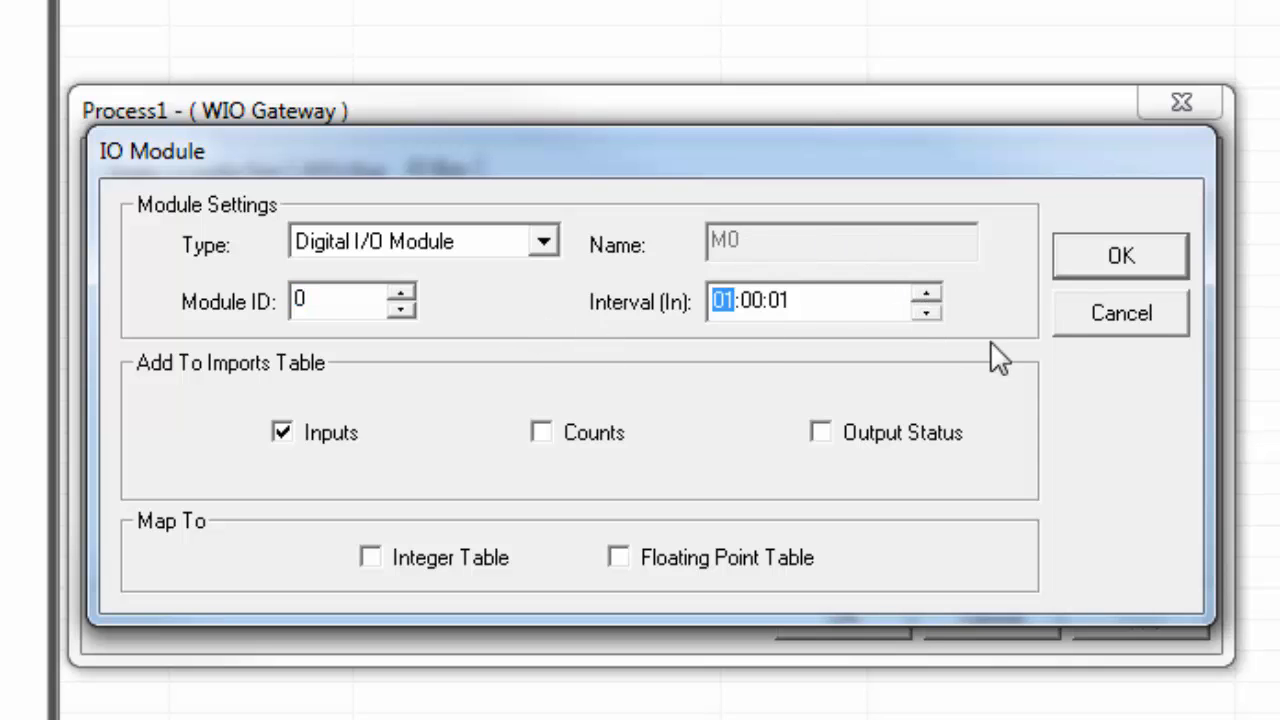
left_click(796, 302)
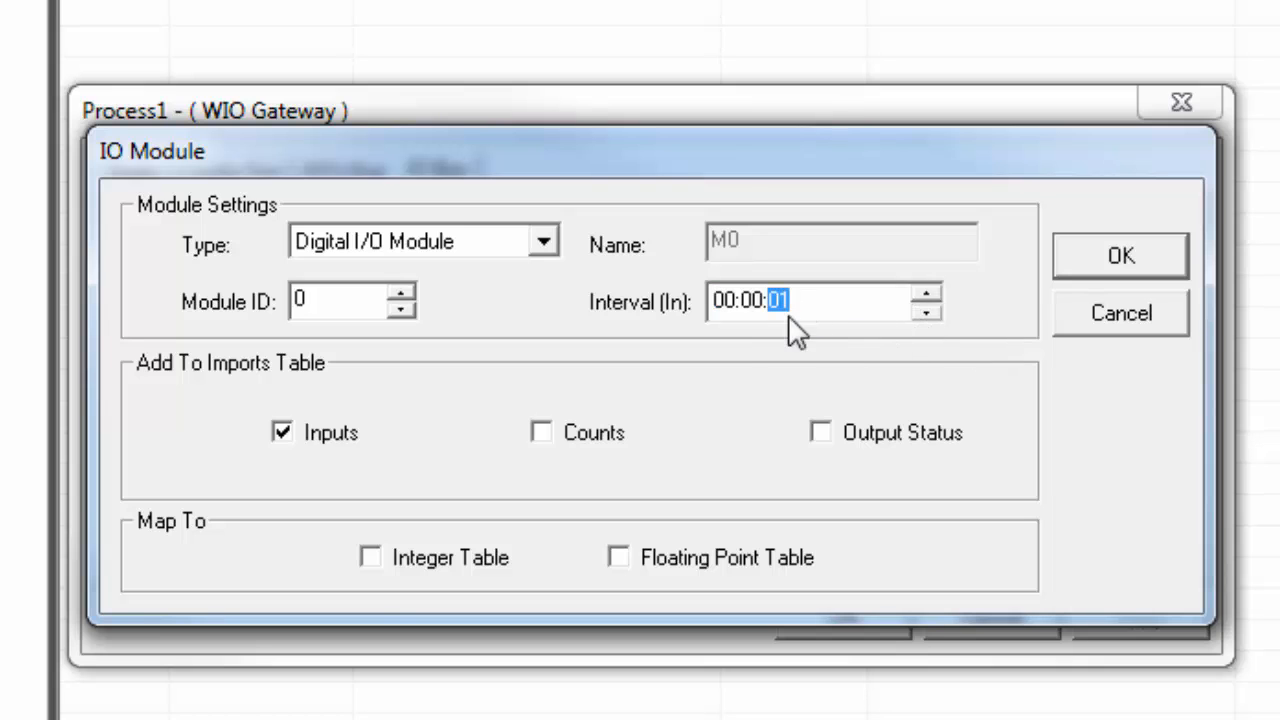
mouse_move(428, 404)
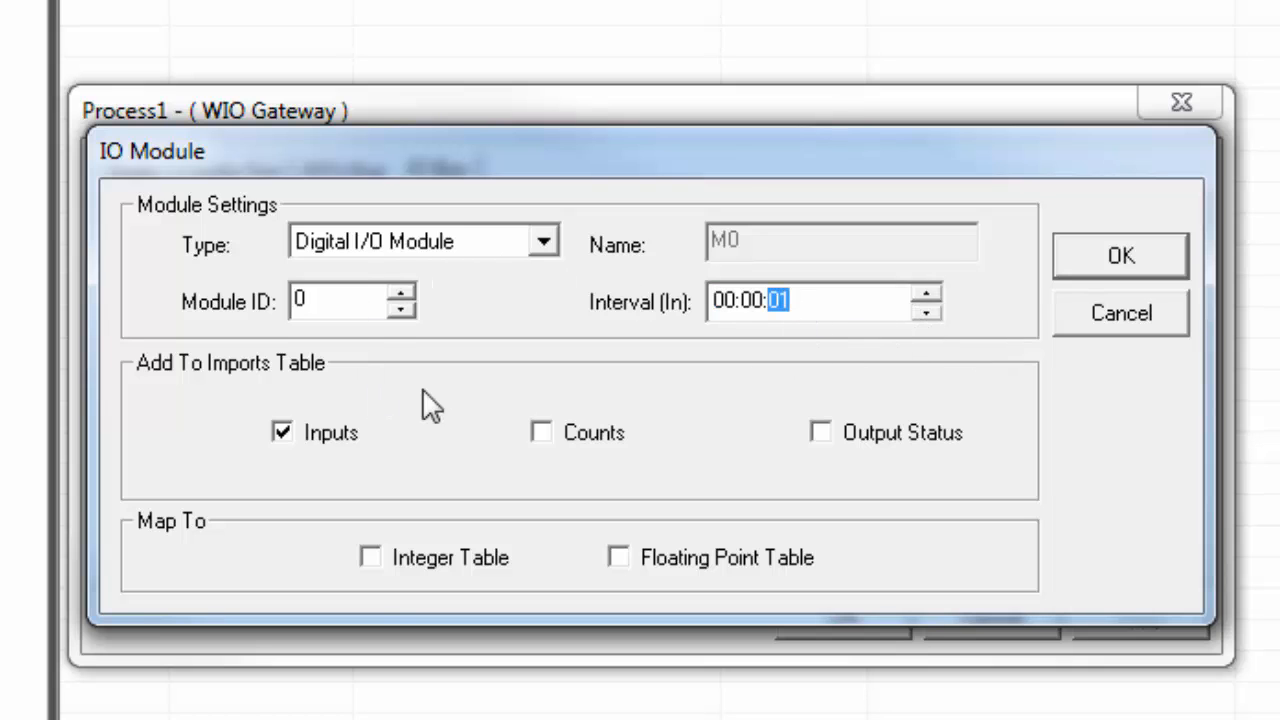
mouse_move(284, 434)
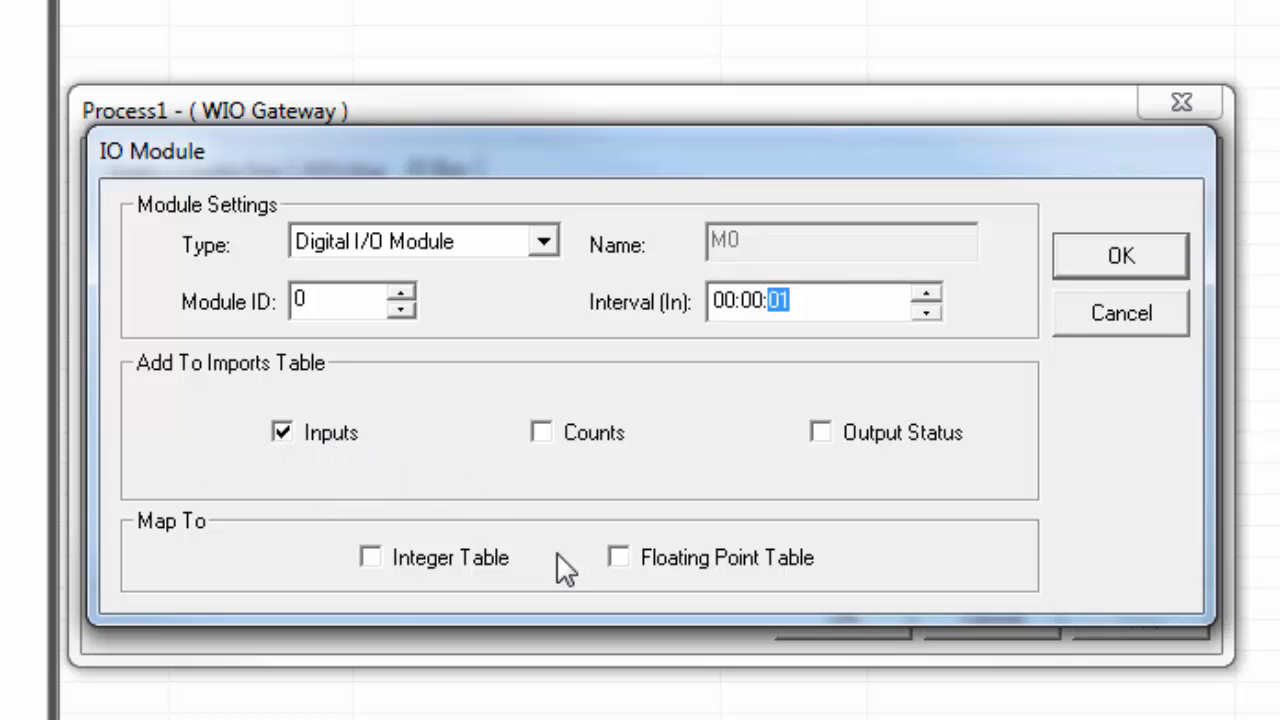
mouse_move(1104, 260)
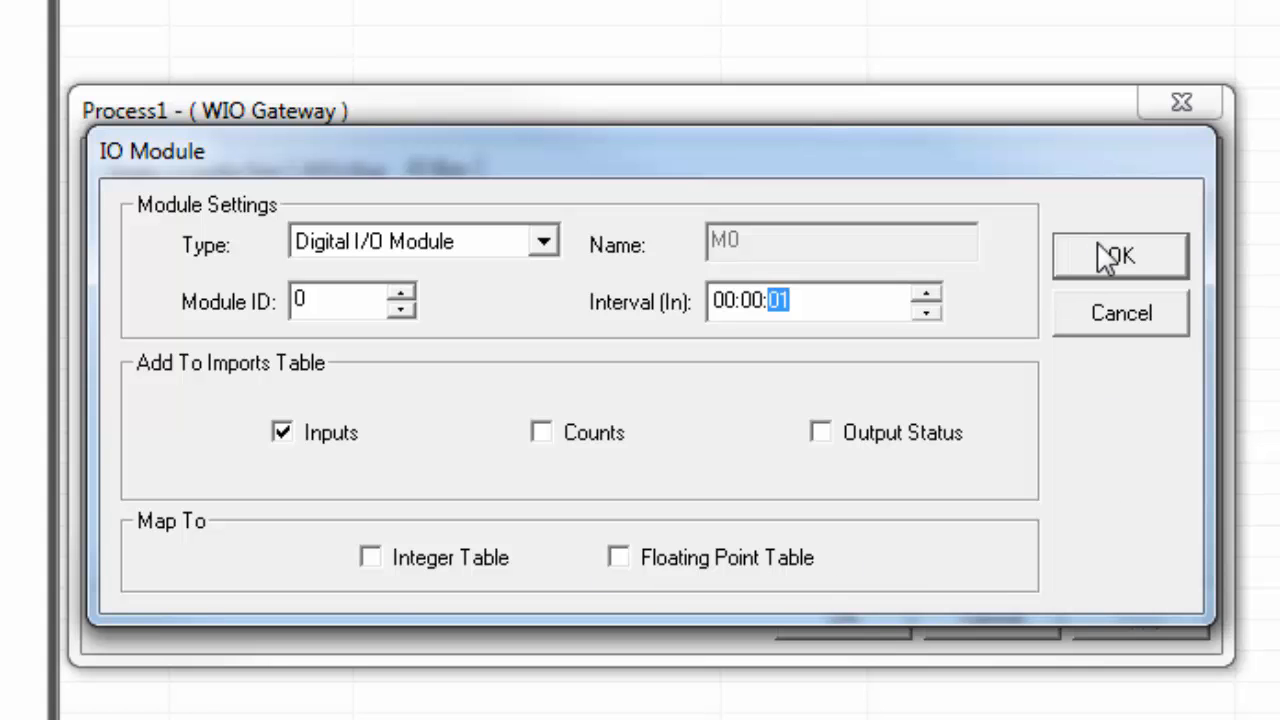
left_click(1120, 256)
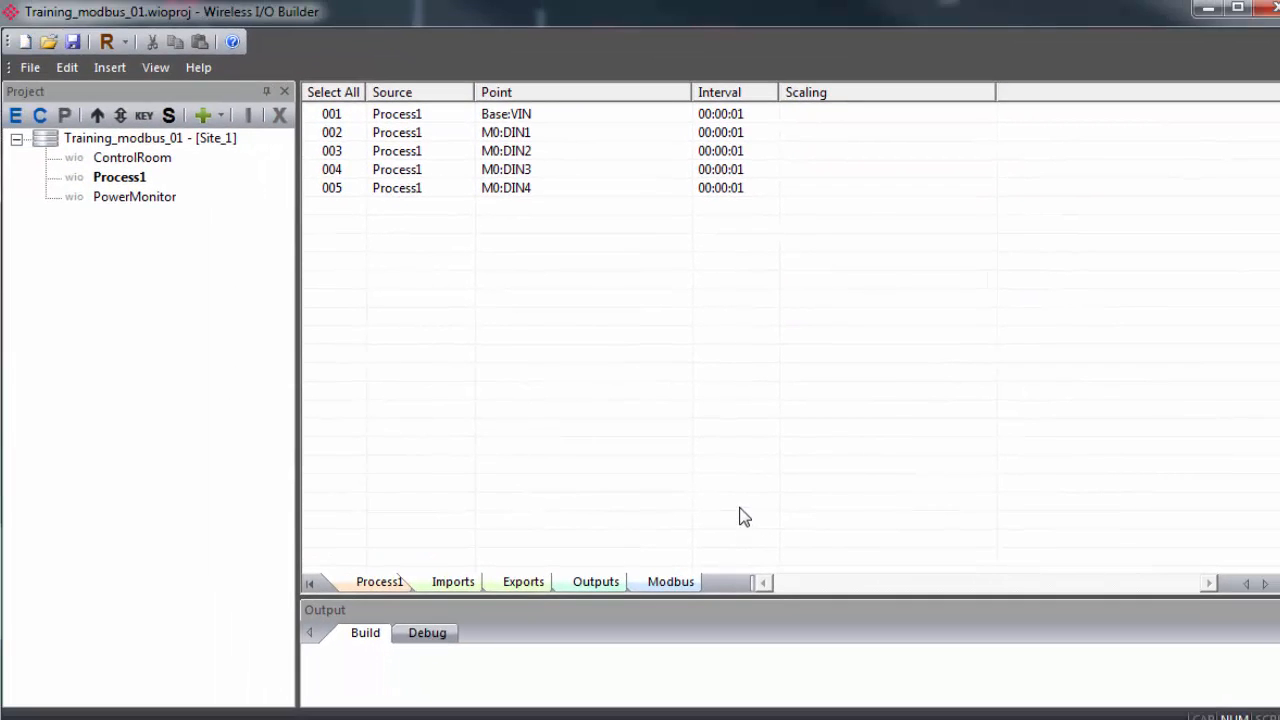
mouse_move(546, 192)
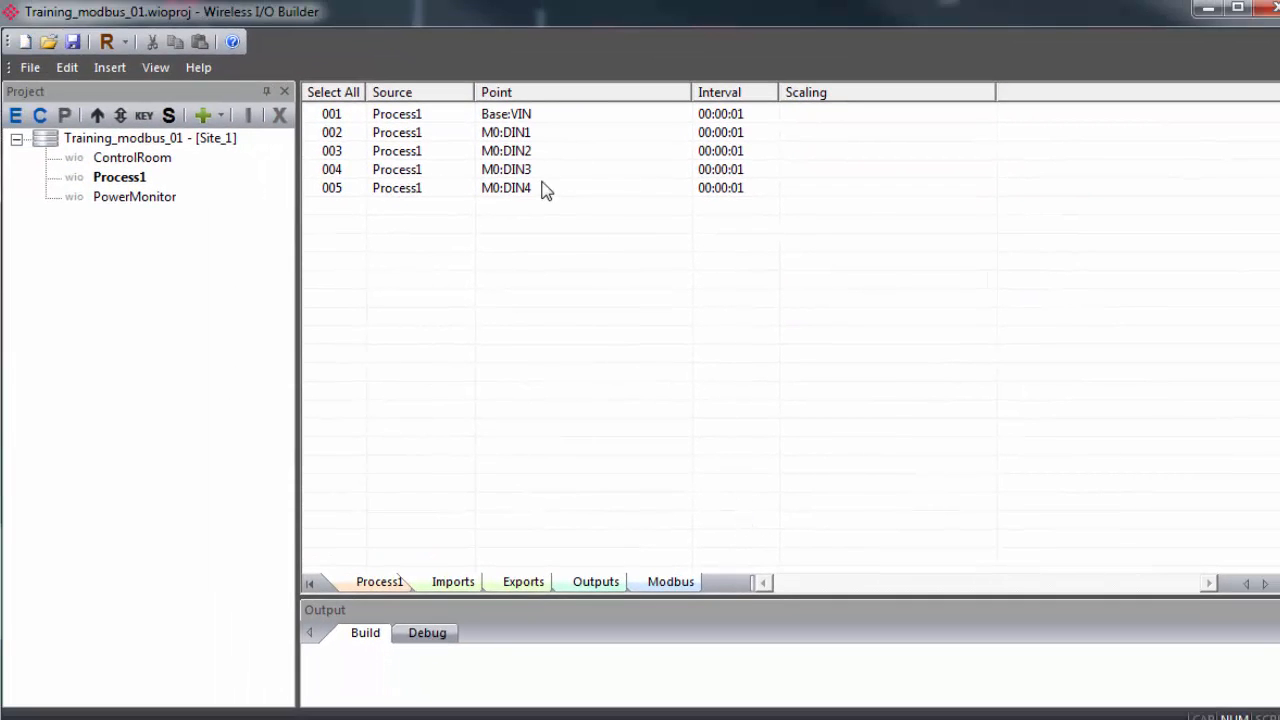
mouse_move(338, 256)
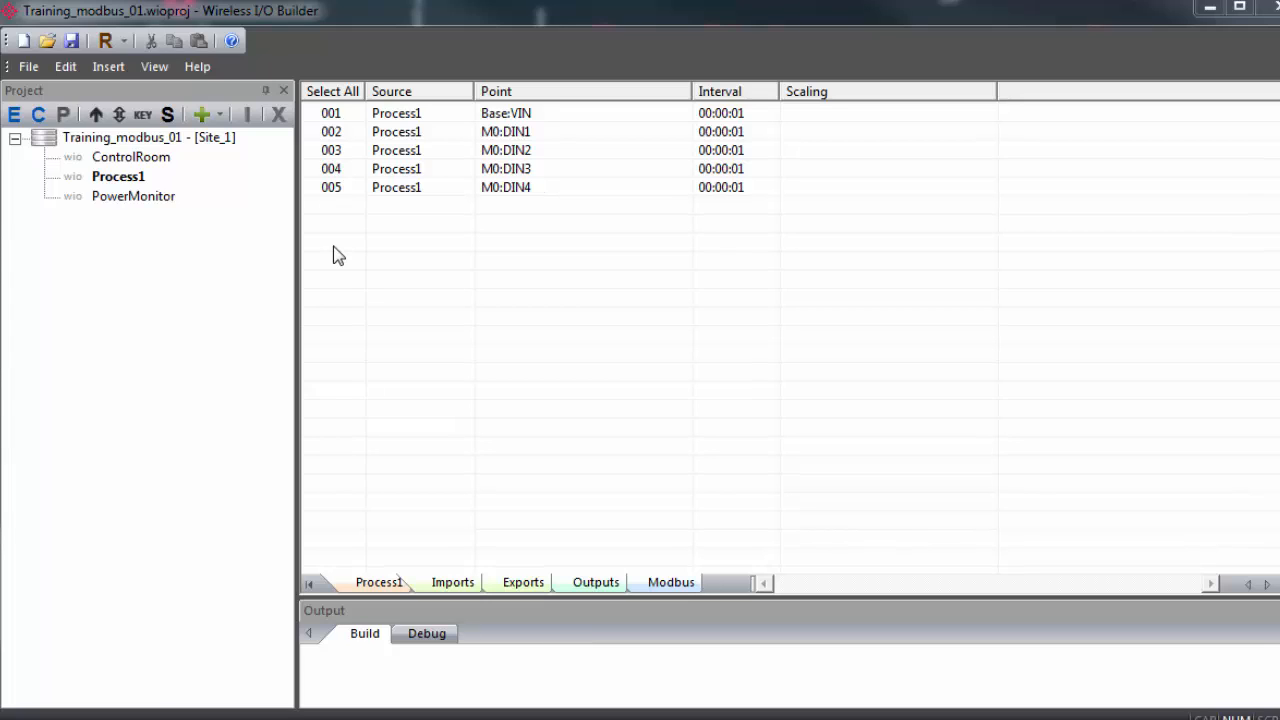
mouse_move(148, 260)
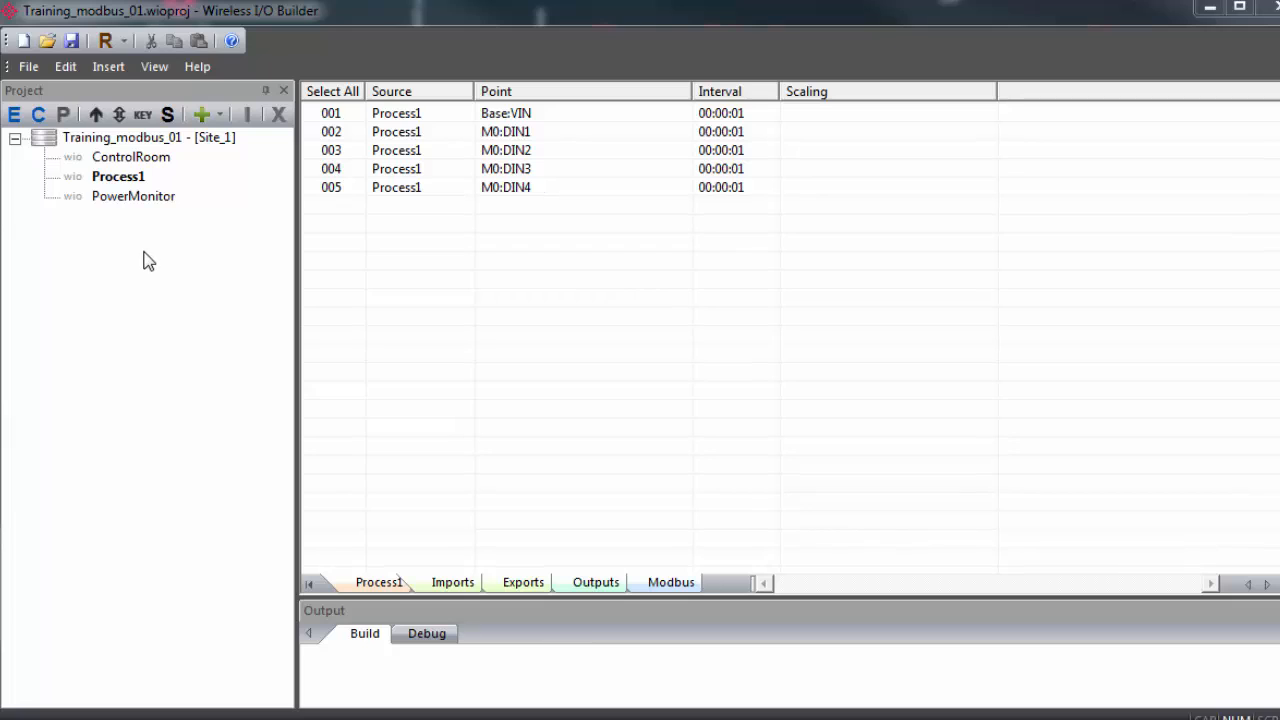
mouse_move(148, 162)
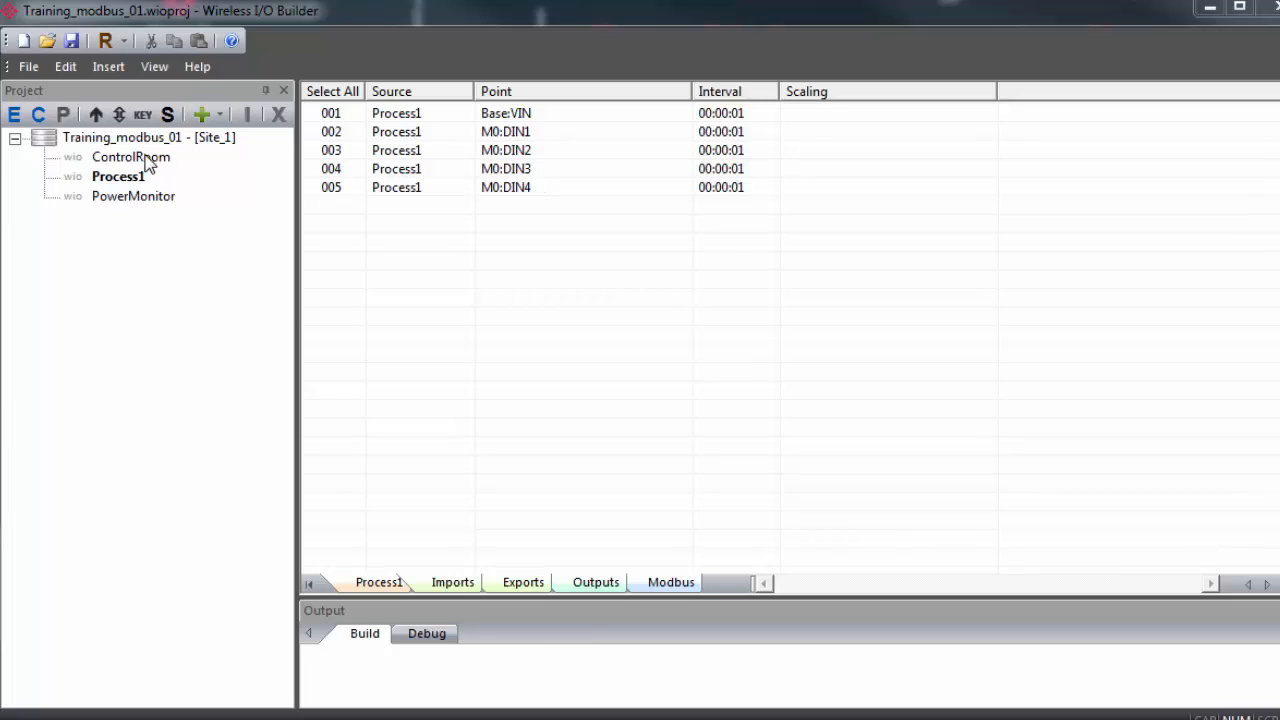
Review Process1's imported M0:DIN1–DIN4 points, then show ControlRoom's imports (Base:VIN only)
left_click(130, 156)
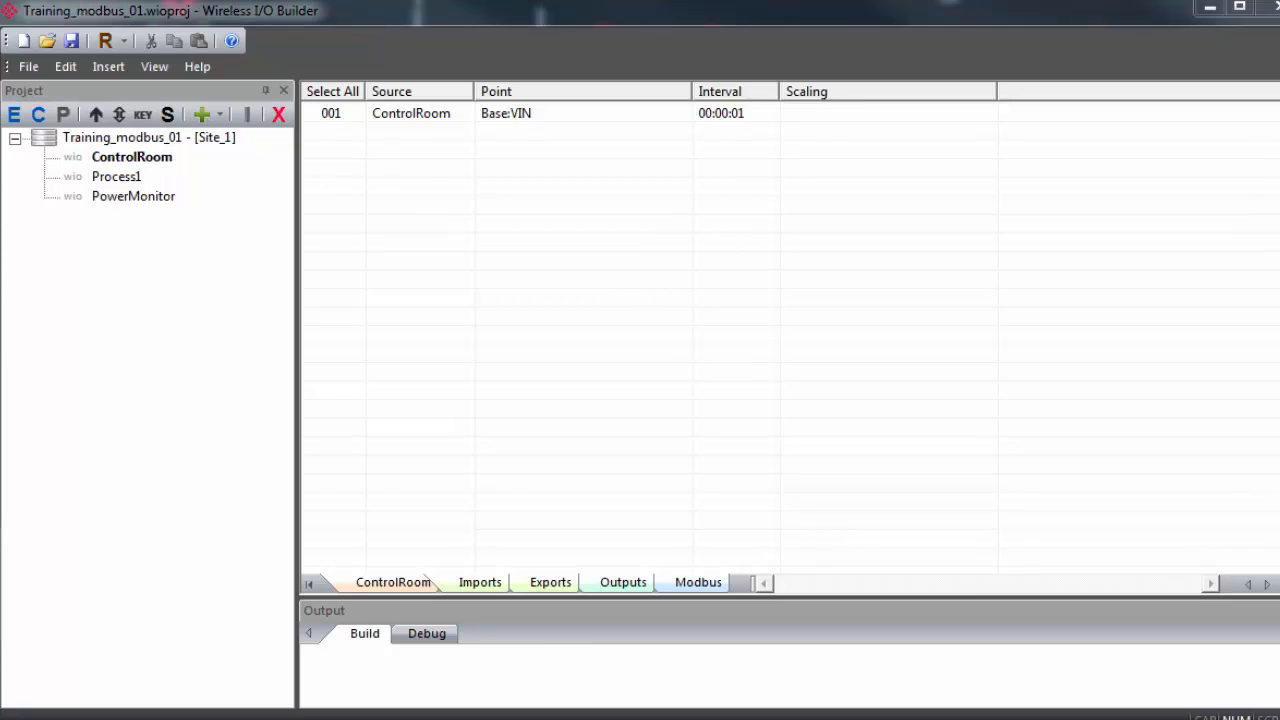
mouse_move(612, 496)
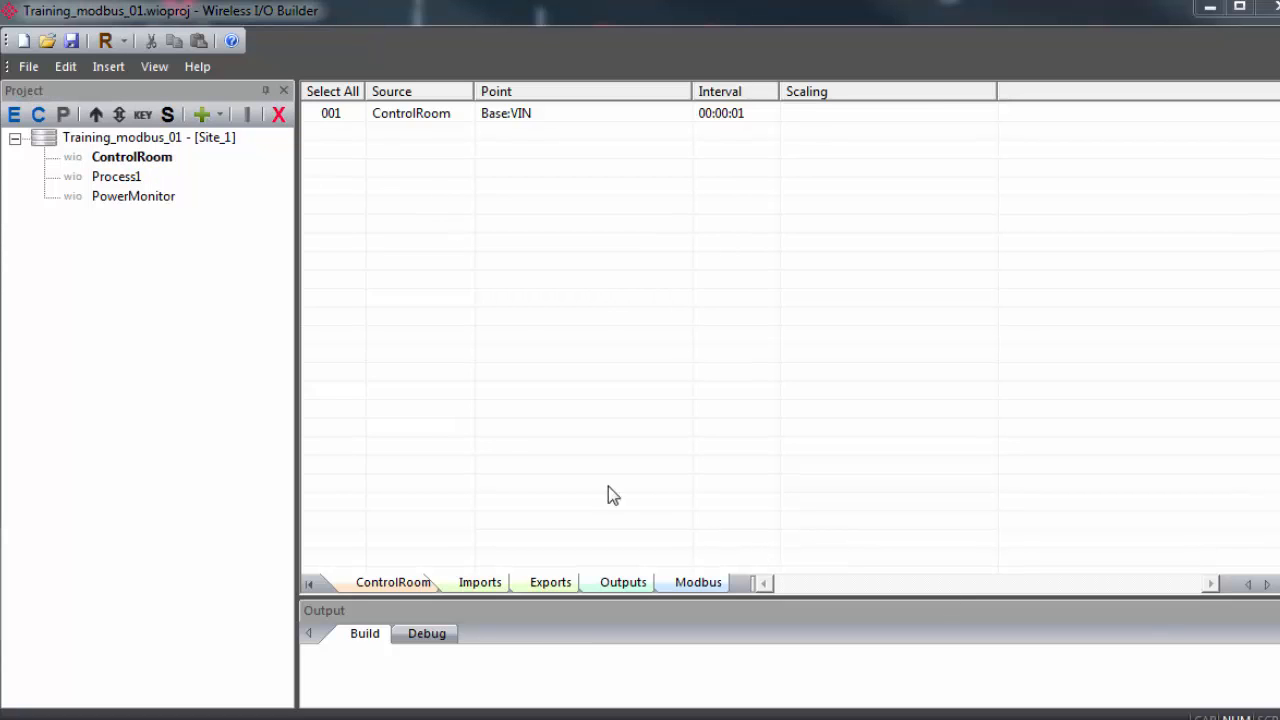
mouse_move(192, 168)
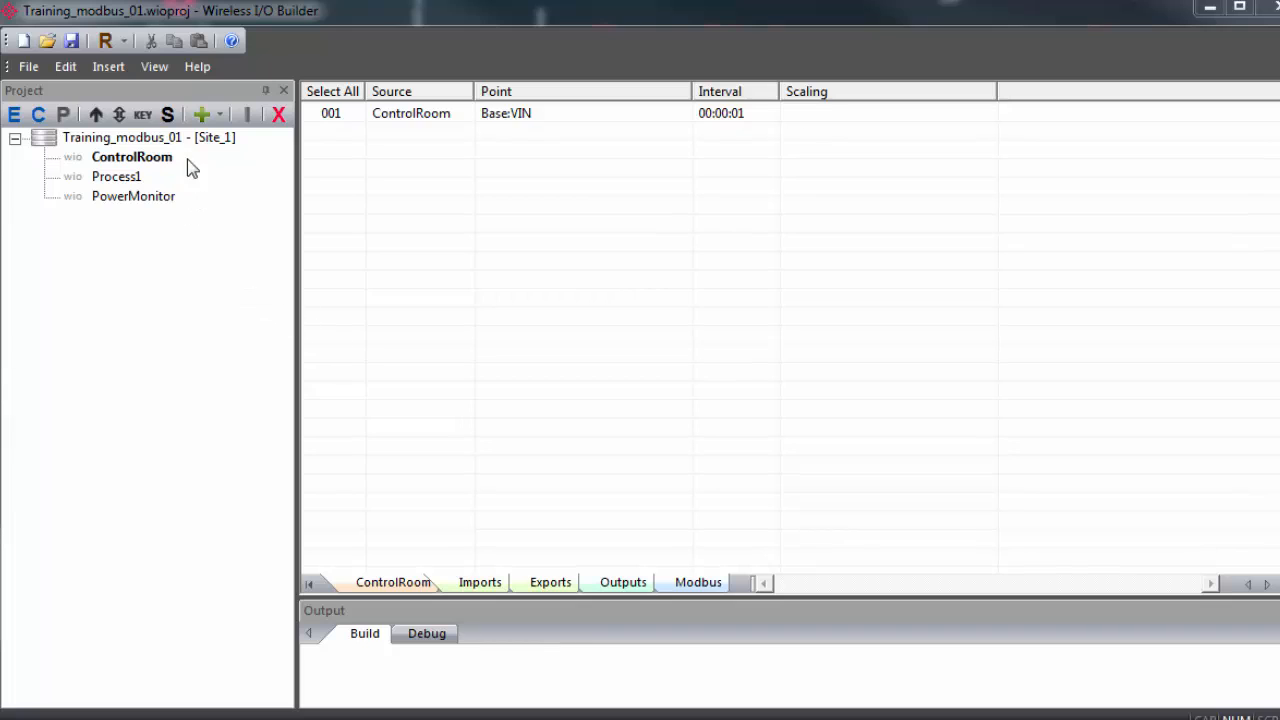
left_click(132, 156)
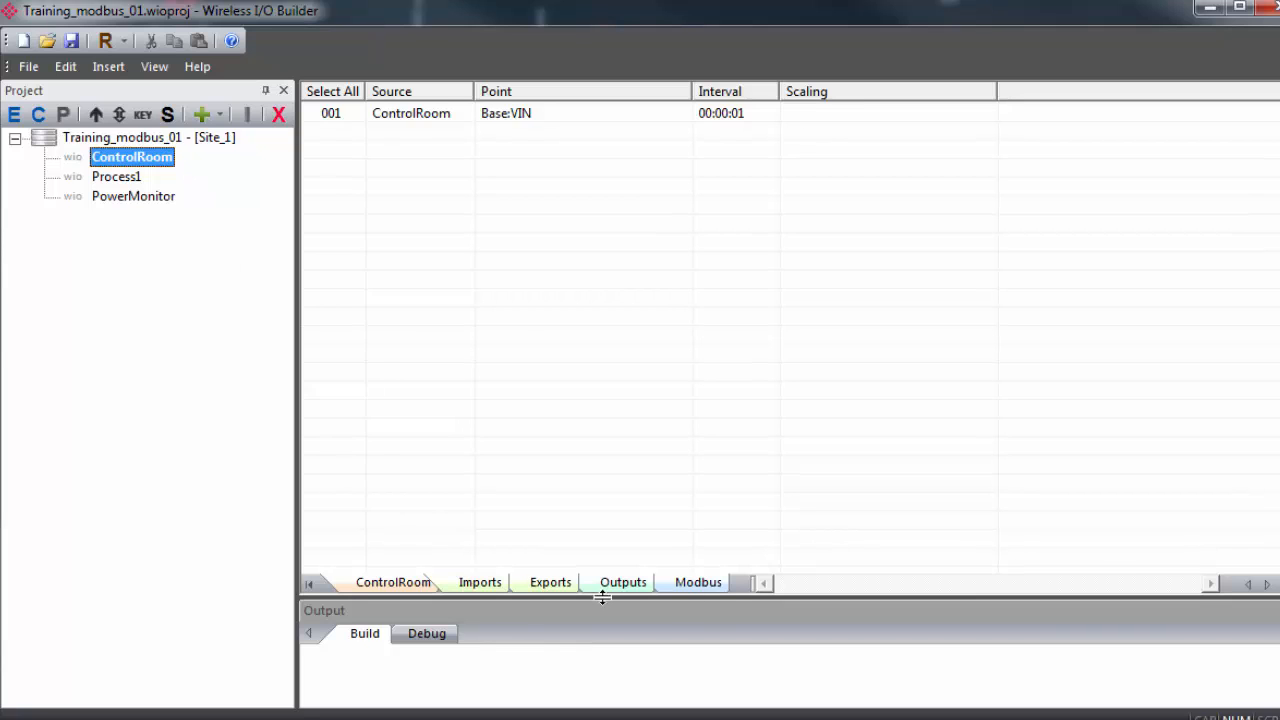
Add write import Switch_1, Integer (16-bit), at register 3001 in ControlRoom's Modbus table
left_click(698, 582)
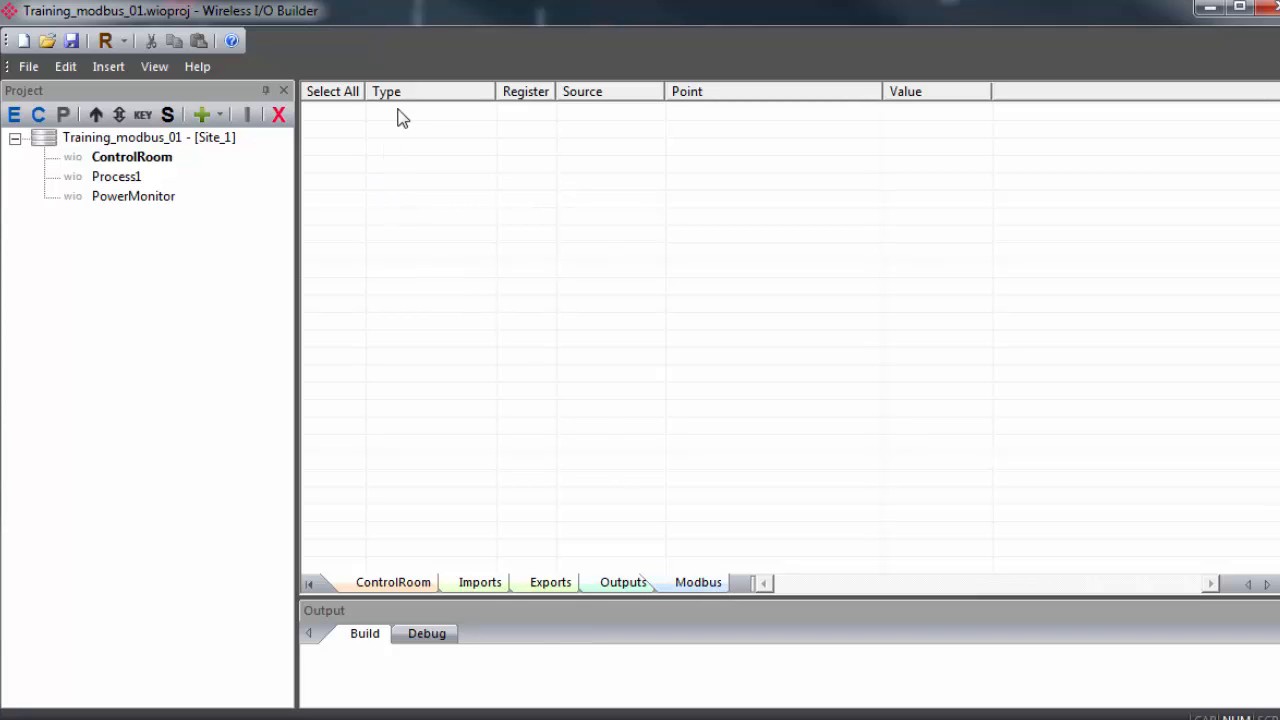
right_click(400, 118)
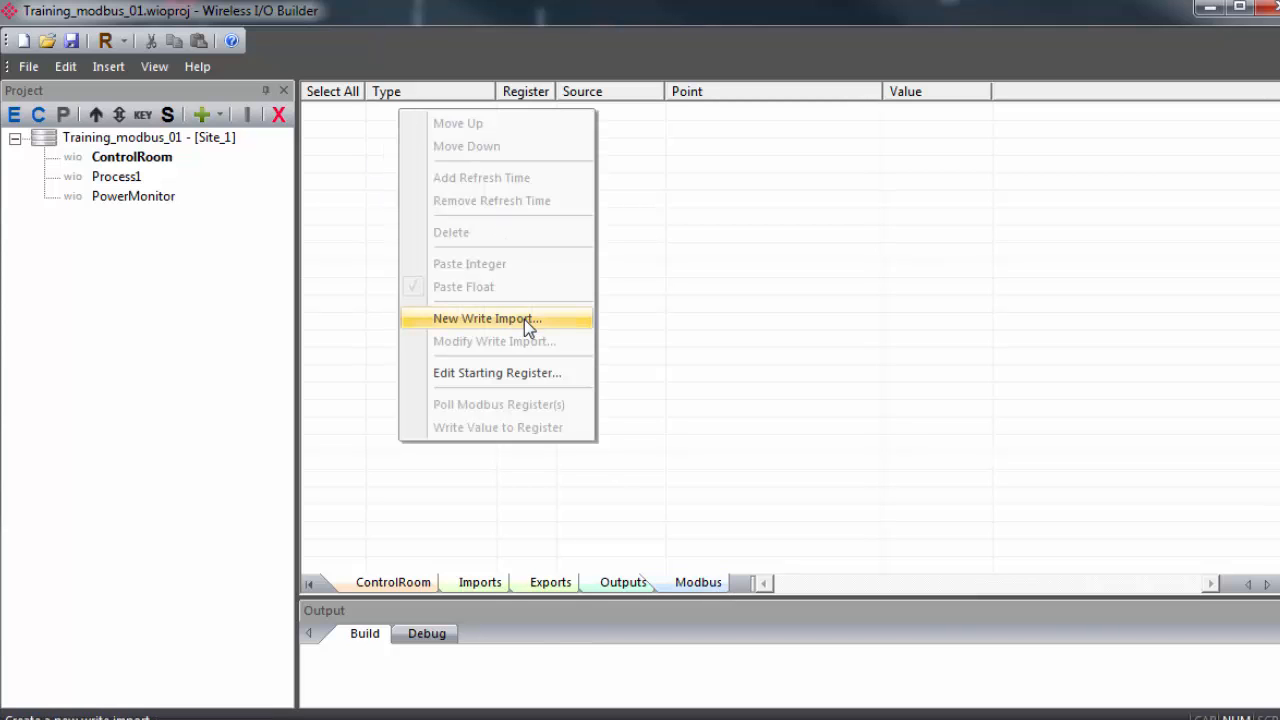
left_click(482, 318)
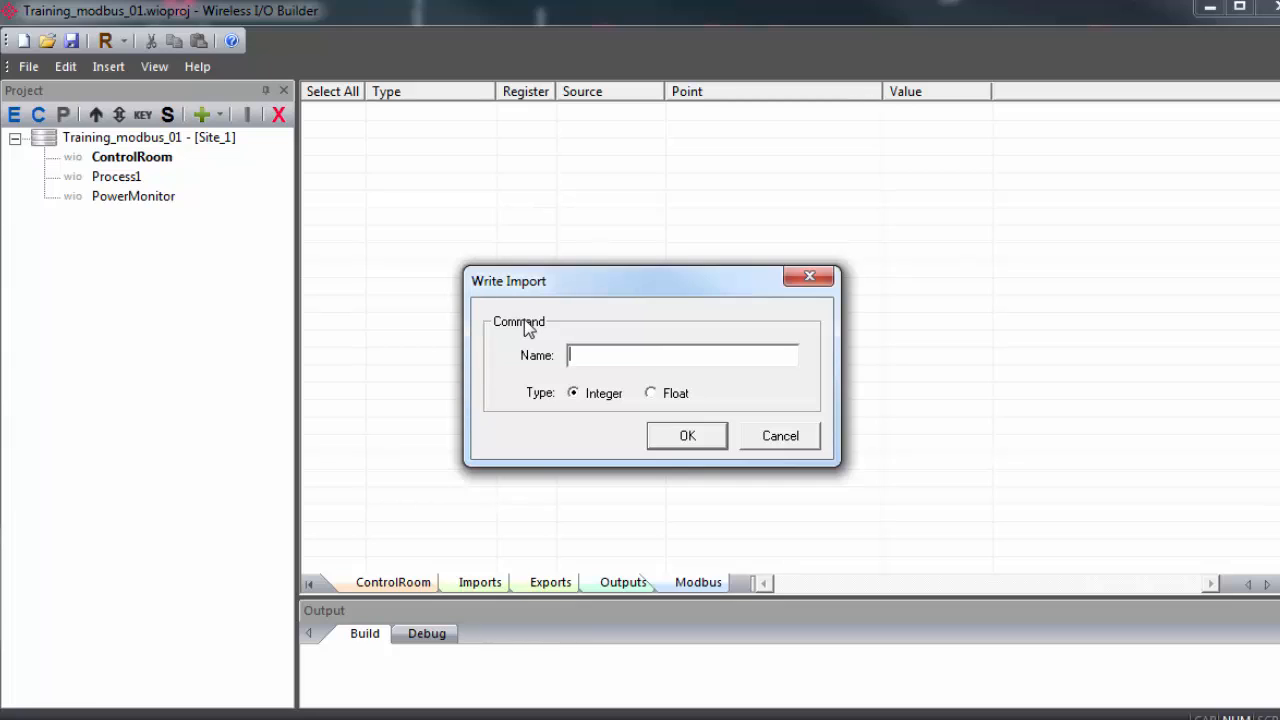
type("Switch_1")
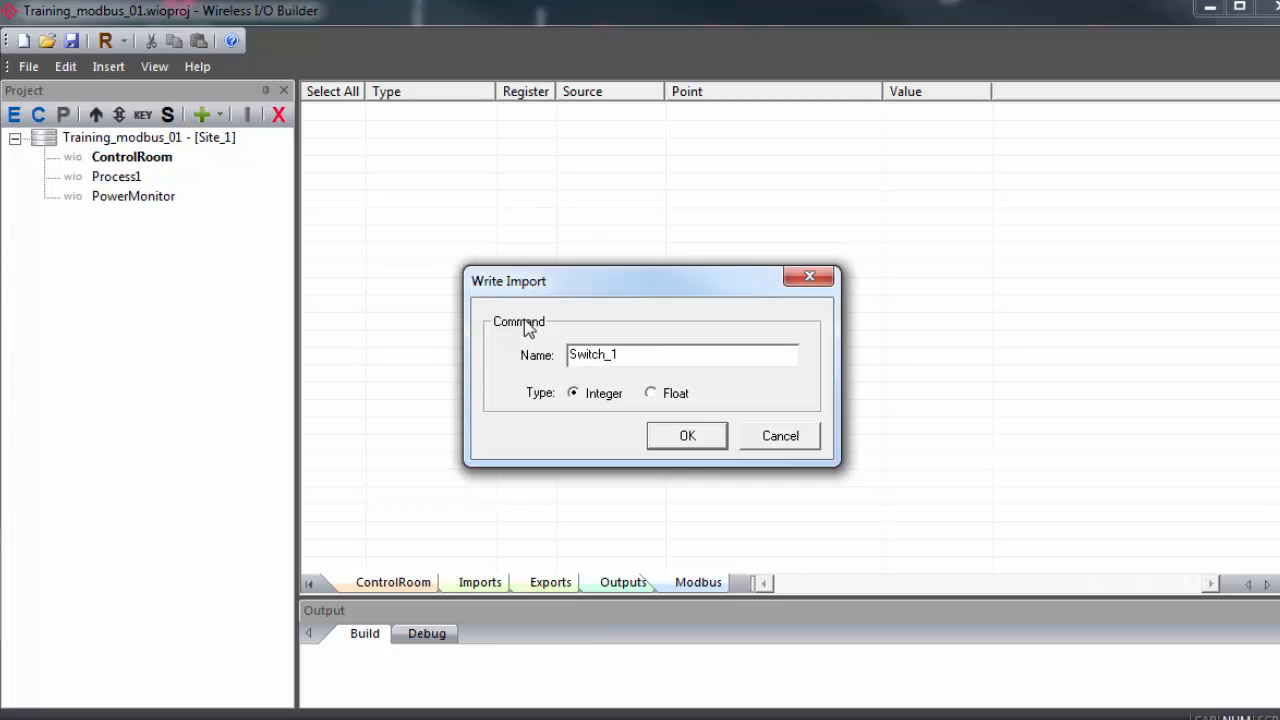
mouse_move(704, 442)
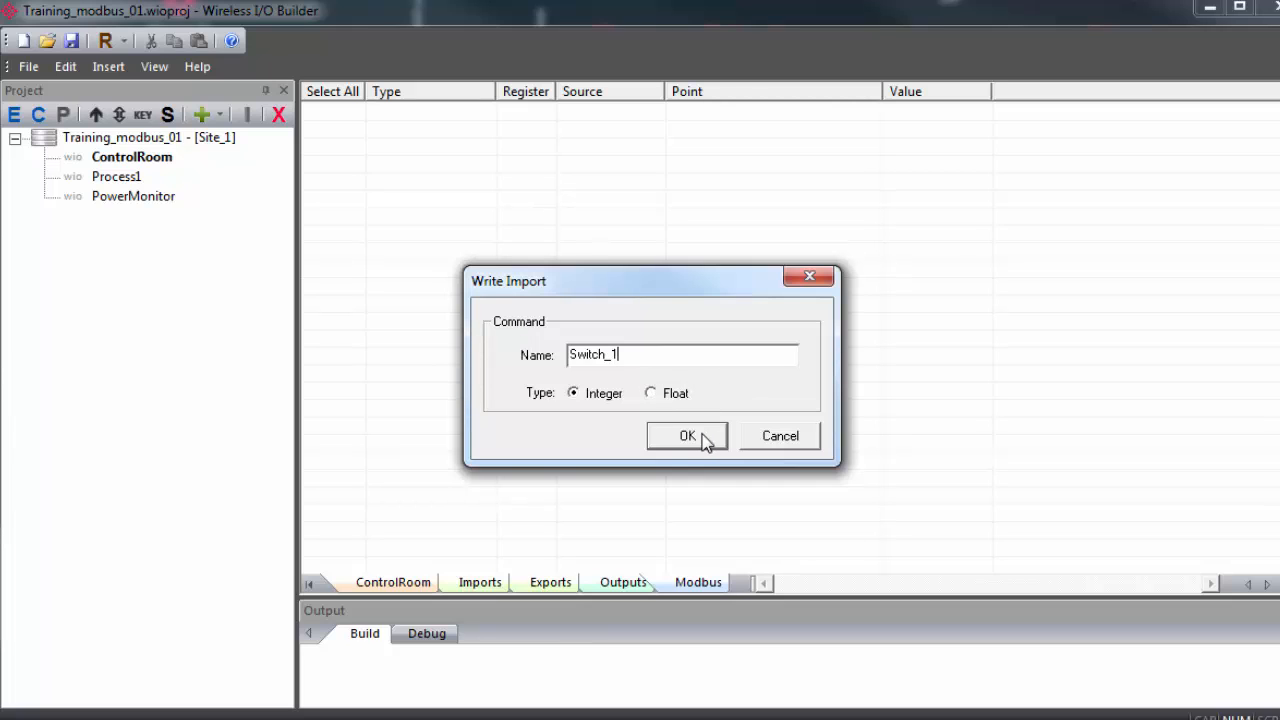
left_click(688, 436)
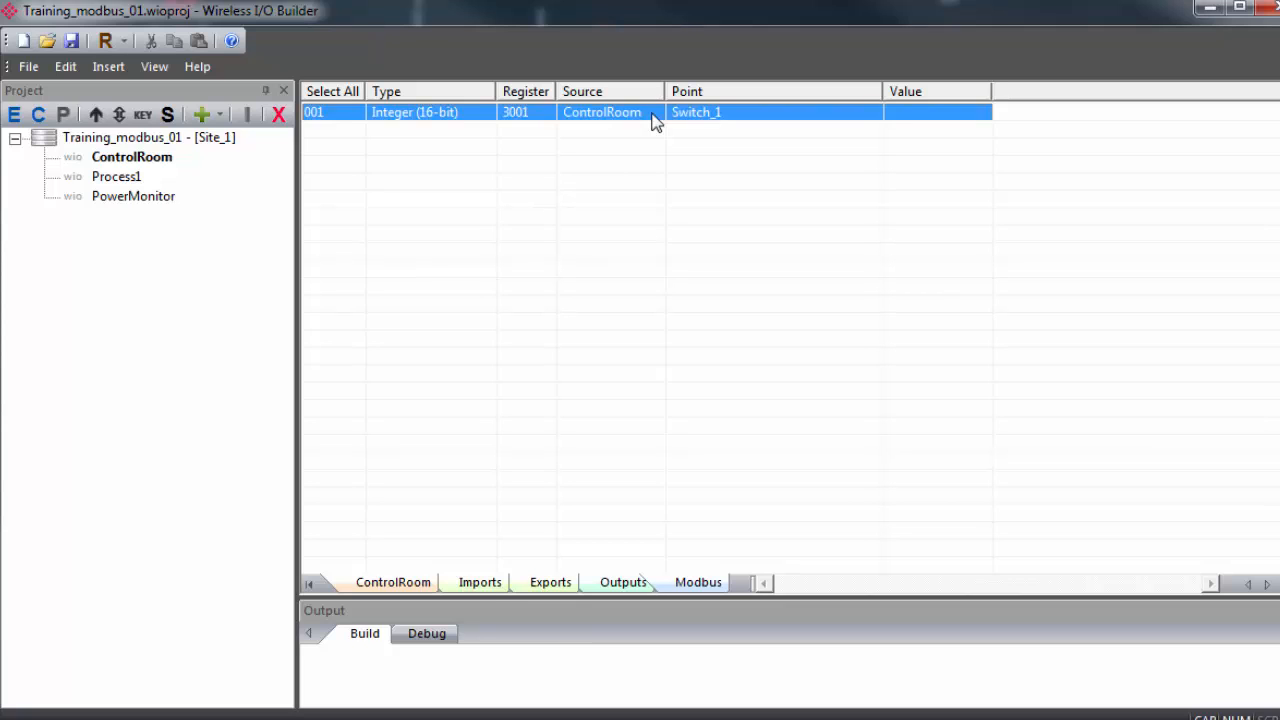
mouse_move(524, 138)
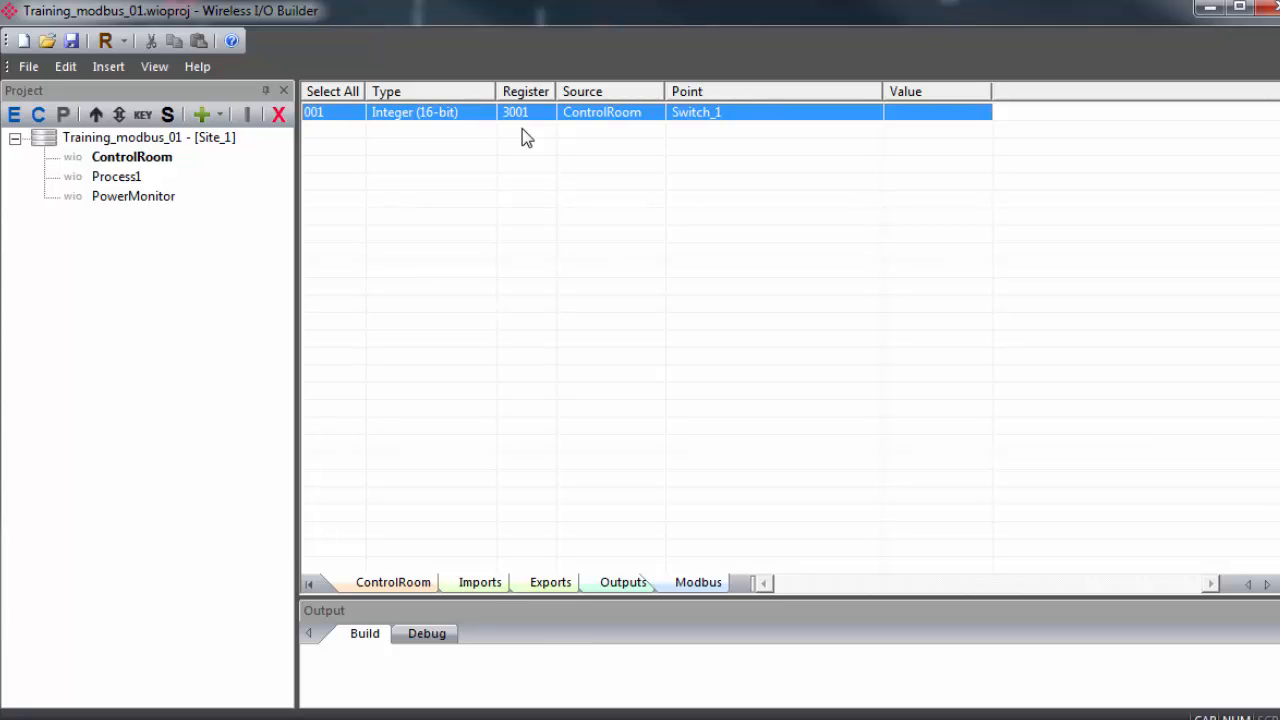
mouse_move(532, 136)
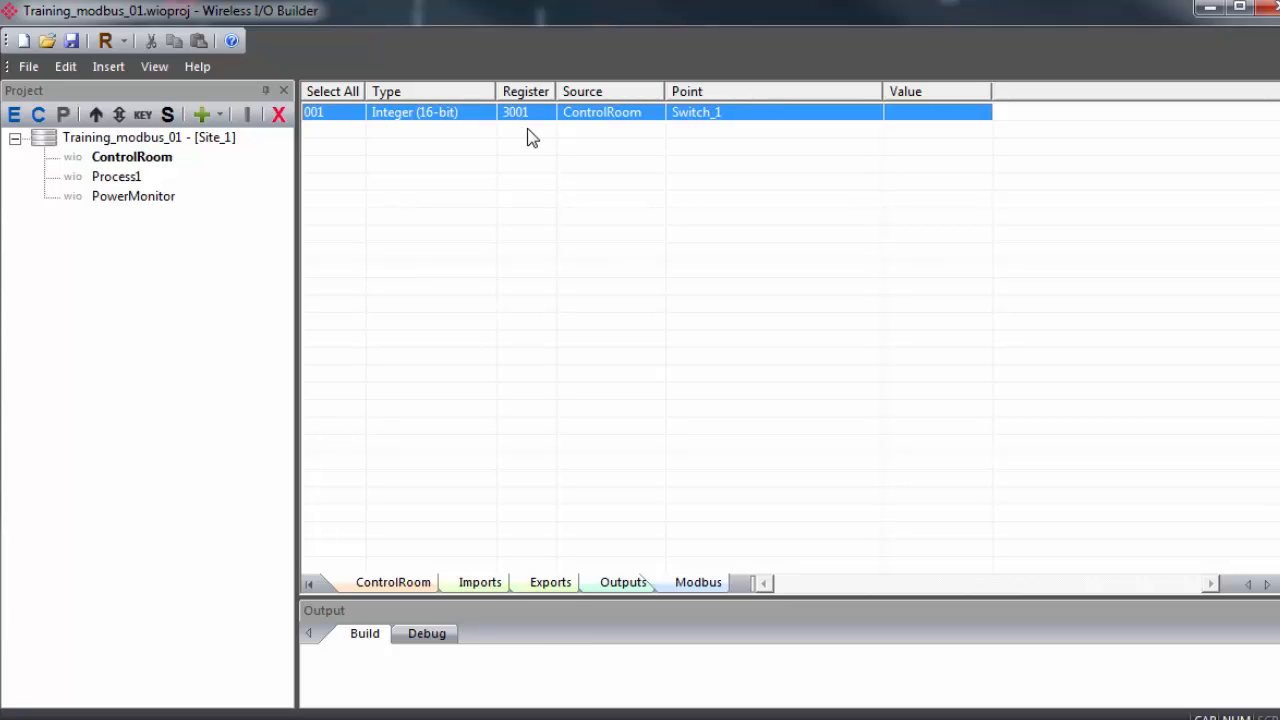
mouse_move(616, 124)
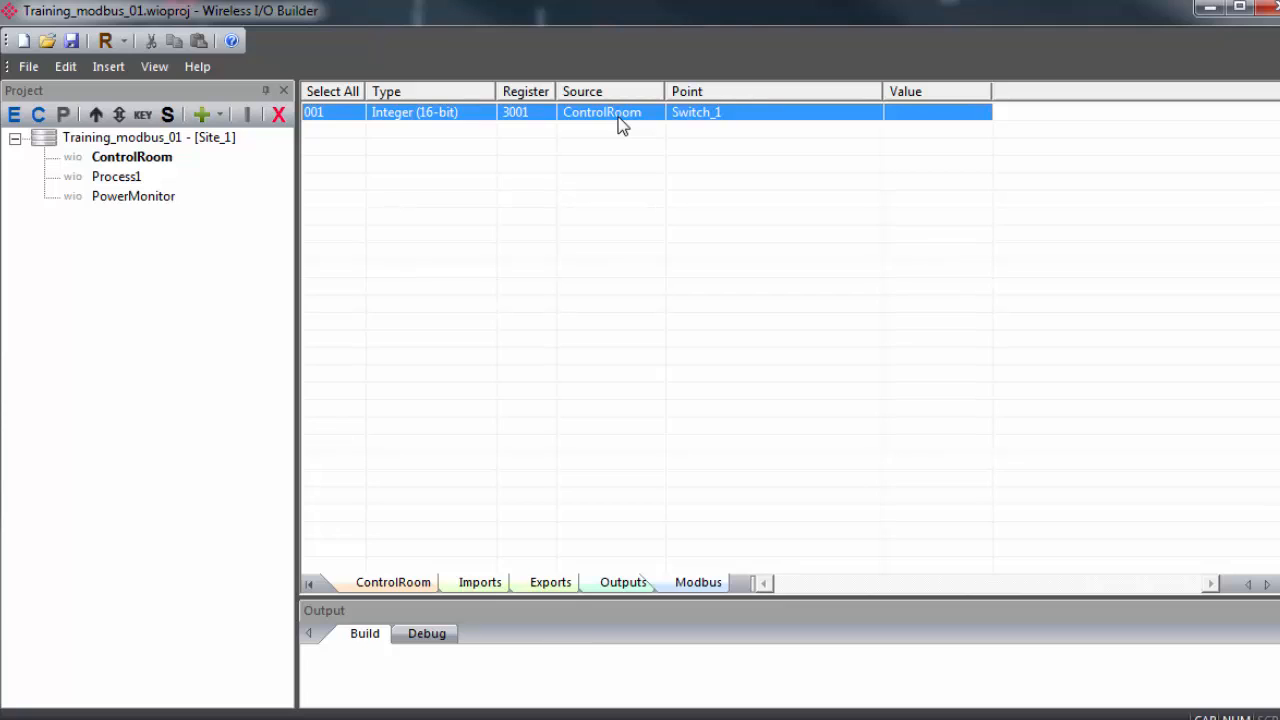
mouse_move(798, 128)
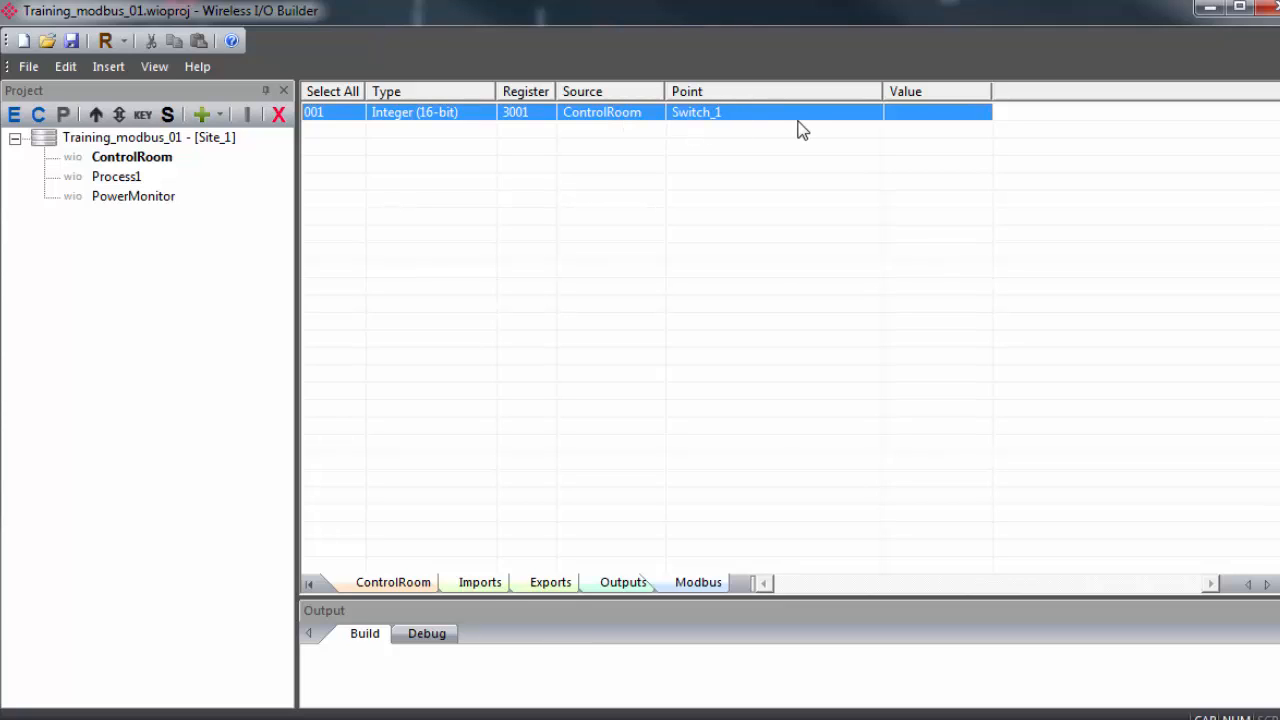
mouse_move(784, 132)
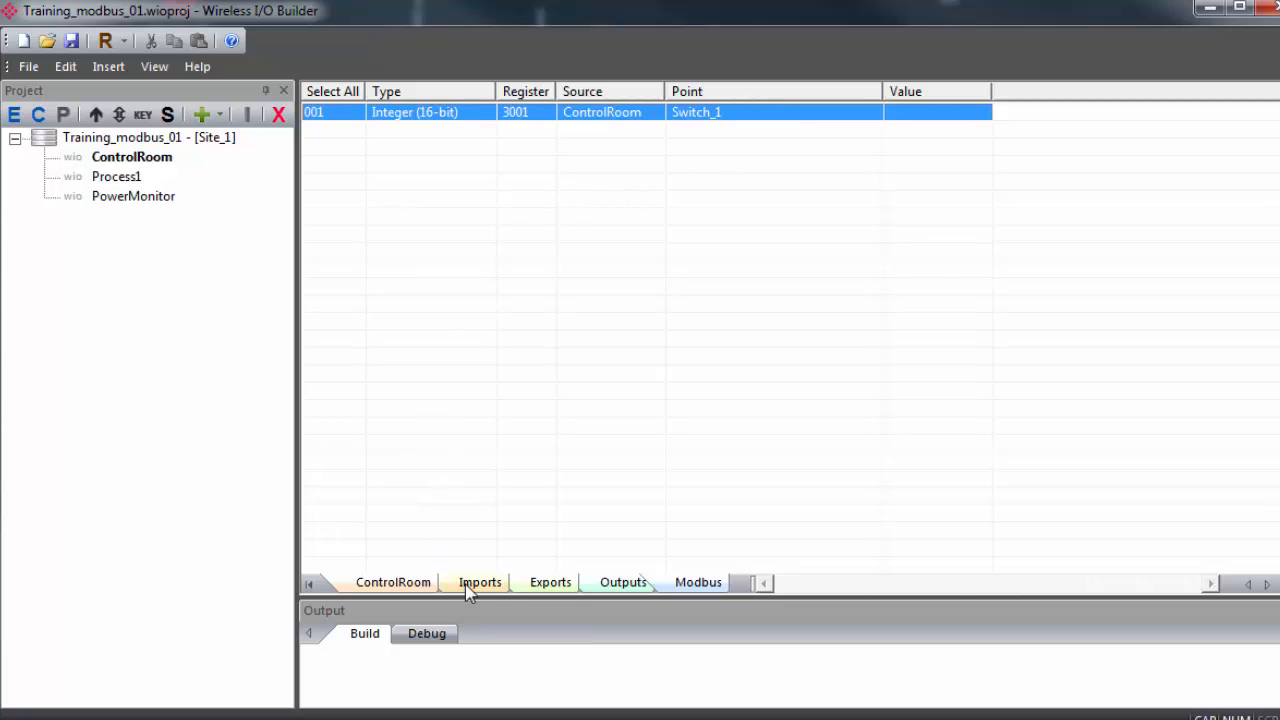
Map ControlRoom's MB3001:Switch_1 import onto Process1's Modbus and view Process1's imports
left_click(476, 582)
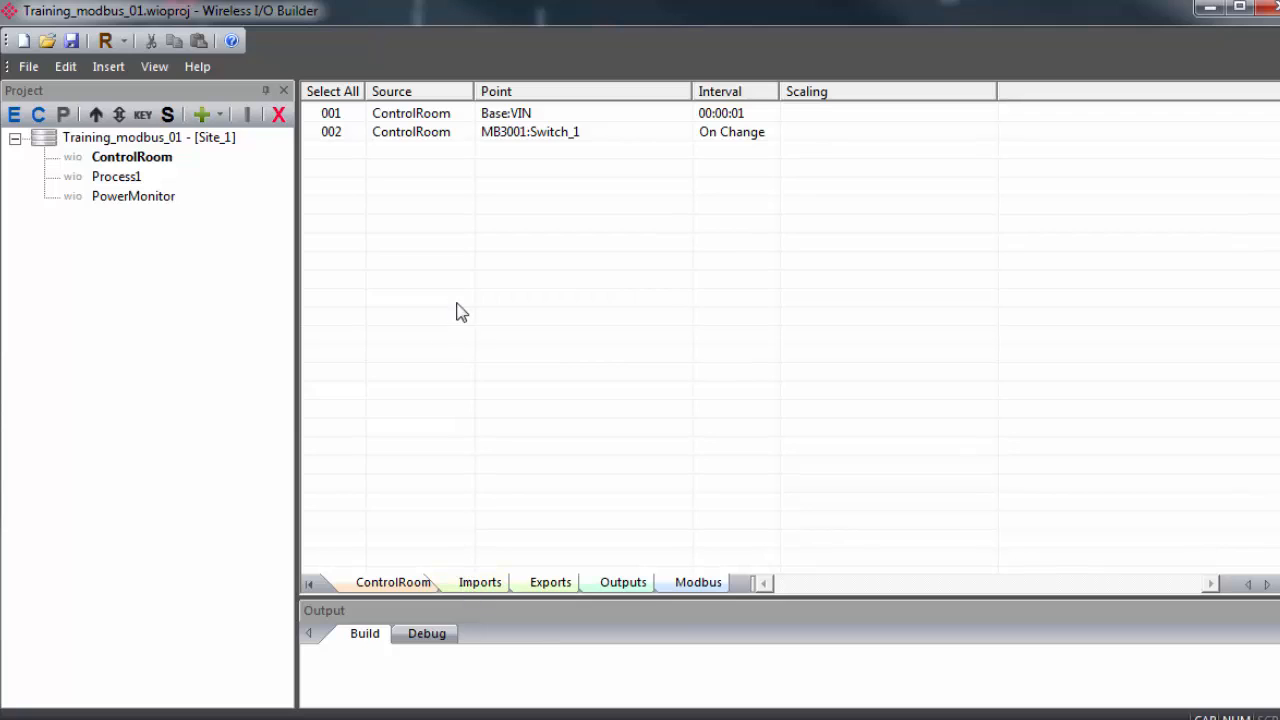
mouse_move(468, 312)
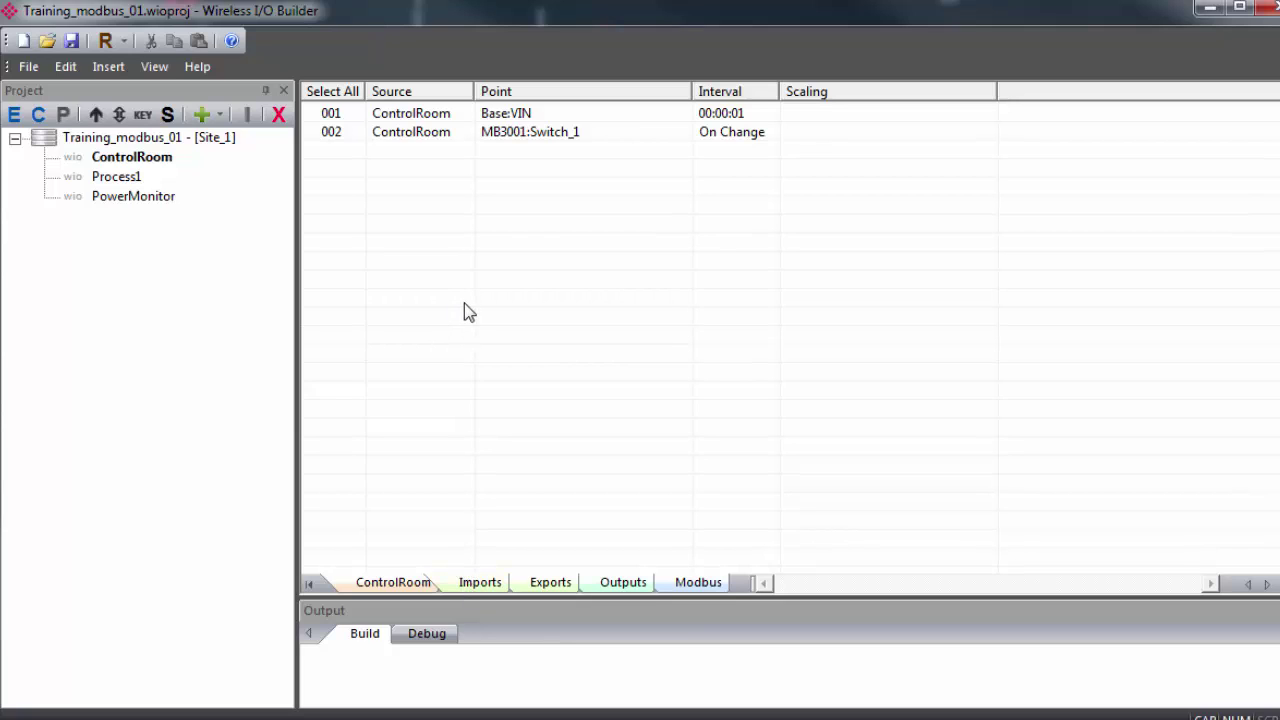
mouse_move(482, 132)
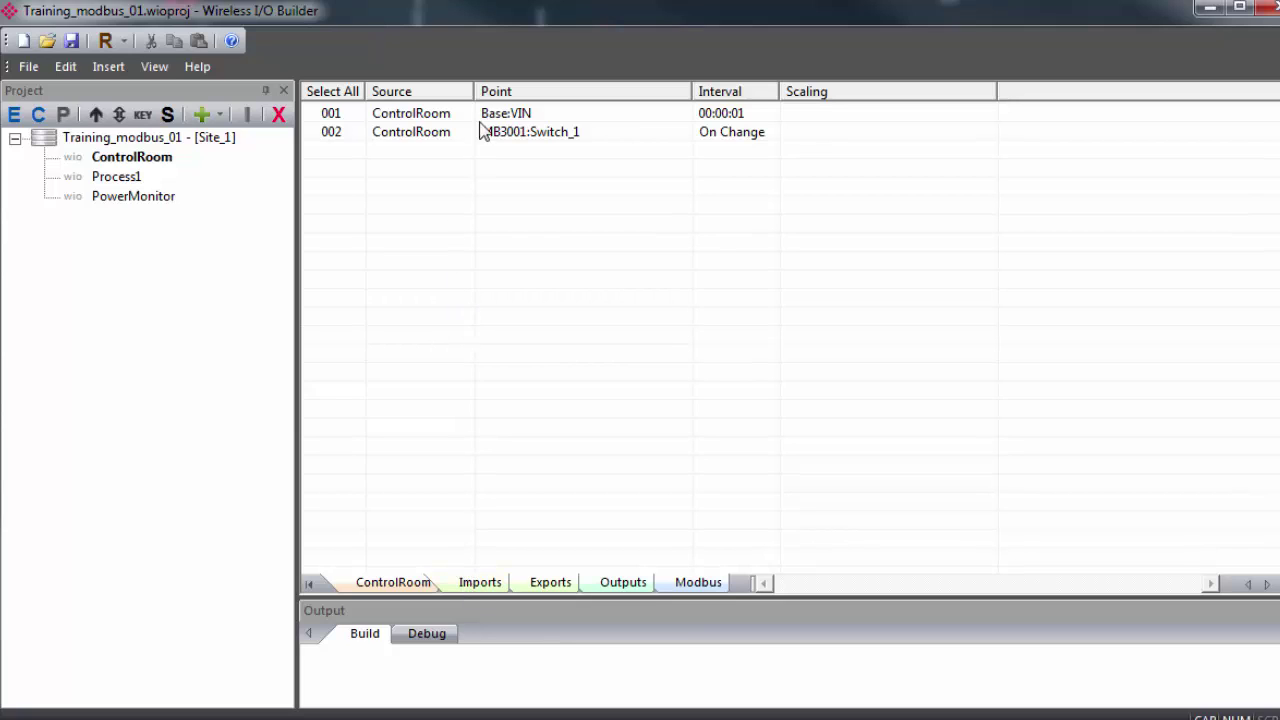
left_click(530, 132)
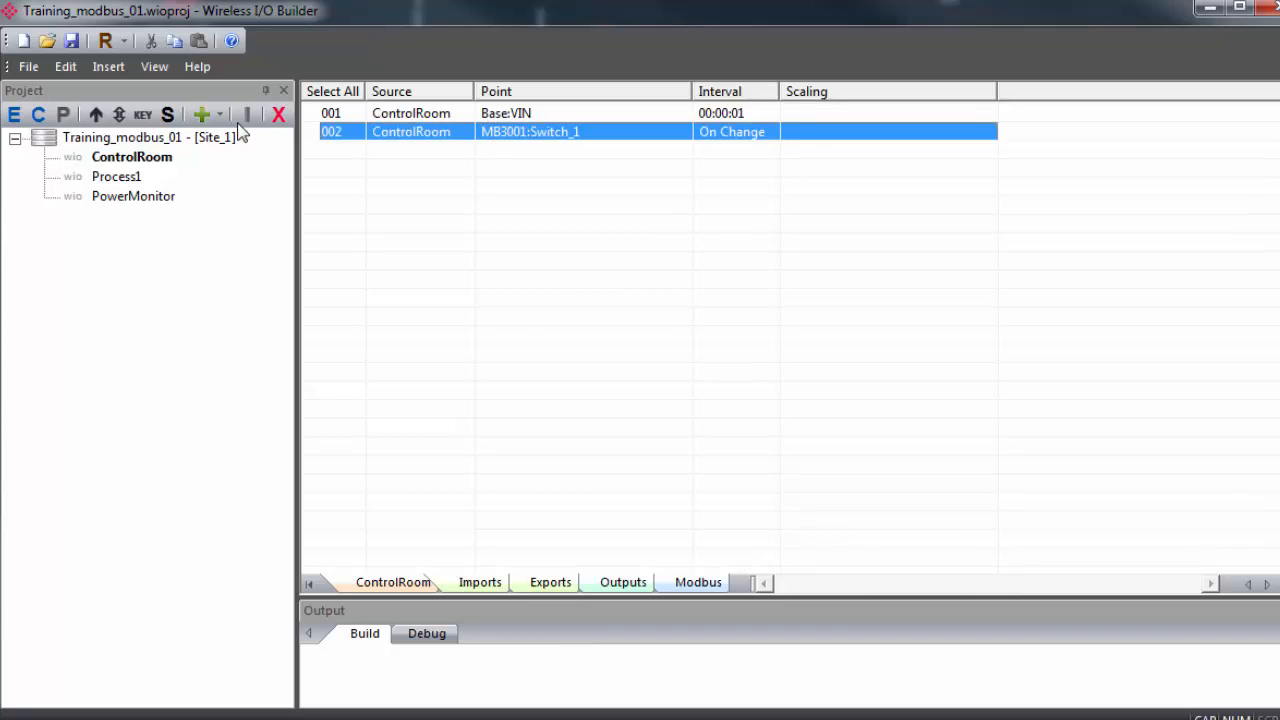
left_click(116, 176)
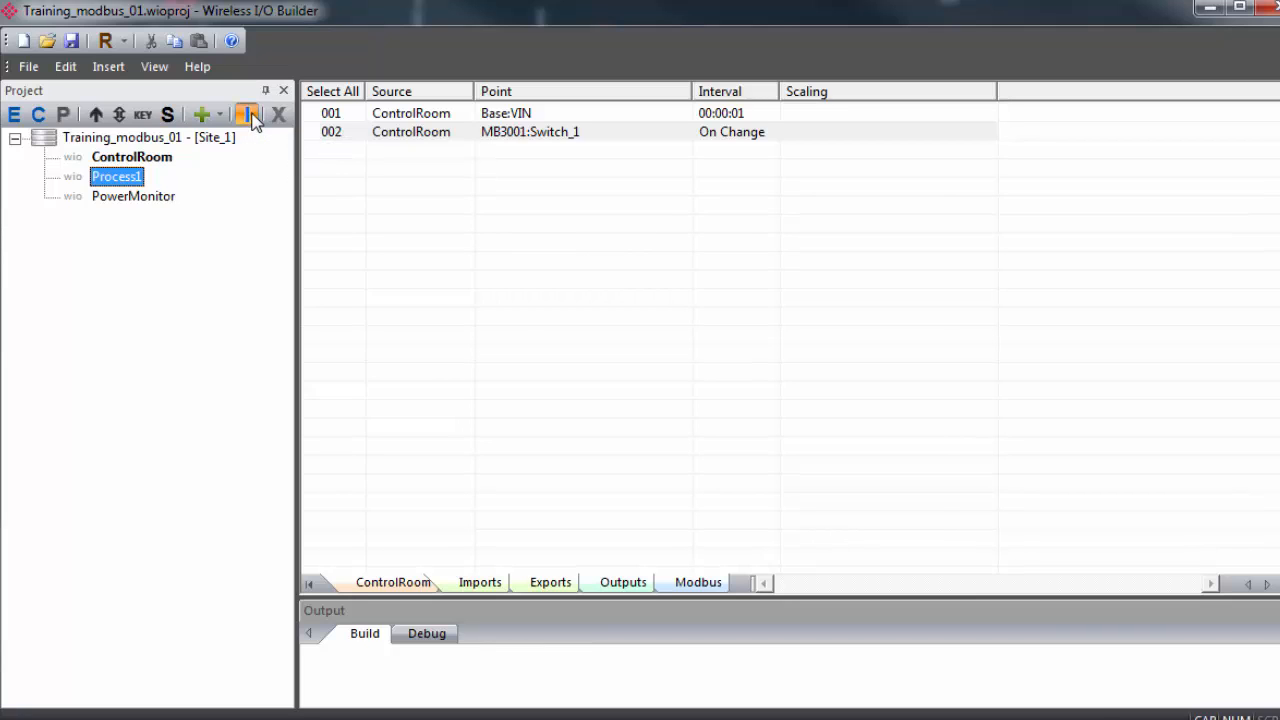
left_click(248, 114)
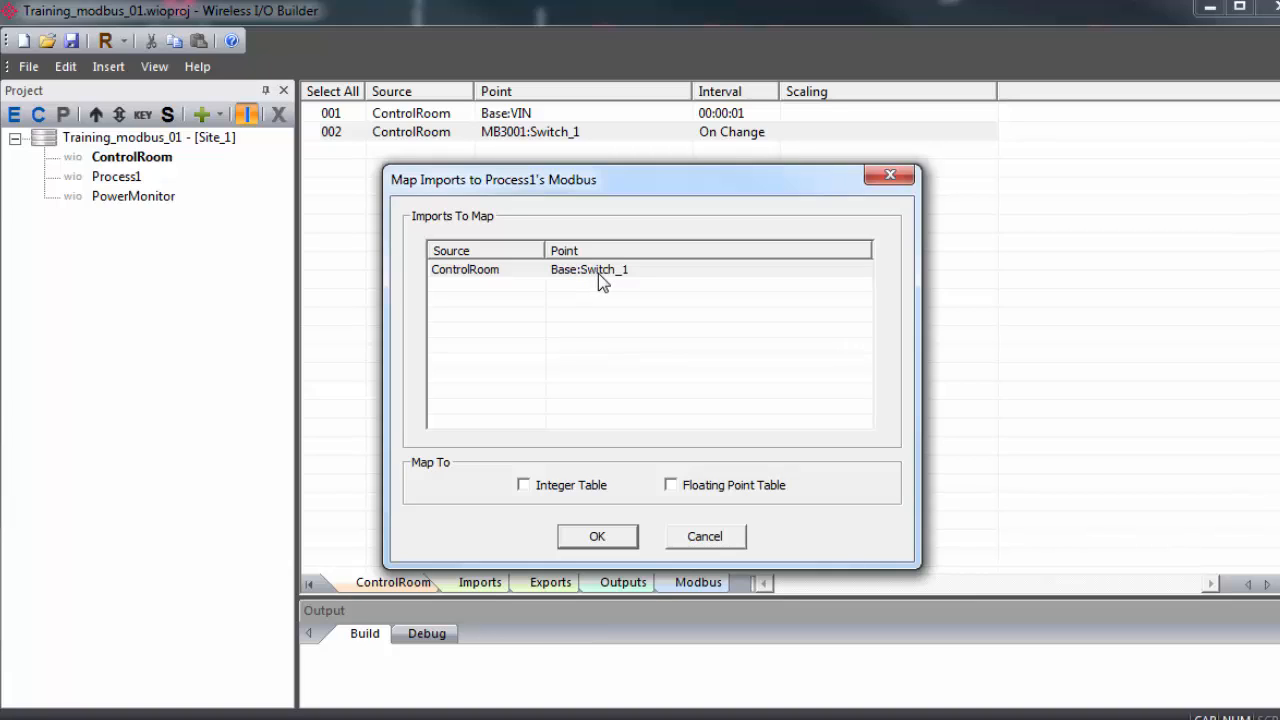
mouse_move(662, 536)
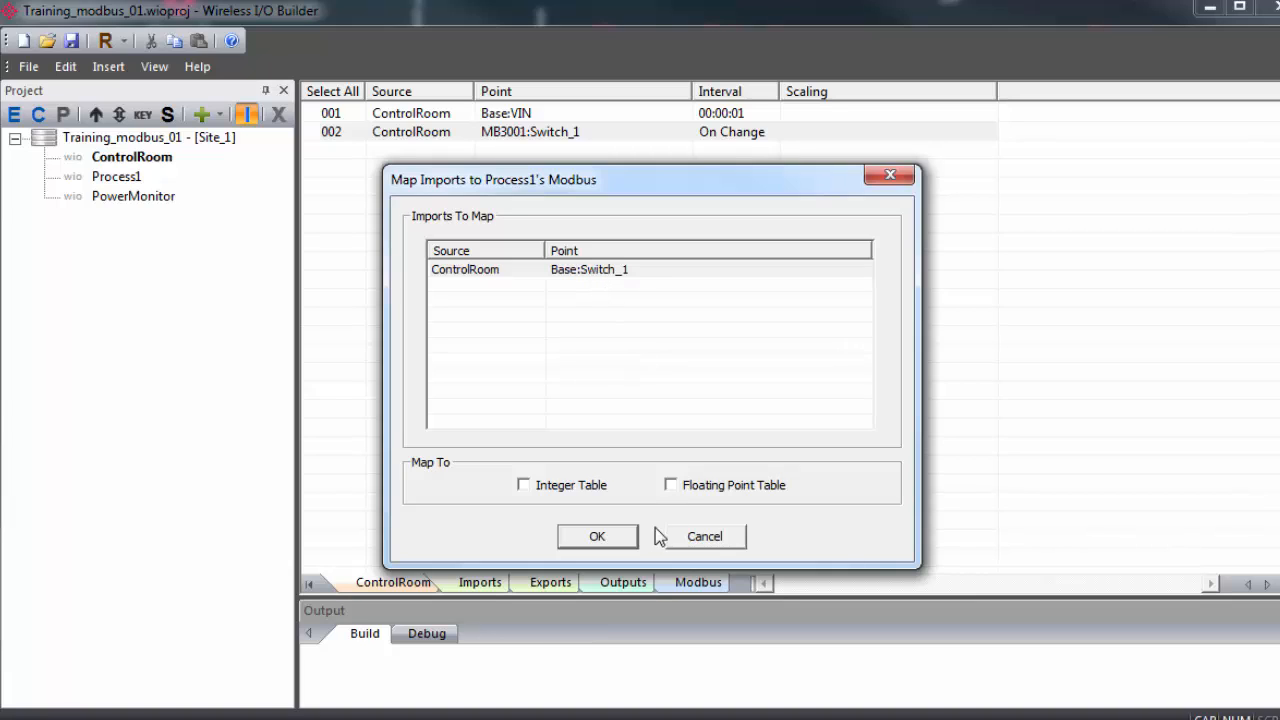
left_click(704, 536)
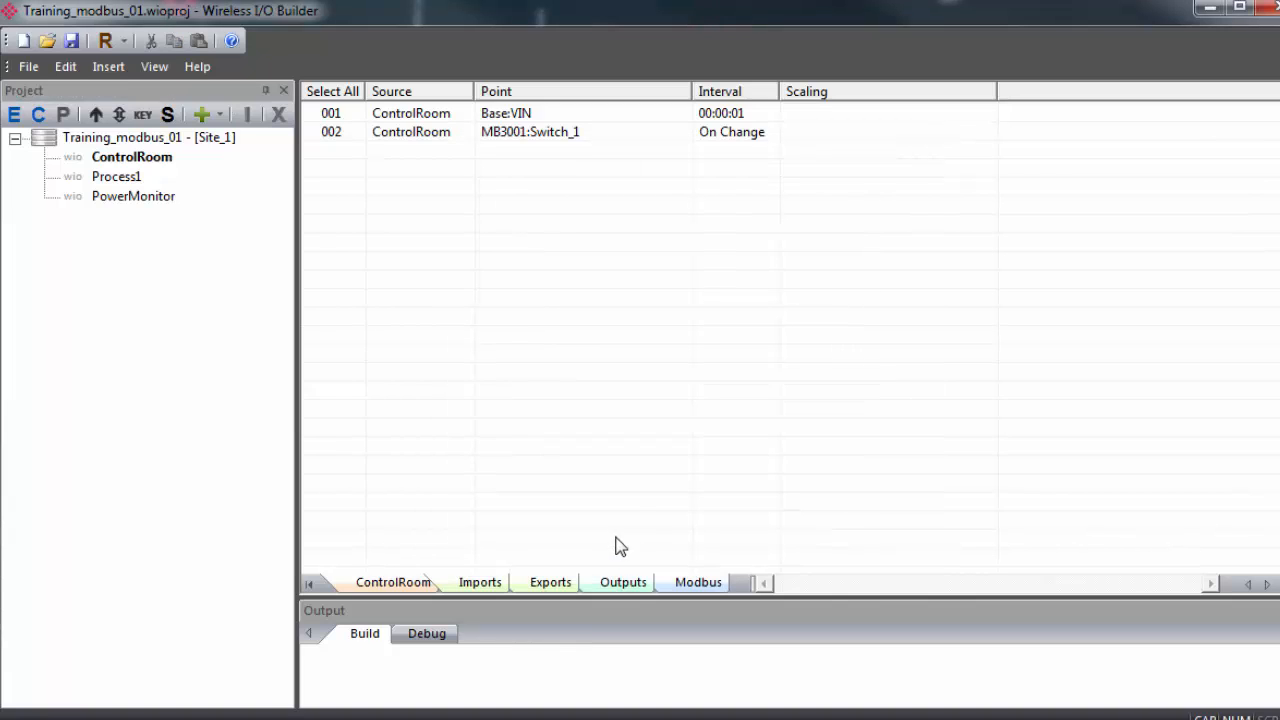
left_click(116, 176)
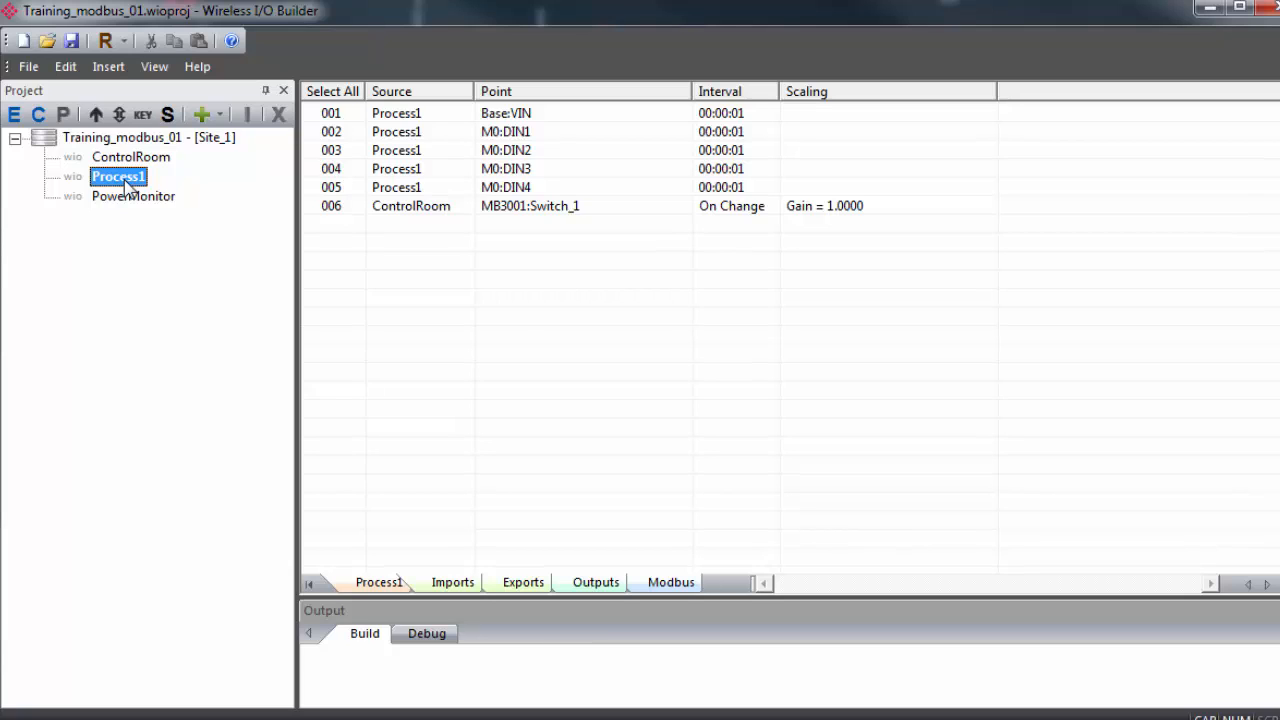
mouse_move(144, 202)
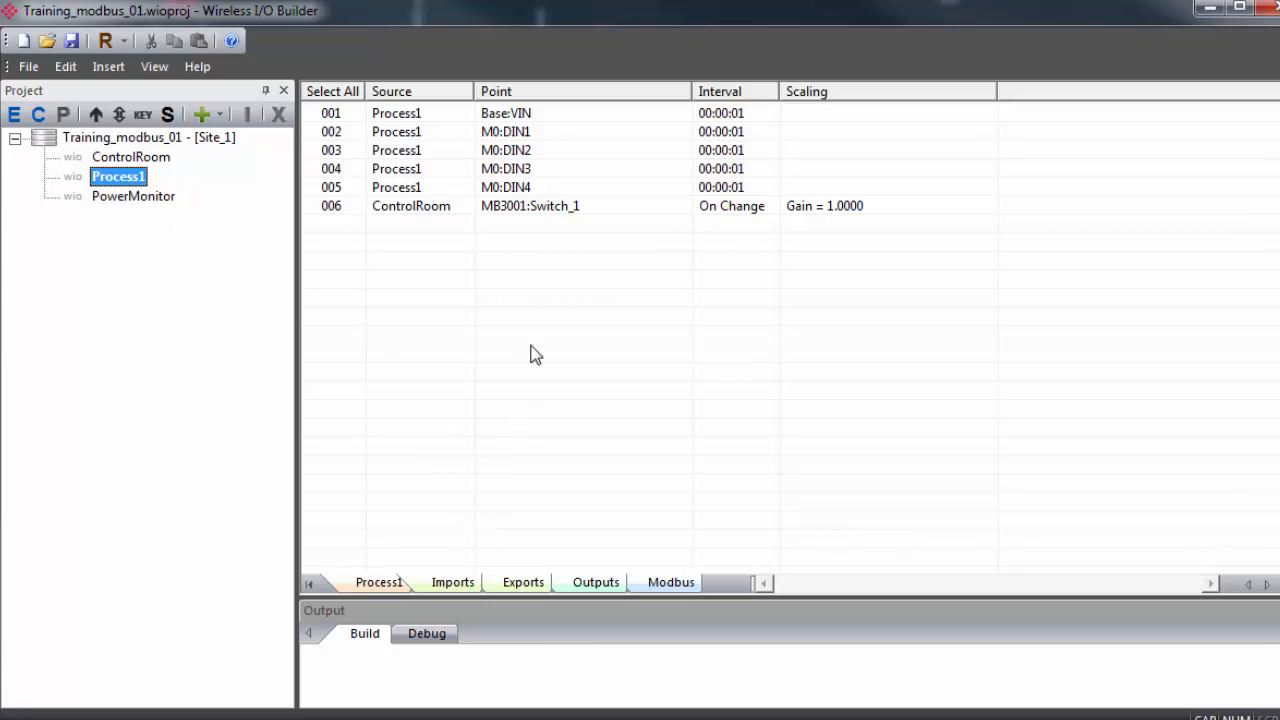
mouse_move(548, 276)
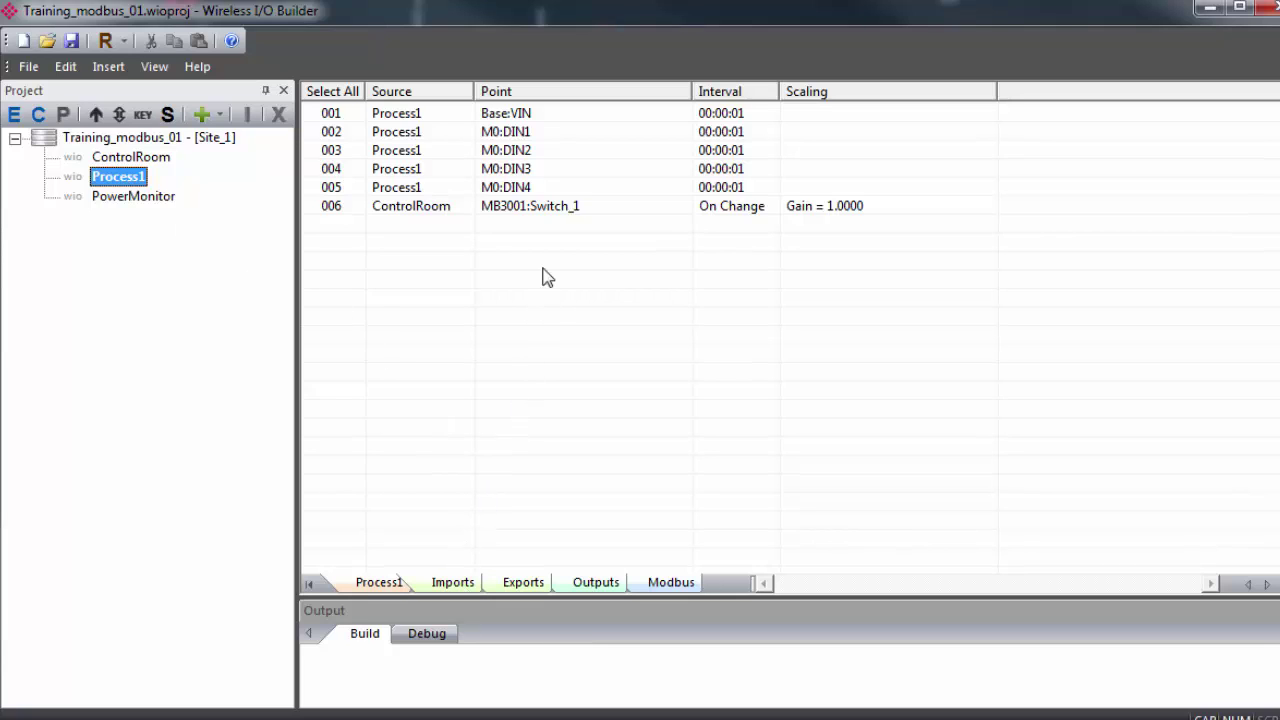
Copy Process1's import row 006 MB3001:Switch_1 for use as an output source
left_click(530, 204)
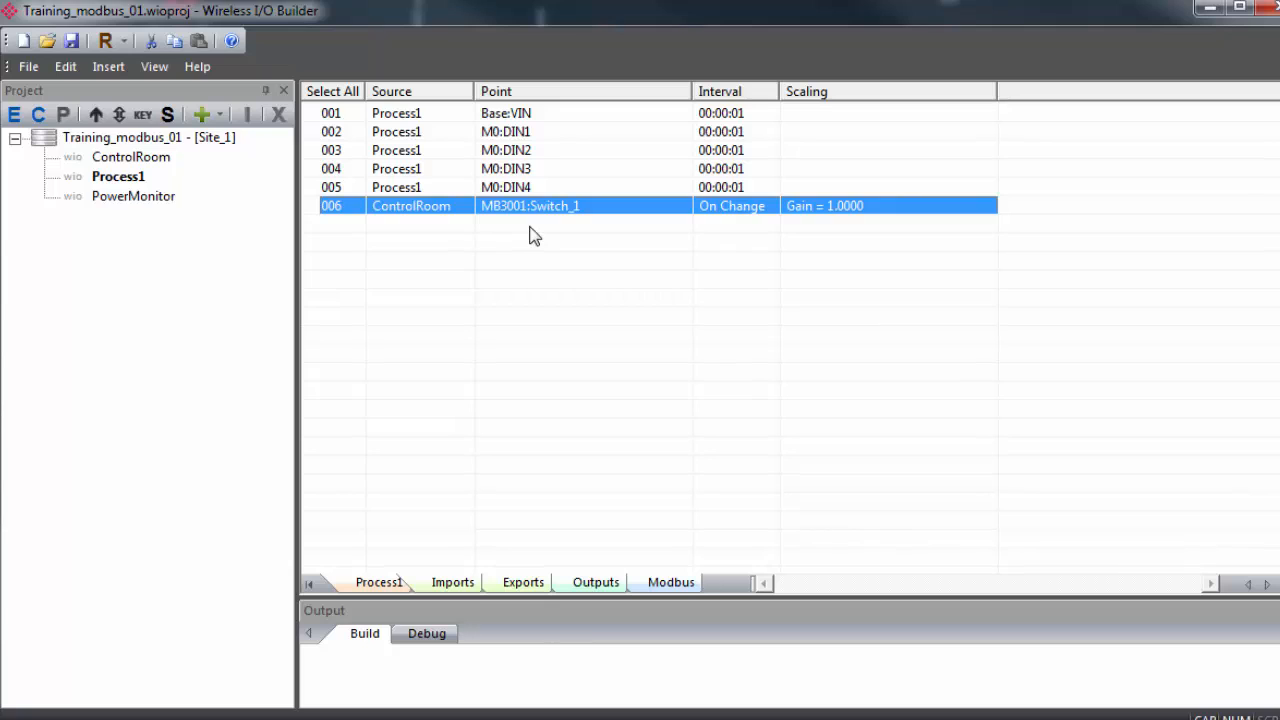
mouse_move(822, 232)
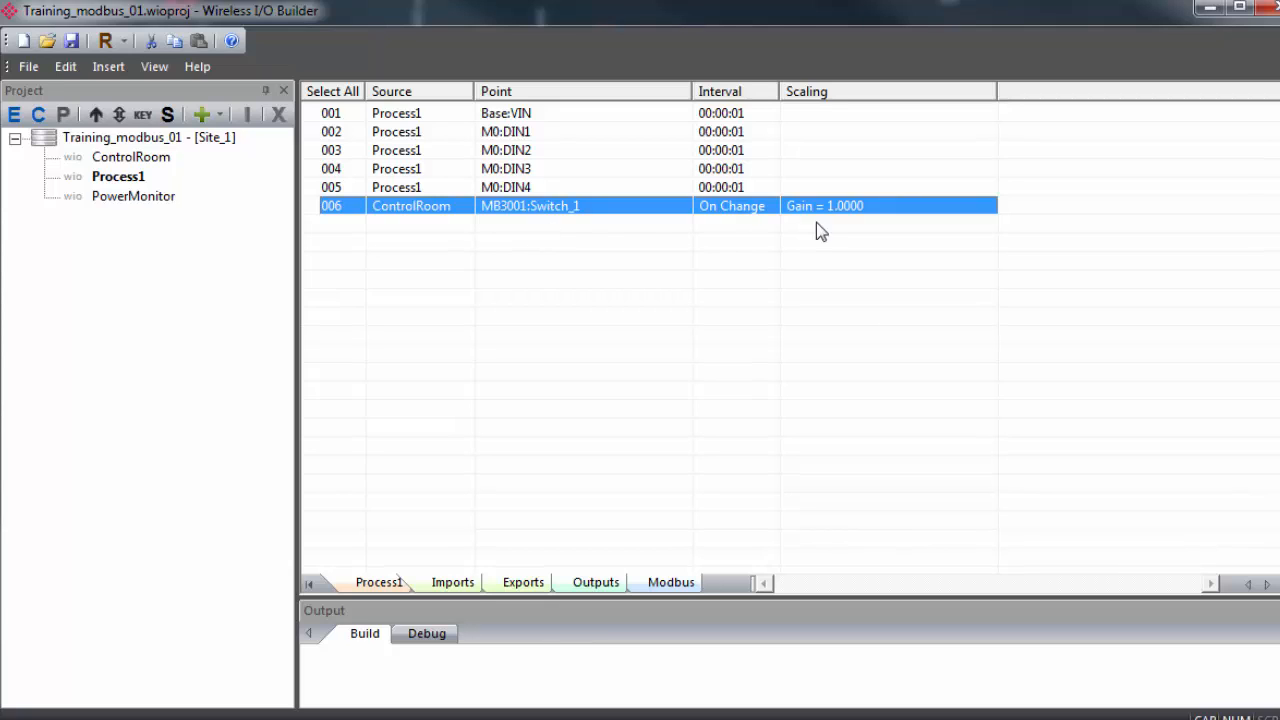
mouse_move(496, 218)
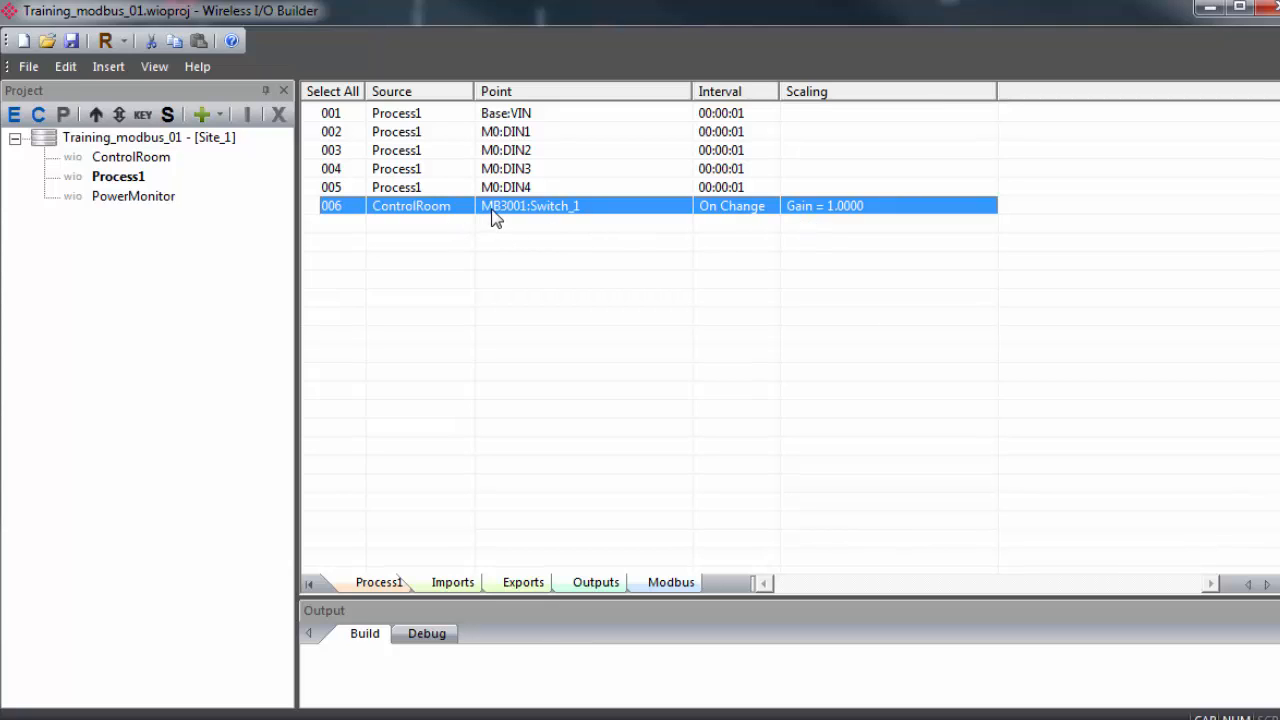
mouse_move(536, 230)
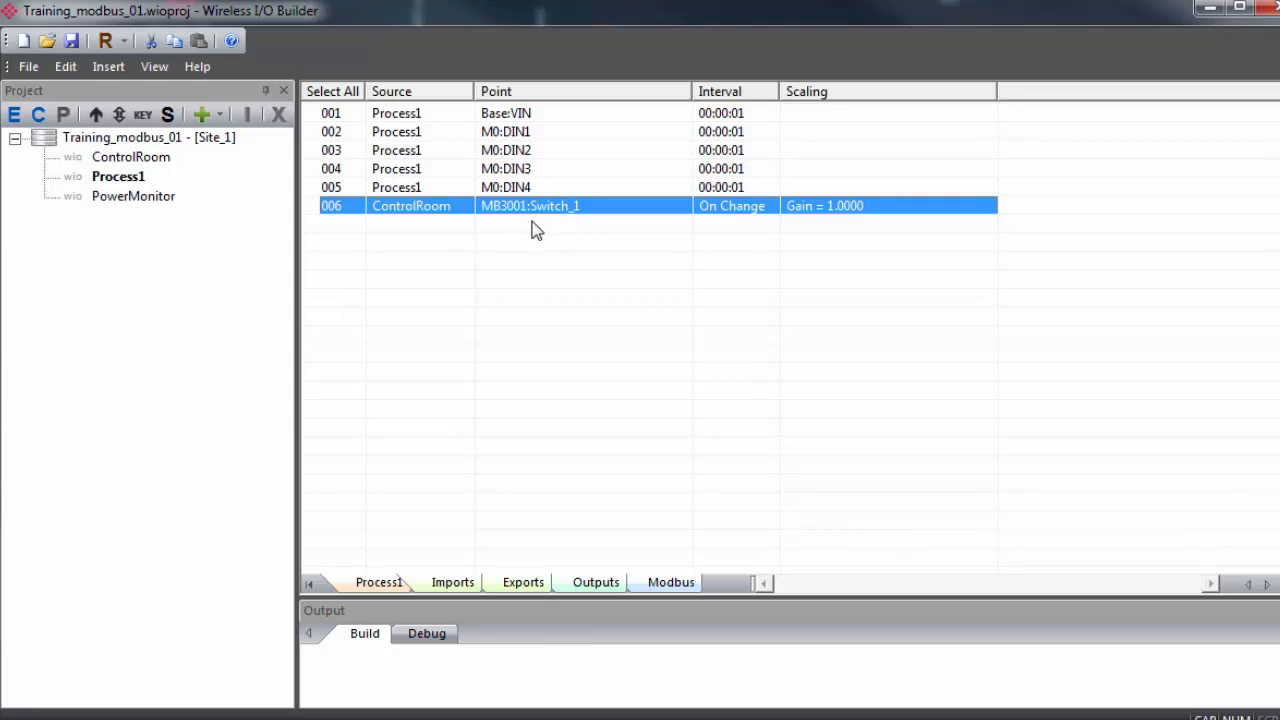
mouse_move(560, 210)
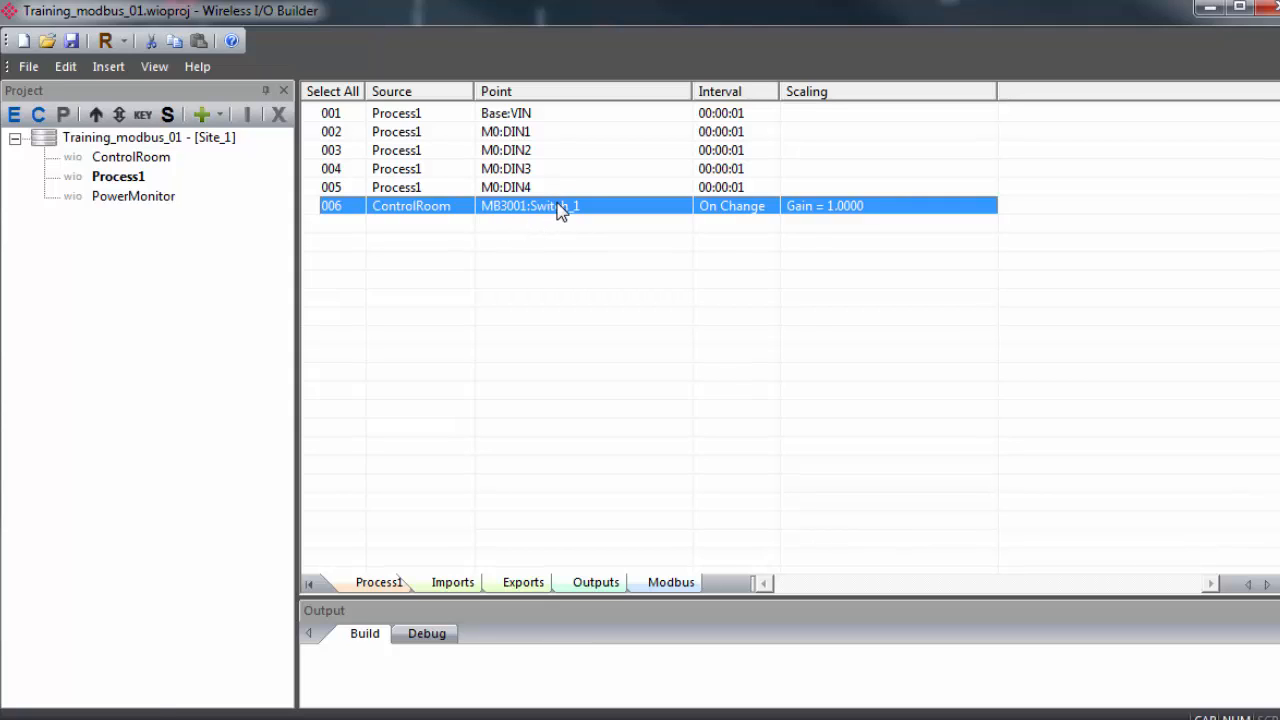
right_click(560, 206)
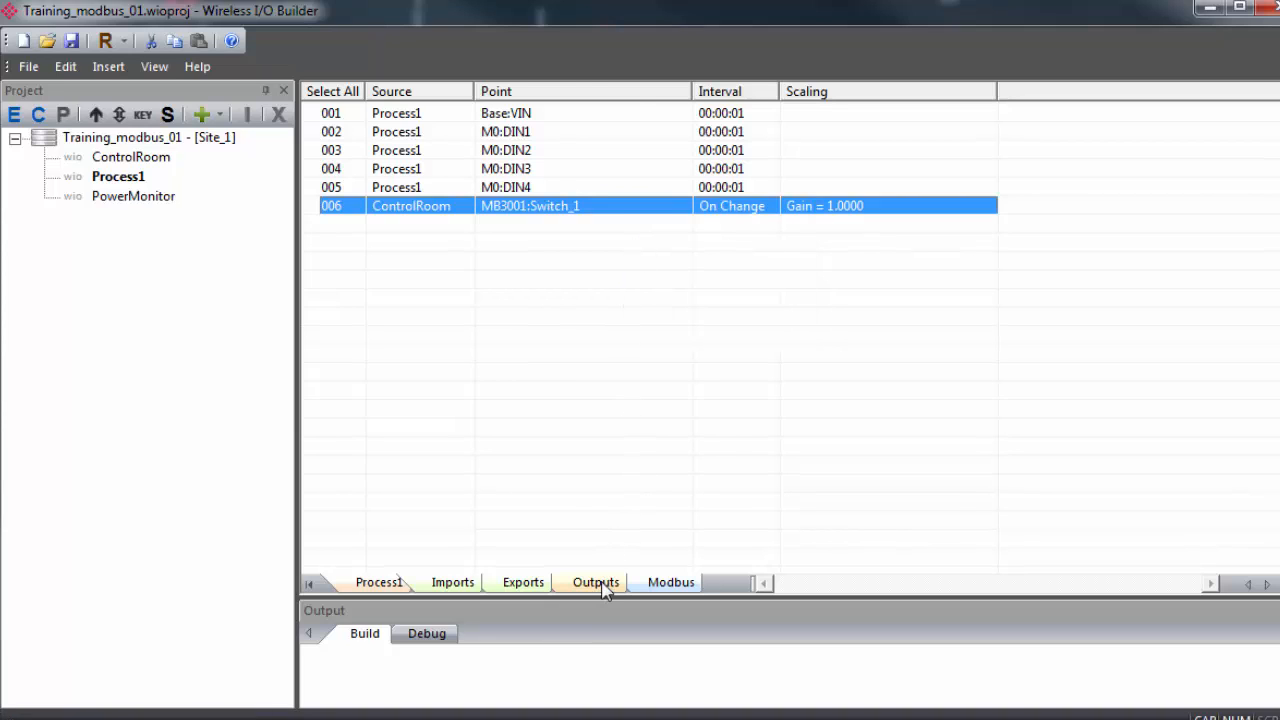
Paste Switch_1 as the source of Process1's M0:DOUT1 output, then select ControlRoom
left_click(594, 582)
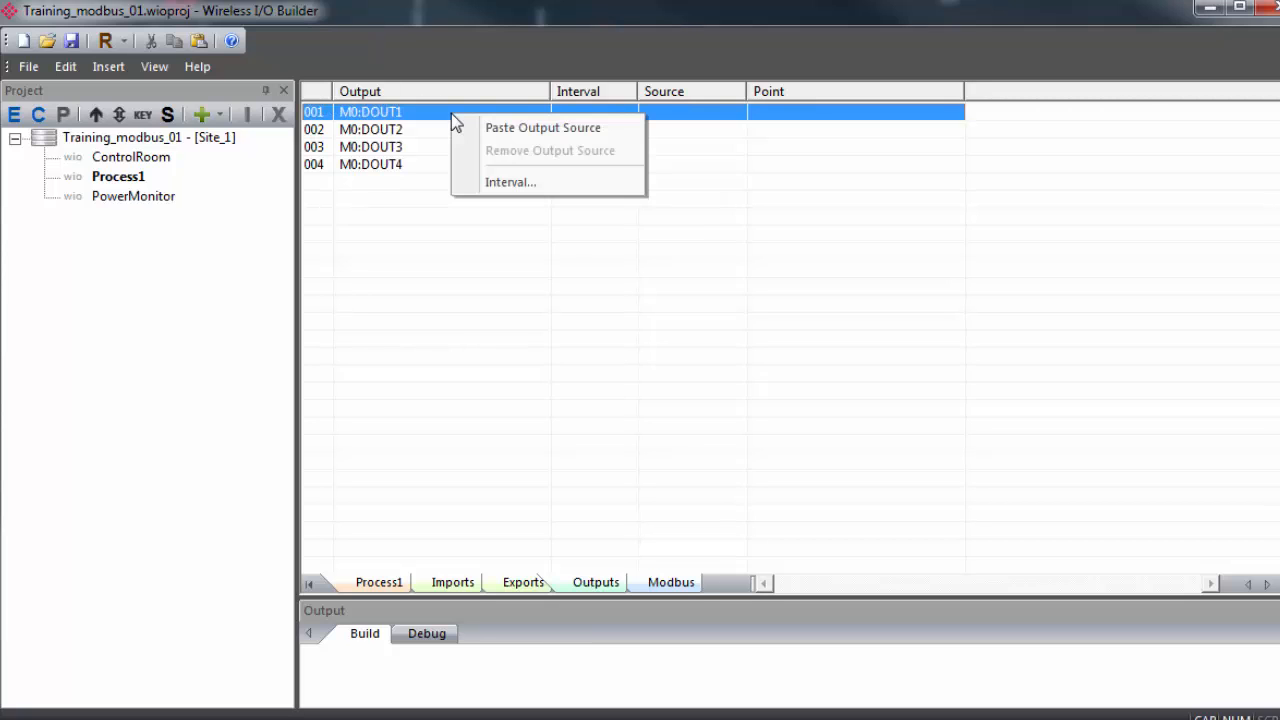
left_click(544, 128)
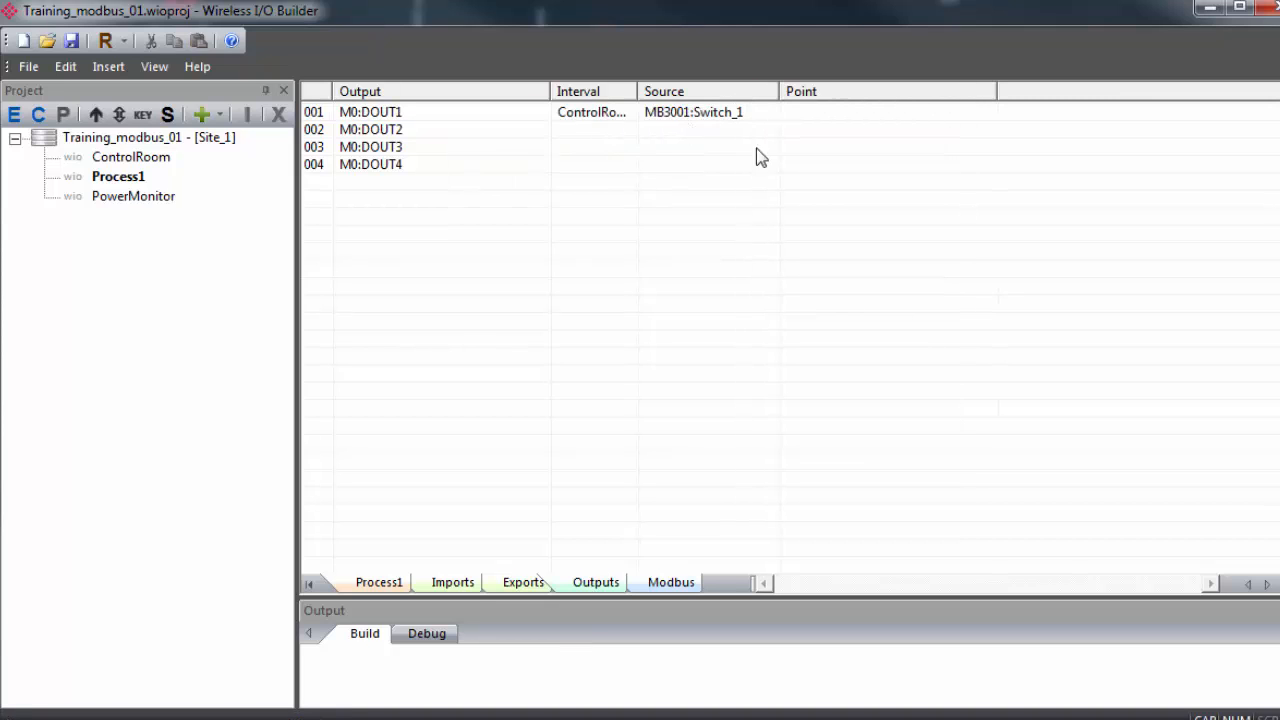
mouse_move(674, 240)
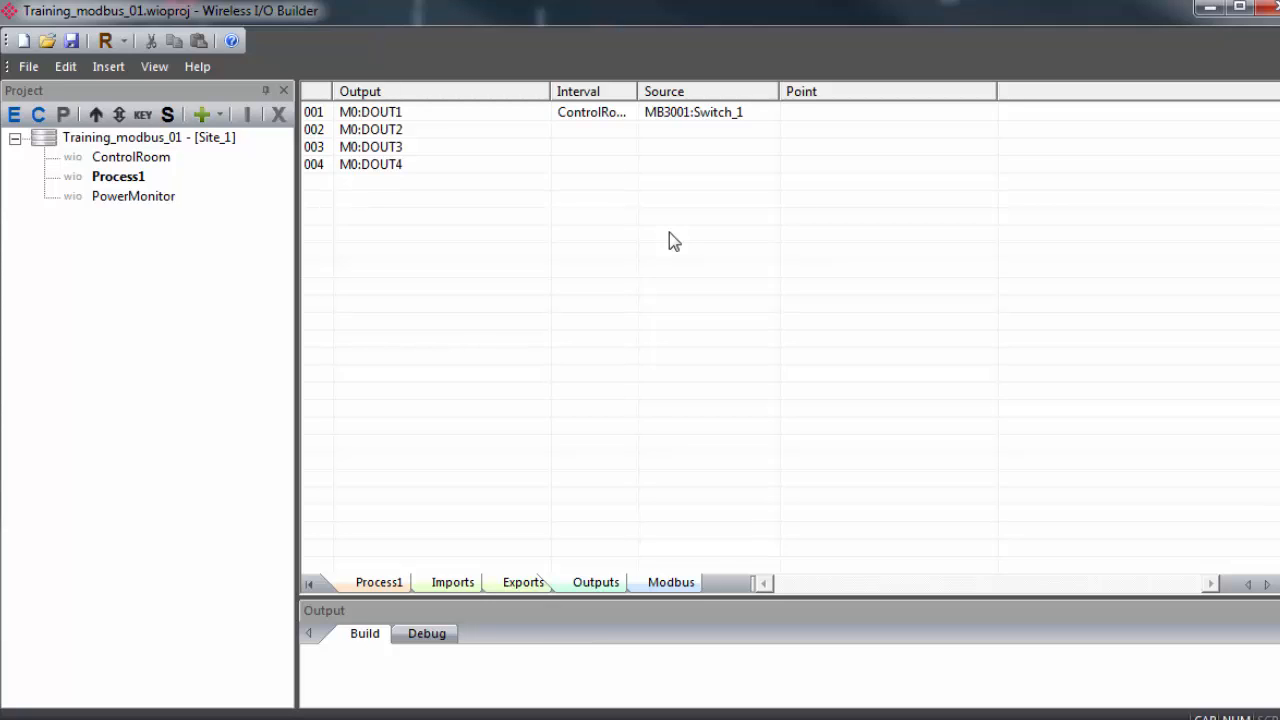
mouse_move(670, 240)
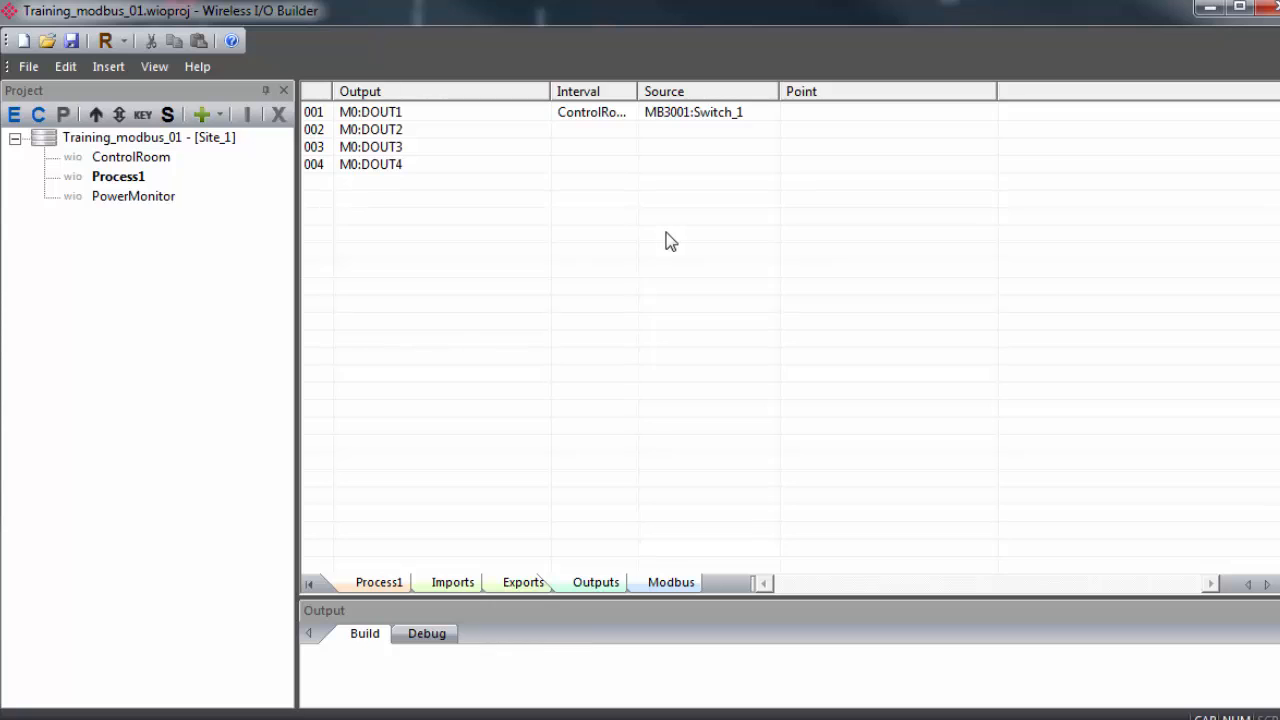
left_click(130, 156)
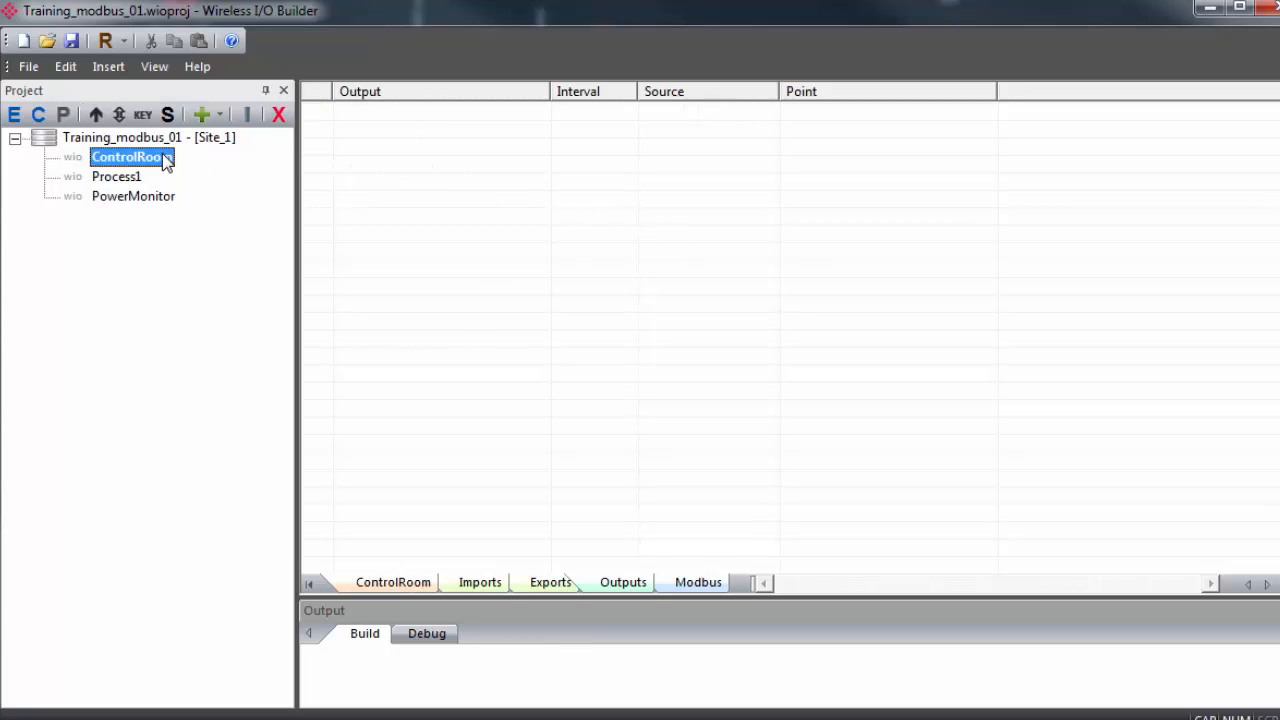
Review ControlRoom's exports listing MB3001:Switch_1, then Process1's outputs with DOUT1 sourced from Switch_1
left_click(550, 582)
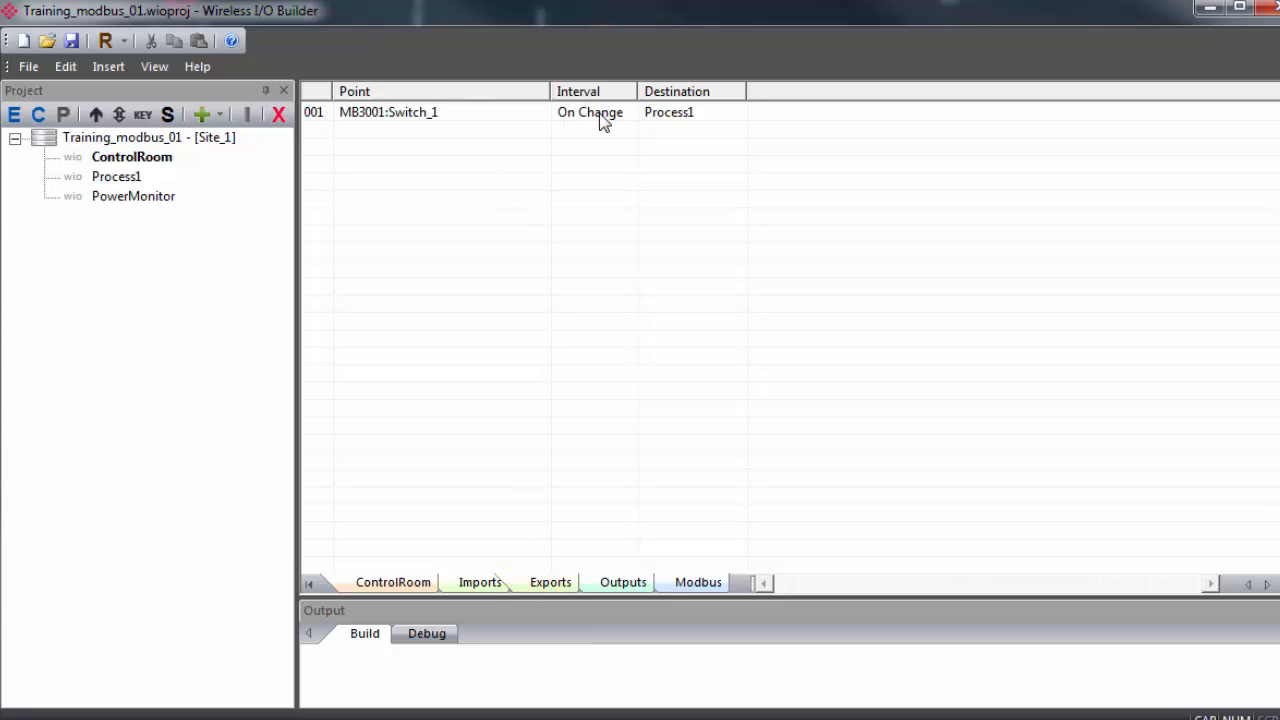
mouse_move(710, 130)
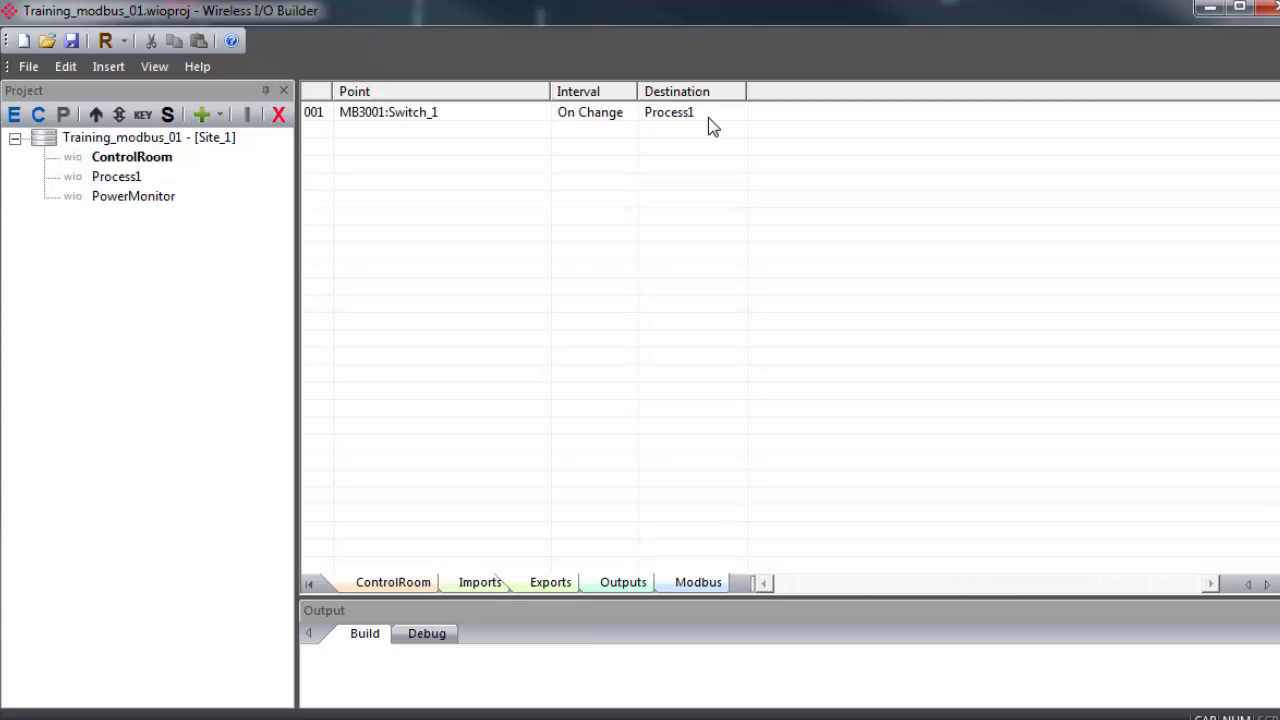
mouse_move(116, 176)
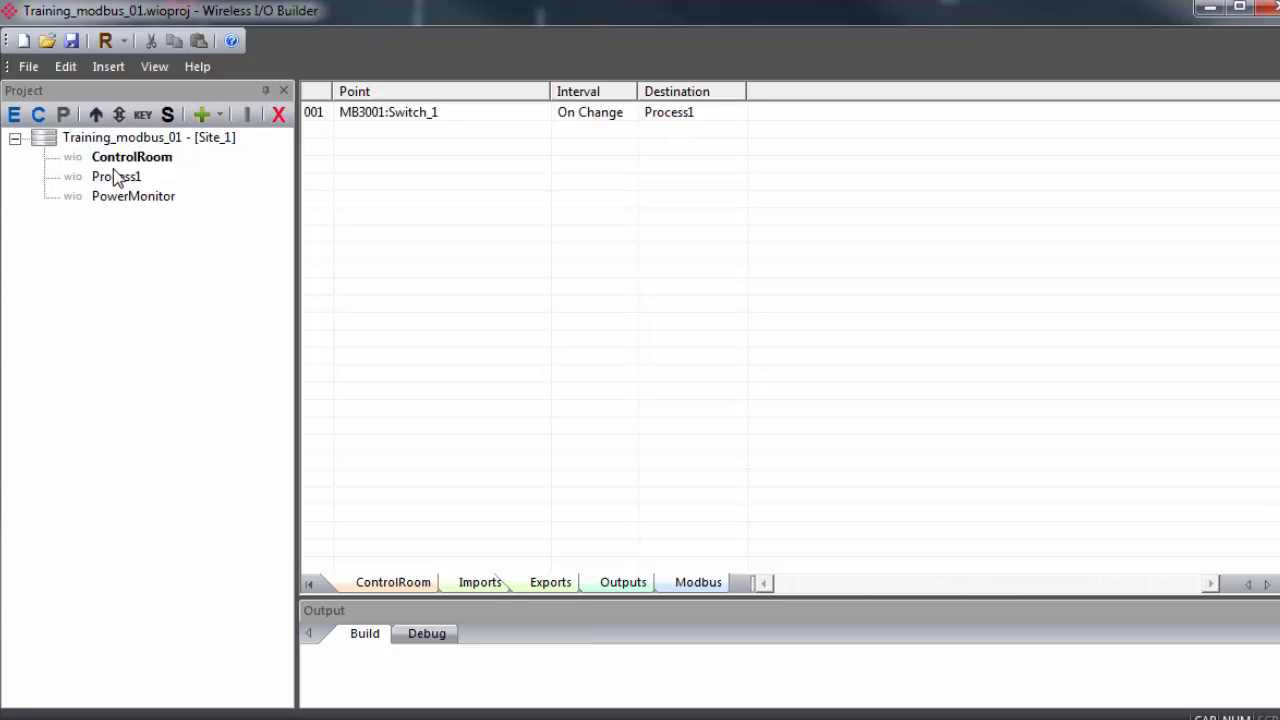
left_click(116, 176)
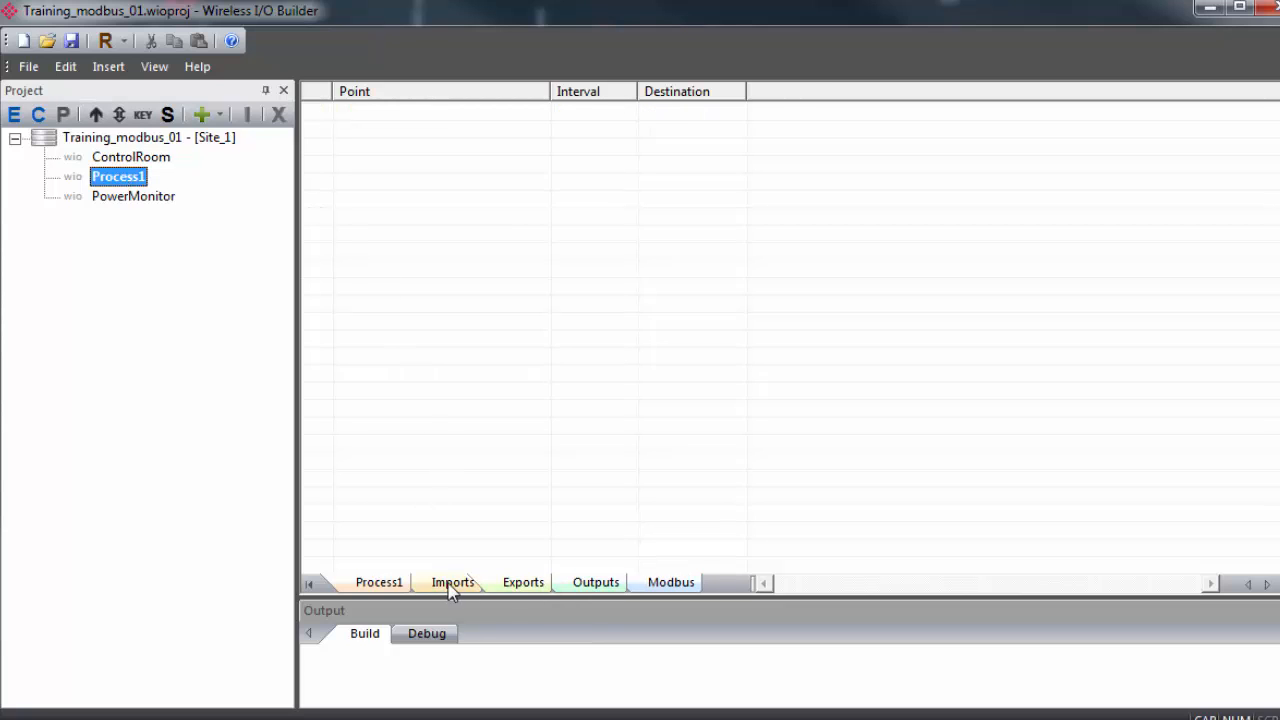
left_click(596, 582)
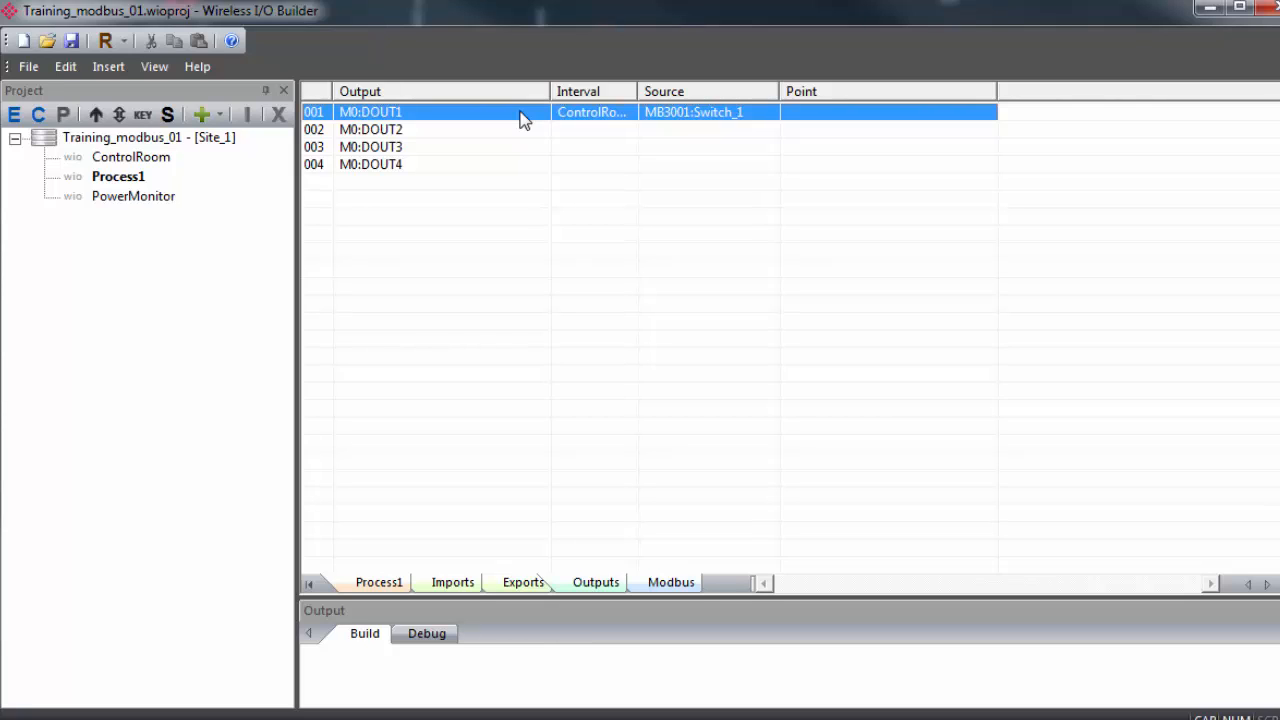
mouse_move(118, 176)
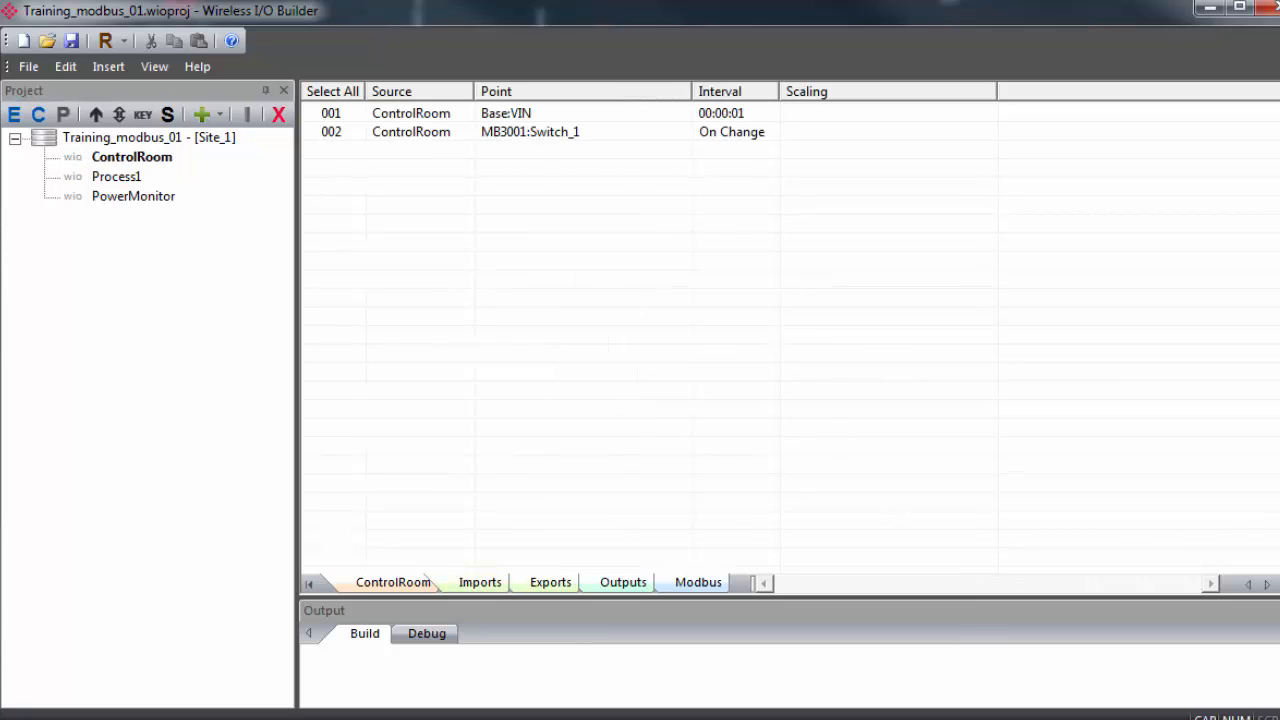
mouse_move(418, 232)
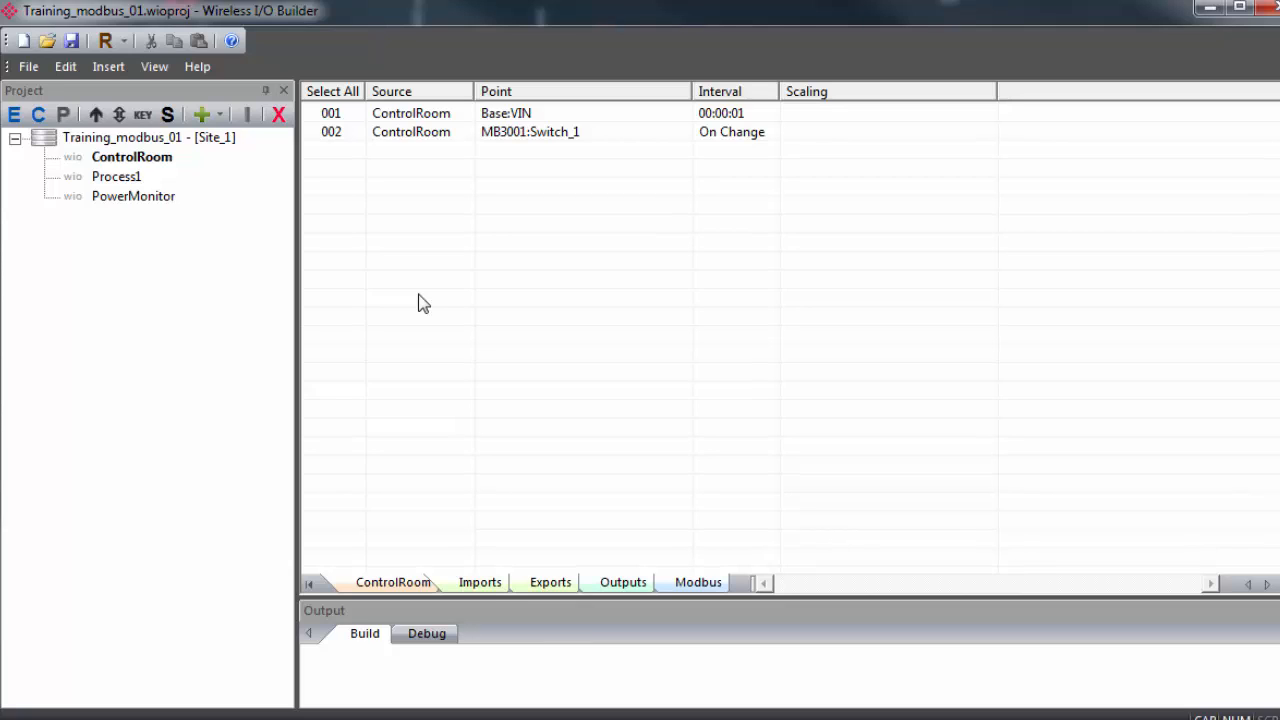
mouse_move(332, 258)
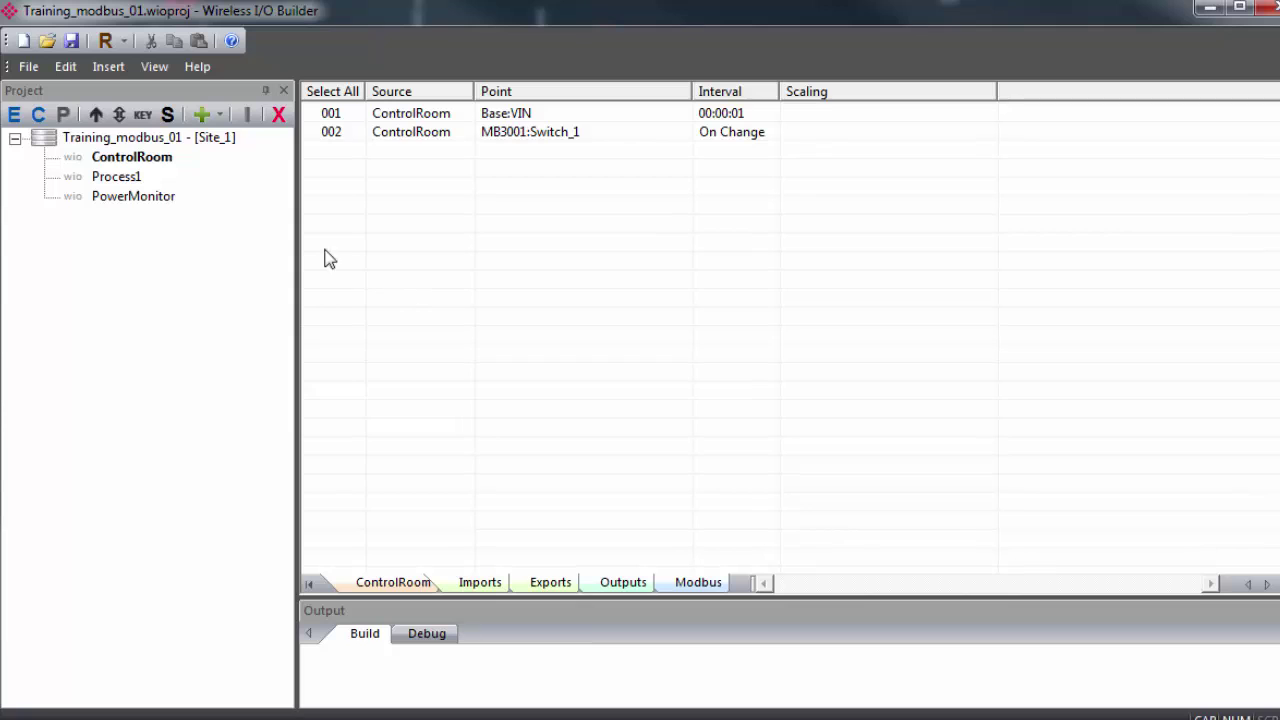
Set PowerMonitor's RTU port to Modbus Master on RS485 at 19200 baud and confirm
left_click(132, 196)
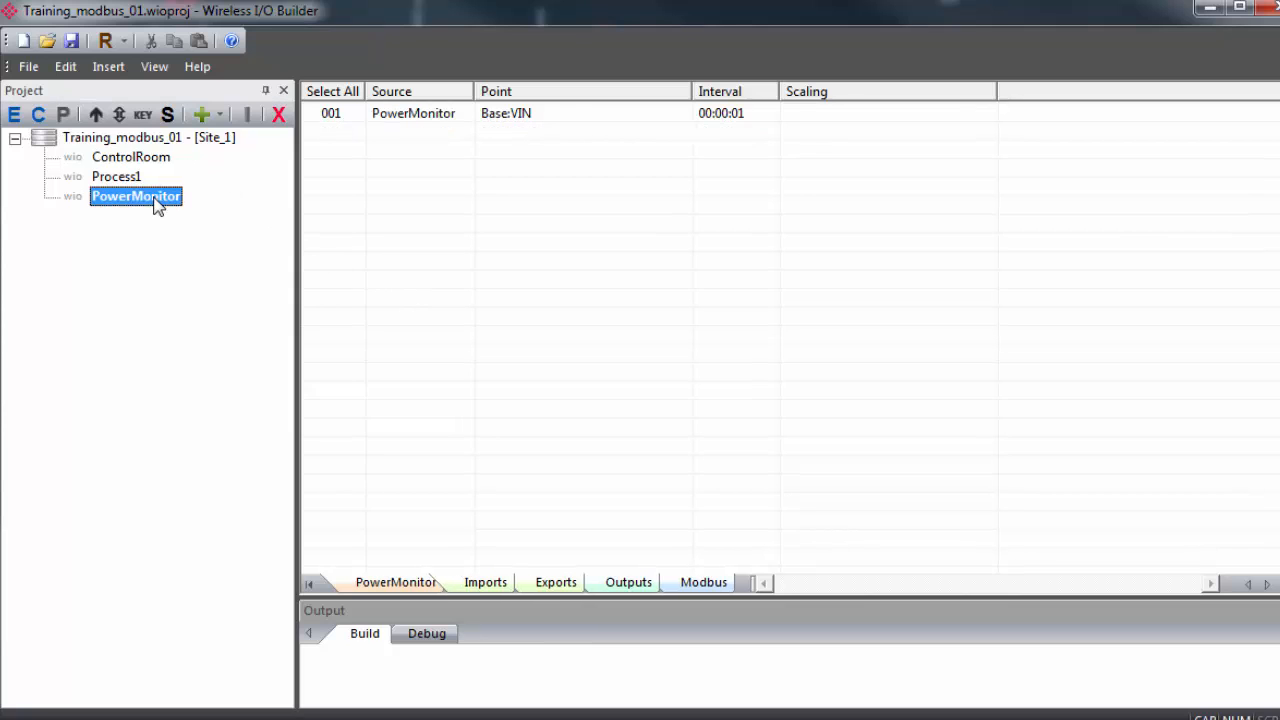
double_click(136, 196)
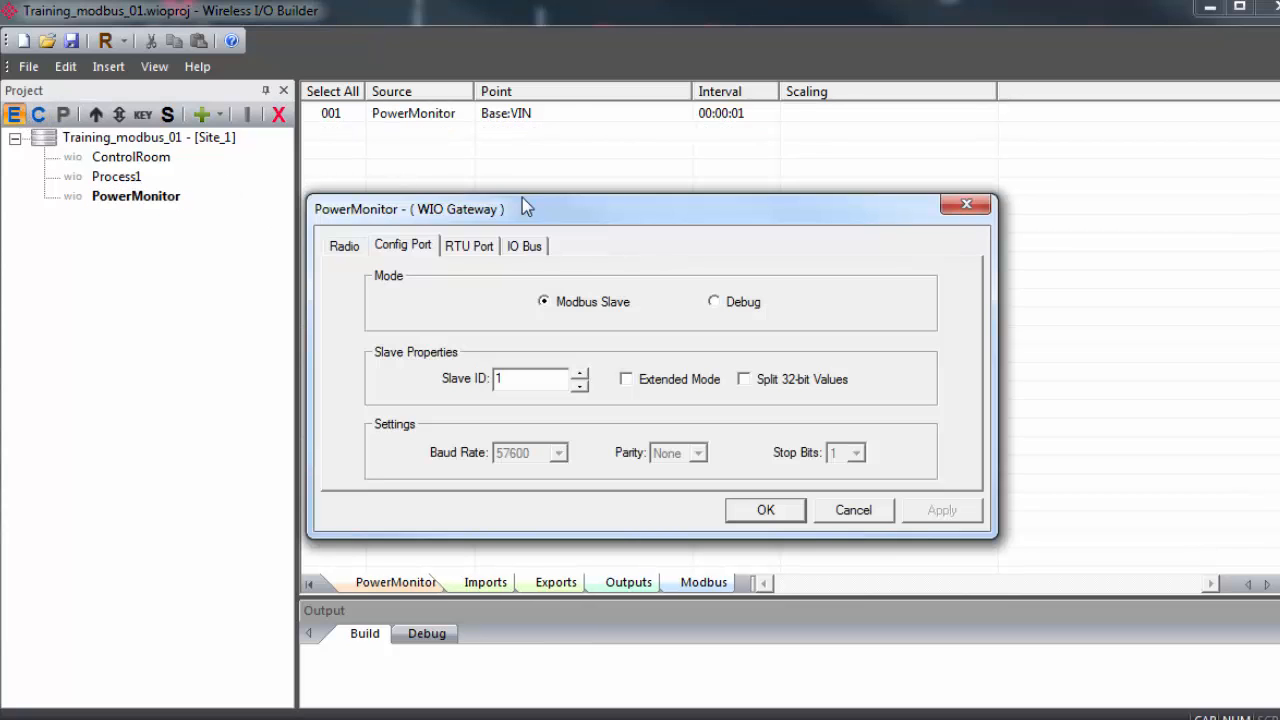
mouse_move(544, 230)
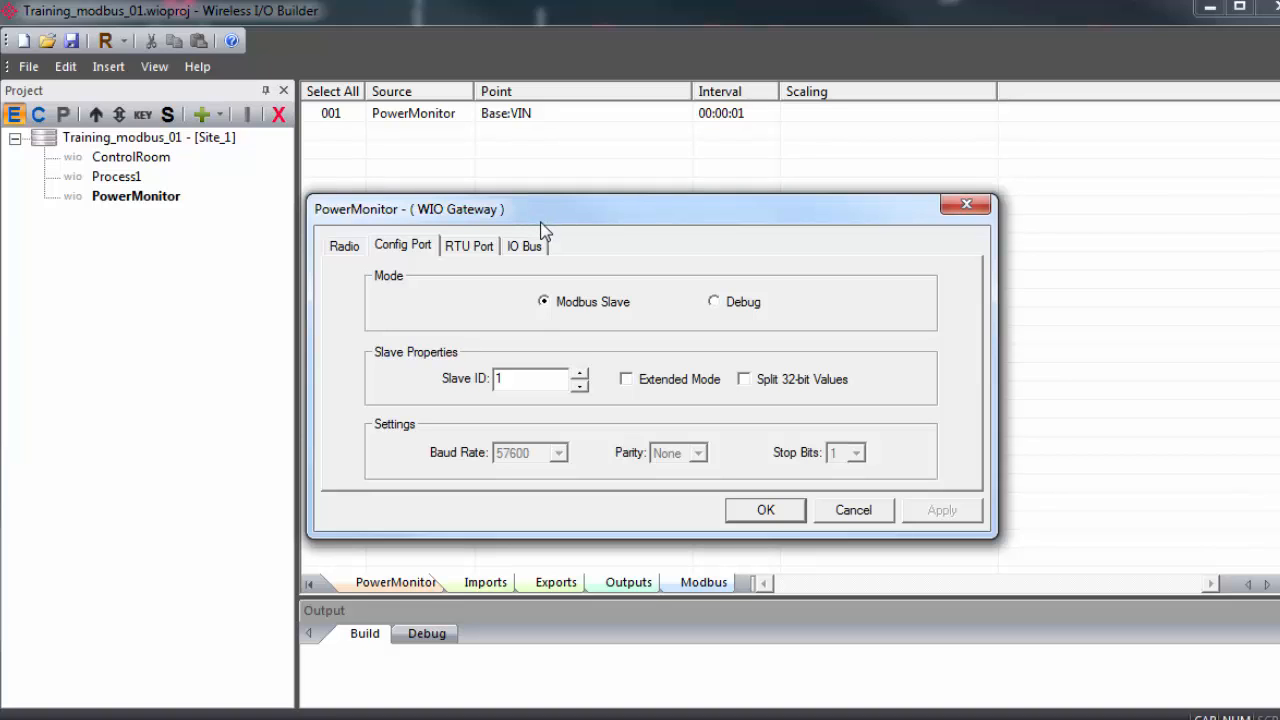
left_click(470, 244)
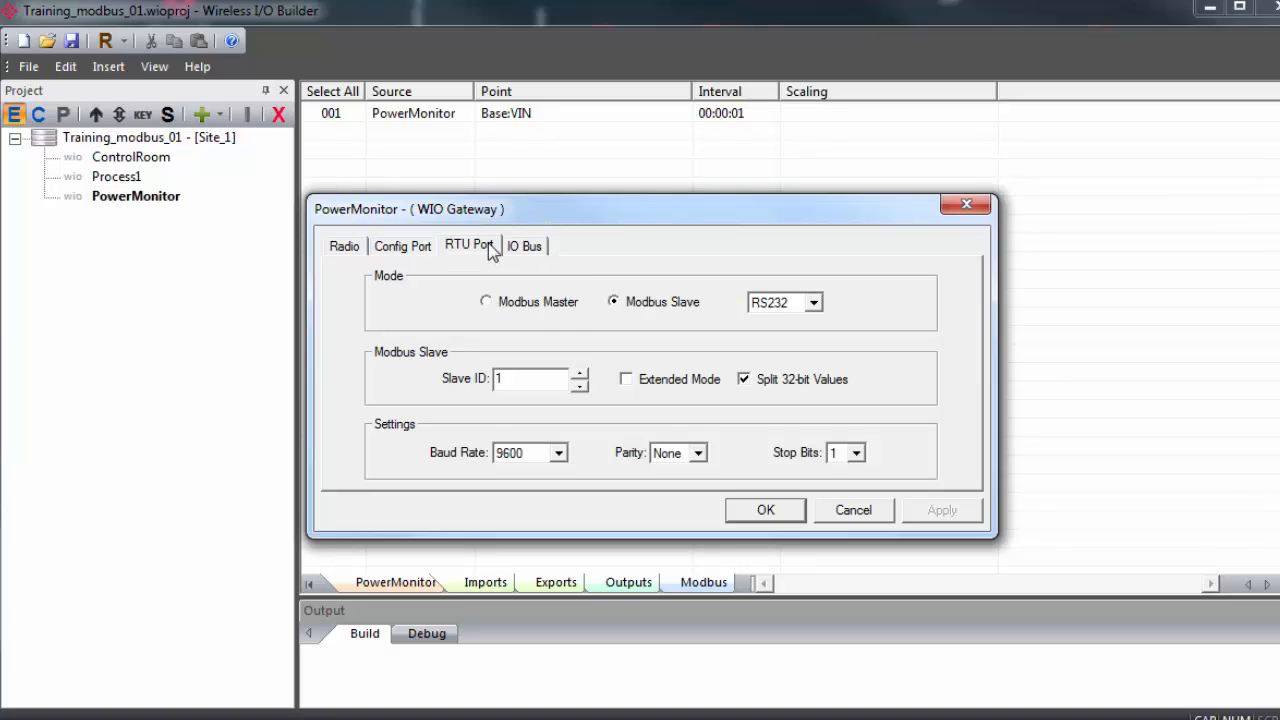
mouse_move(488, 308)
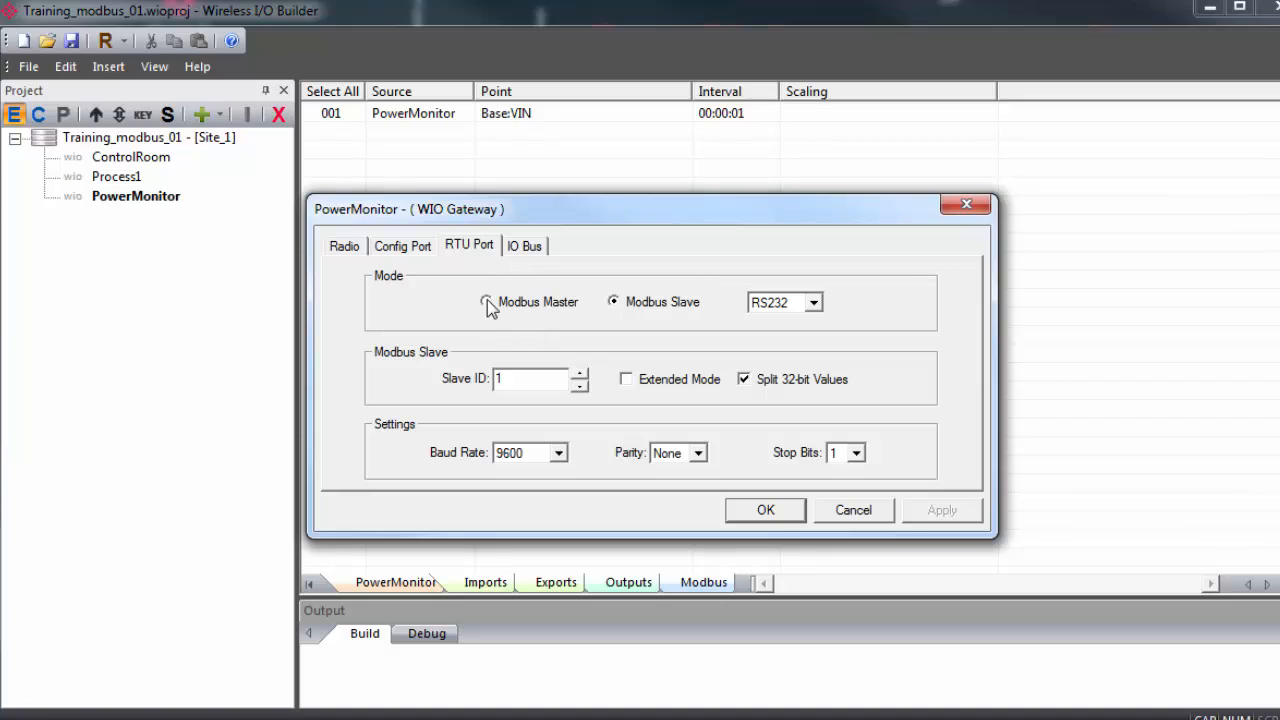
left_click(814, 302)
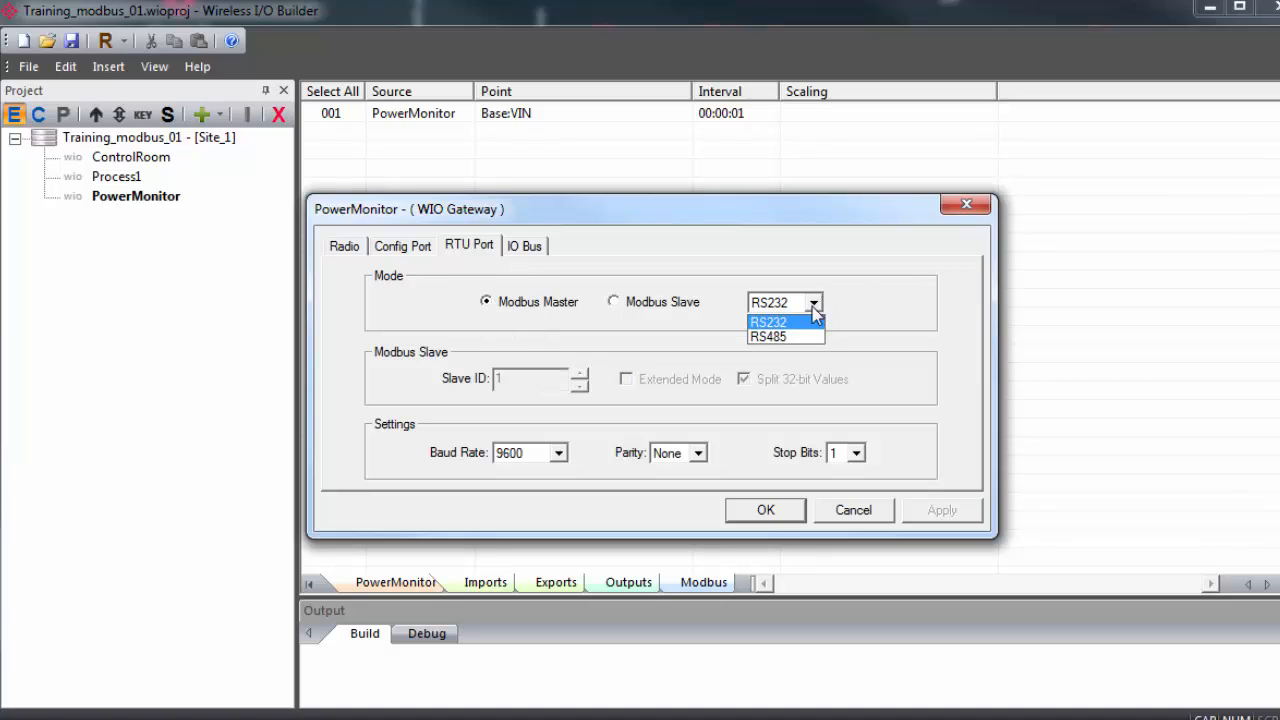
left_click(774, 336)
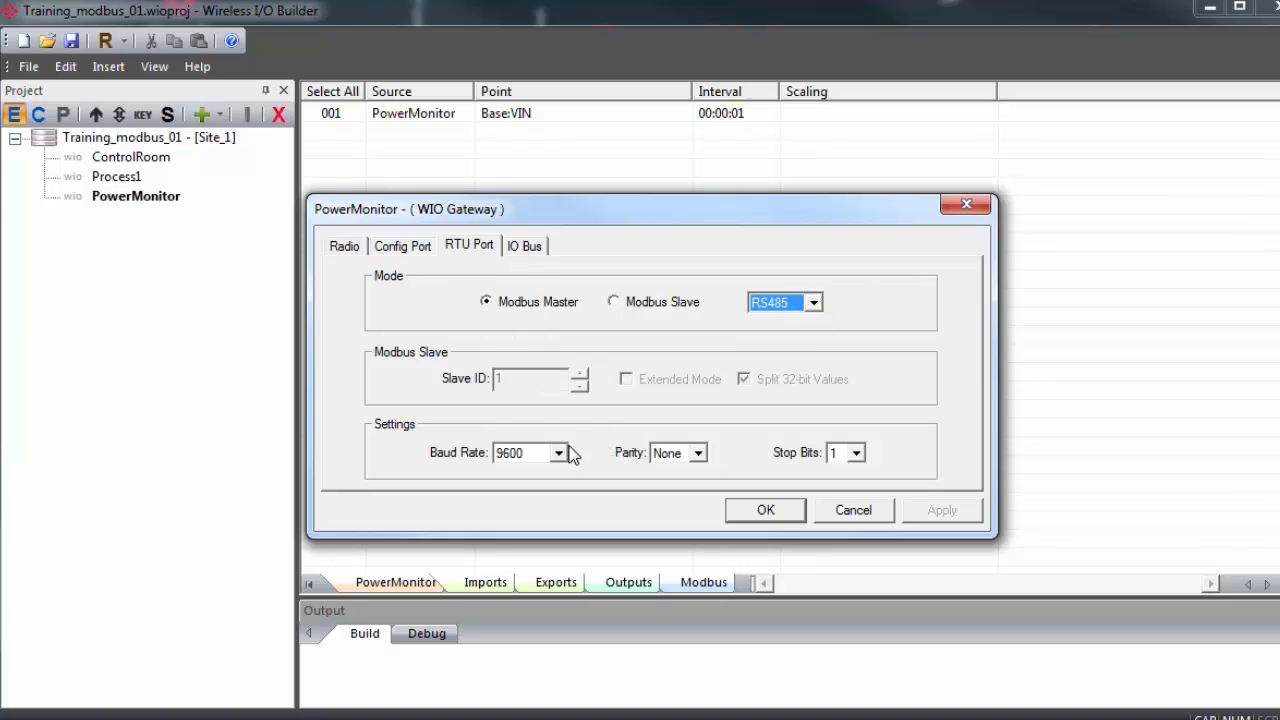
left_click(564, 452)
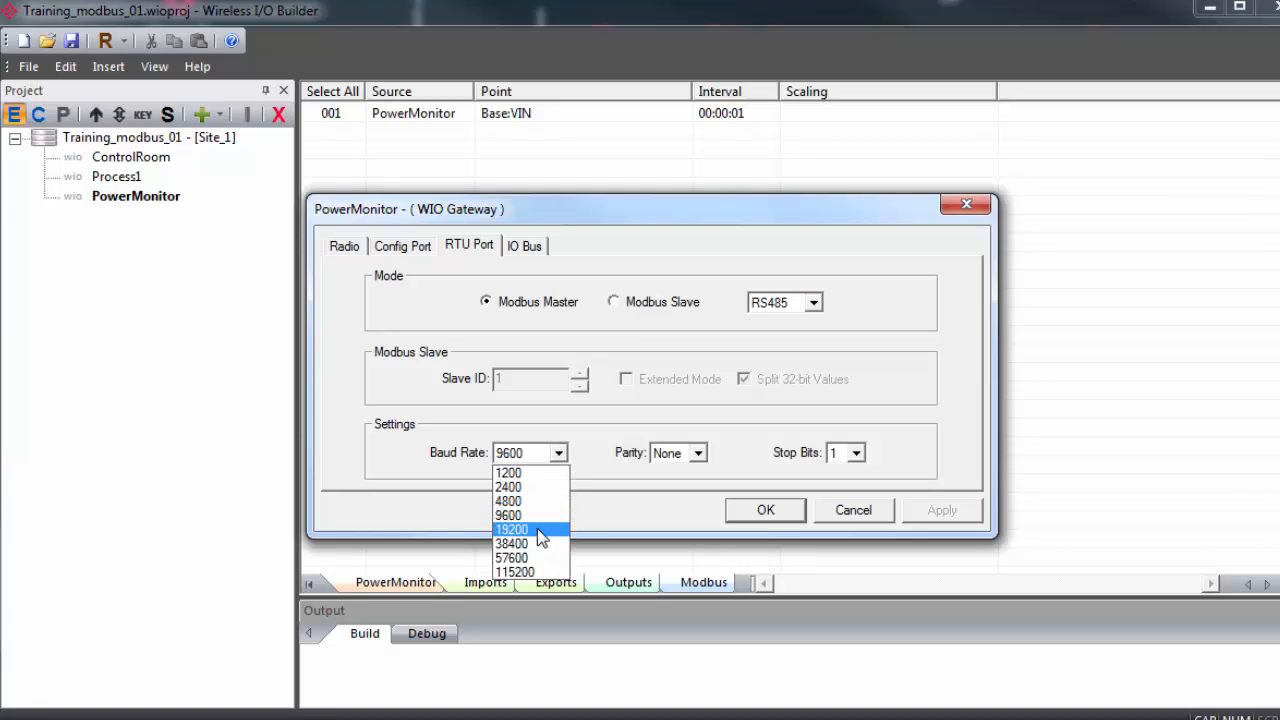
left_click(514, 528)
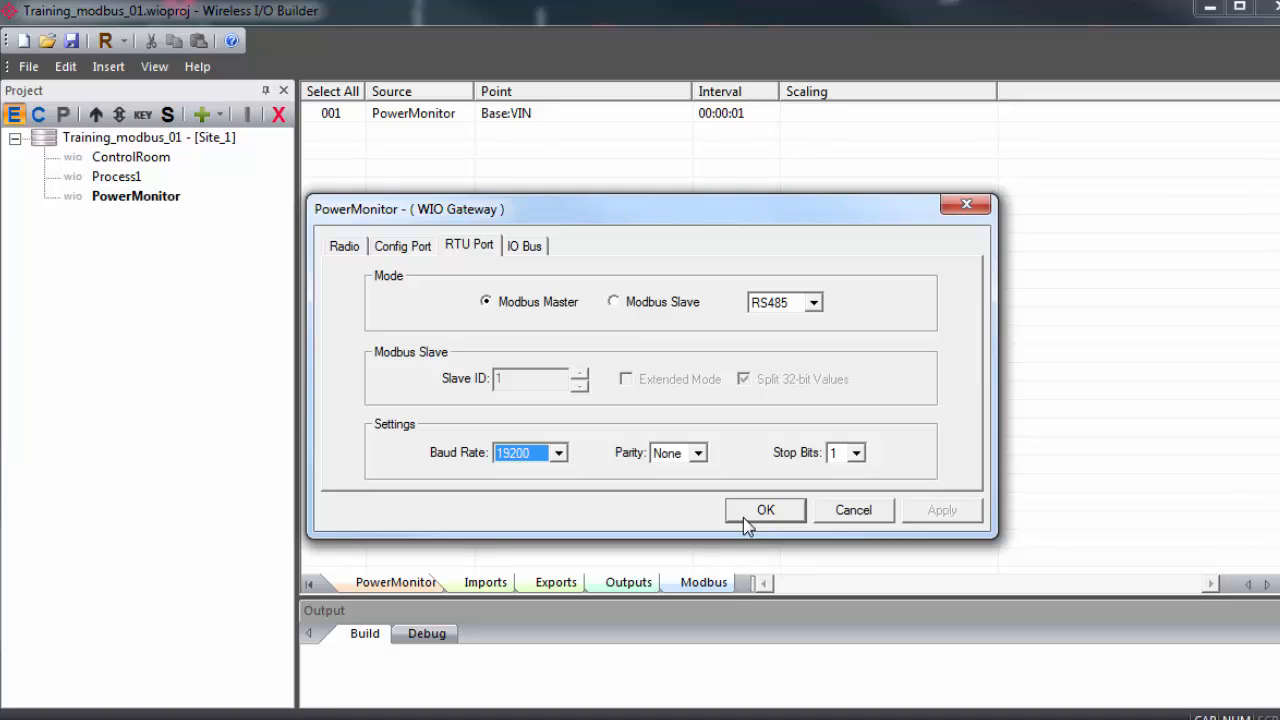
left_click(764, 510)
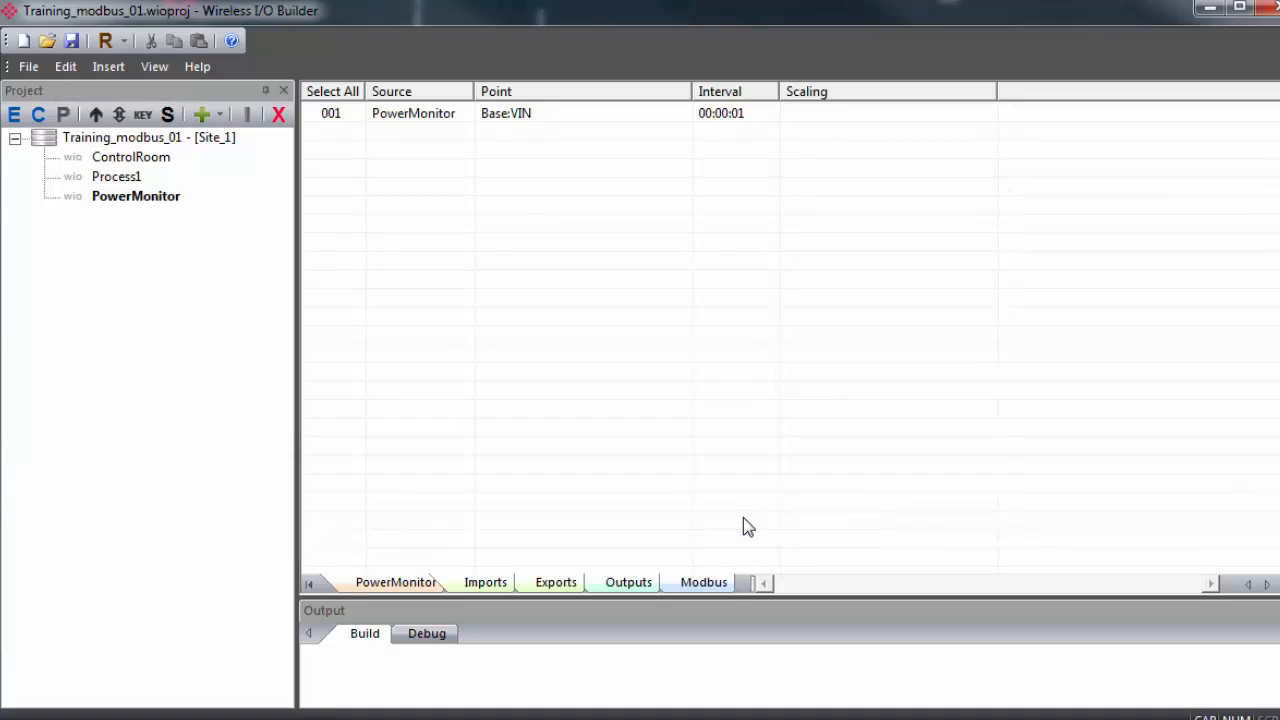
mouse_move(168, 206)
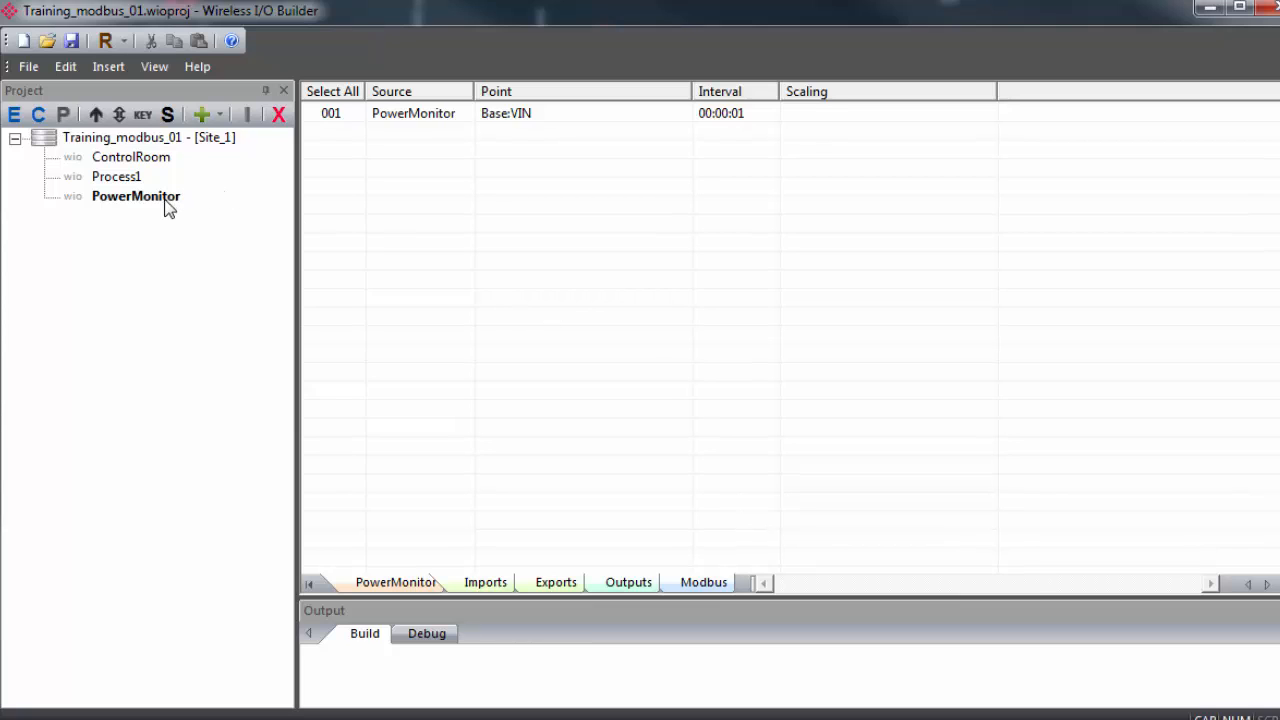
Bring up the context actions for the PowerMonitor gateway in the project tree
left_click(136, 196)
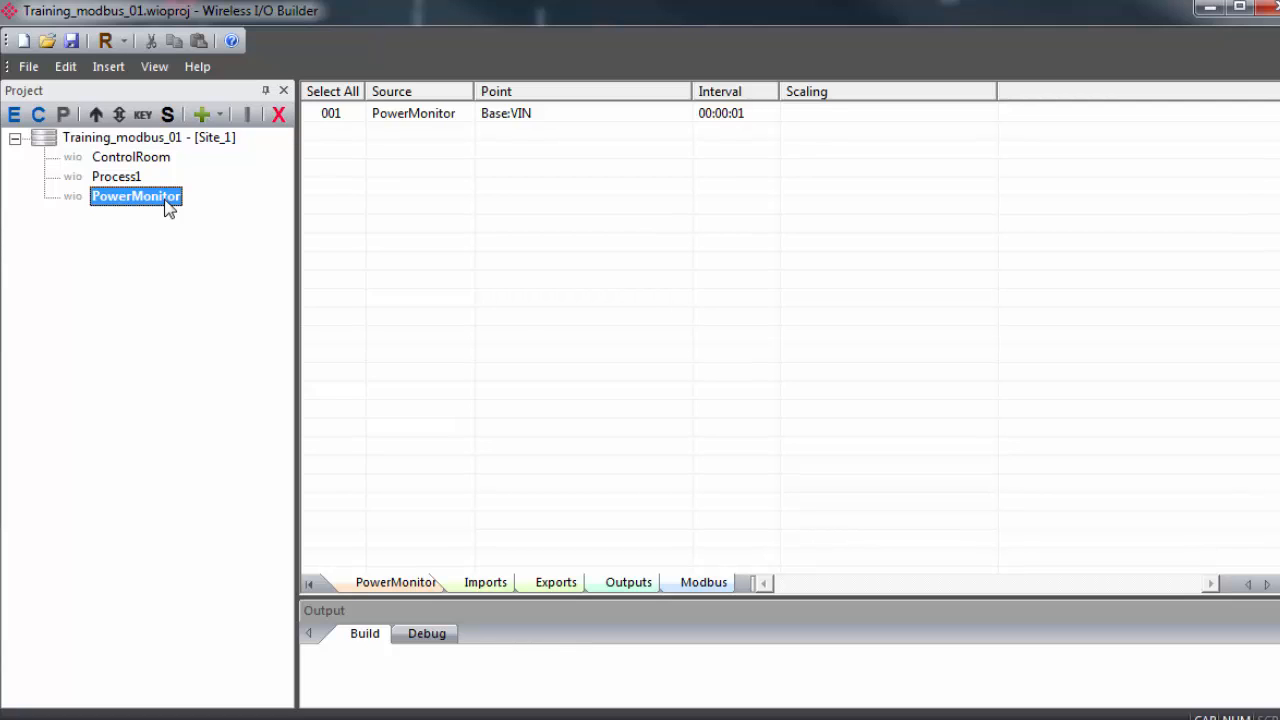
right_click(136, 196)
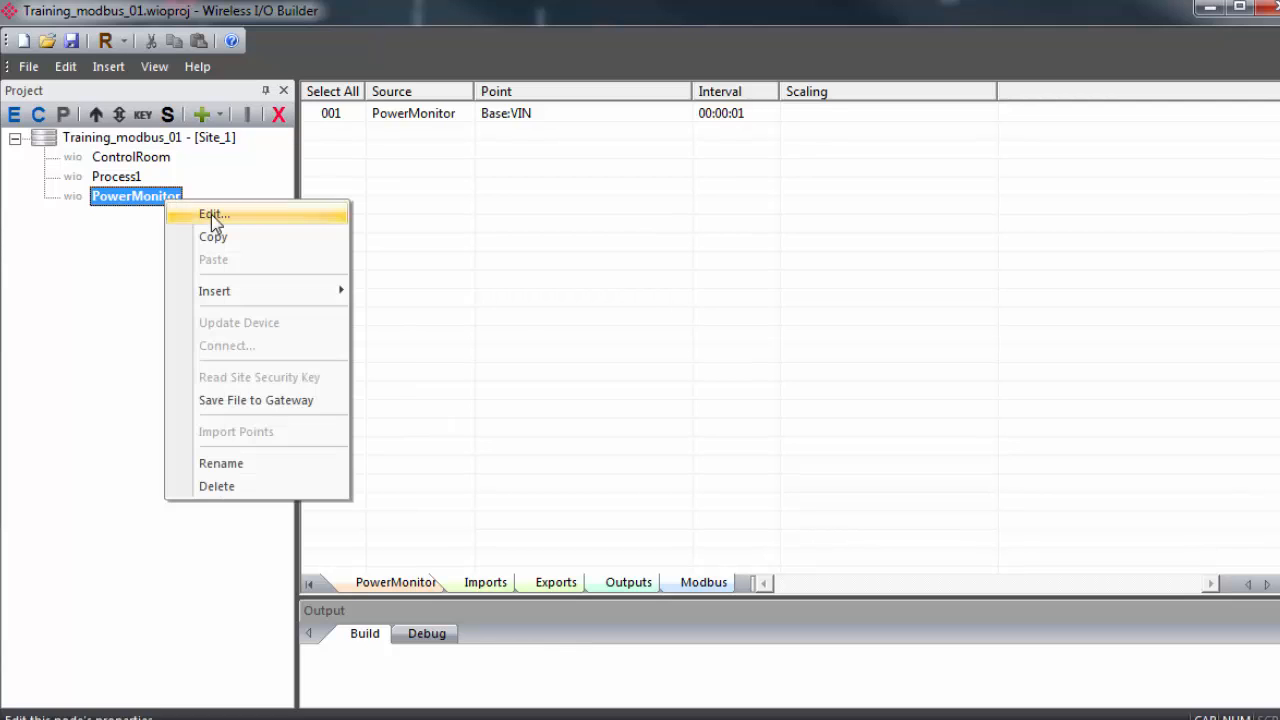
mouse_move(214, 292)
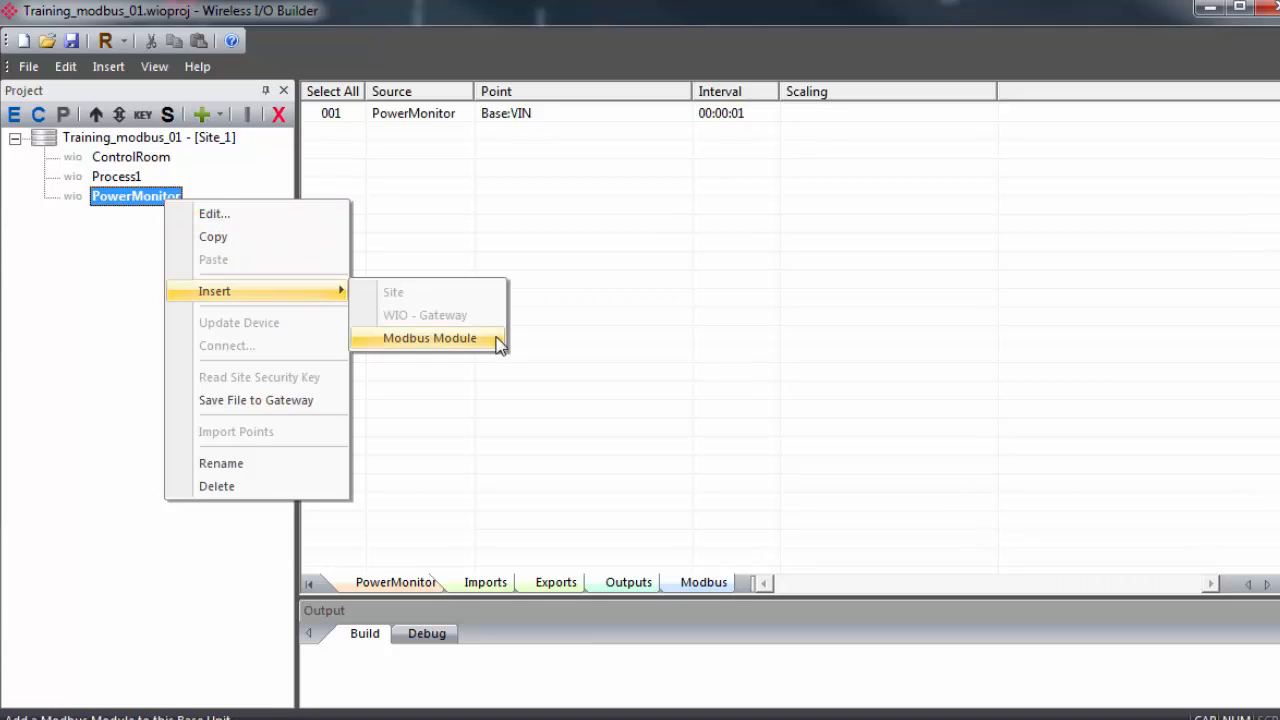
mouse_move(460, 344)
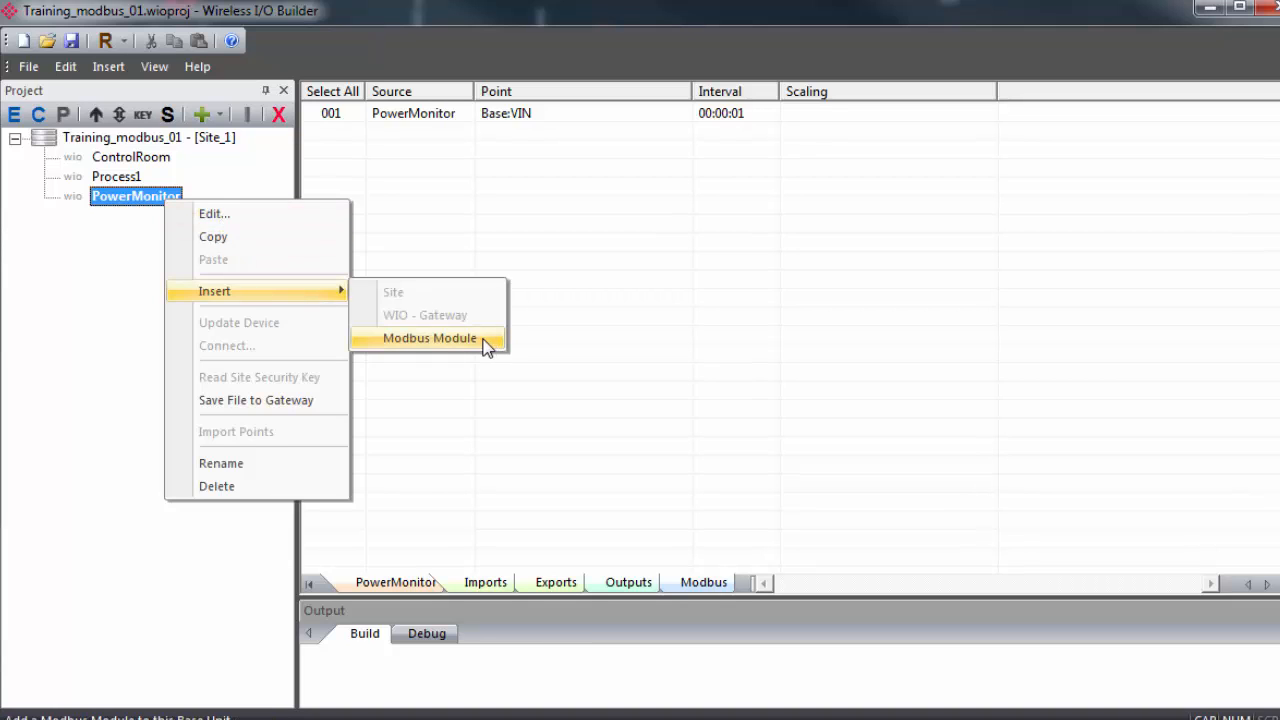
Insert a generic Modbus module under PowerMonitor, opening its settings dialog
left_click(430, 338)
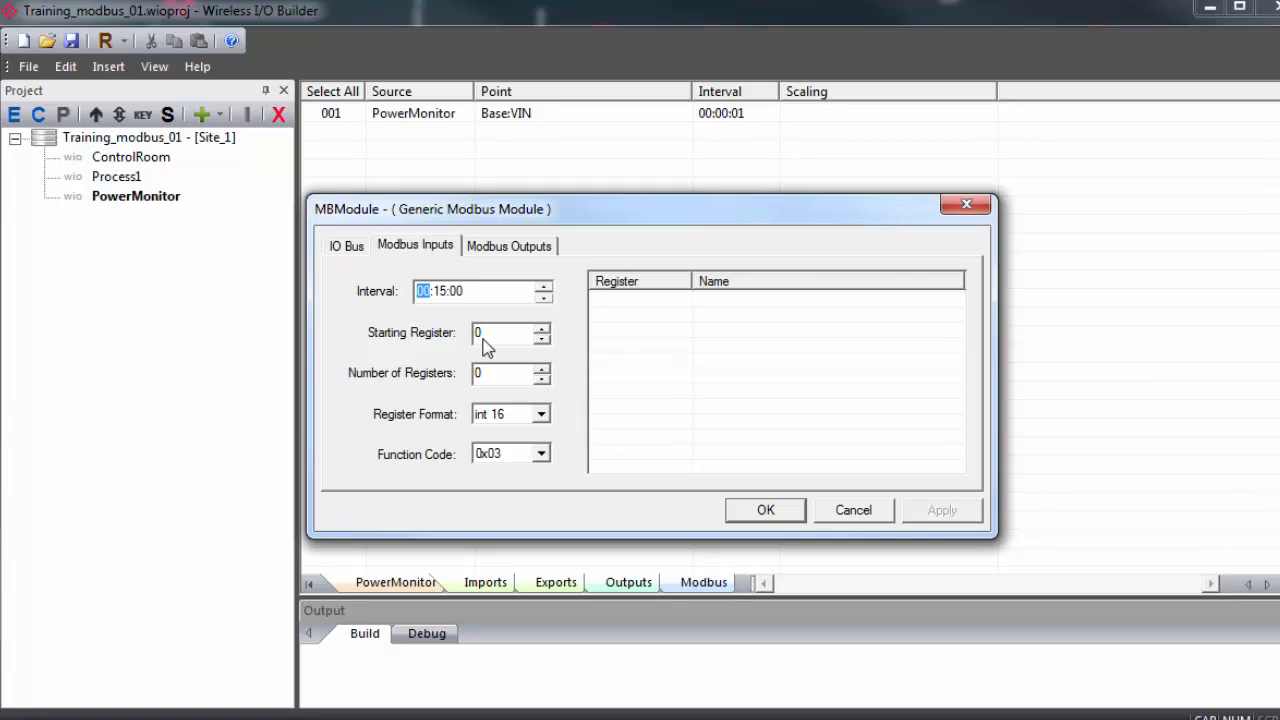
mouse_move(350, 252)
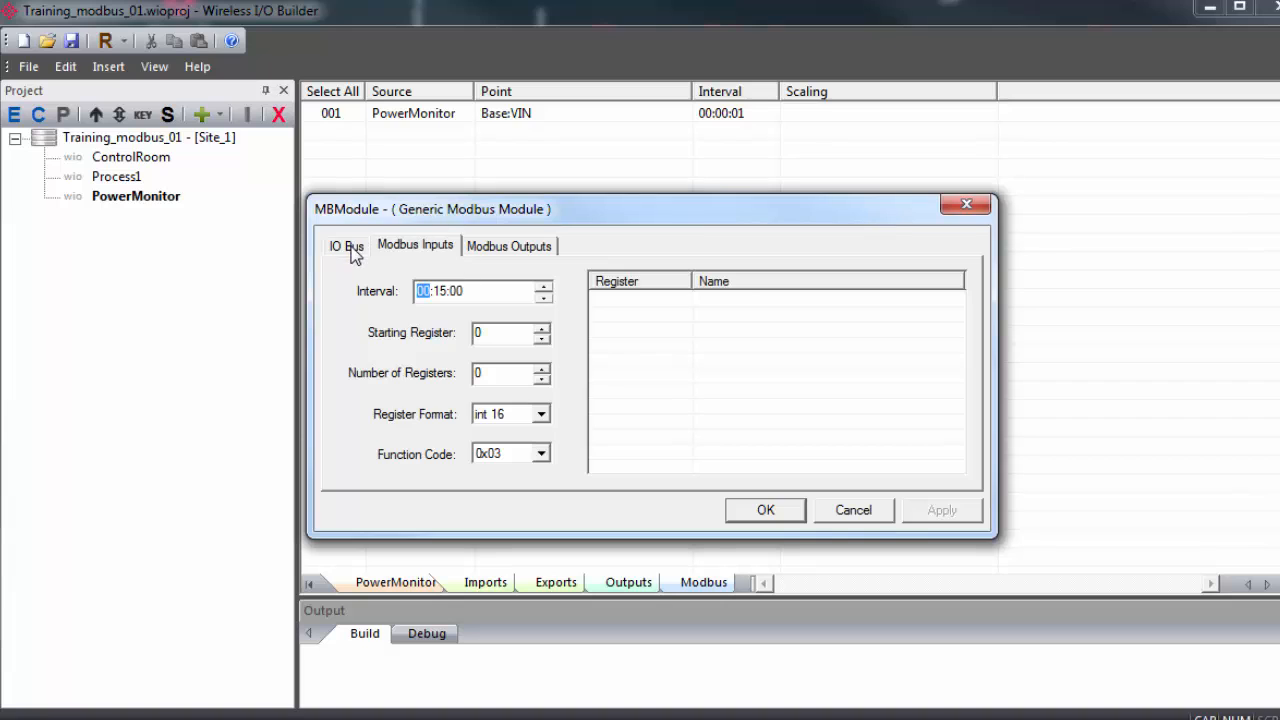
Review the module's IO bus (slave ID 1) and output settings, returning to Modbus Inputs
left_click(346, 246)
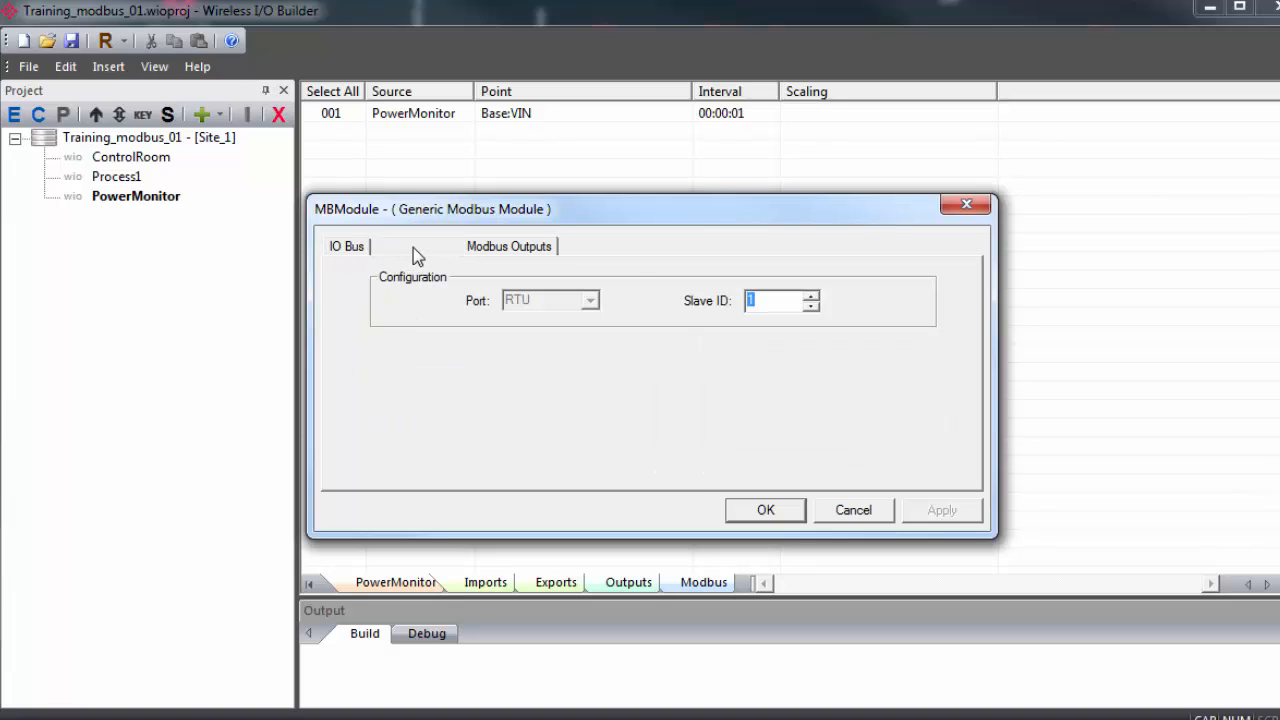
left_click(508, 244)
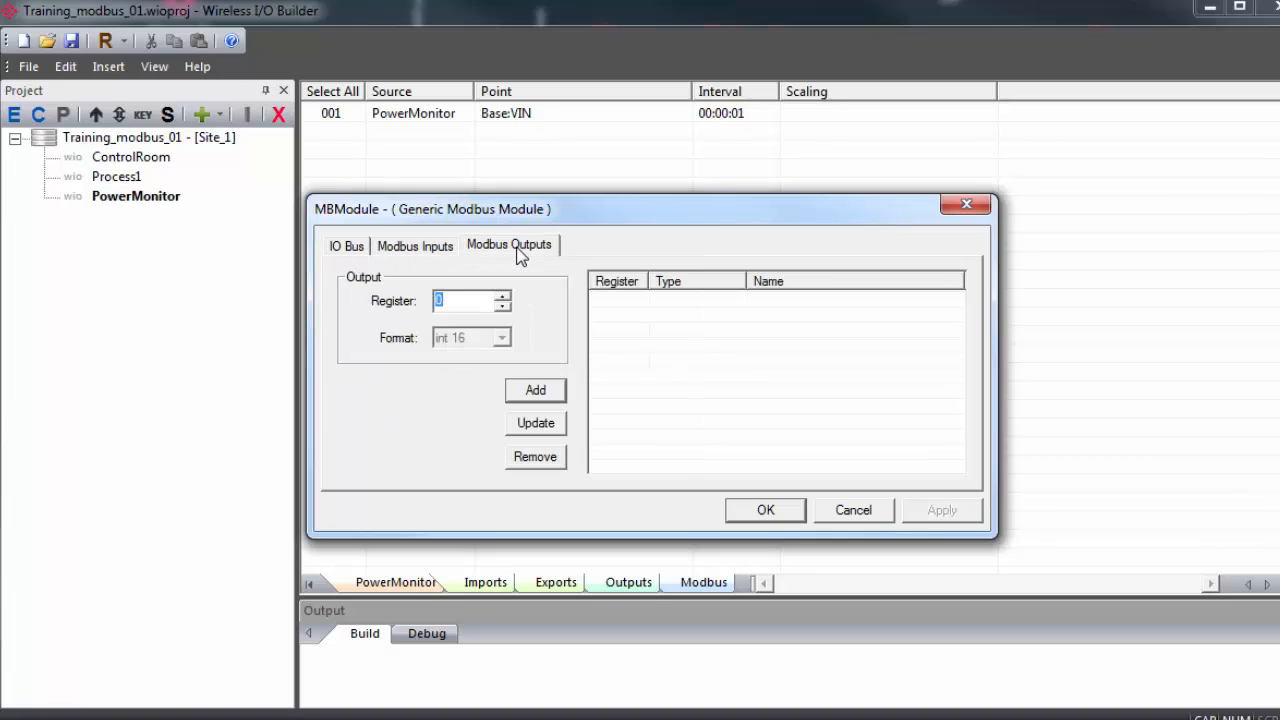
left_click(344, 244)
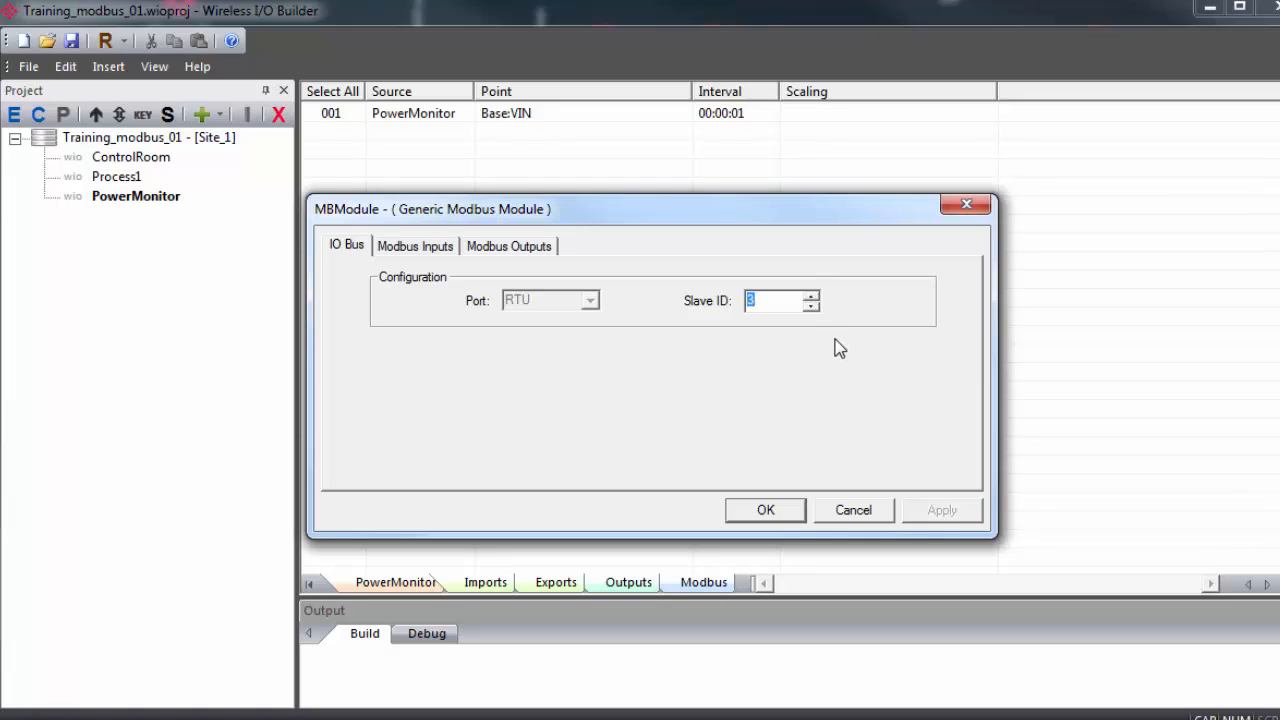
mouse_move(796, 414)
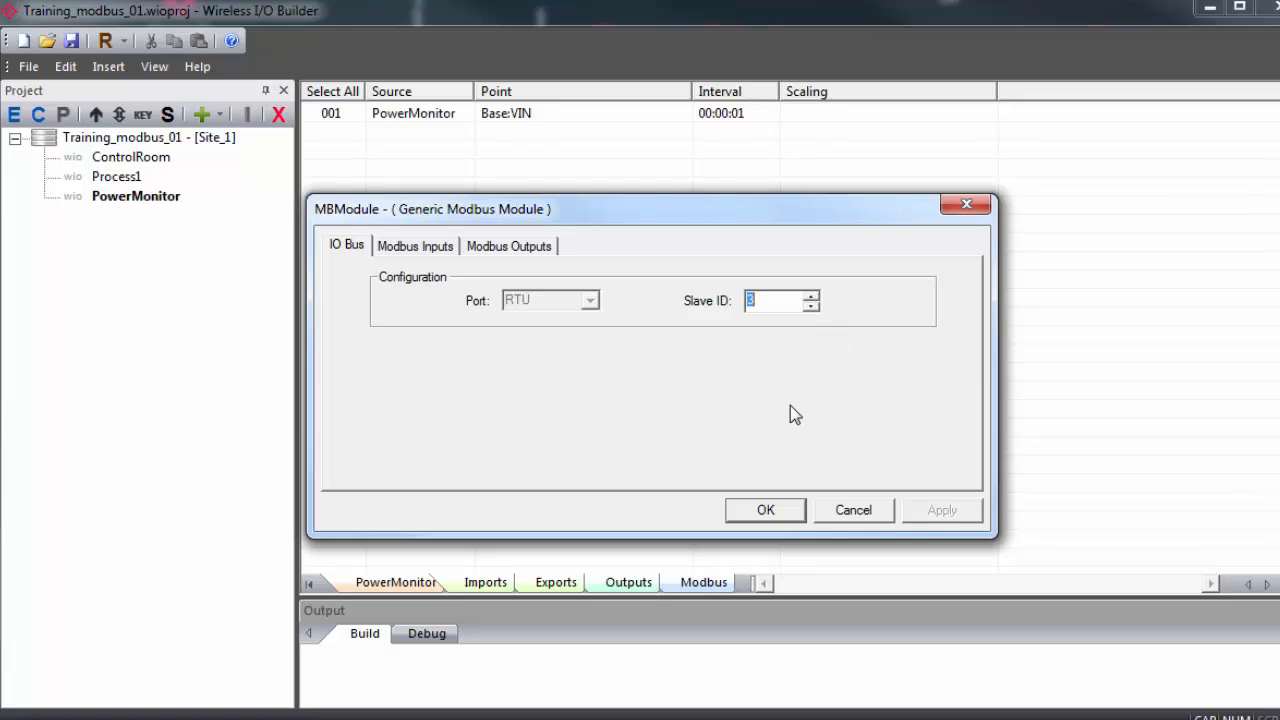
left_click(416, 246)
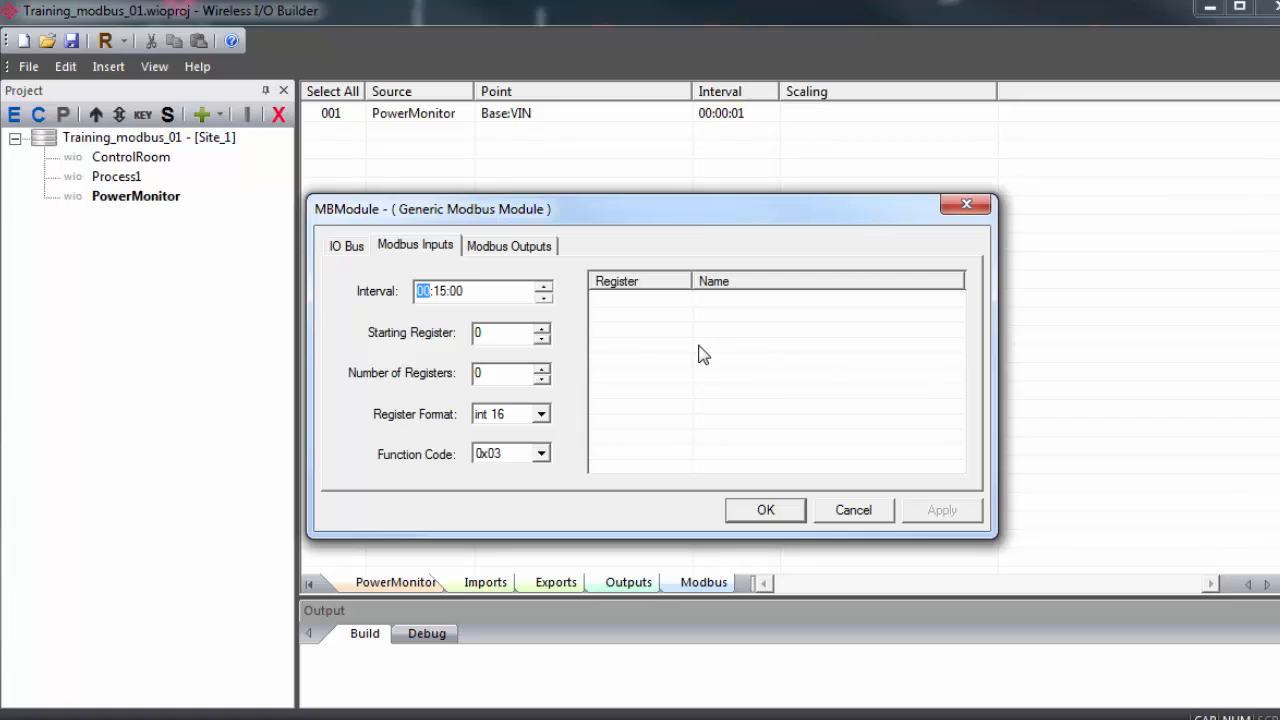
left_click(440, 292)
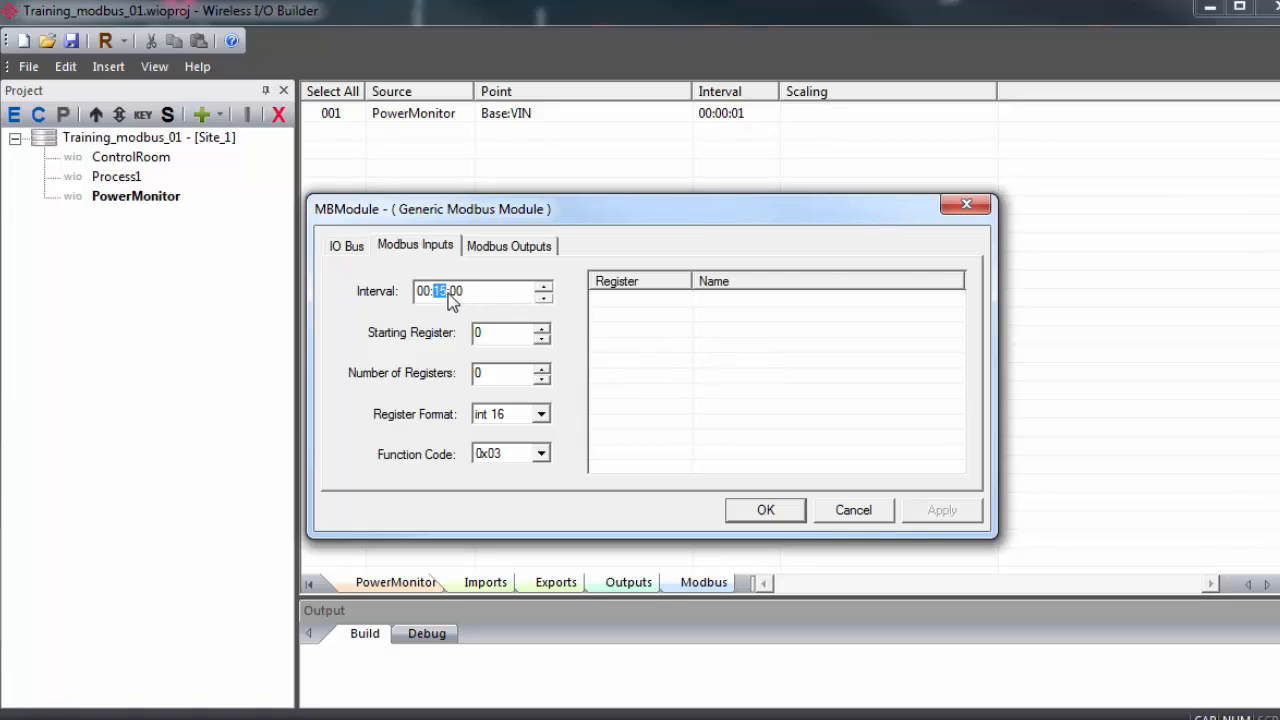
Set Modbus inputs to poll every 5 seconds, reading 4 registers from 0 with function code 0x03
left_click(540, 298)
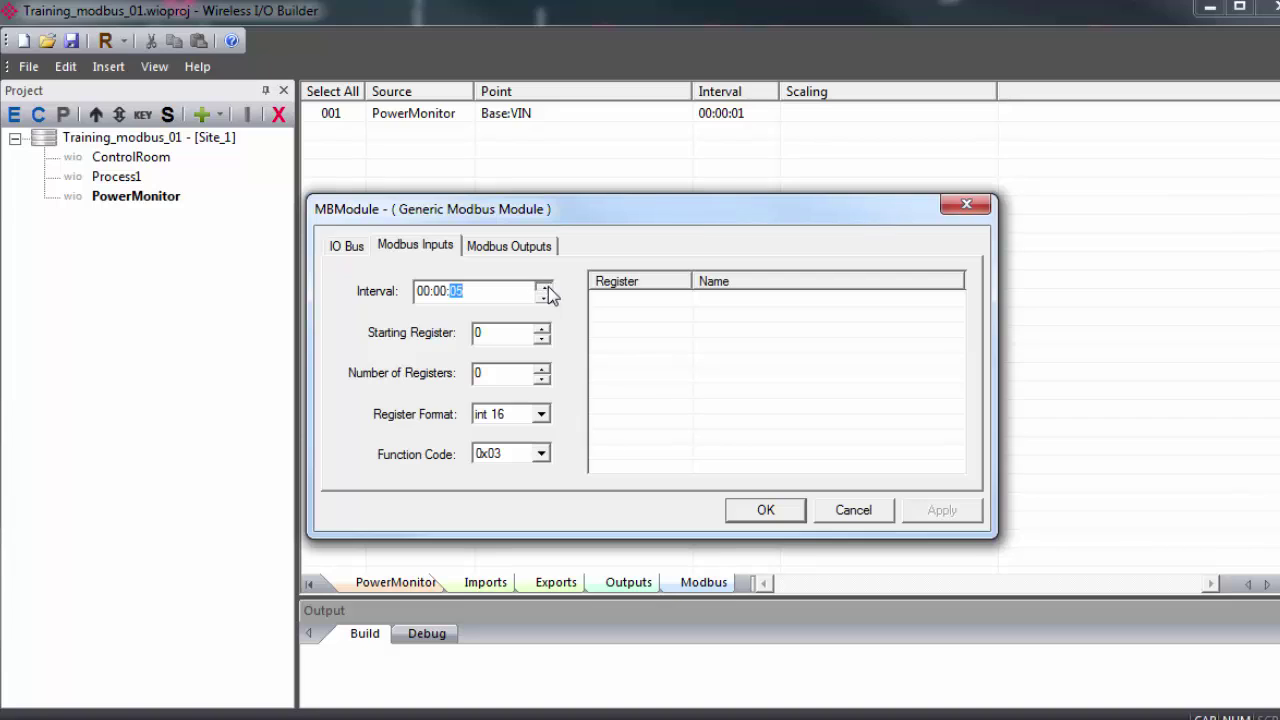
mouse_move(528, 334)
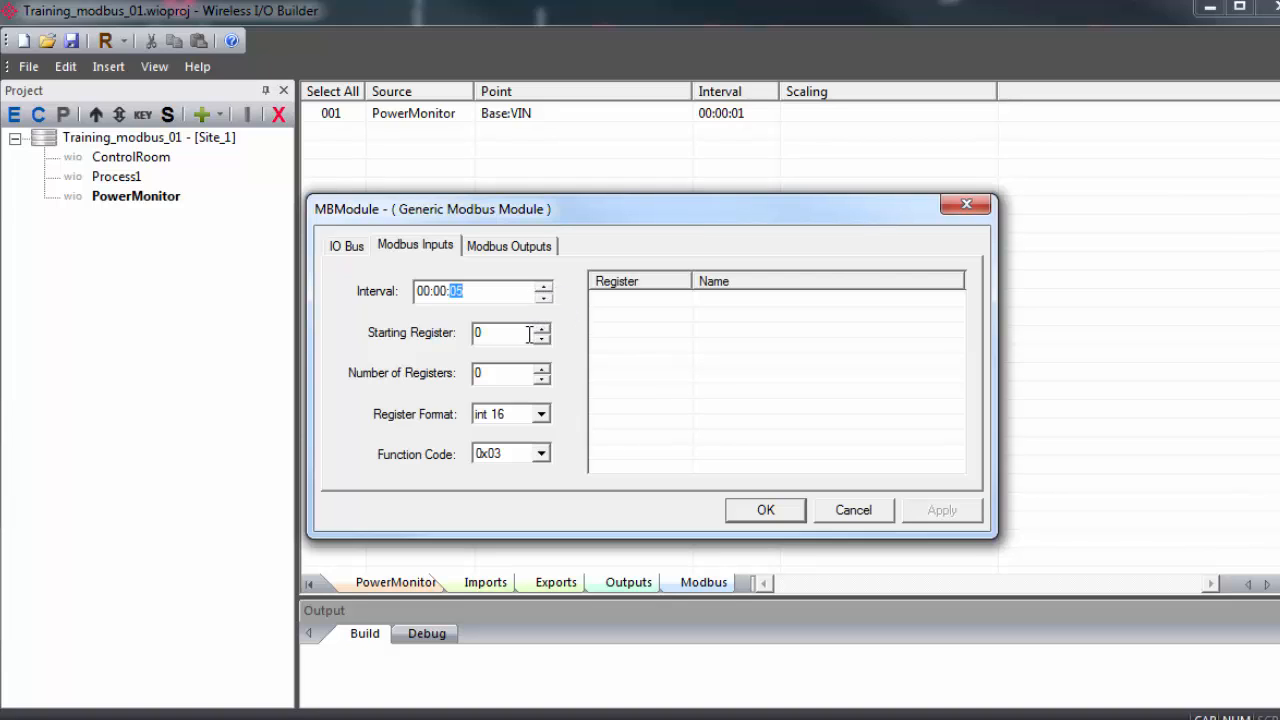
mouse_move(544, 344)
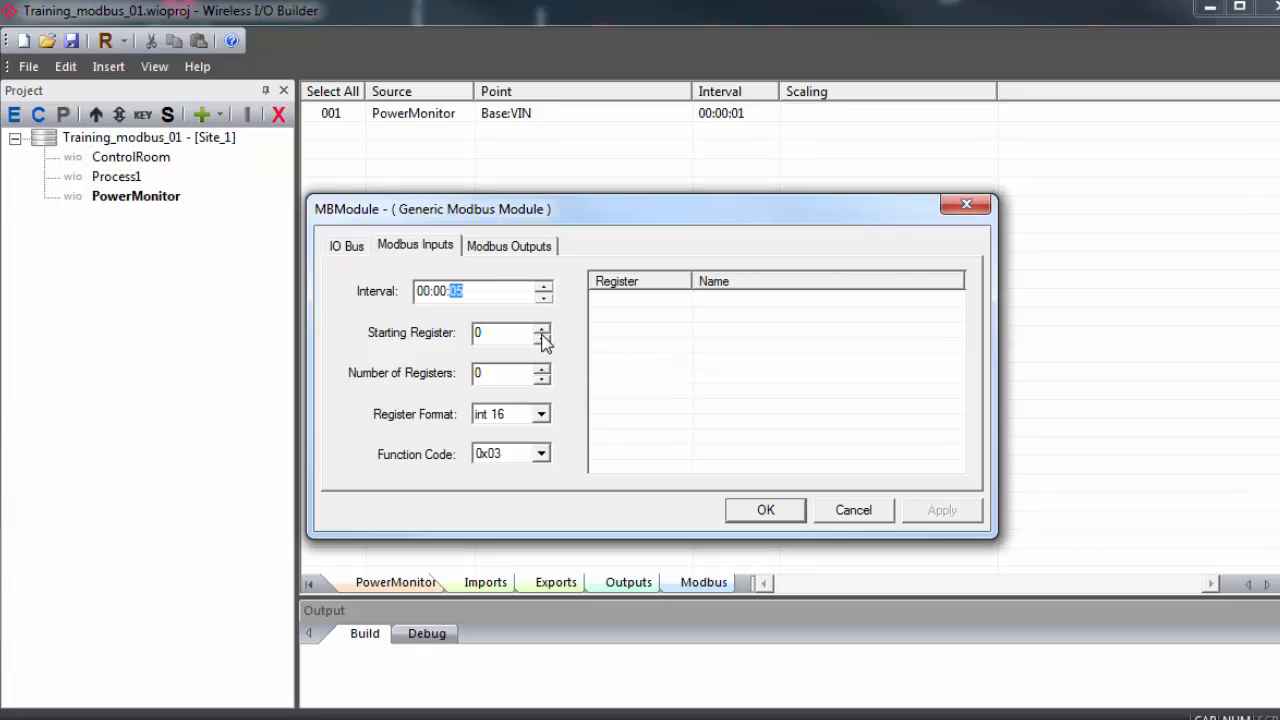
mouse_move(548, 344)
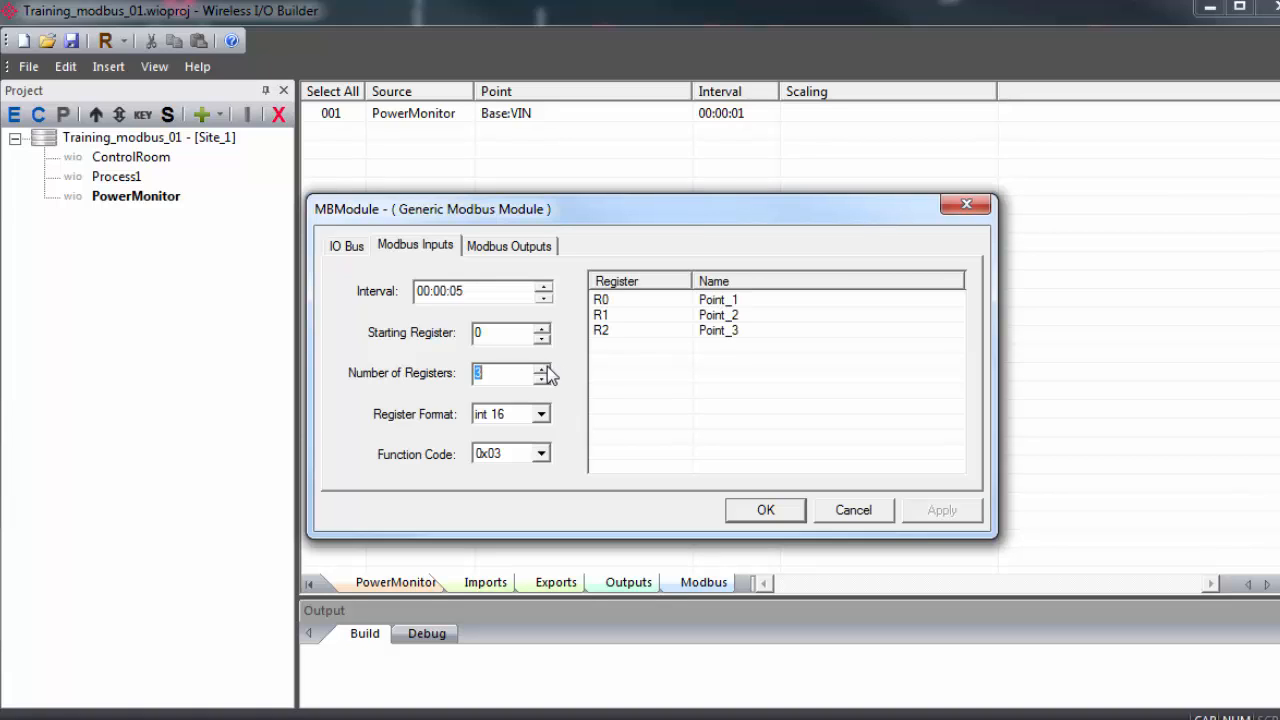
left_click(542, 368)
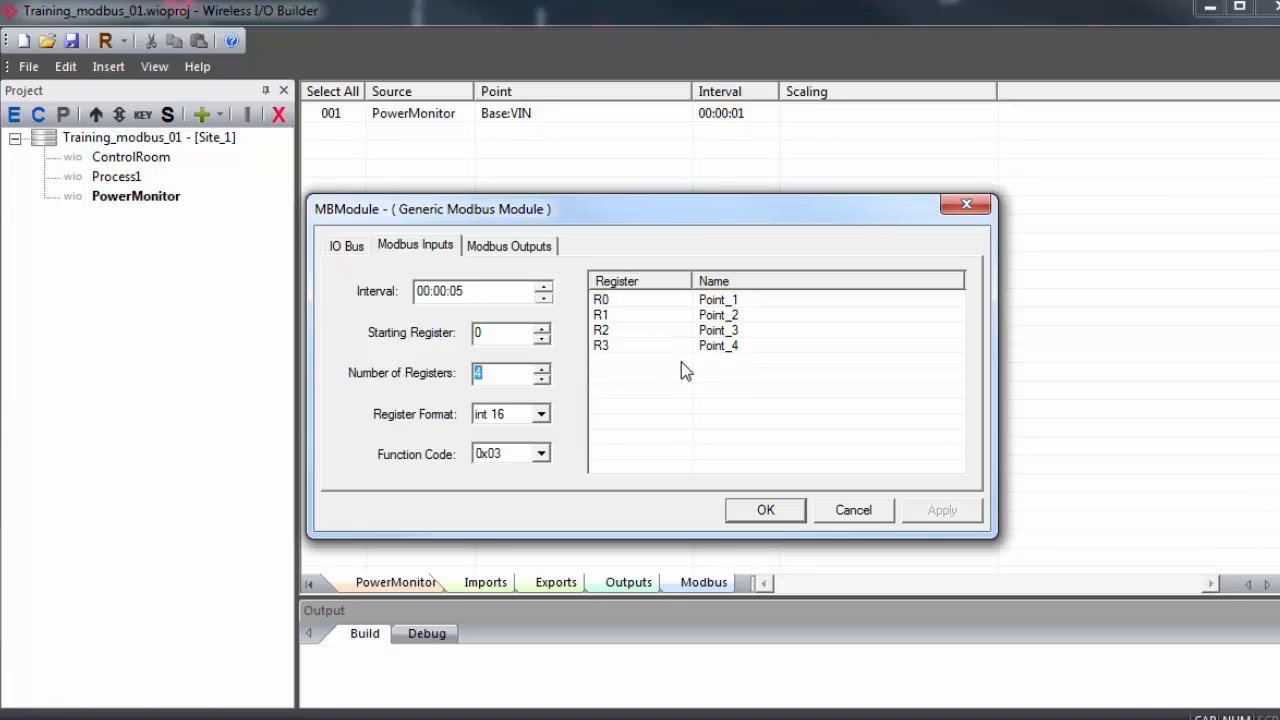
left_click(544, 412)
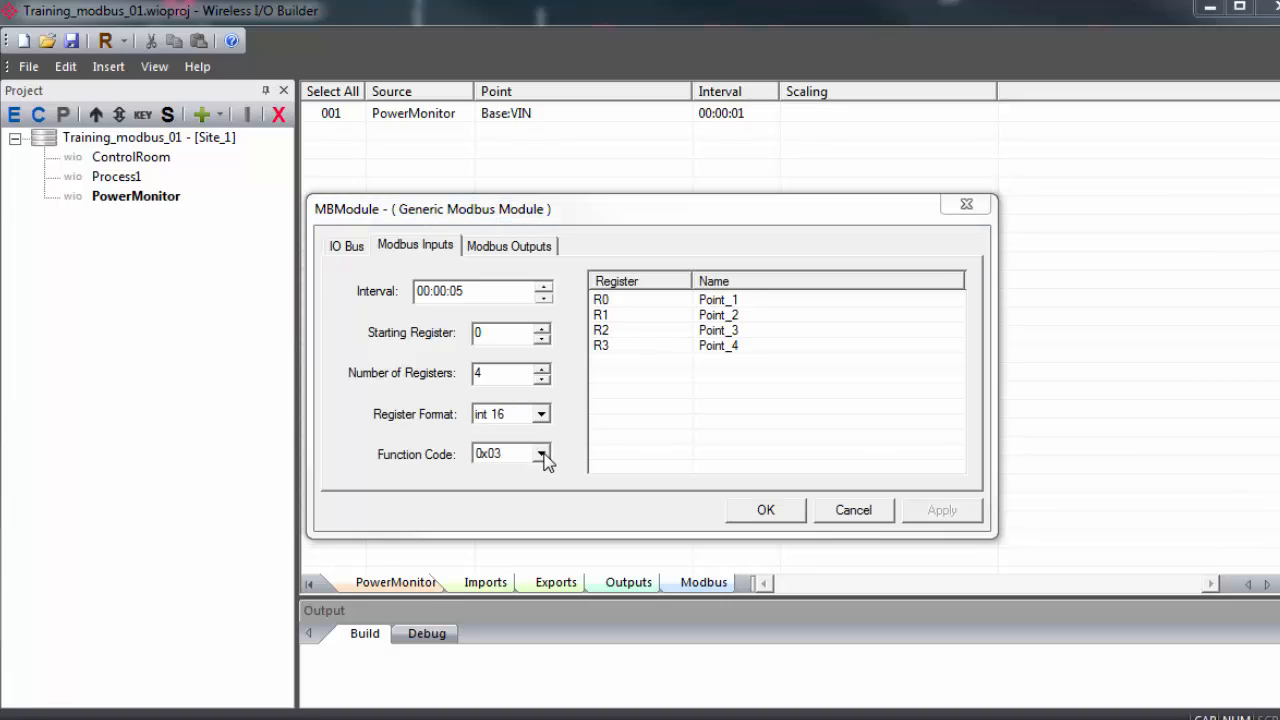
left_click(542, 454)
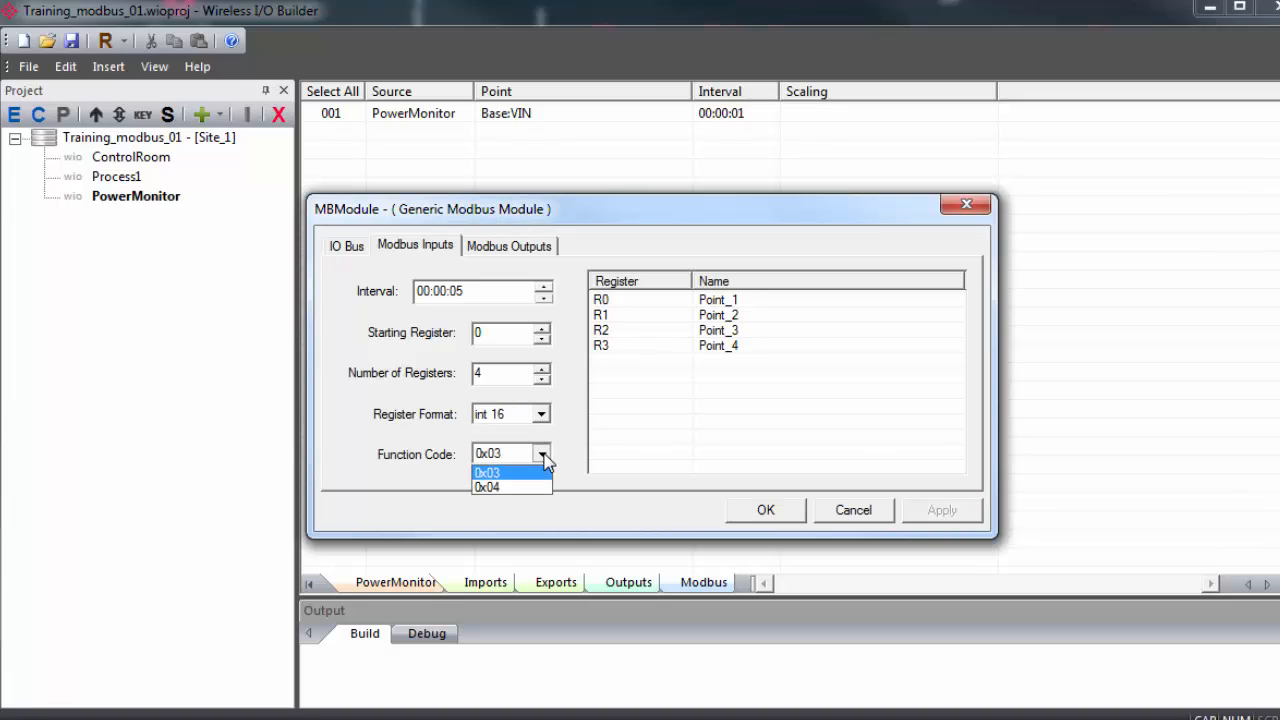
left_click(500, 472)
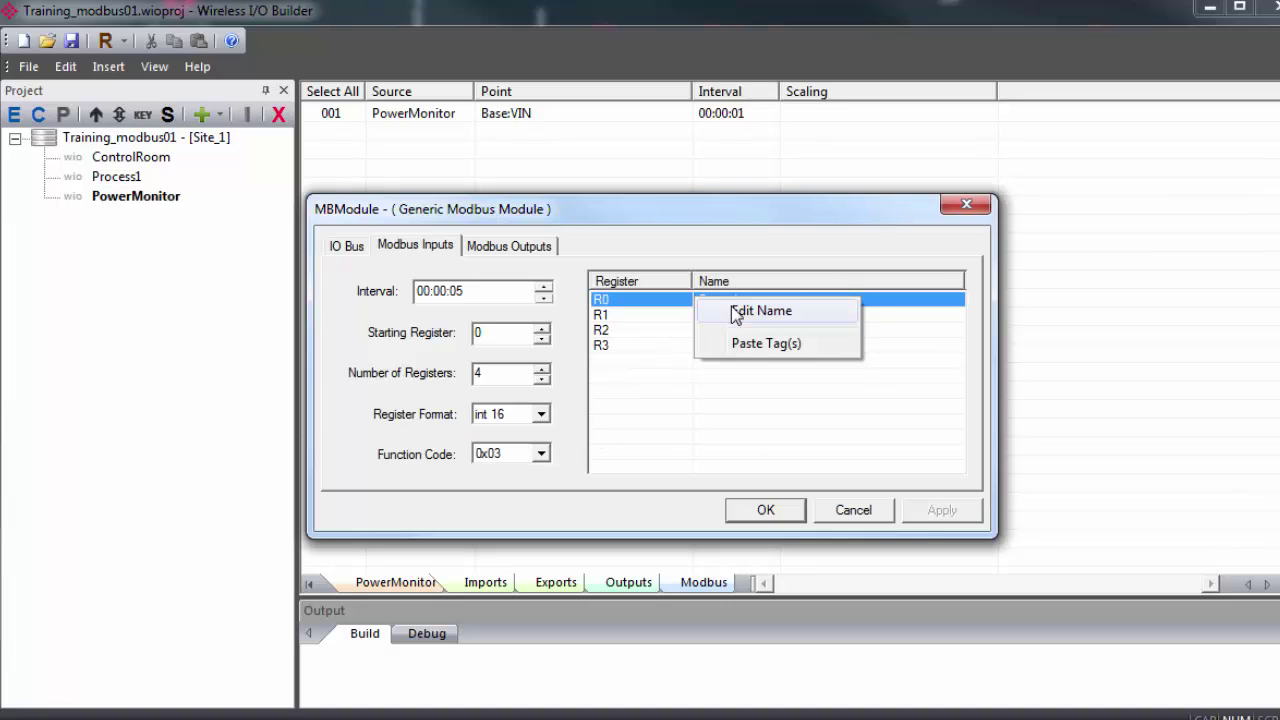
Name input registers R0–R3 Read_01 through Read_04 and move to the Modbus Outputs settings
left_click(764, 310)
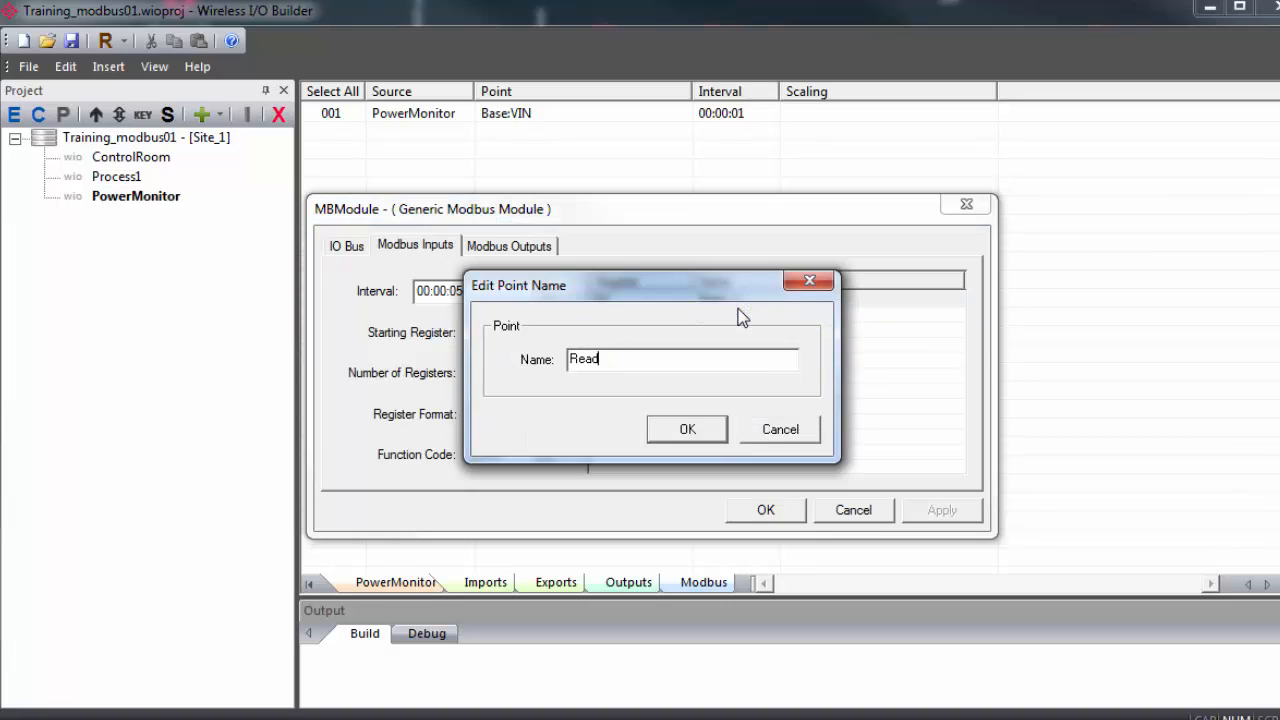
type("_01")
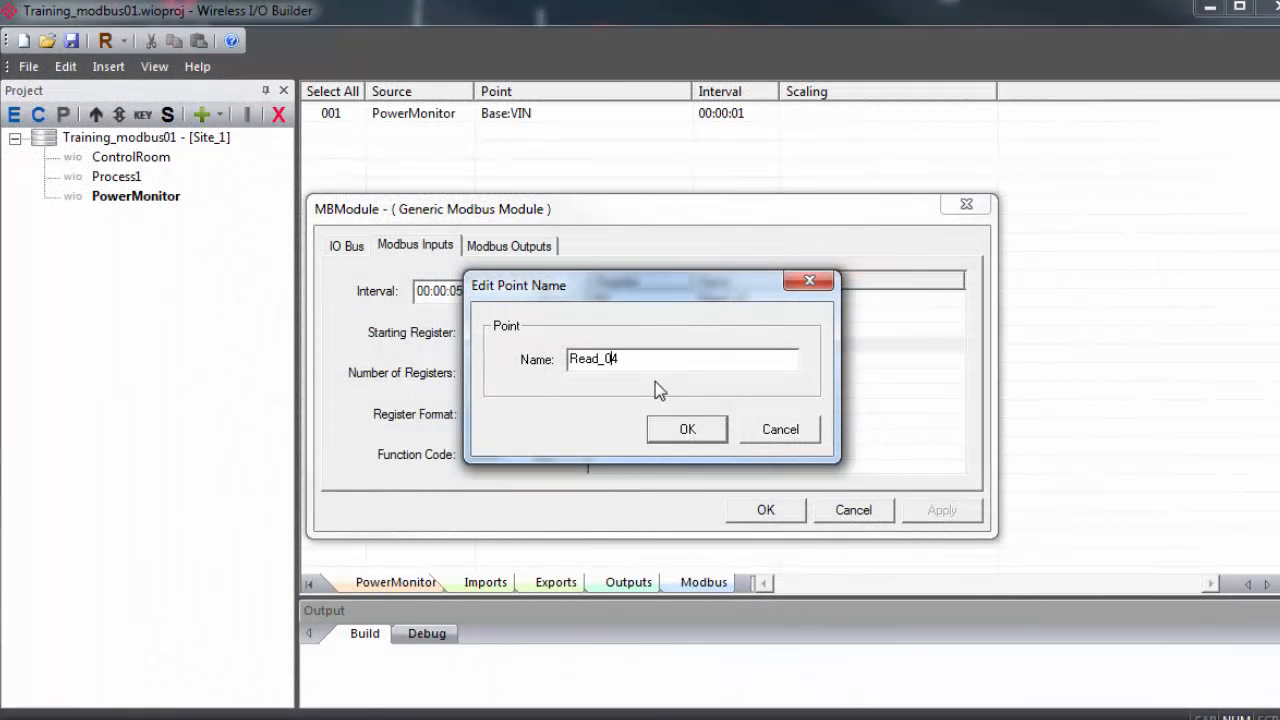
left_click(688, 428)
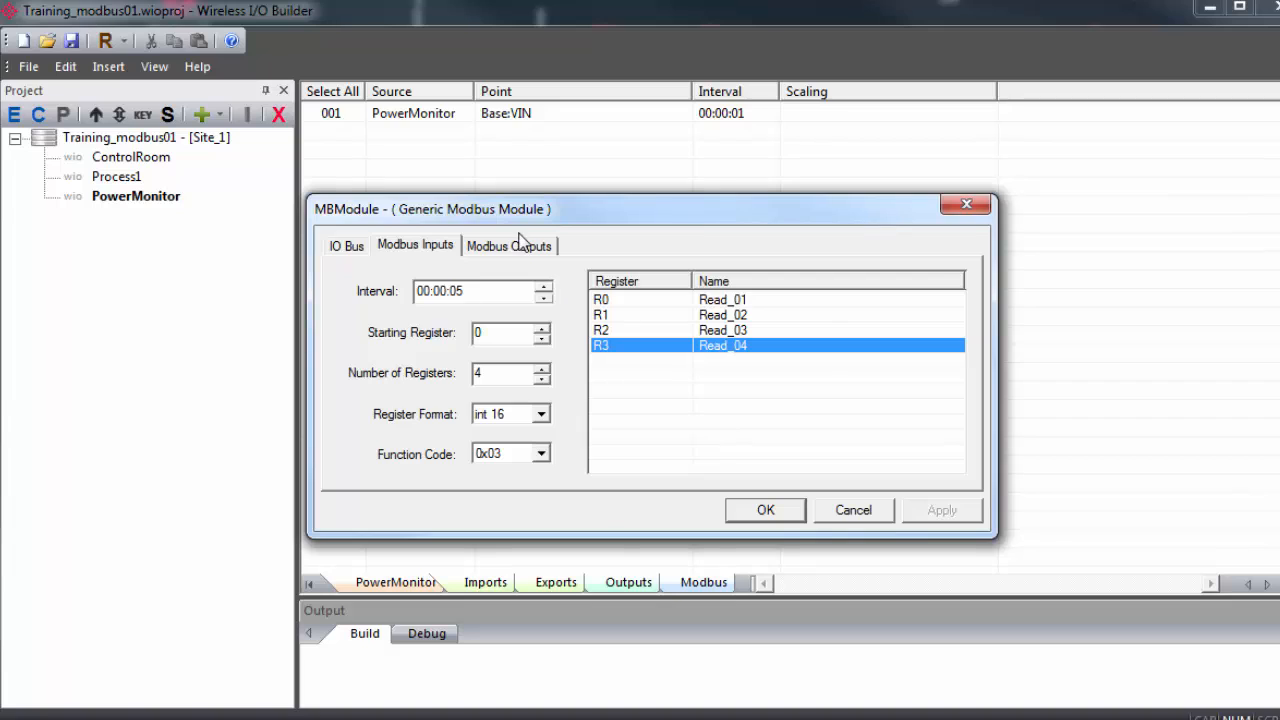
left_click(508, 244)
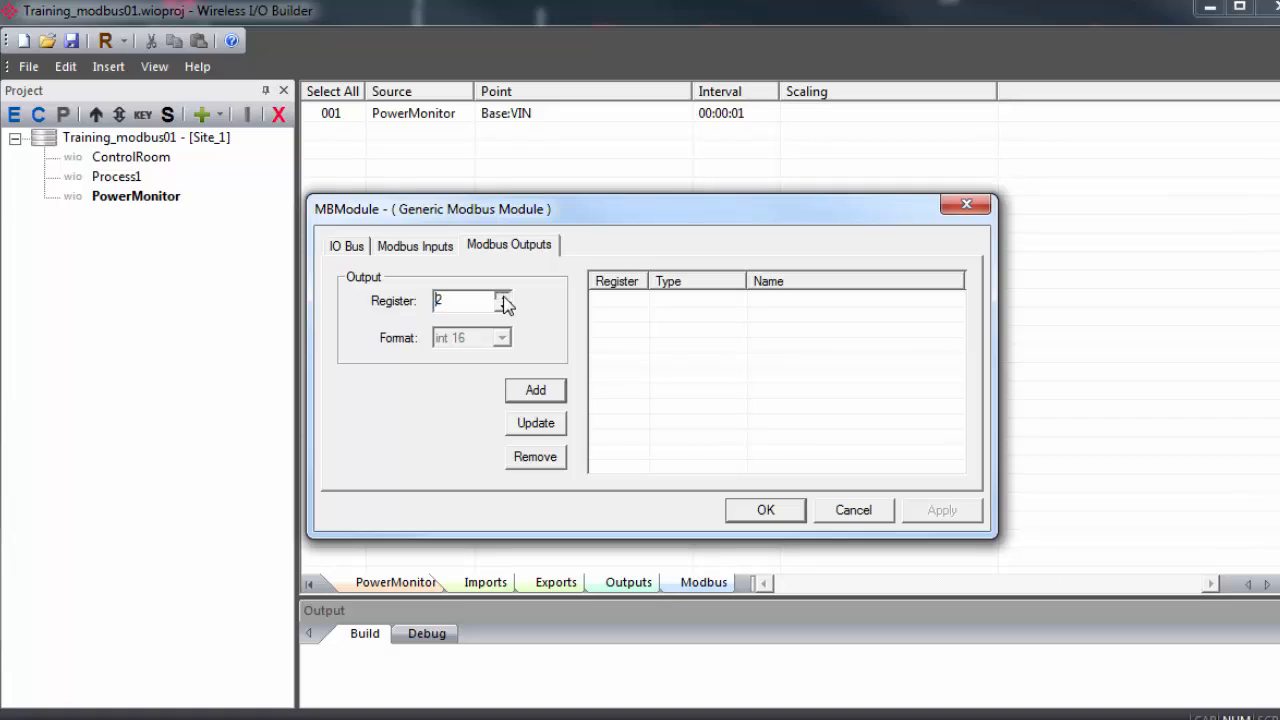
Add an output register at 25 and name it Write_01
left_click(502, 296)
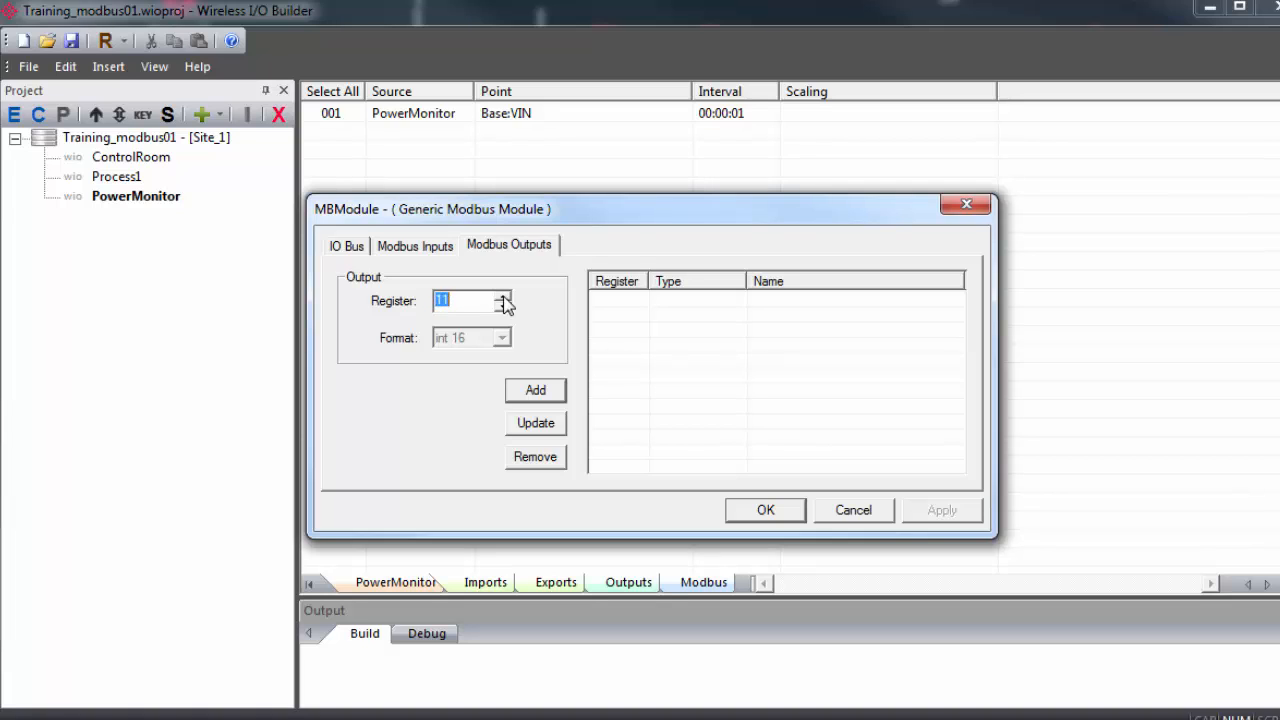
left_click(504, 294)
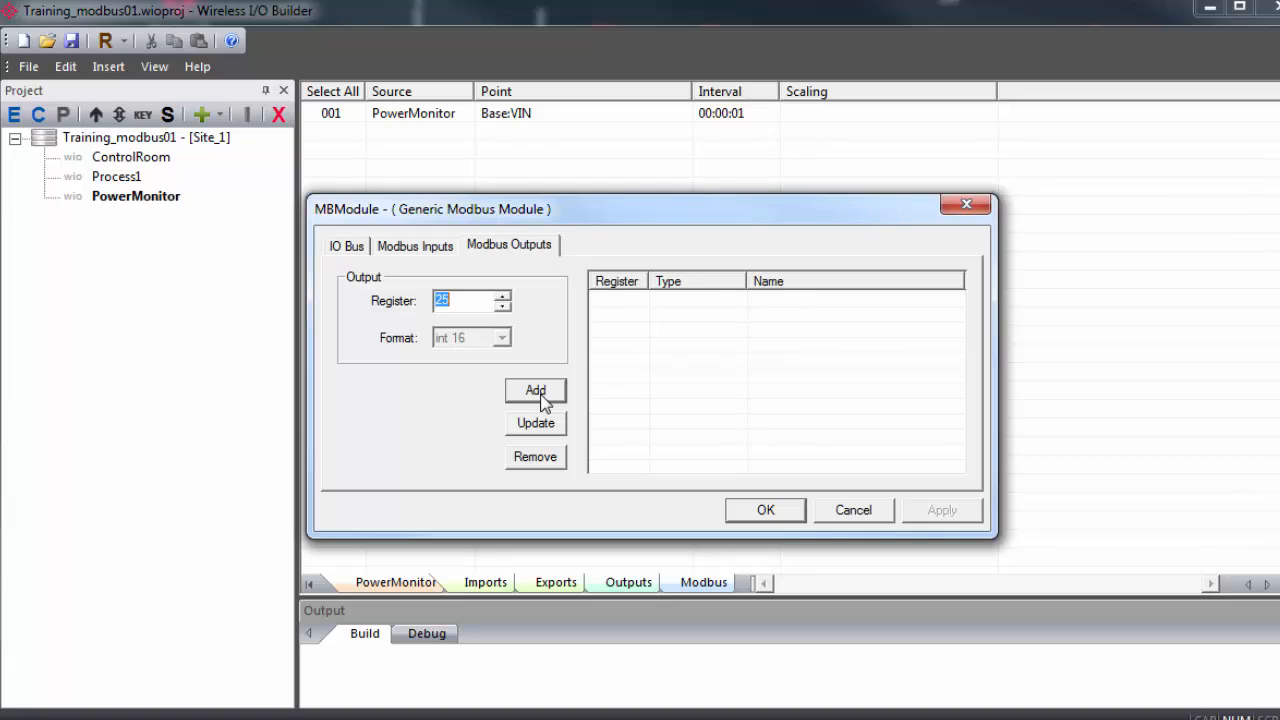
left_click(536, 390)
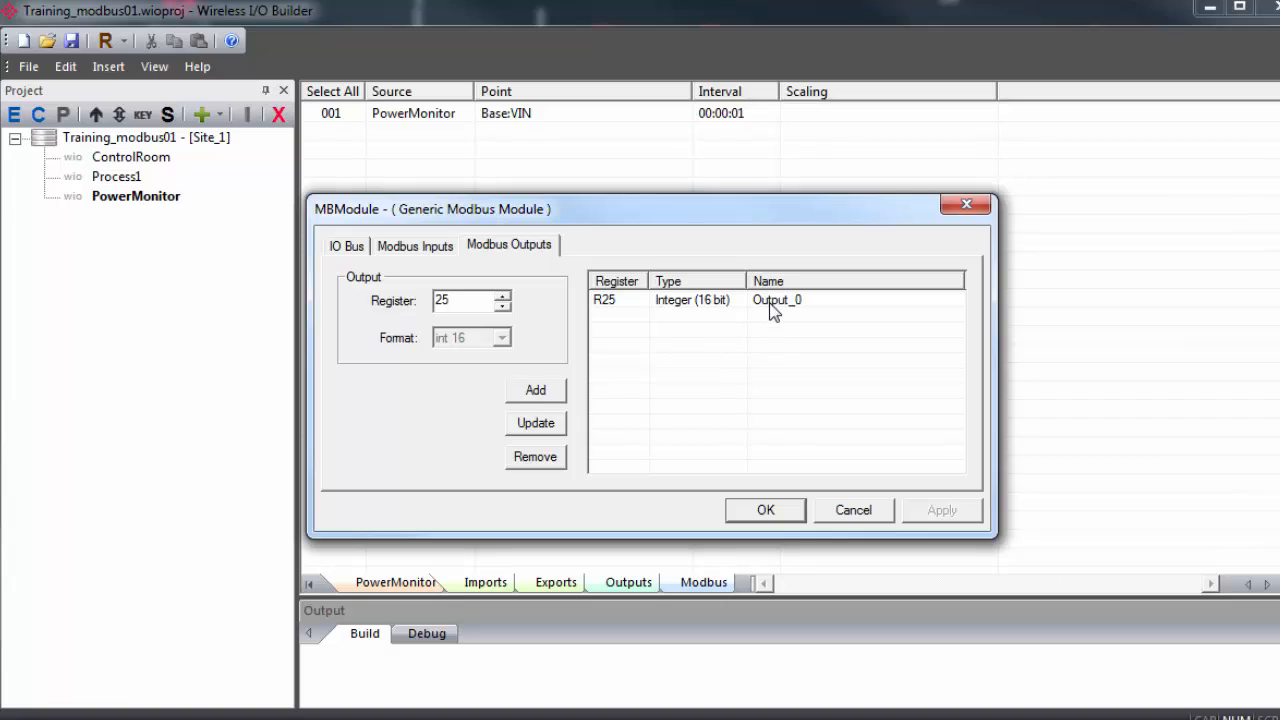
right_click(776, 300)
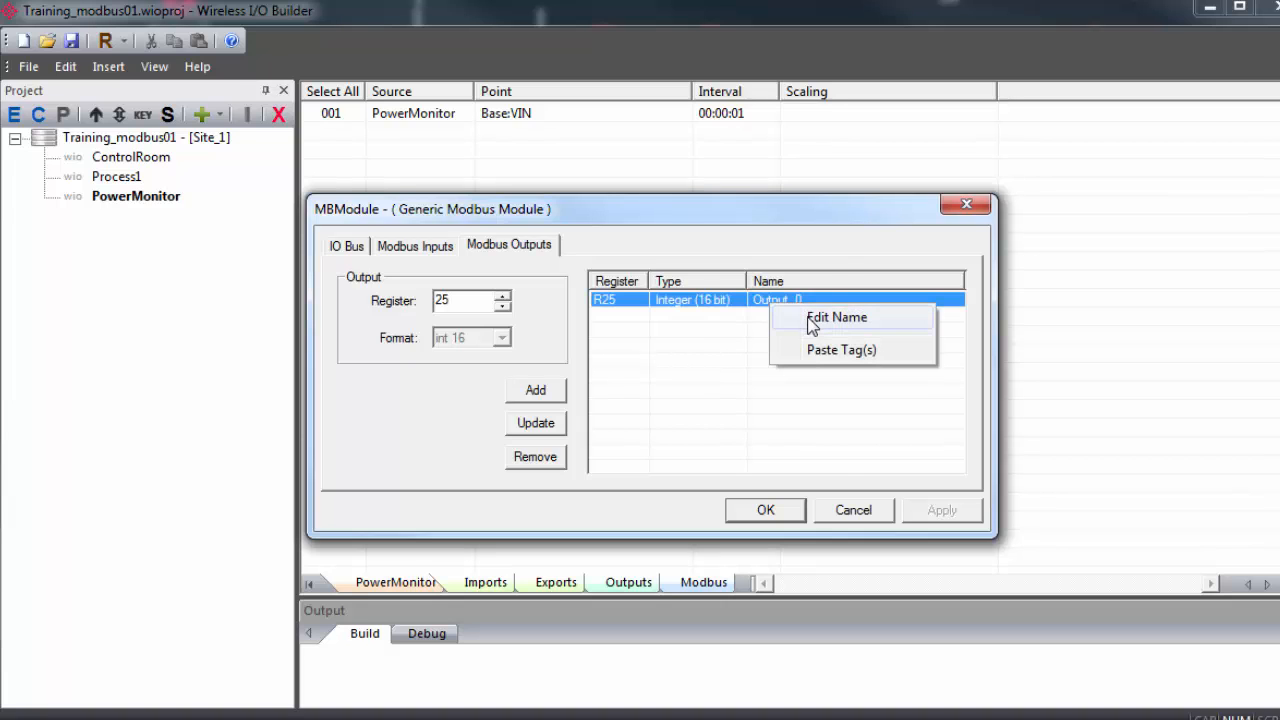
left_click(836, 316)
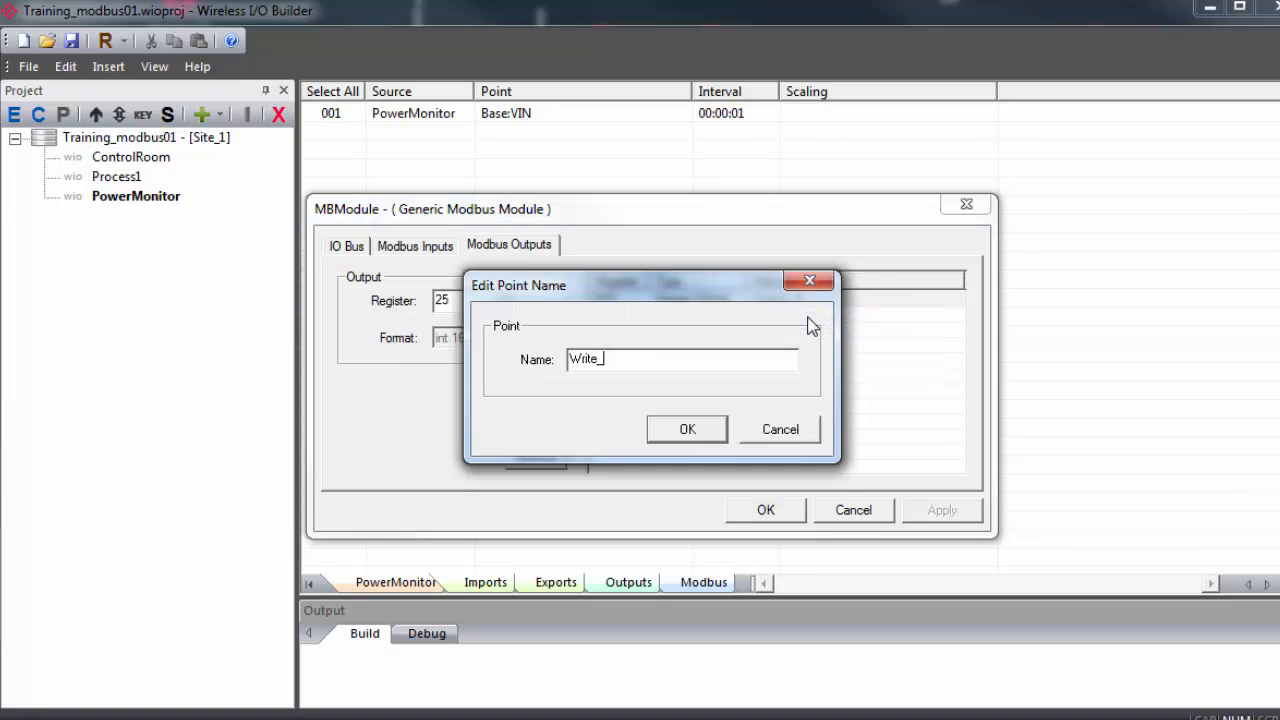
left_click(688, 428)
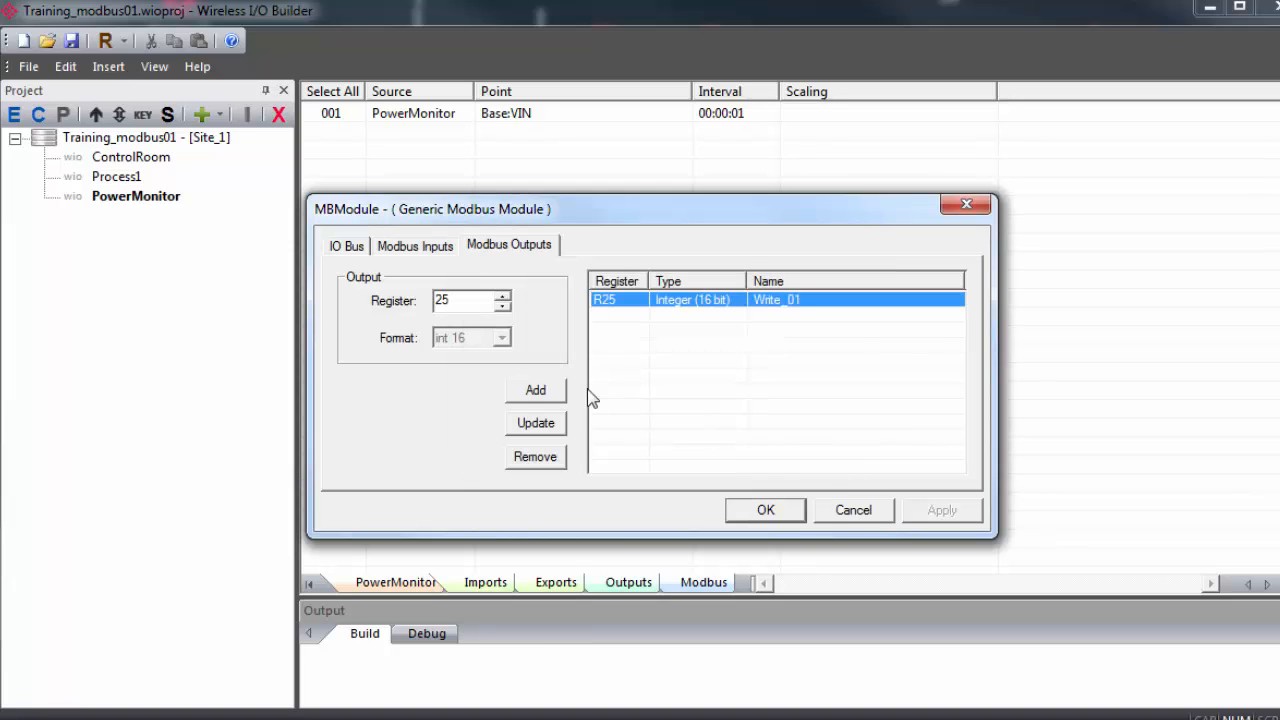
Add a second output register named Write_02 and accept the MBModule settings
left_click(536, 390)
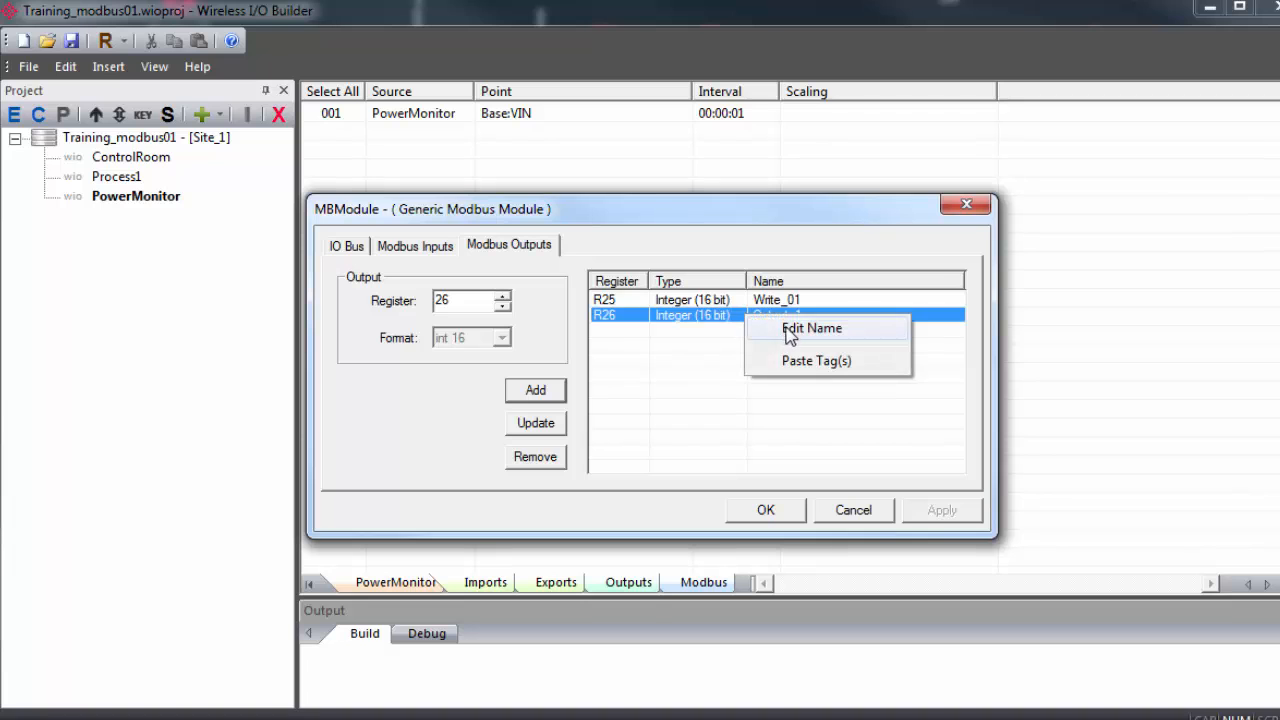
left_click(812, 328)
type("Write_02")
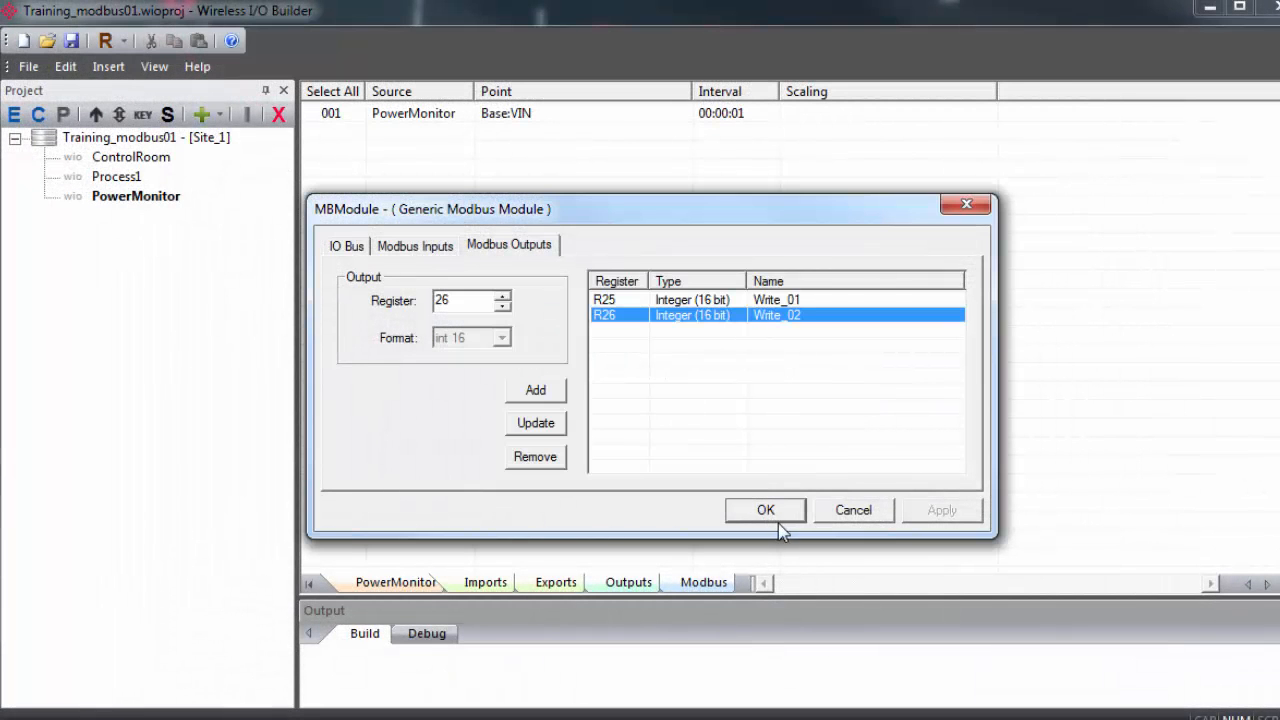
left_click(764, 510)
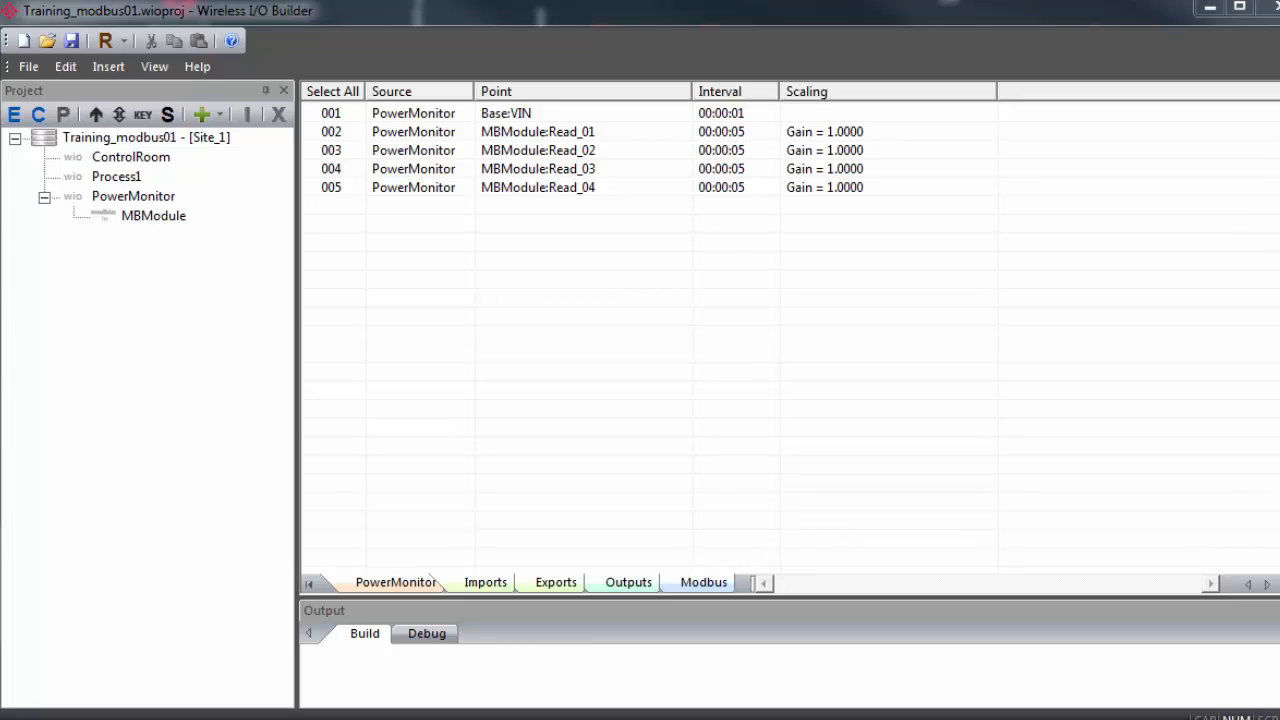
mouse_move(156, 210)
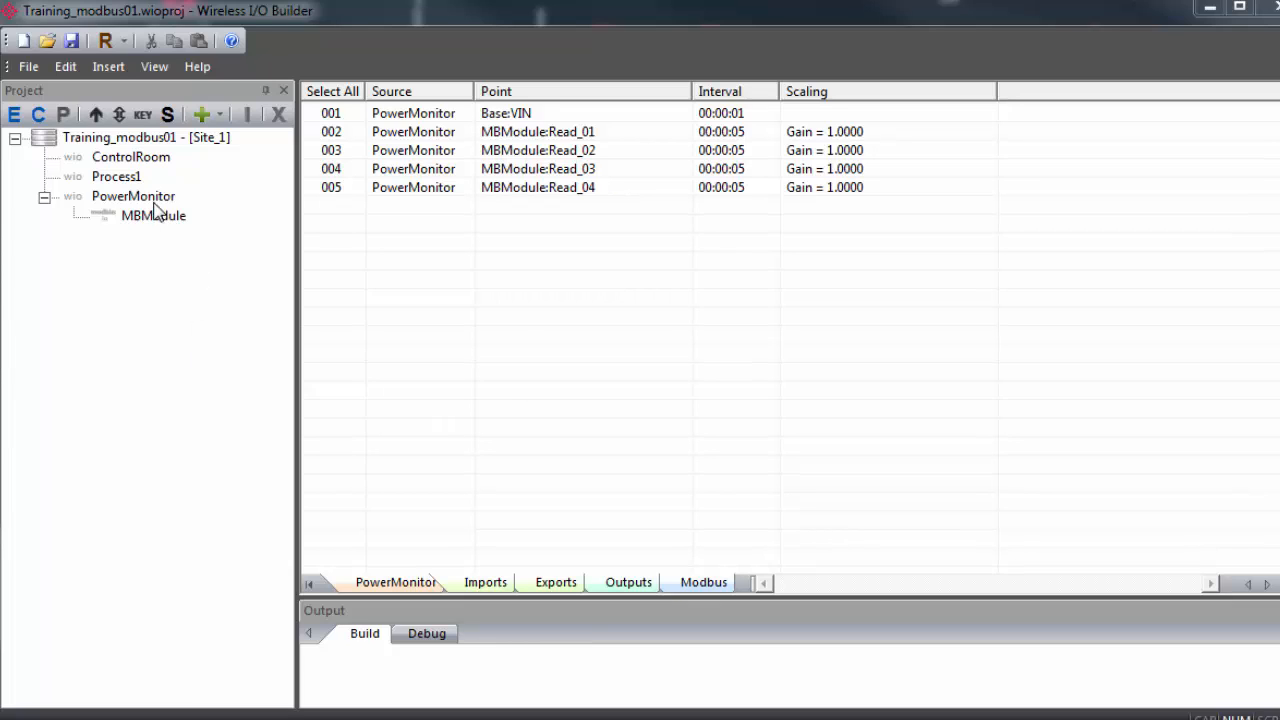
Import MBModule points Read_01–Read_04 into the ControlRoom gateway
left_click(536, 132)
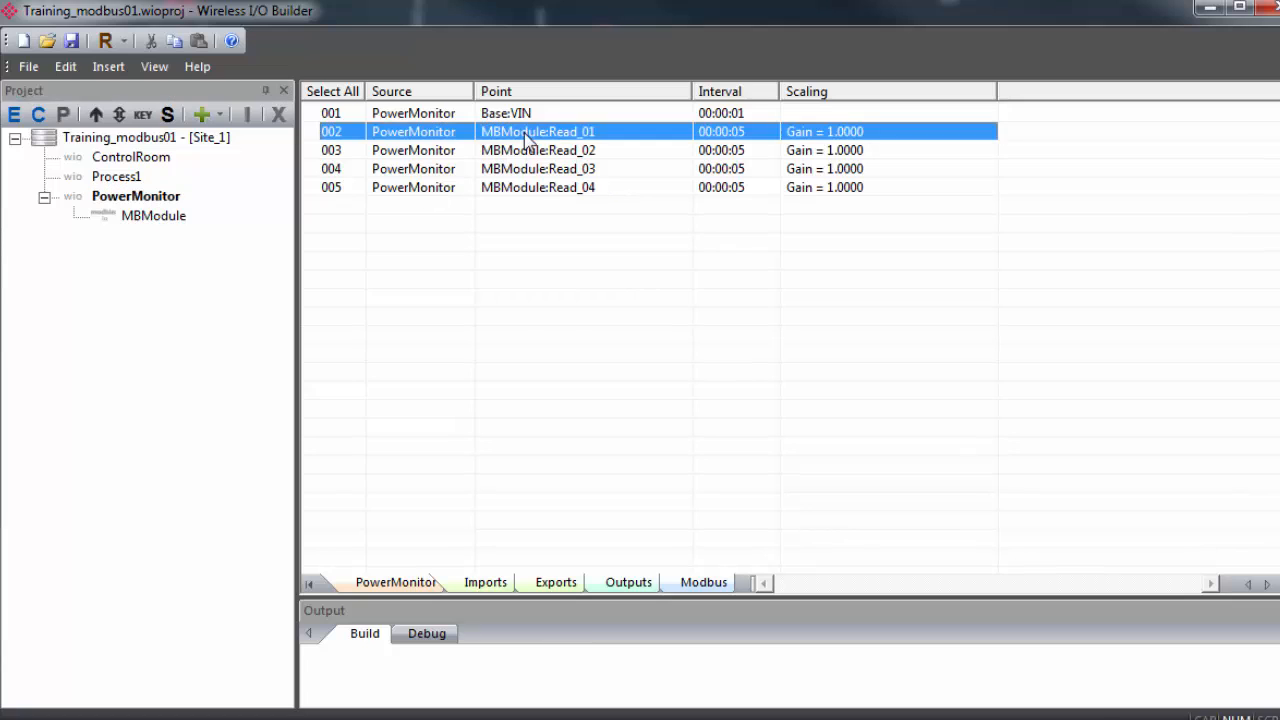
left_click(538, 188)
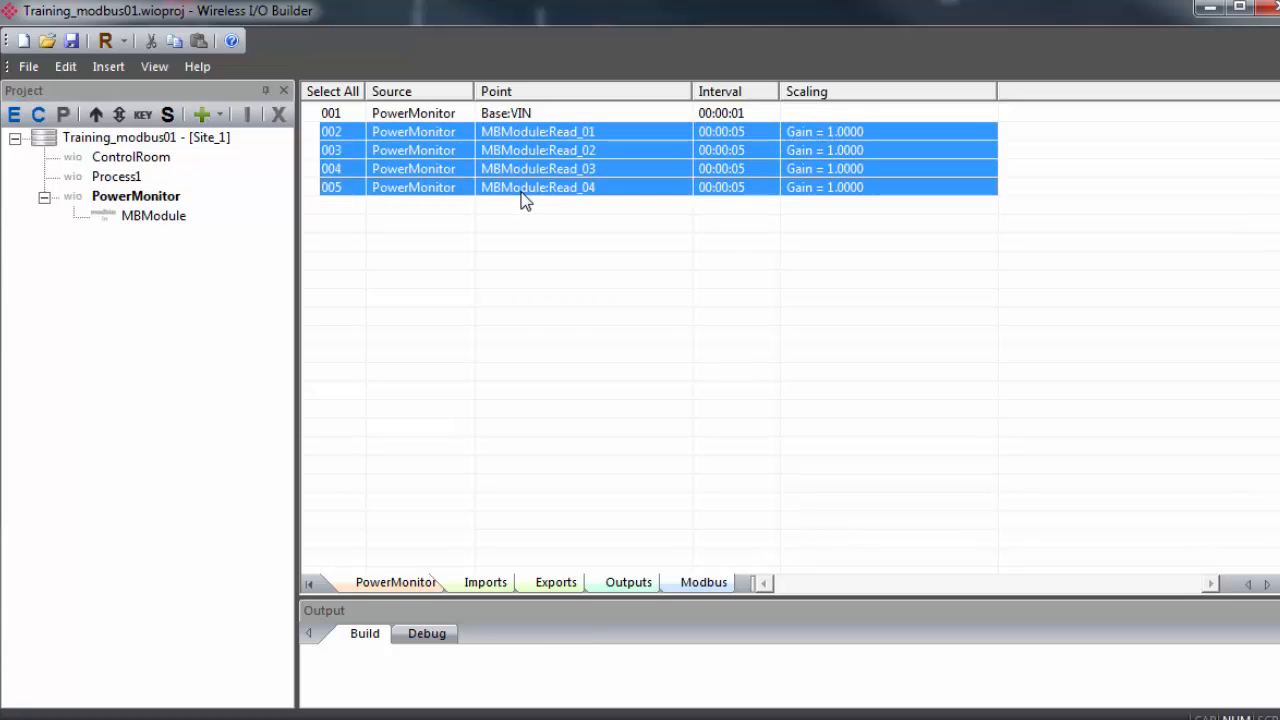
mouse_move(160, 164)
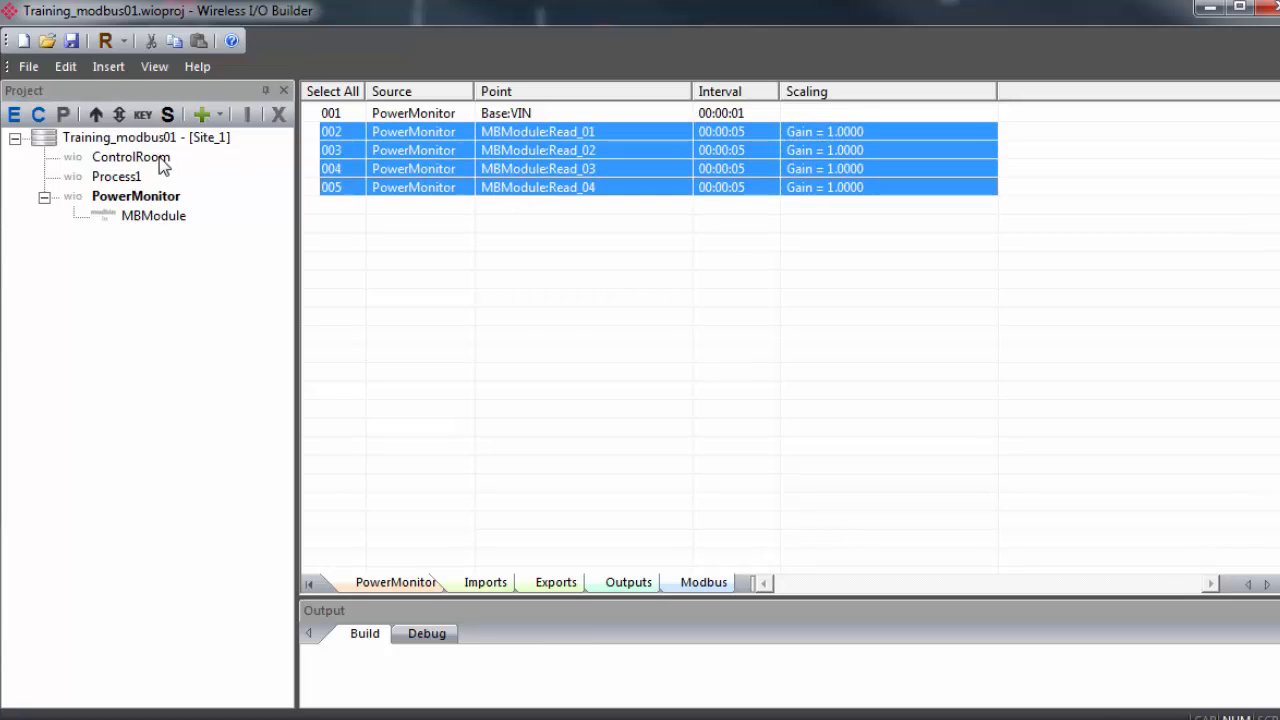
left_click(130, 156)
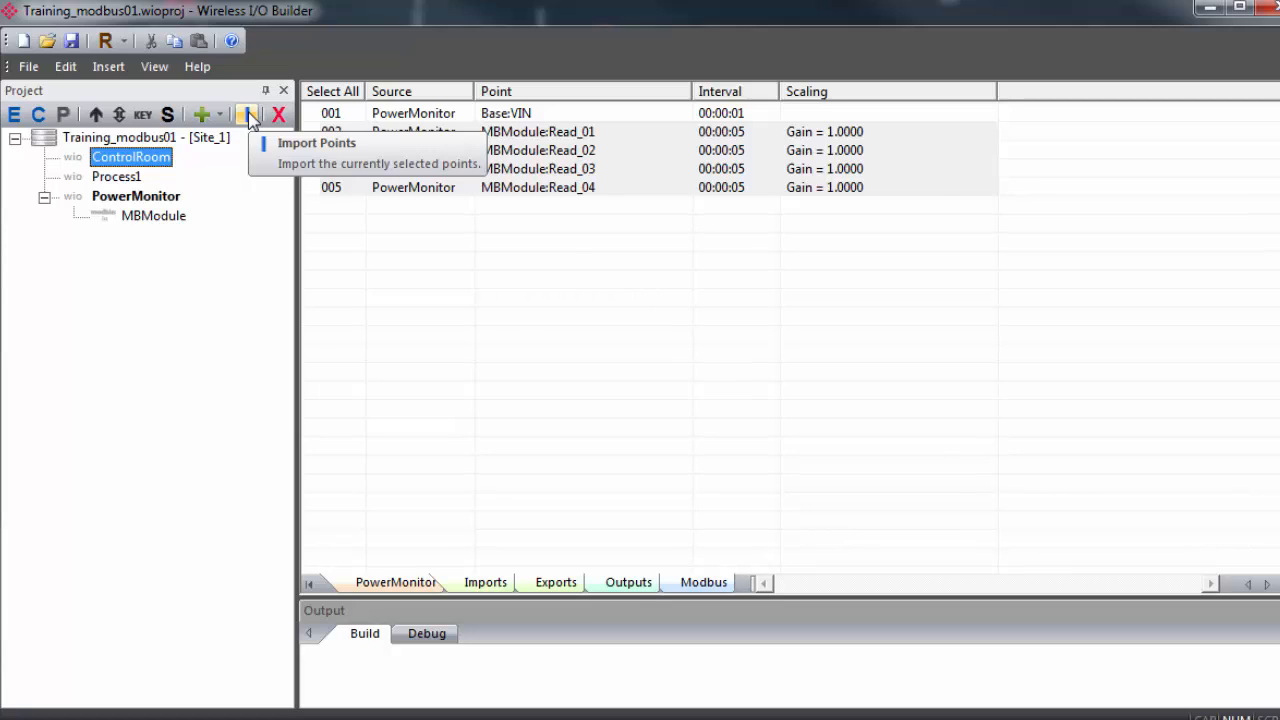
left_click(316, 142)
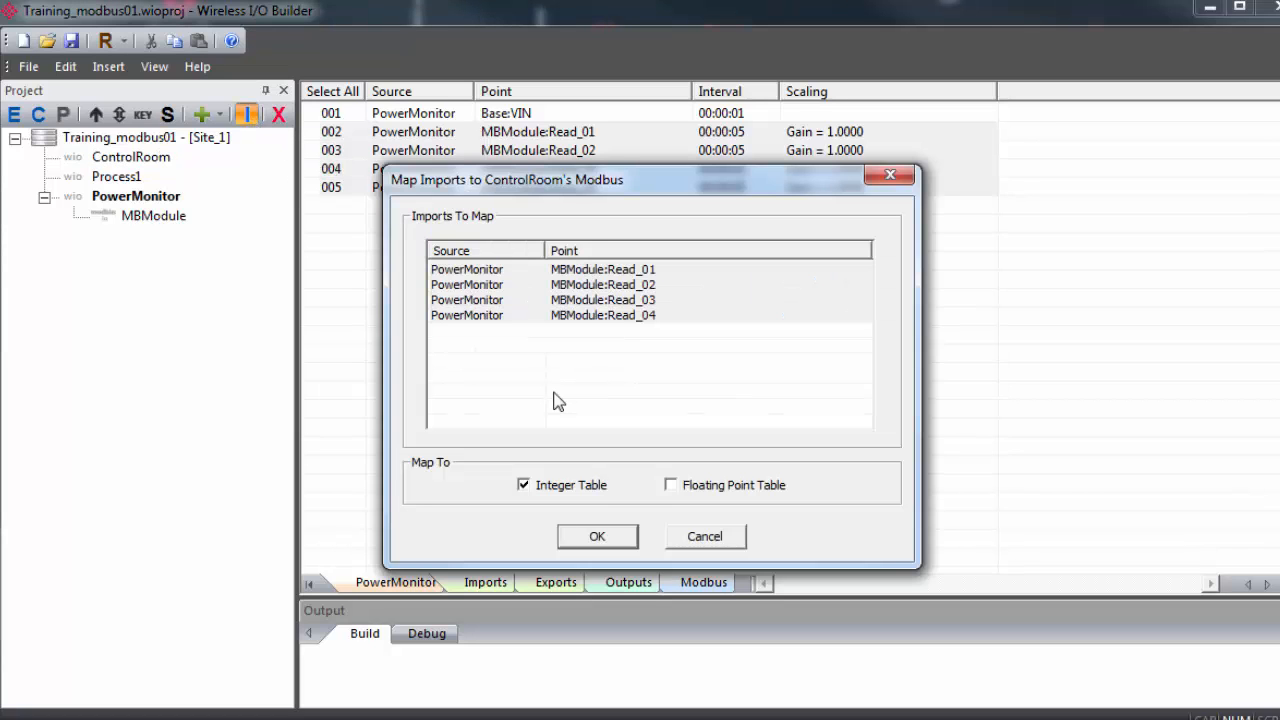
mouse_move(564, 446)
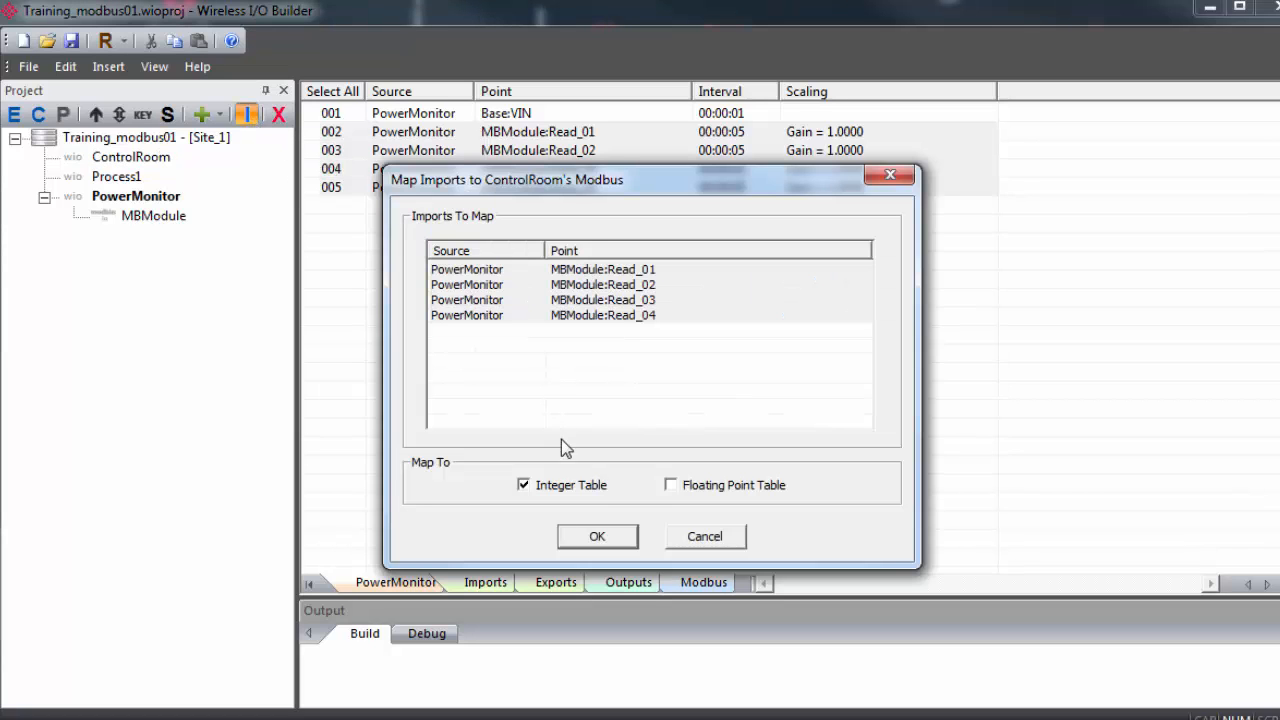
Show ControlRoom's imports, now listing PowerMonitor's Read_01–Read_04 and Switch_1
left_click(598, 536)
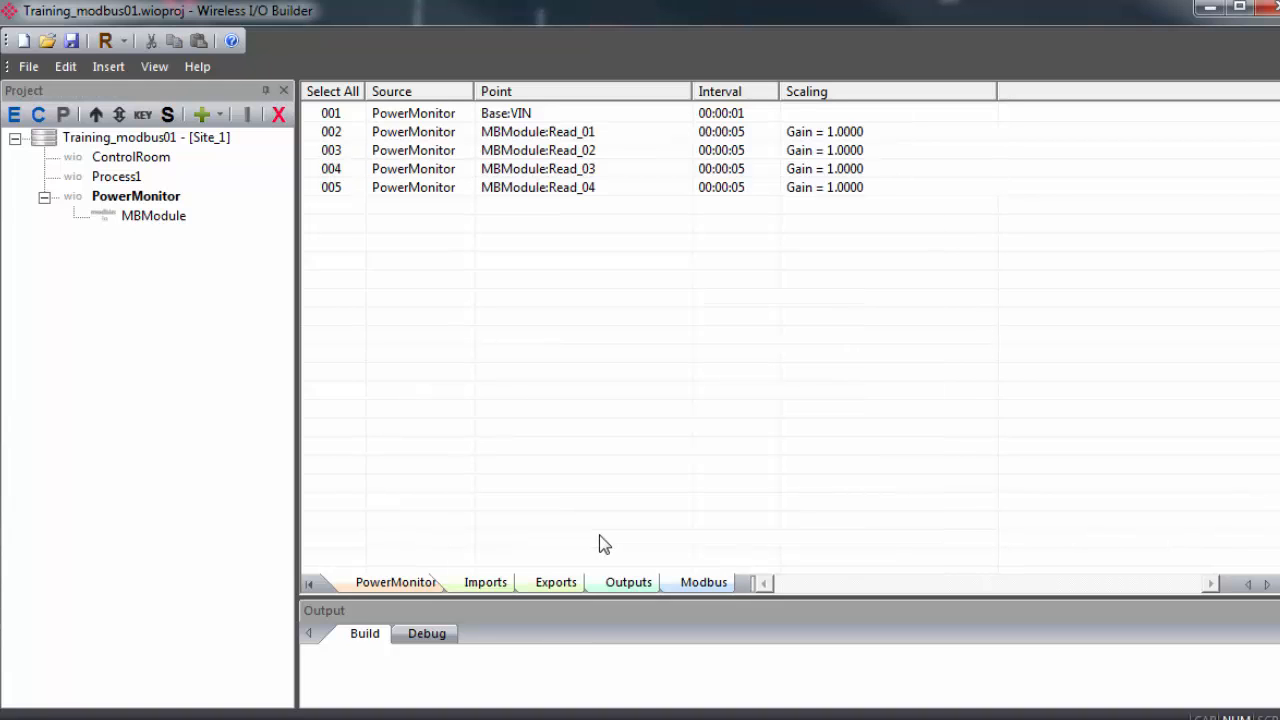
mouse_move(148, 168)
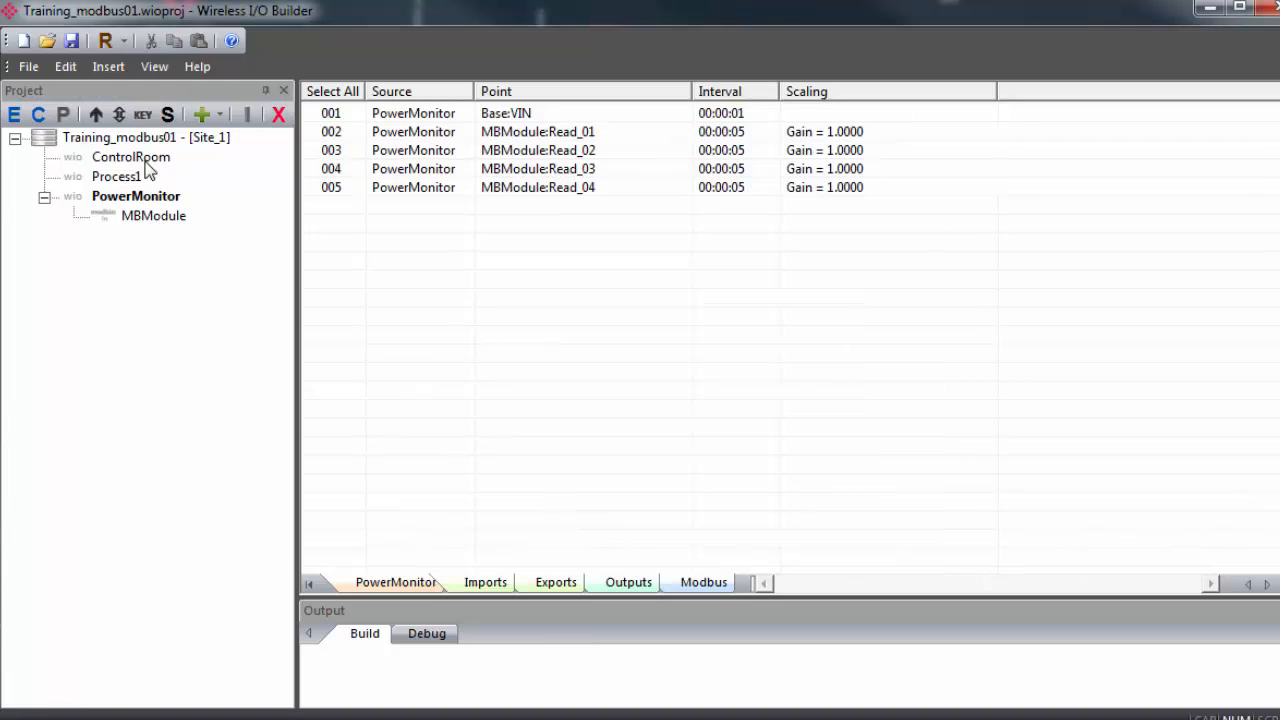
left_click(132, 156)
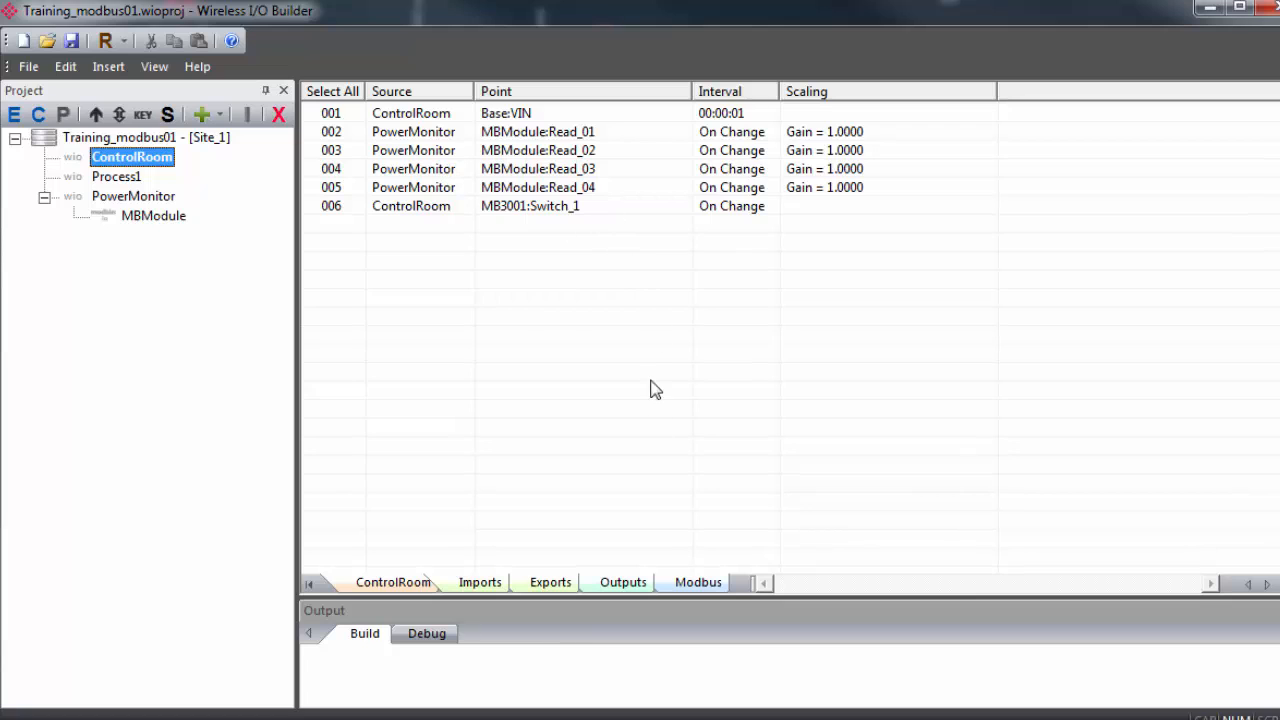
View ControlRoom's Modbus table with Read_01–Read_04 at registers 3002–3005 after Switch_1
left_click(700, 580)
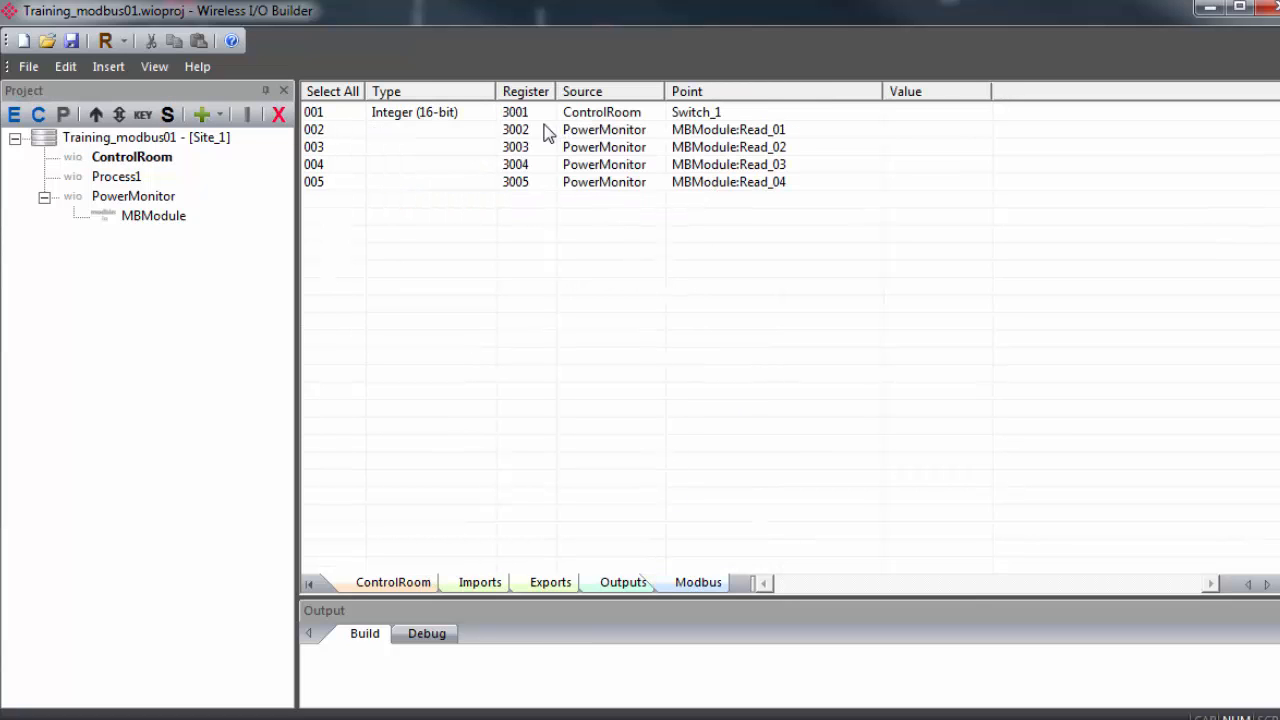
left_click(540, 164)
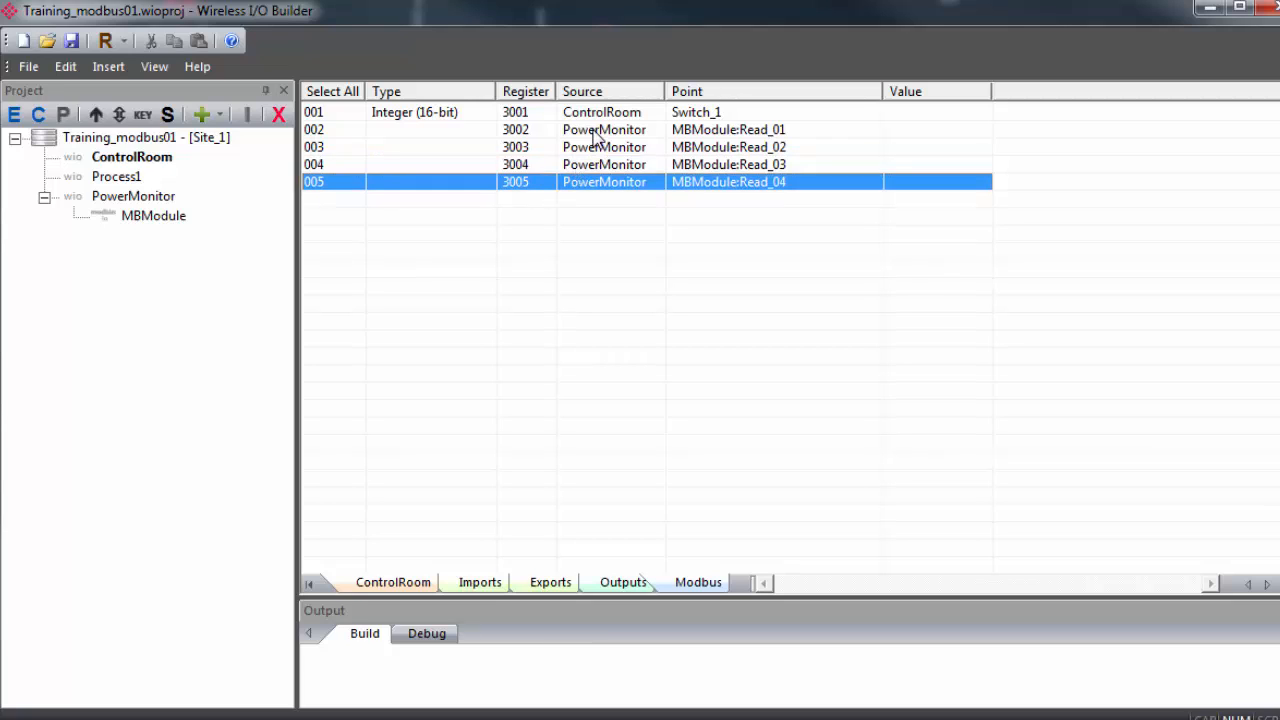
mouse_move(578, 136)
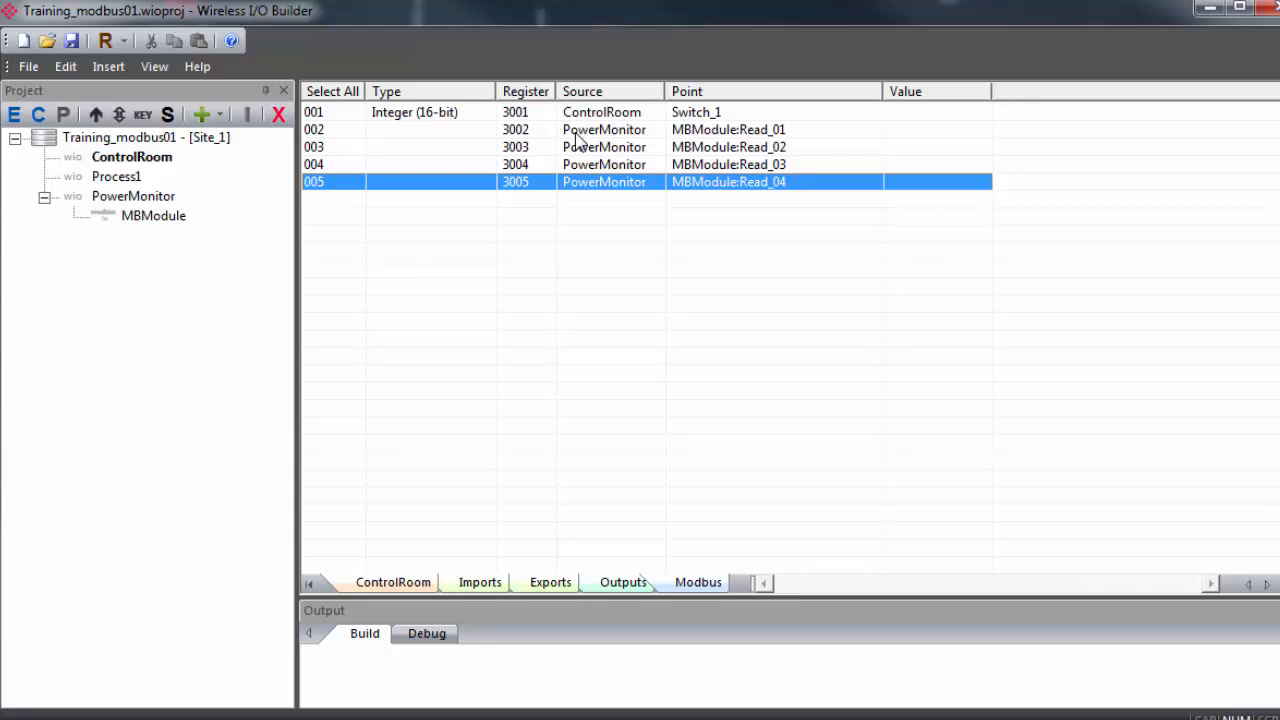
mouse_move(660, 152)
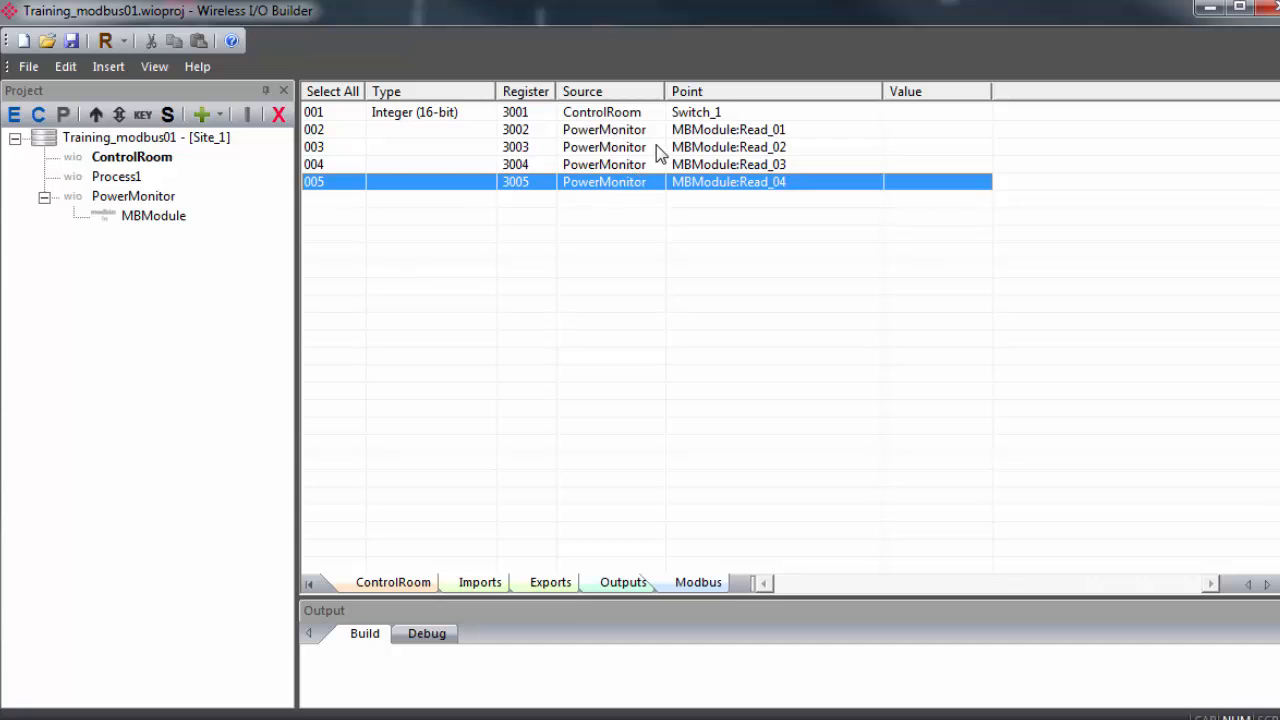
mouse_move(656, 240)
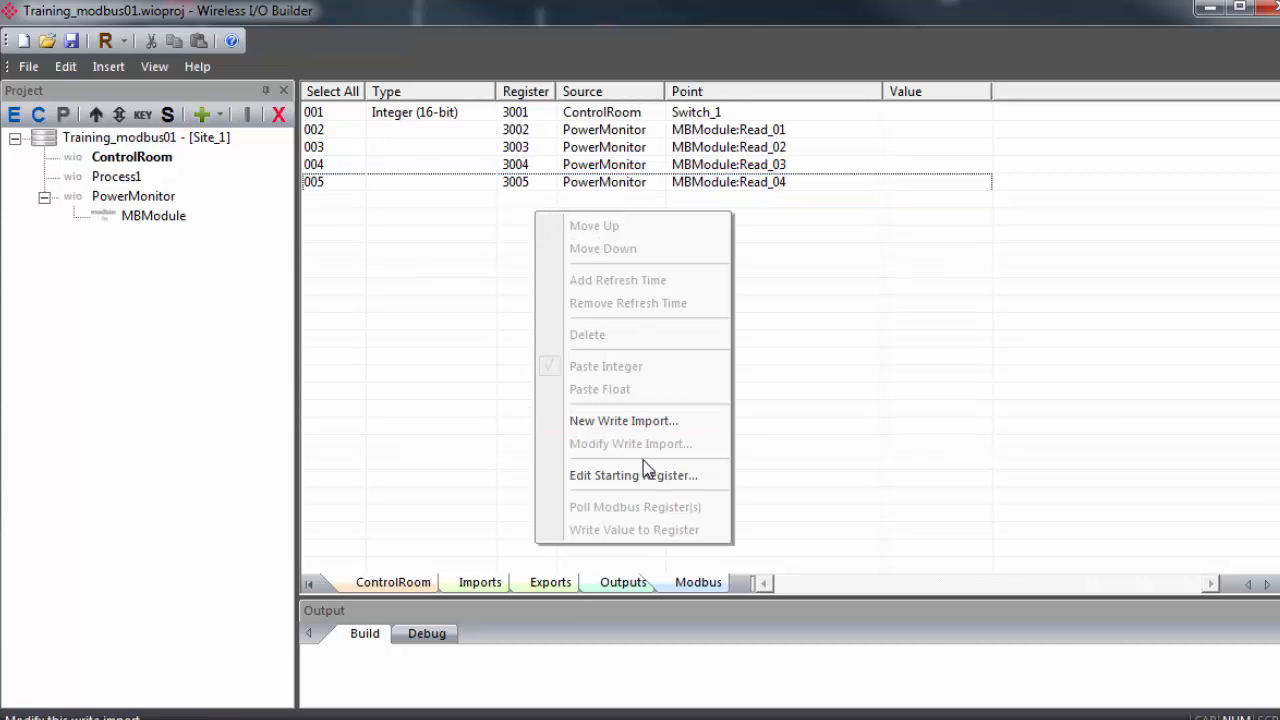
mouse_move(644, 420)
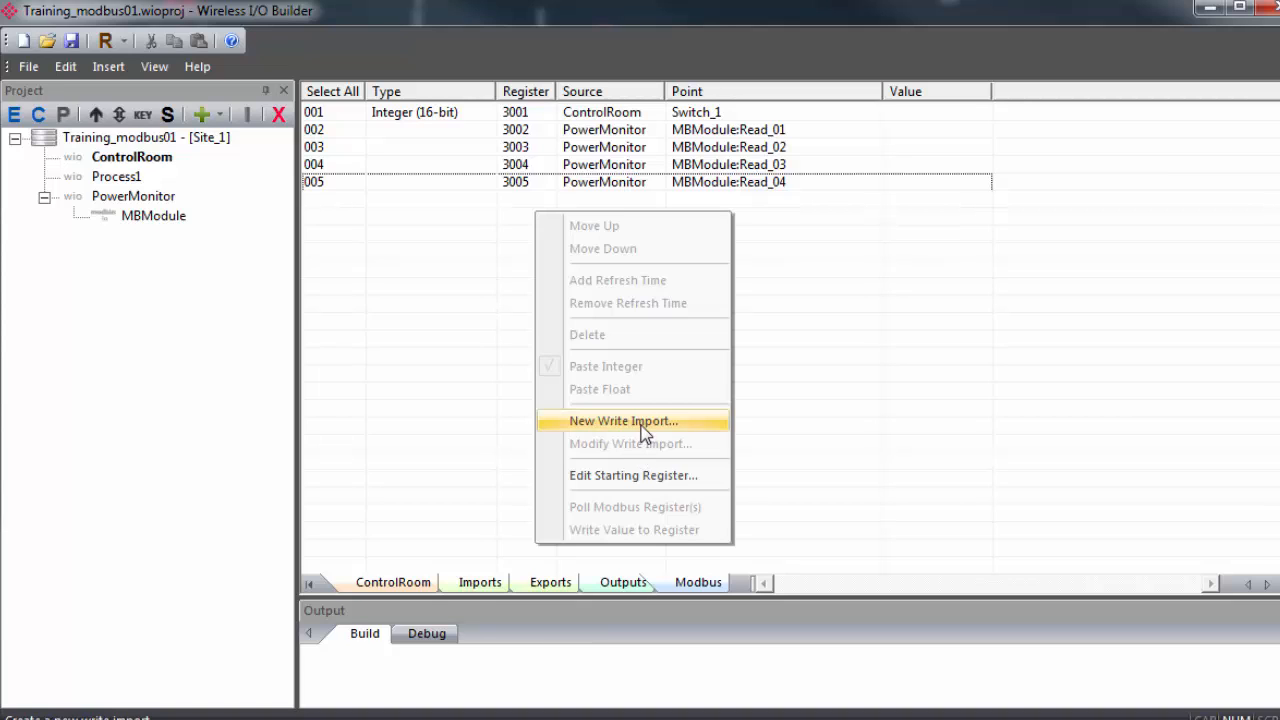
Add integer write imports PWR_write and PWR_write2 at registers 3006–3007, then list ControlRoom's imports
left_click(622, 420)
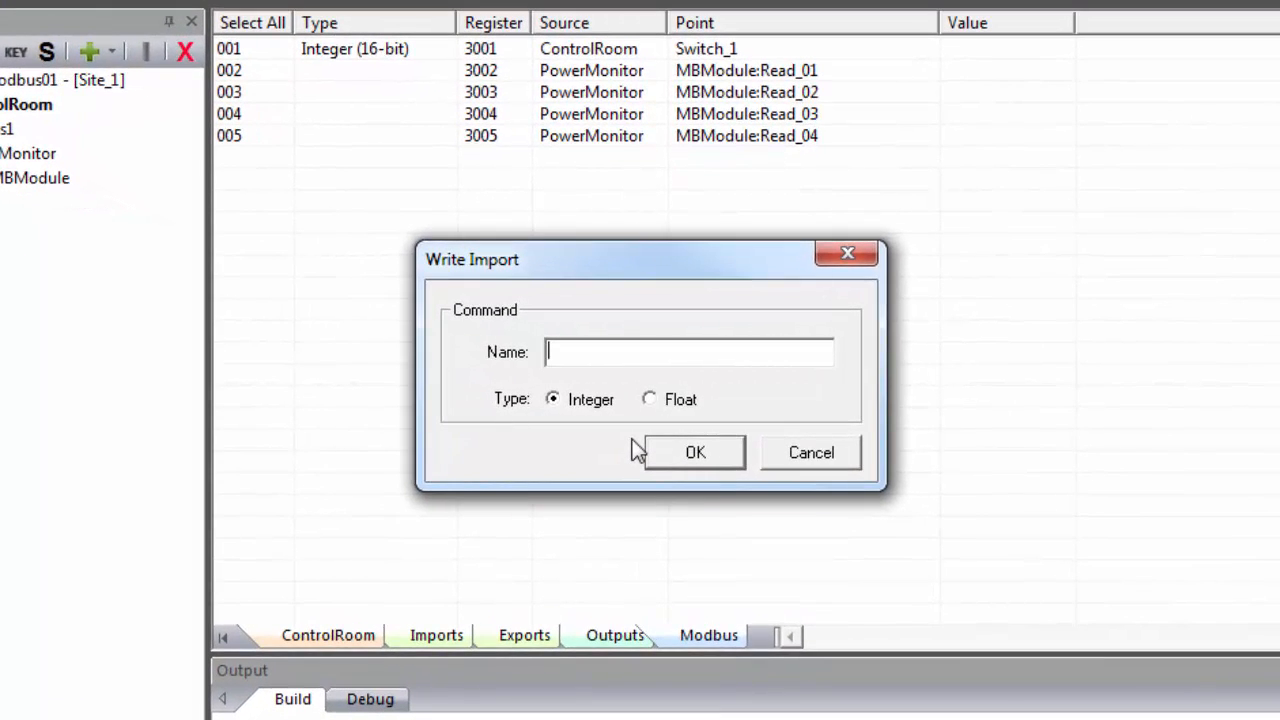
type("PWR_write")
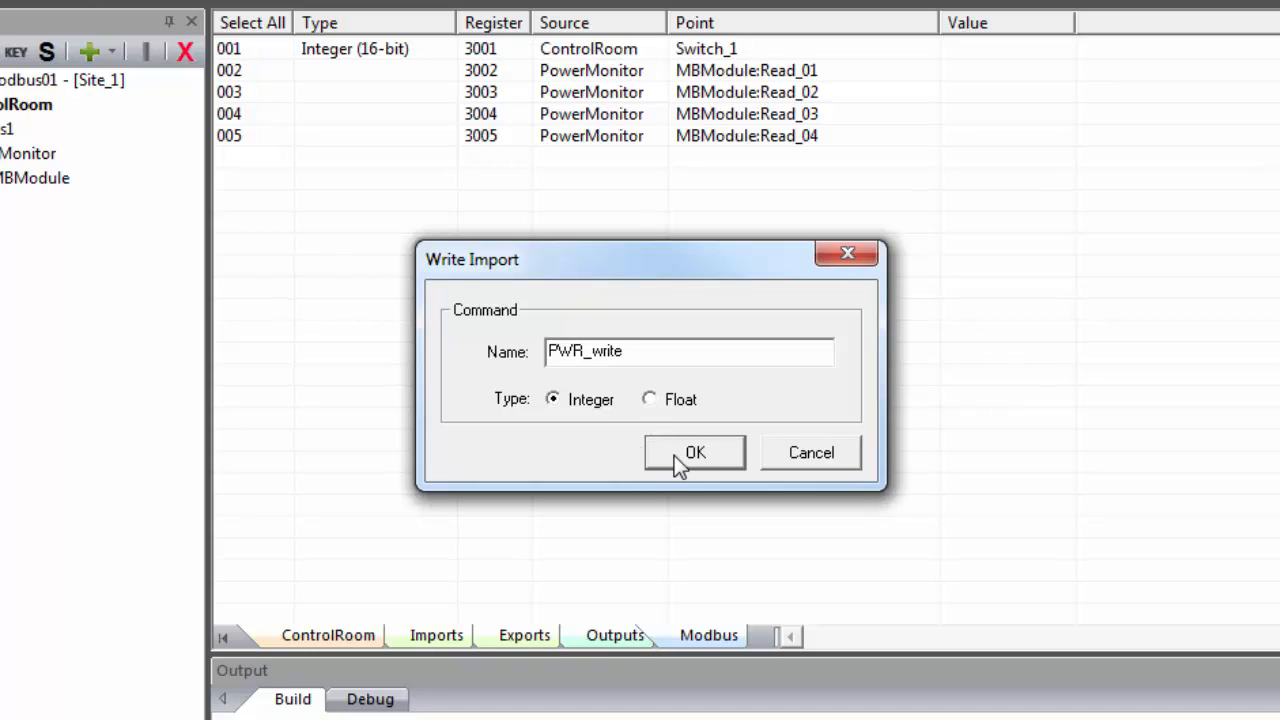
mouse_move(696, 452)
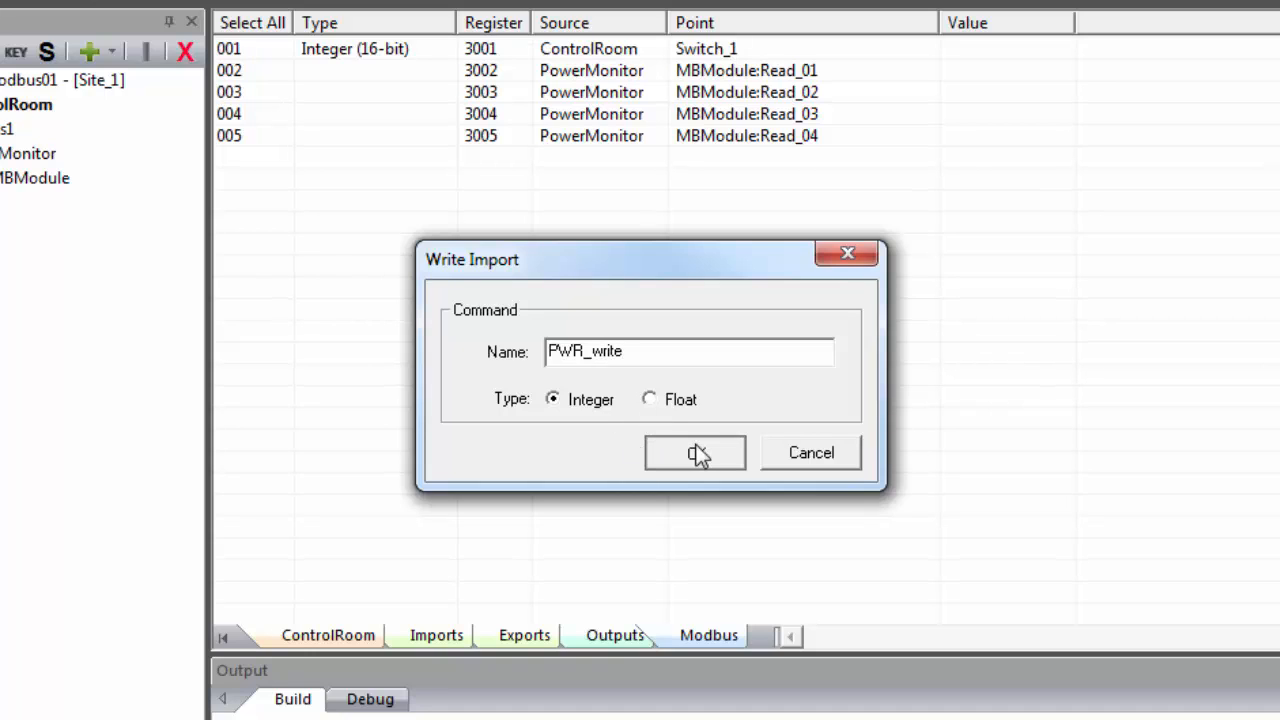
left_click(694, 452)
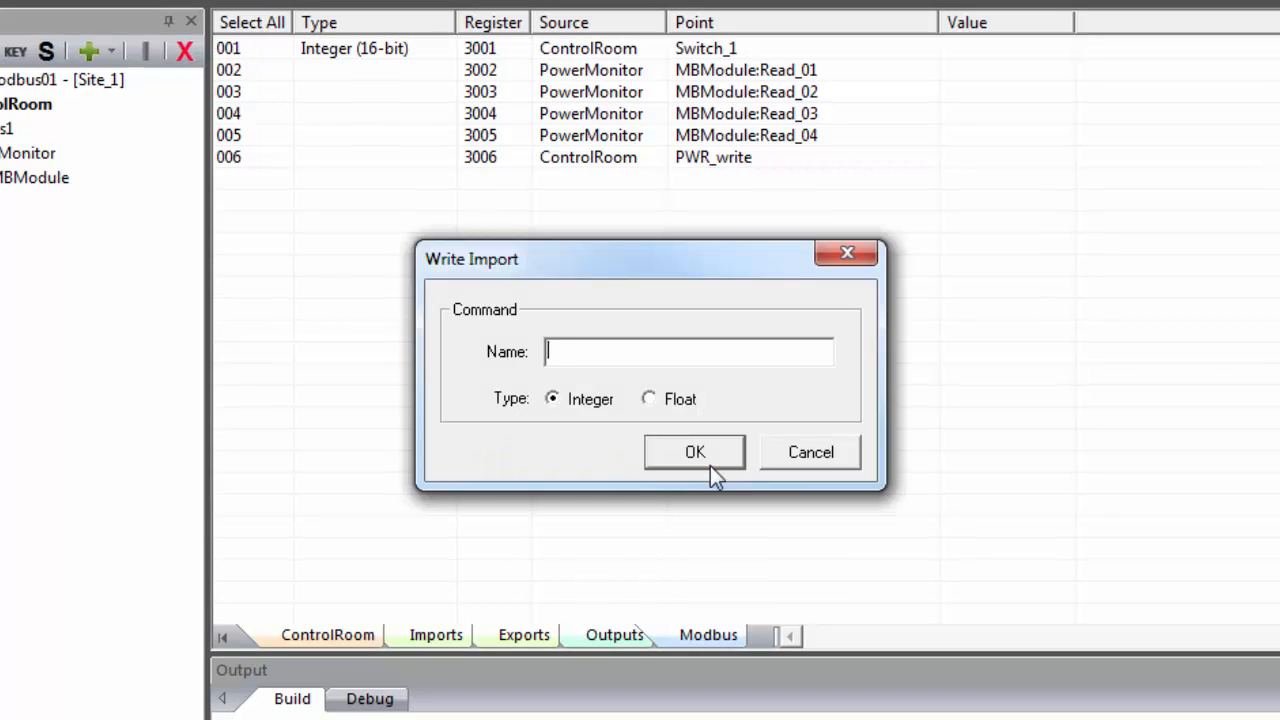
left_click(694, 452)
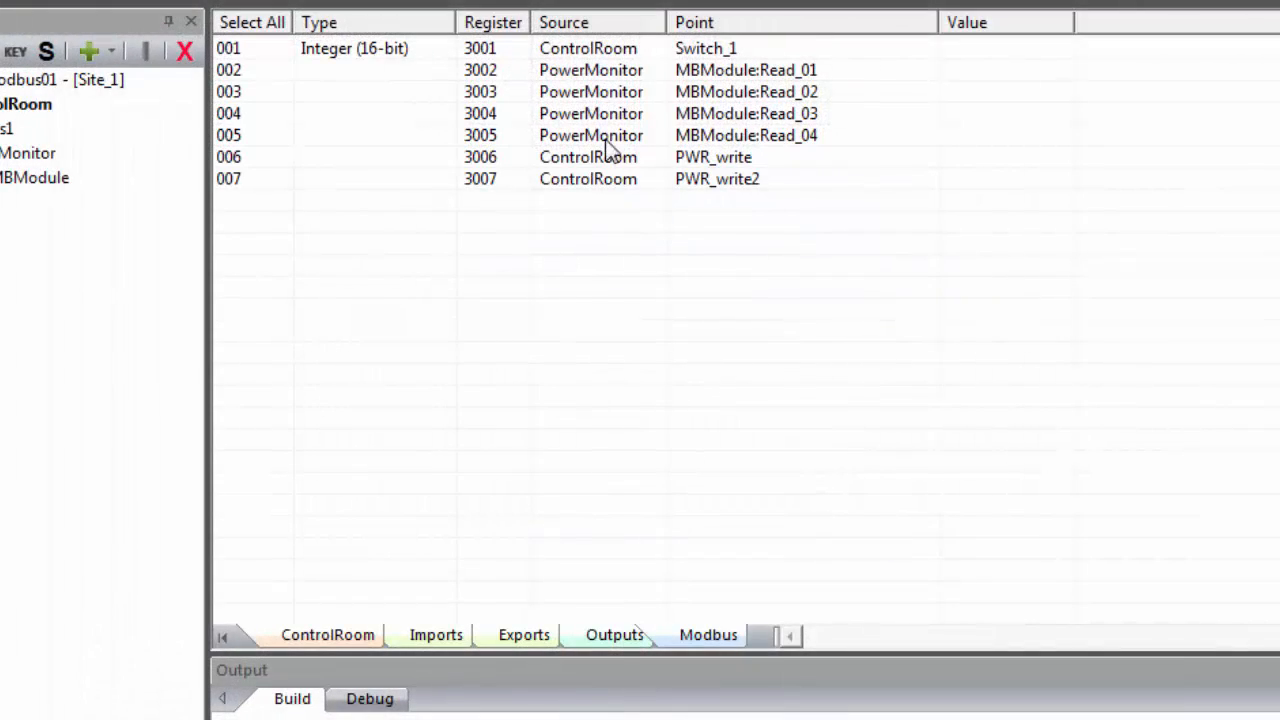
left_click(486, 592)
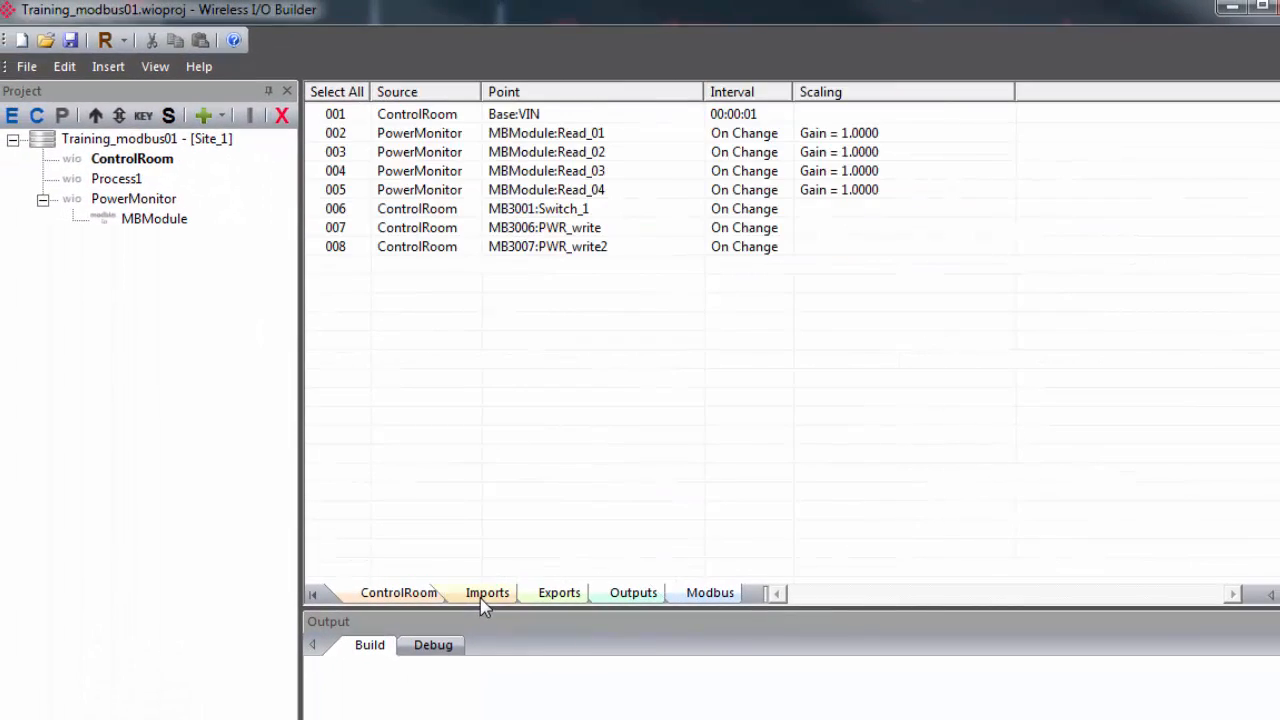
Map PWR_write and PWR_write2 into PowerMonitor's integer table and show PowerMonitor's imports
left_click(544, 228)
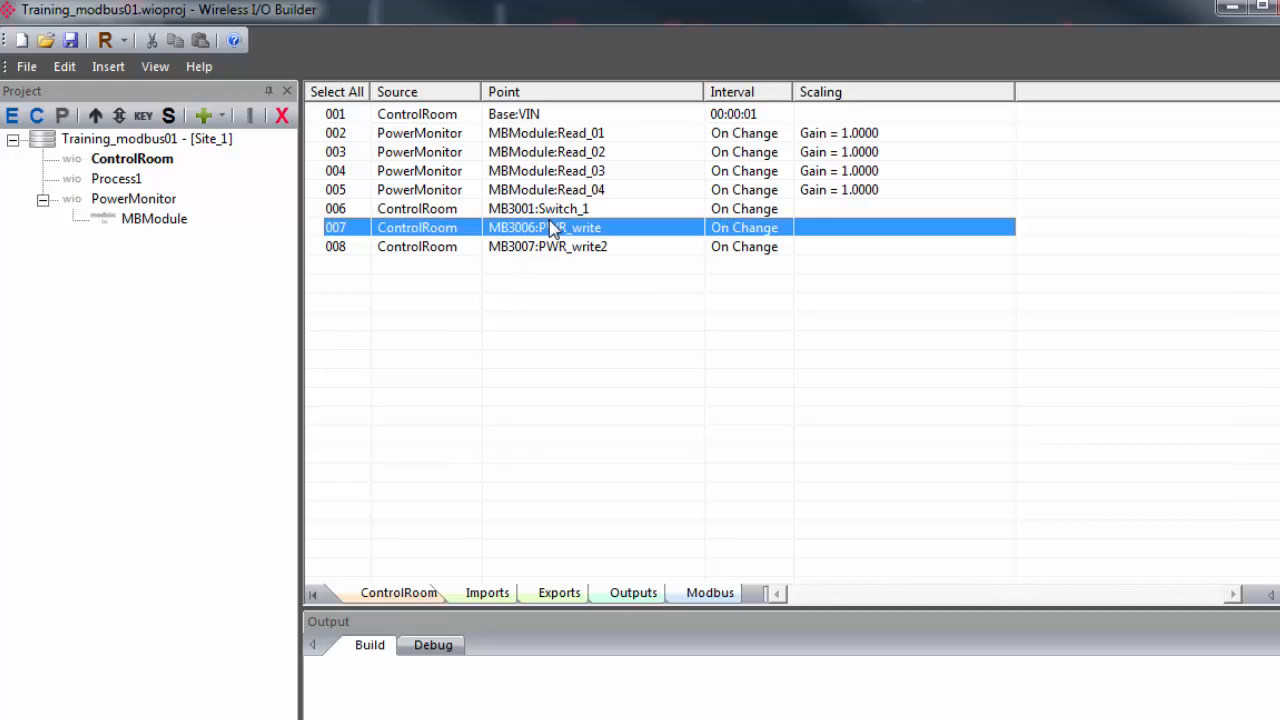
left_click(548, 246)
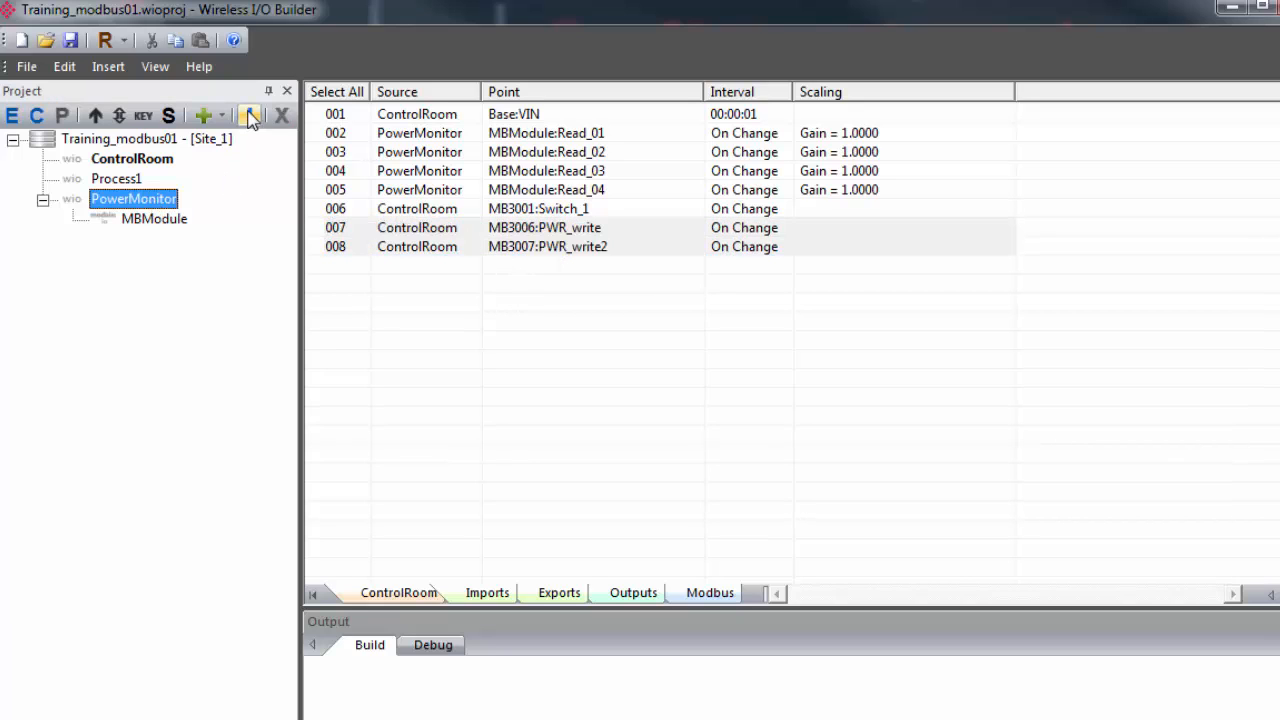
left_click(252, 114)
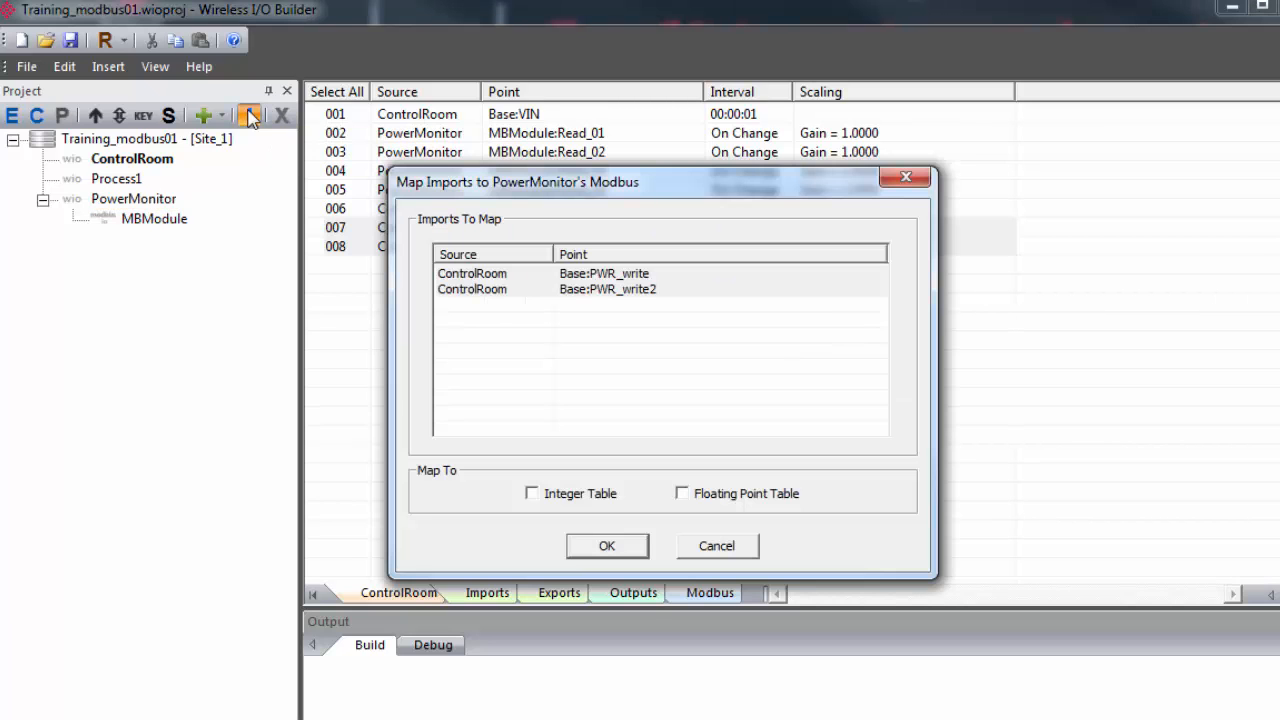
left_click(532, 492)
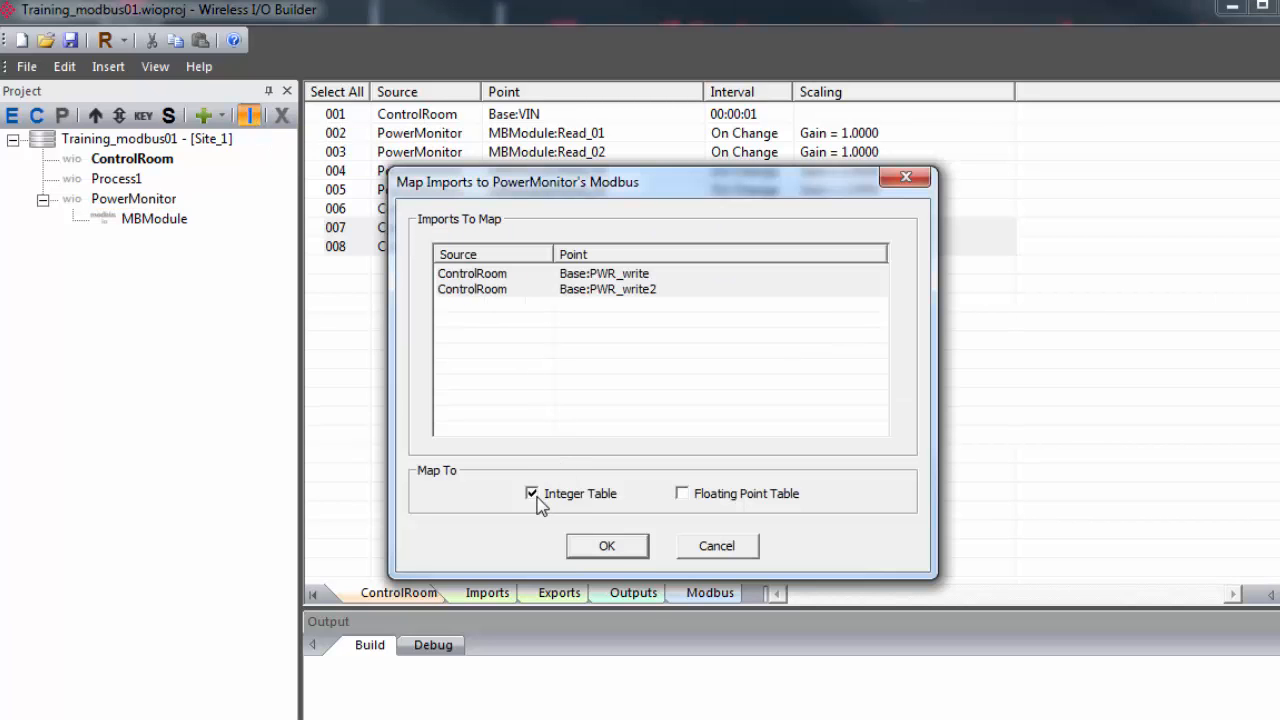
left_click(608, 546)
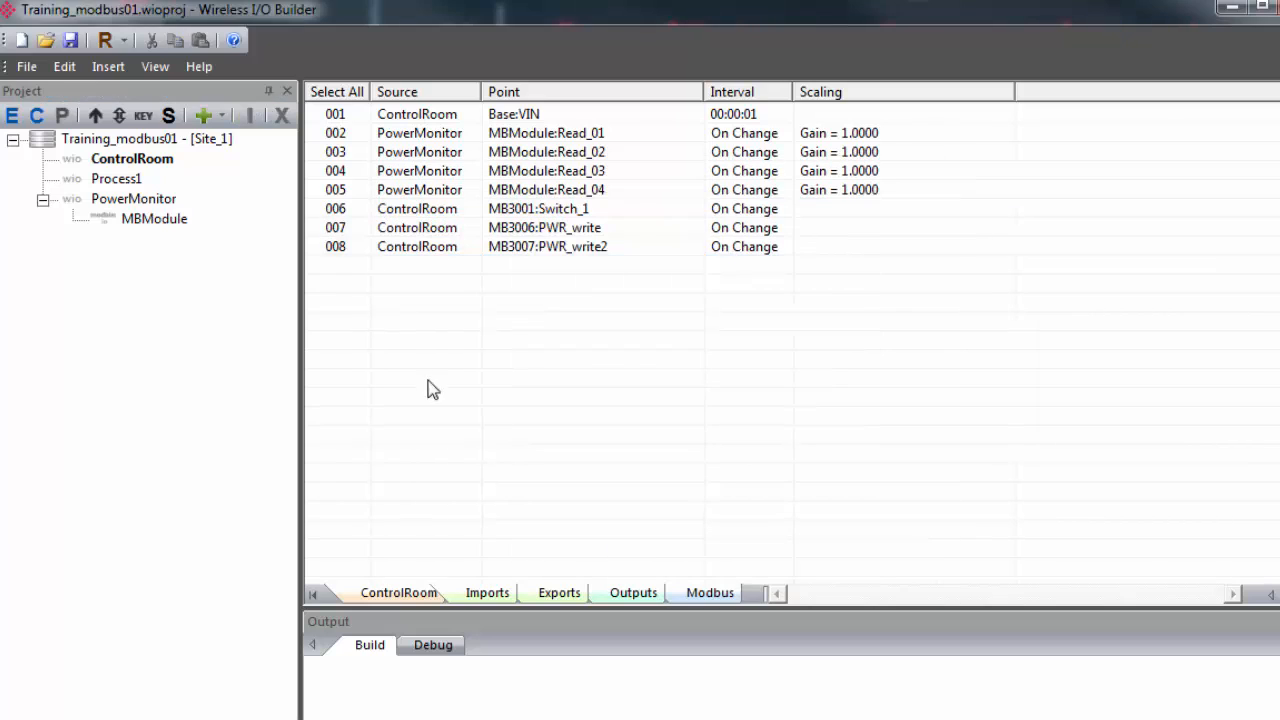
left_click(132, 198)
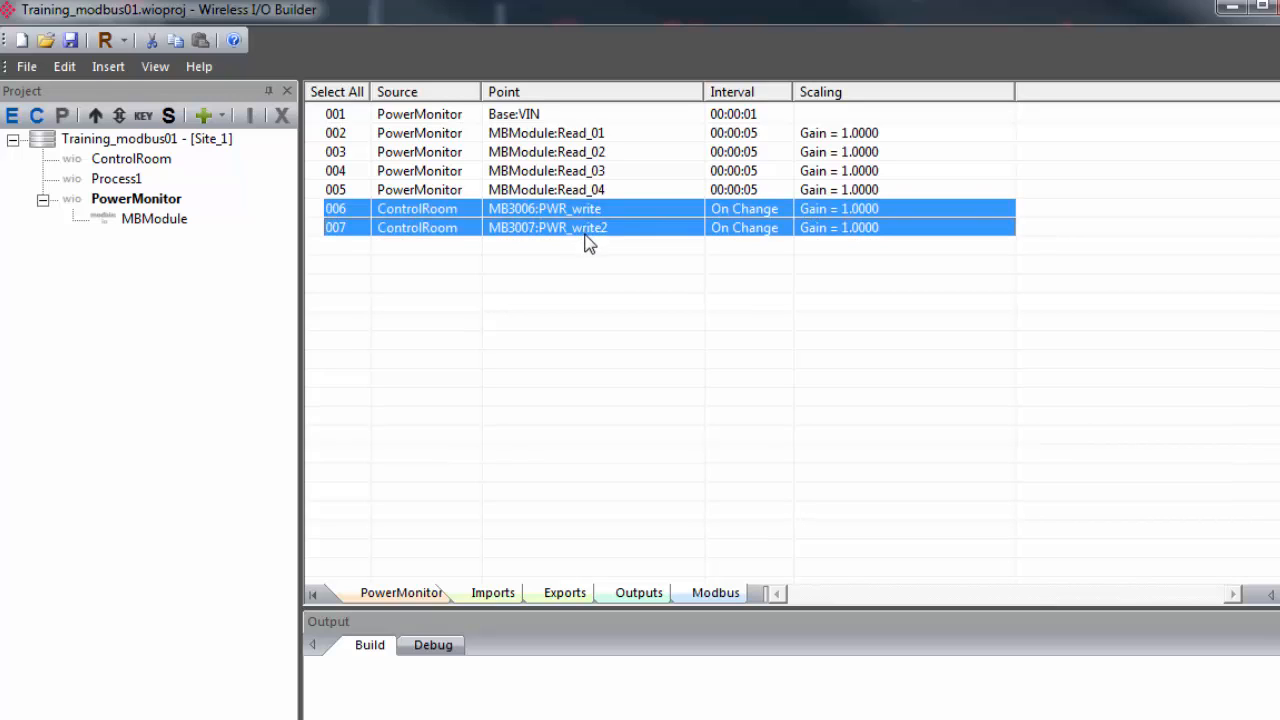
Assign ControlRoom's PWR_write and PWR_write2 as sources for MBModule outputs Write_01 and Write_02
right_click(588, 236)
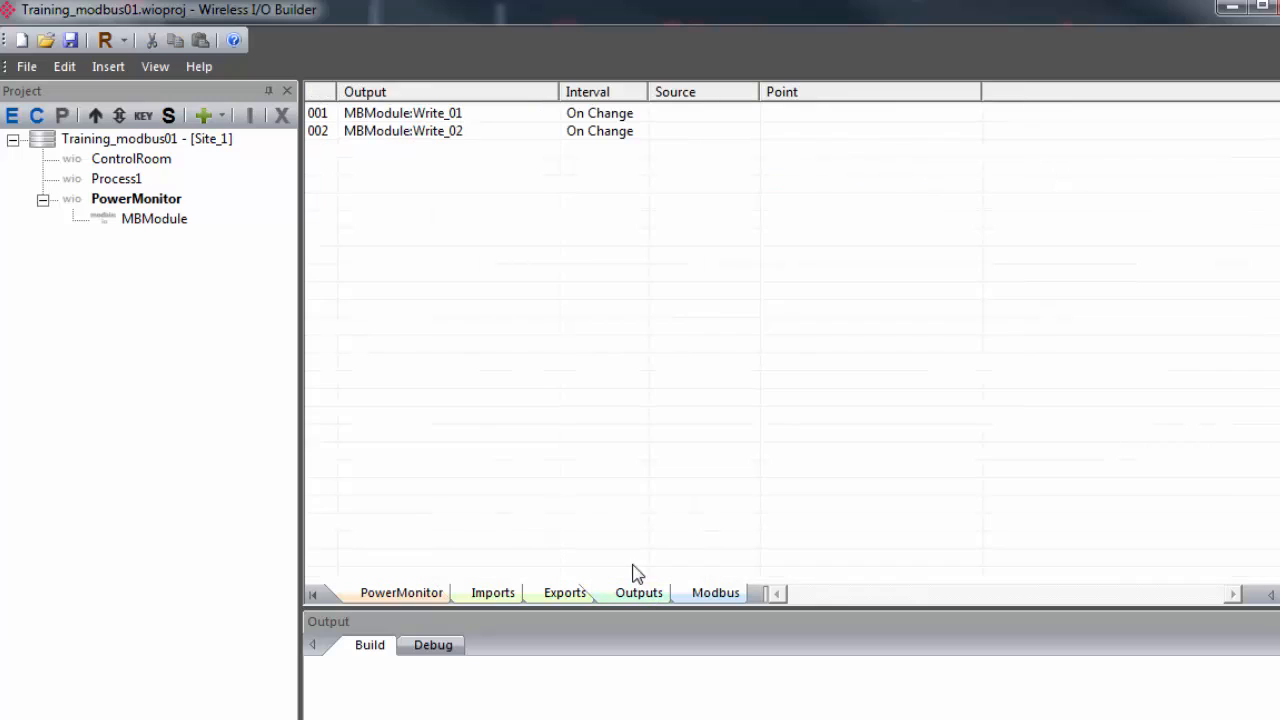
left_click(404, 112)
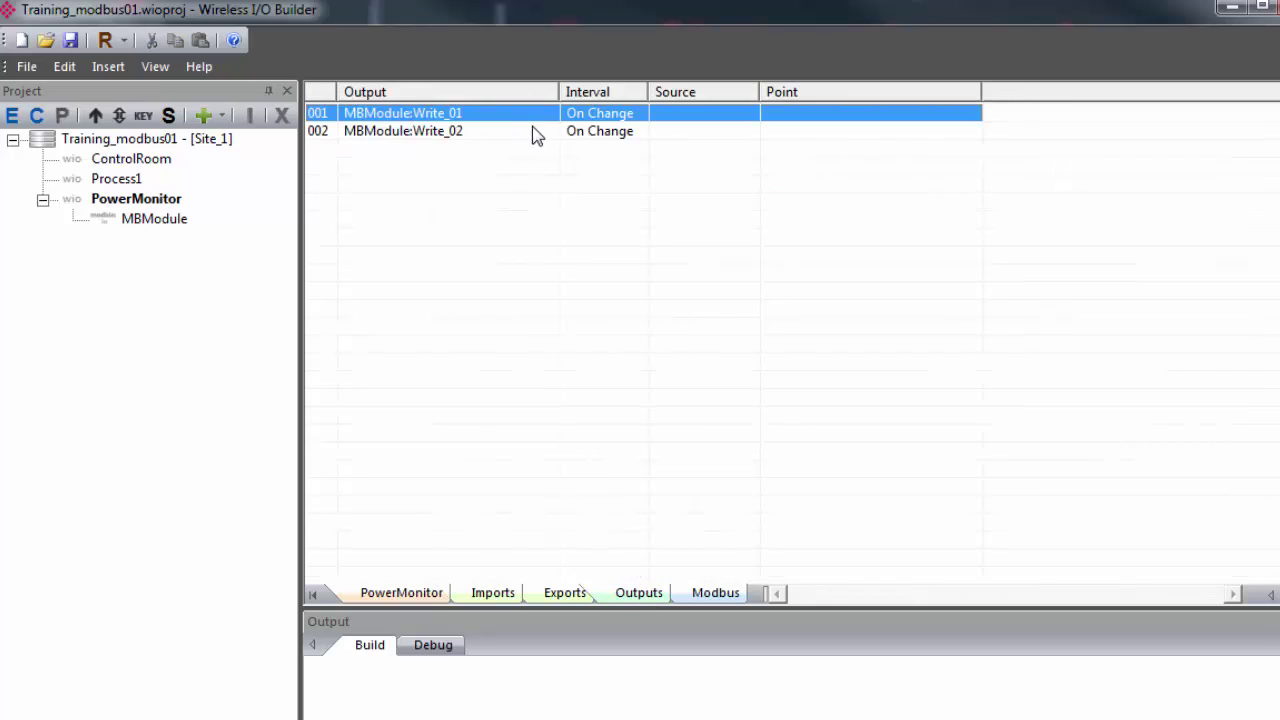
right_click(442, 132)
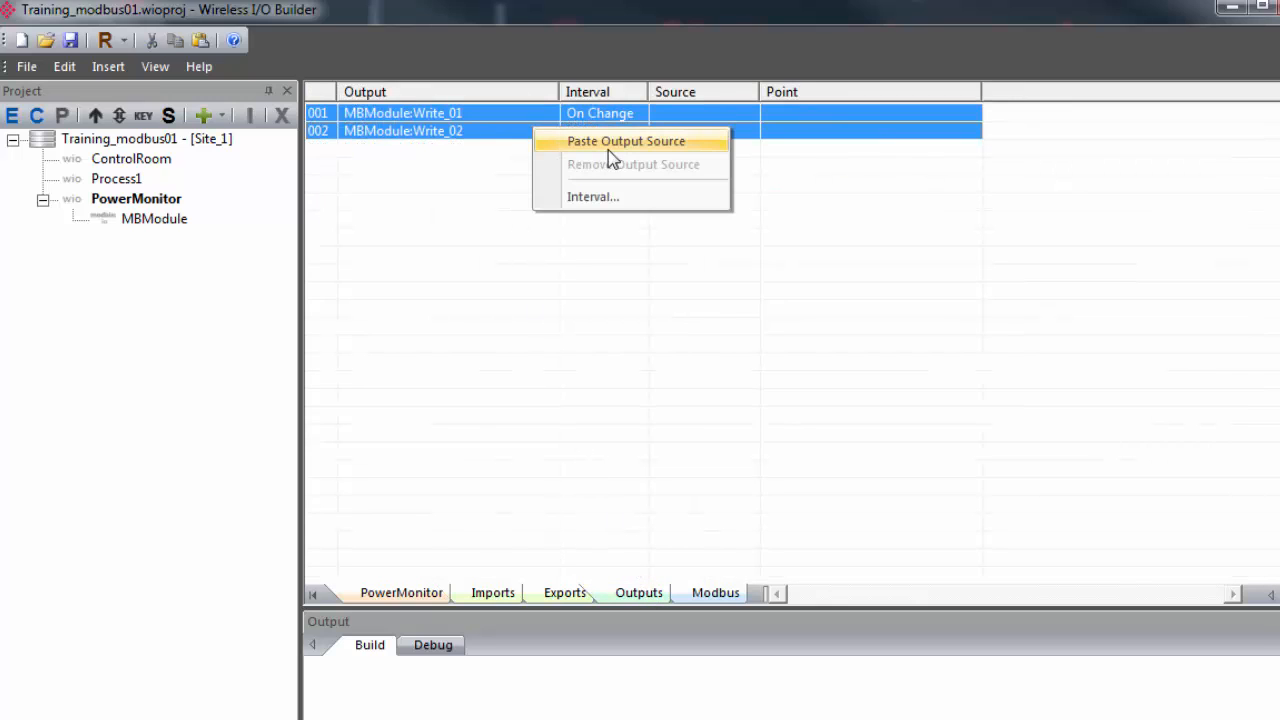
left_click(624, 140)
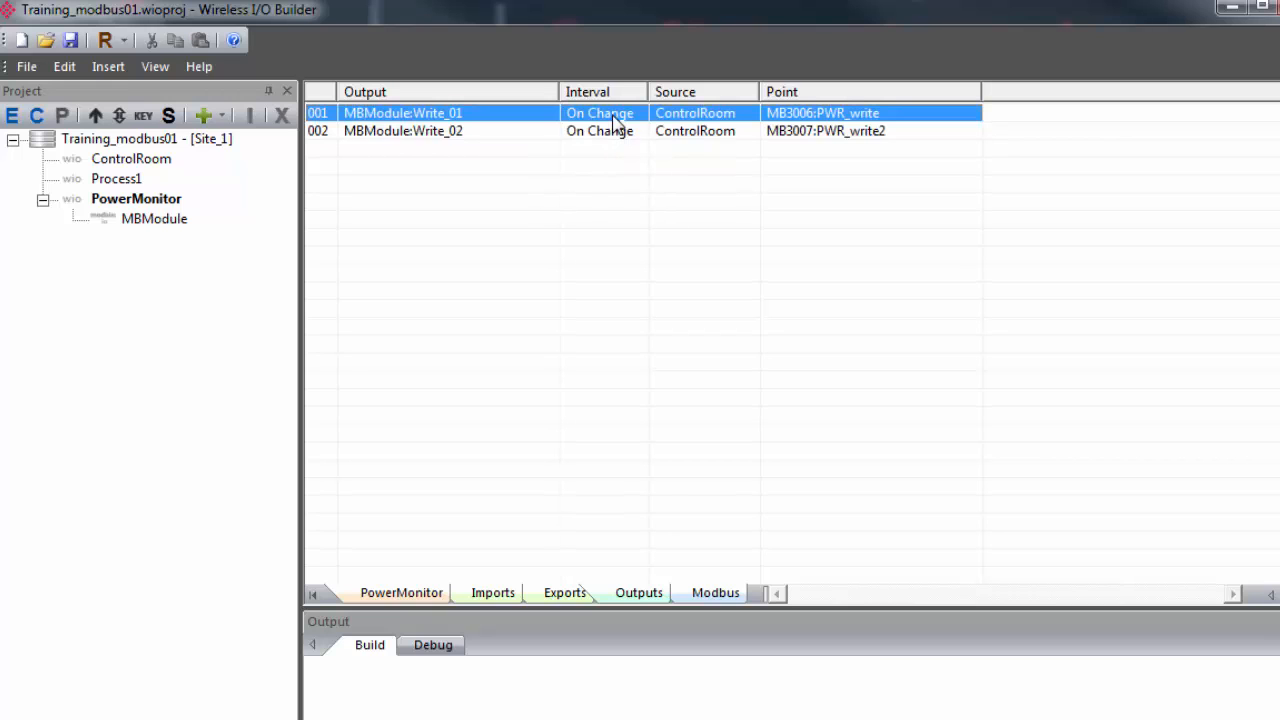
left_click(624, 132)
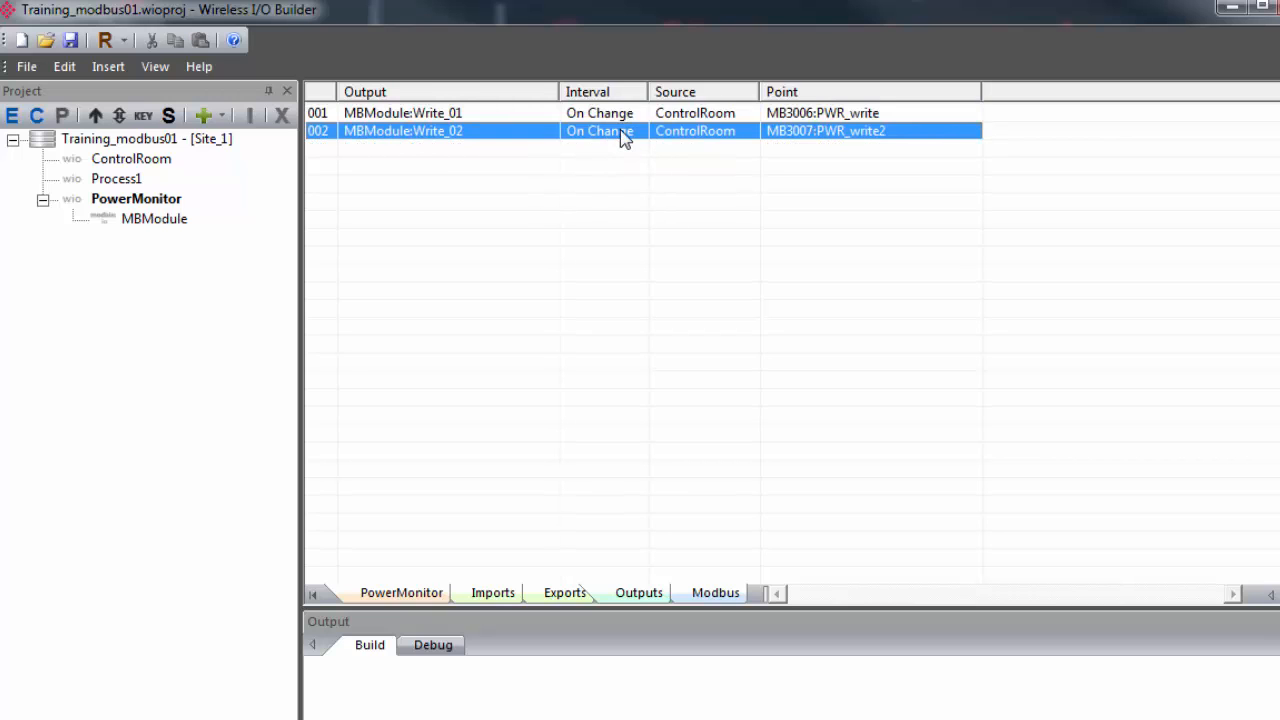
mouse_move(634, 328)
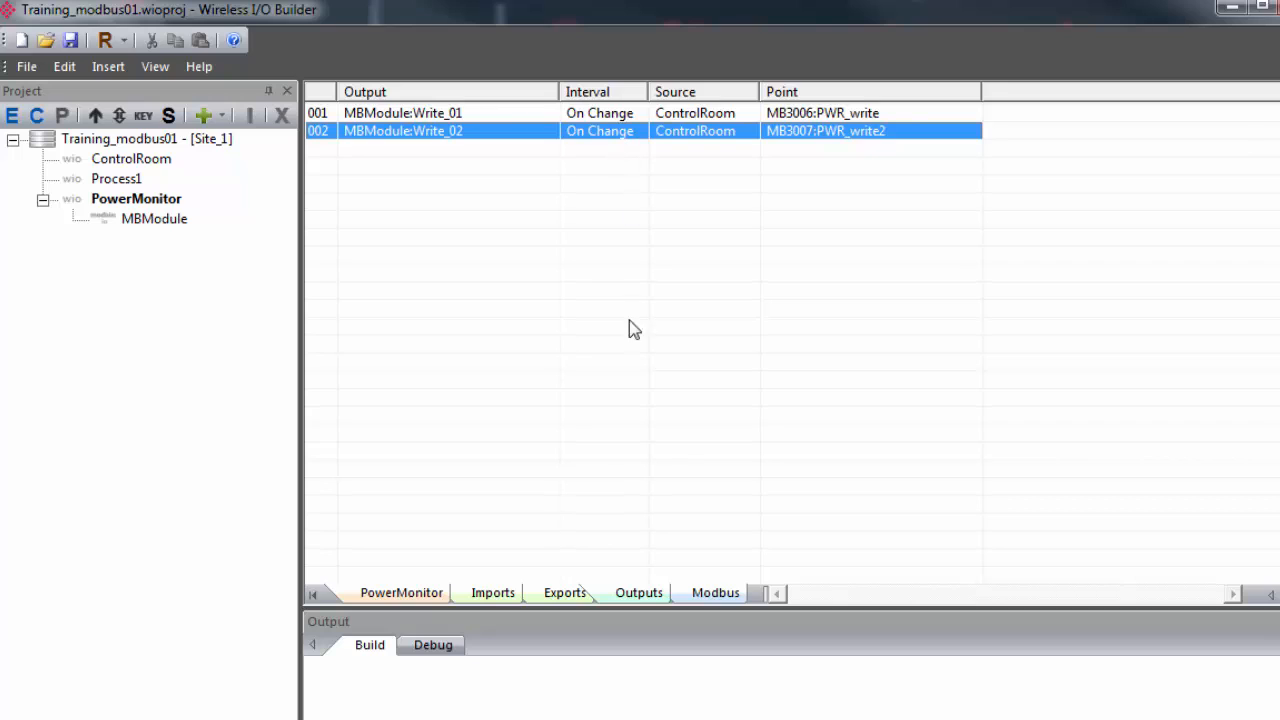
mouse_move(612, 456)
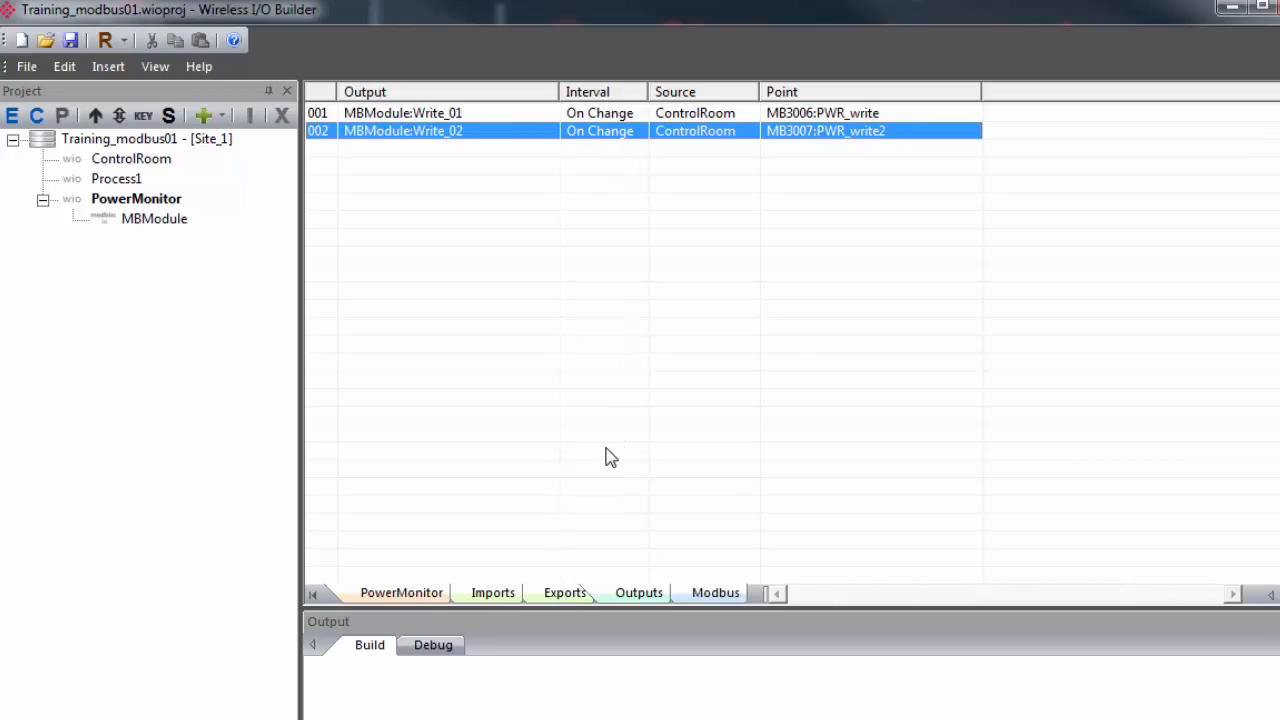
mouse_move(176, 164)
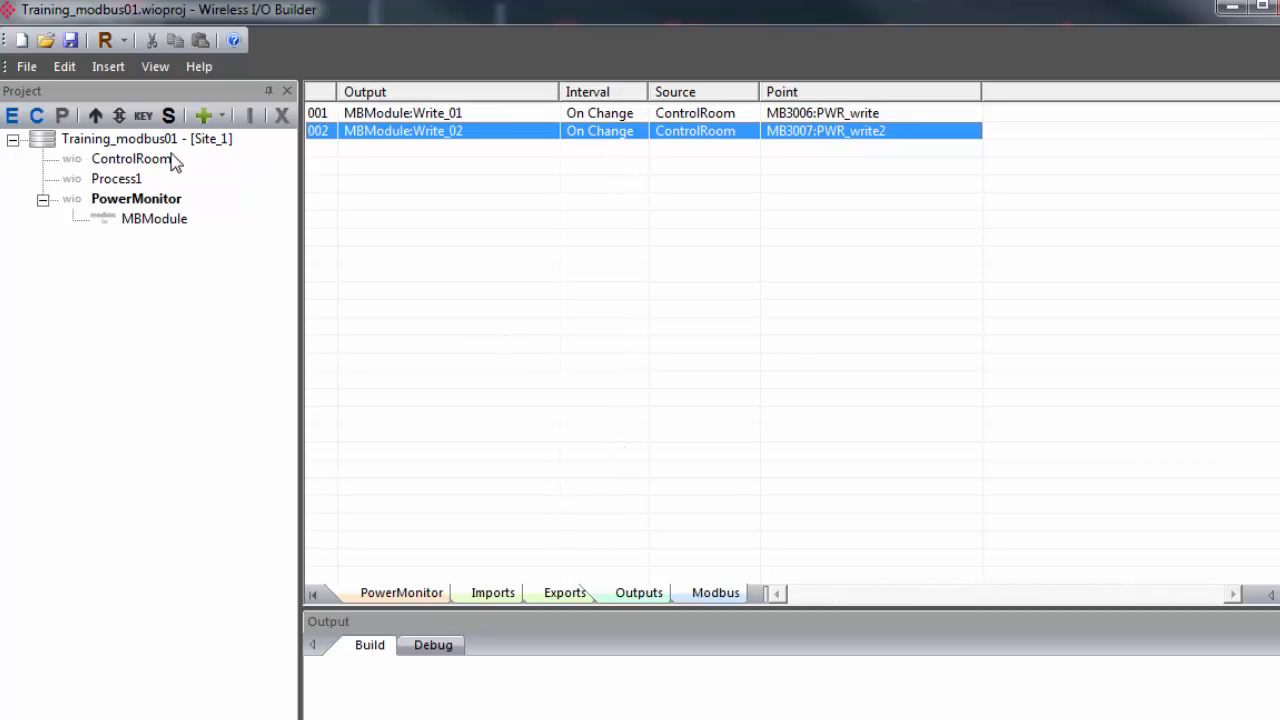
left_click(400, 592)
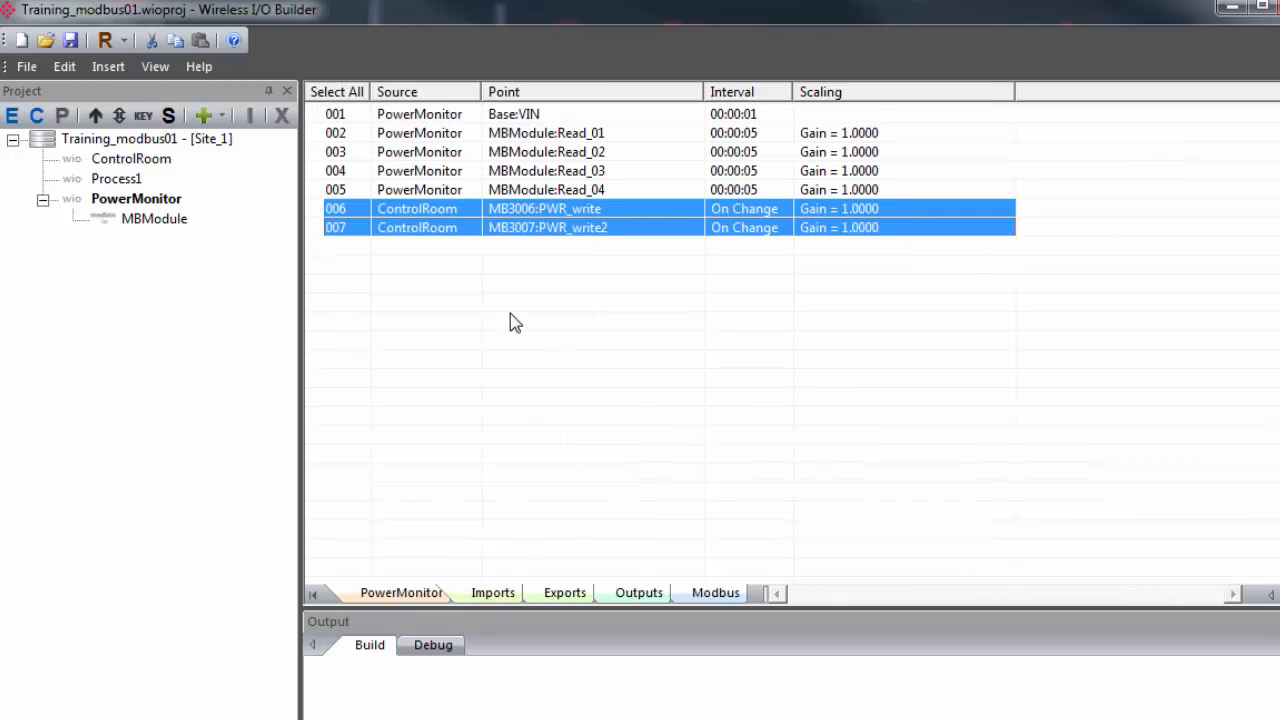
left_click(130, 158)
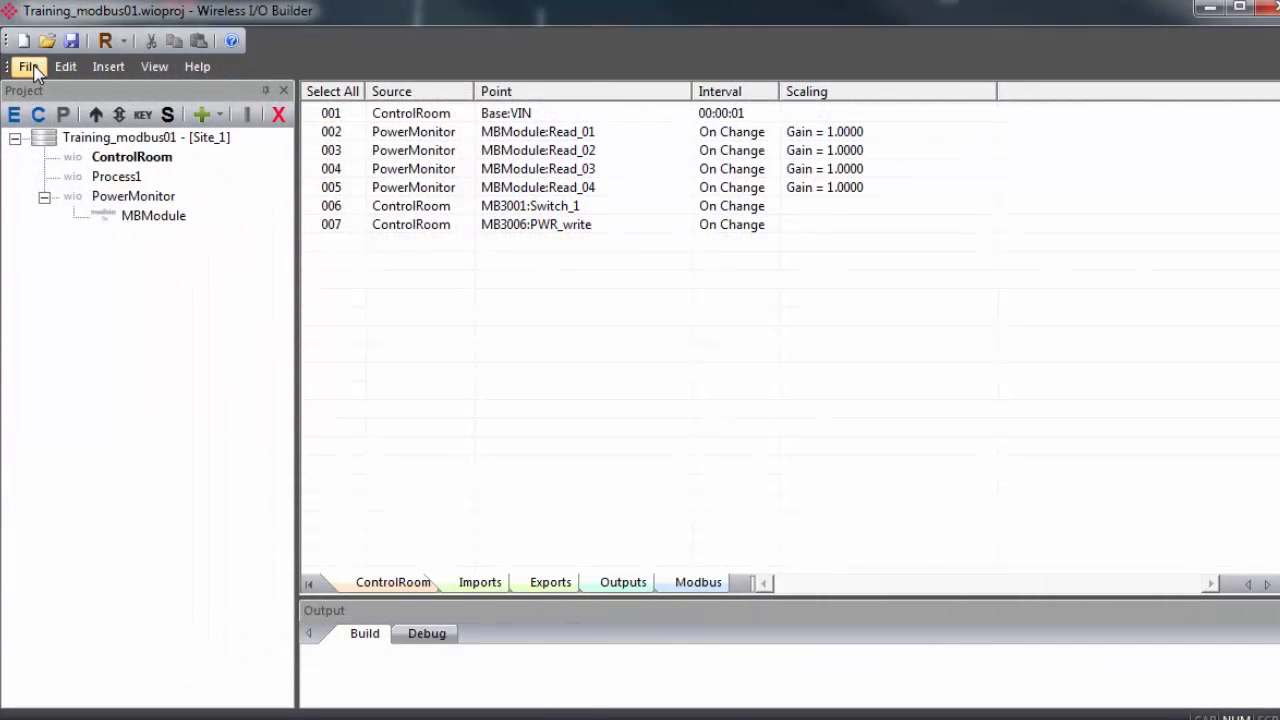
Download the configuration to each gateway; PowerMonitor succeeds, ControlRoom reports a serial port failure
left_click(28, 66)
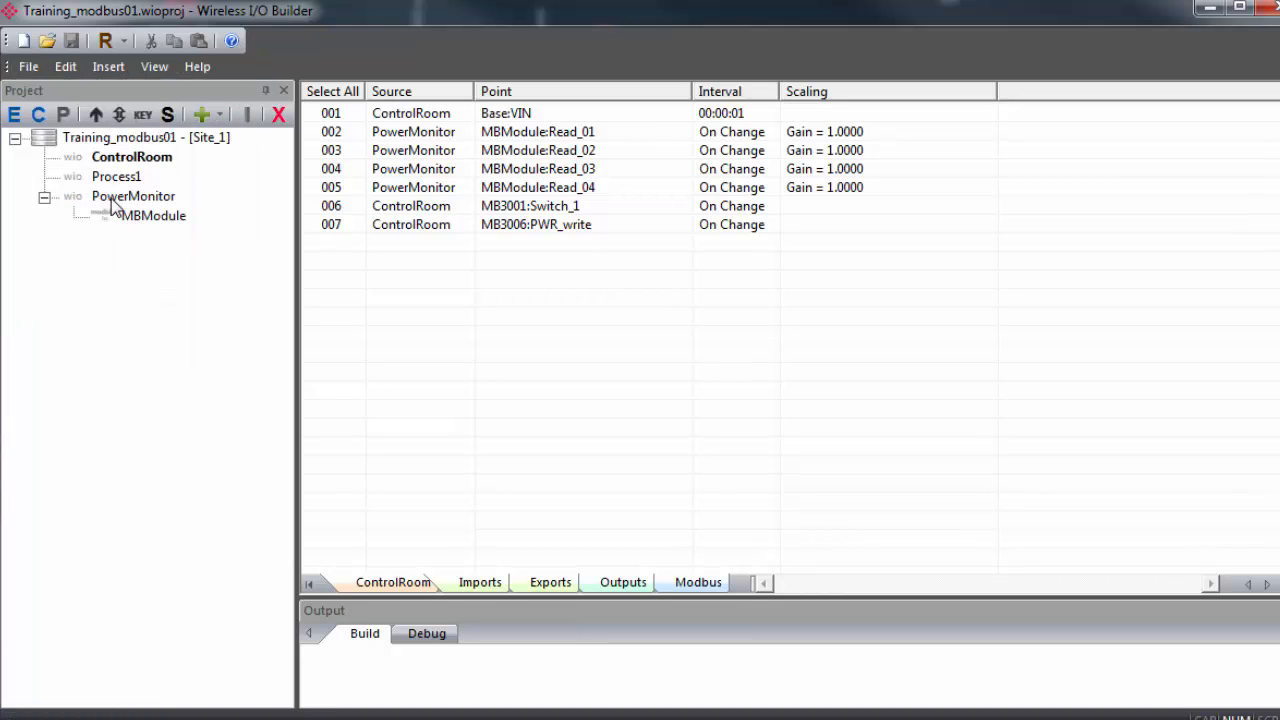
left_click(132, 156)
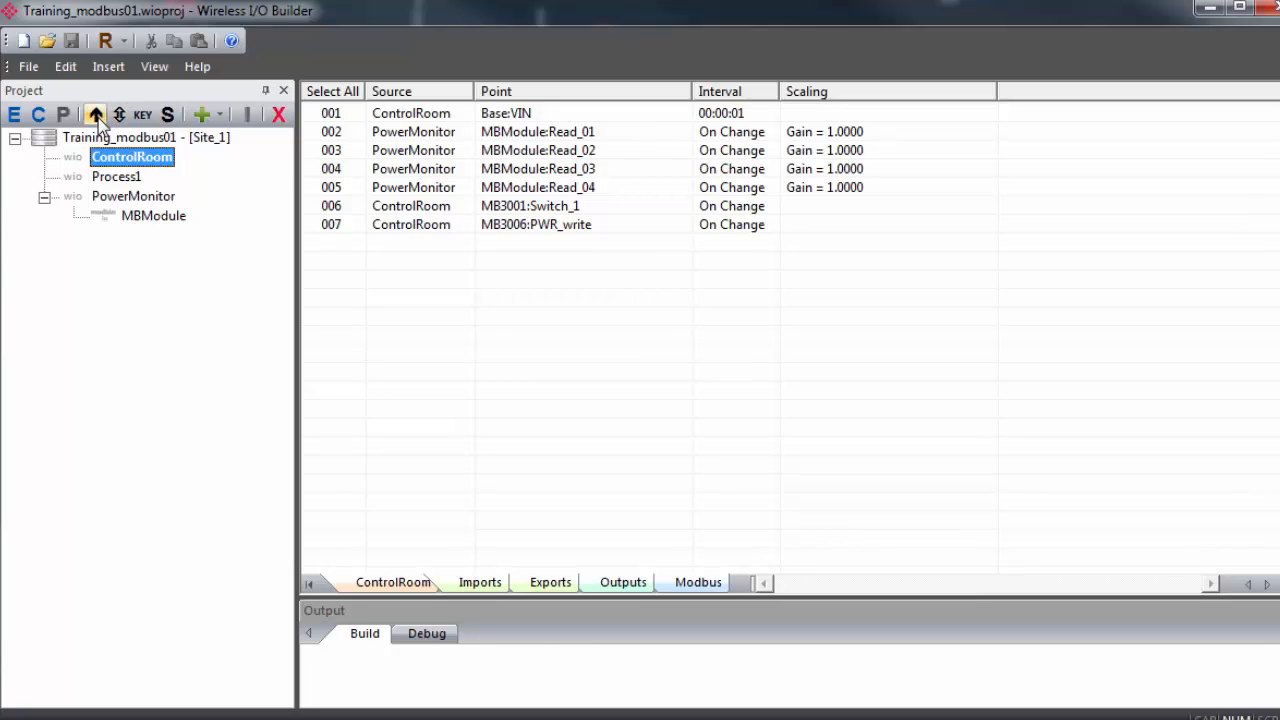
mouse_move(96, 116)
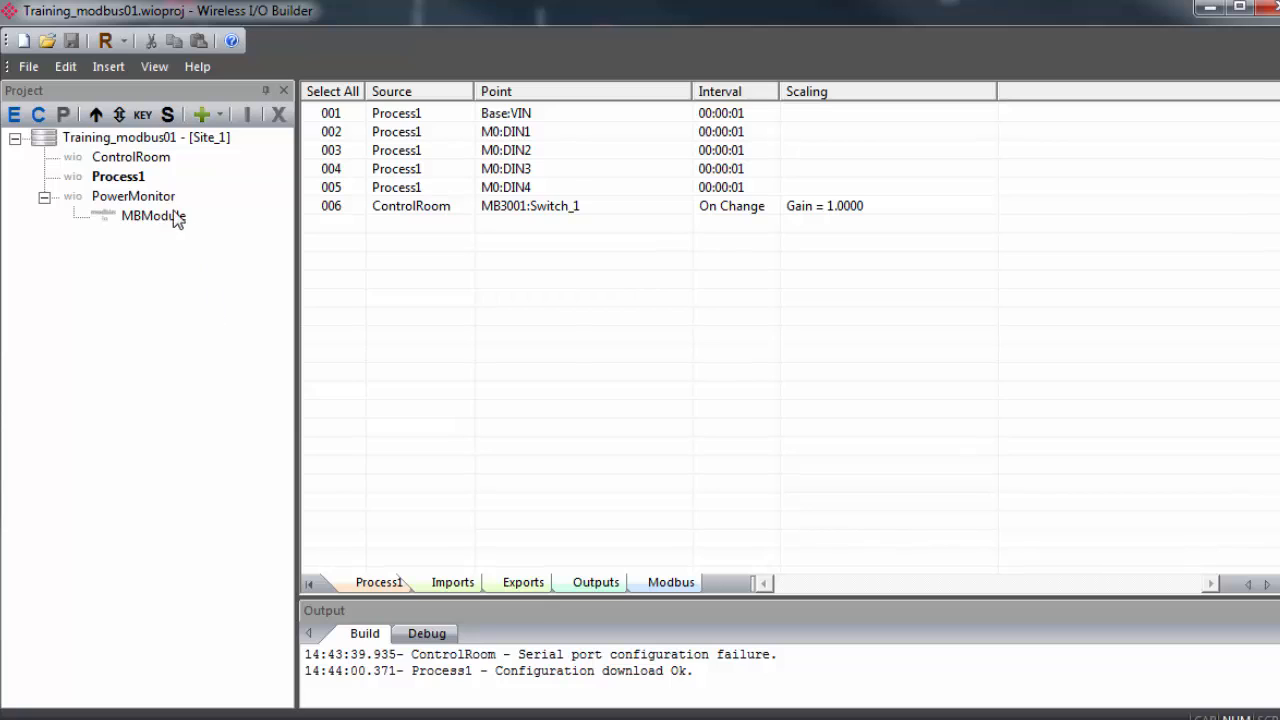
left_click(132, 196)
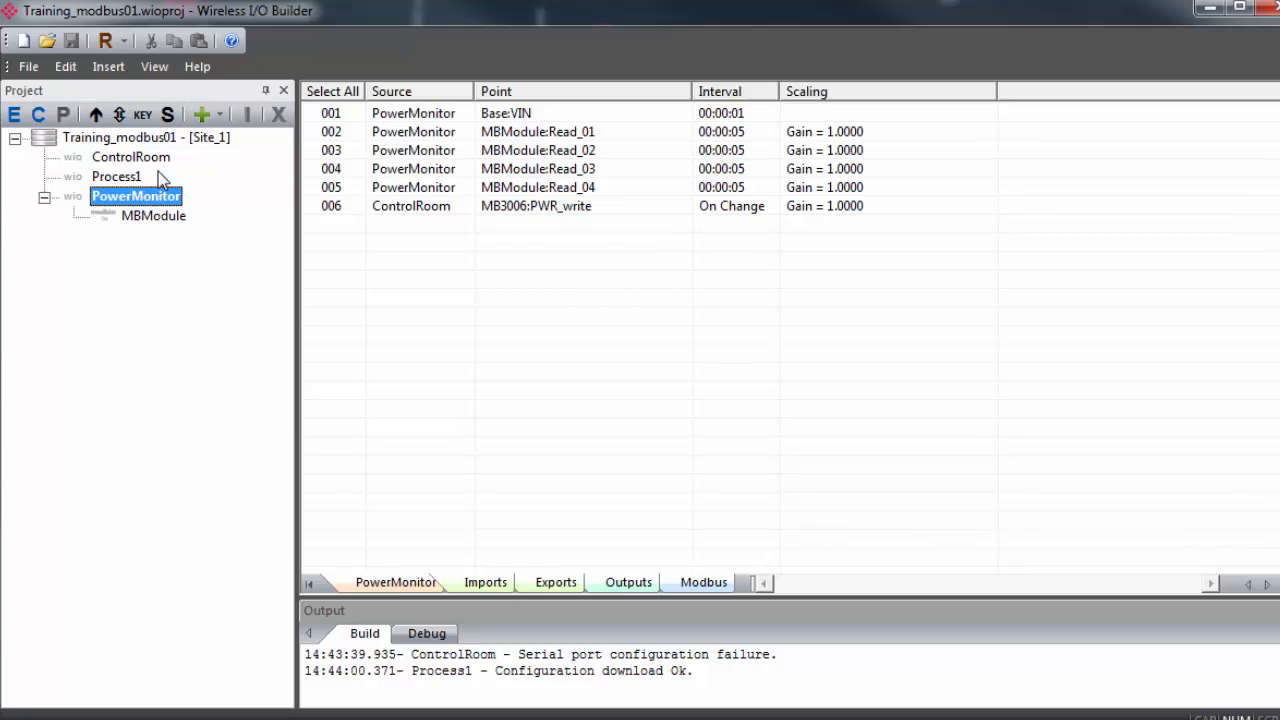
left_click(96, 114)
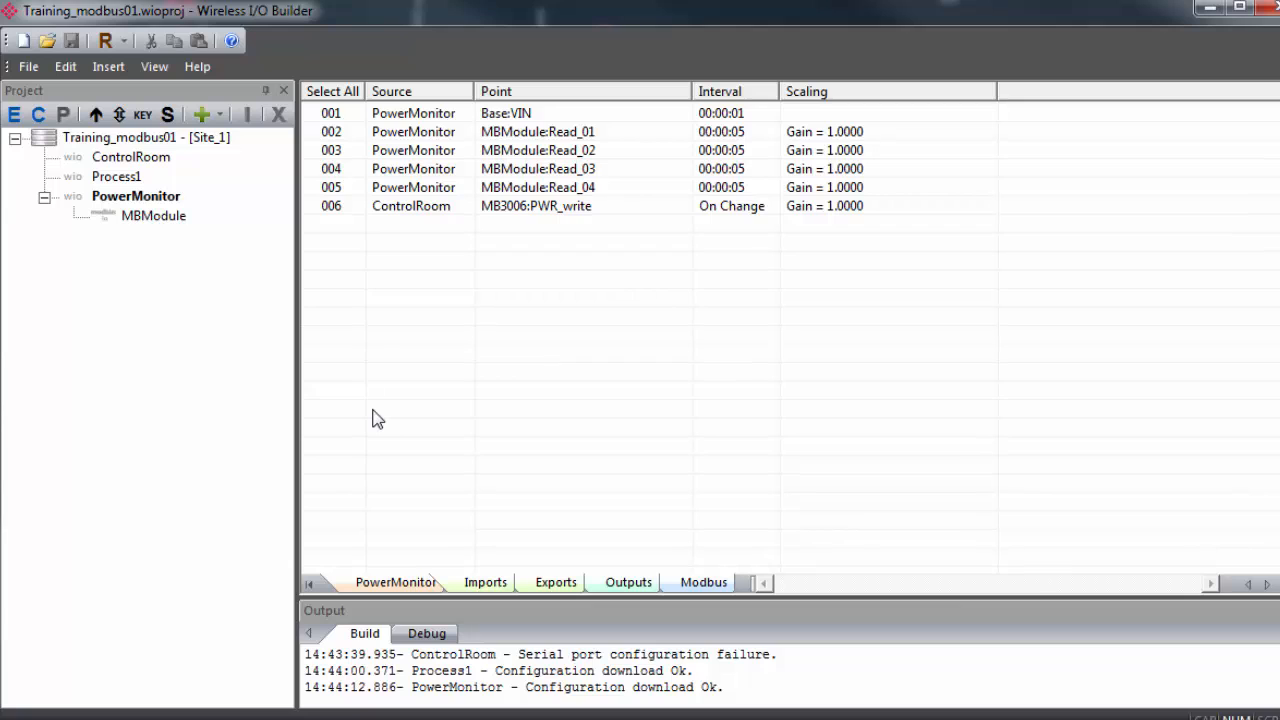
left_click(132, 156)
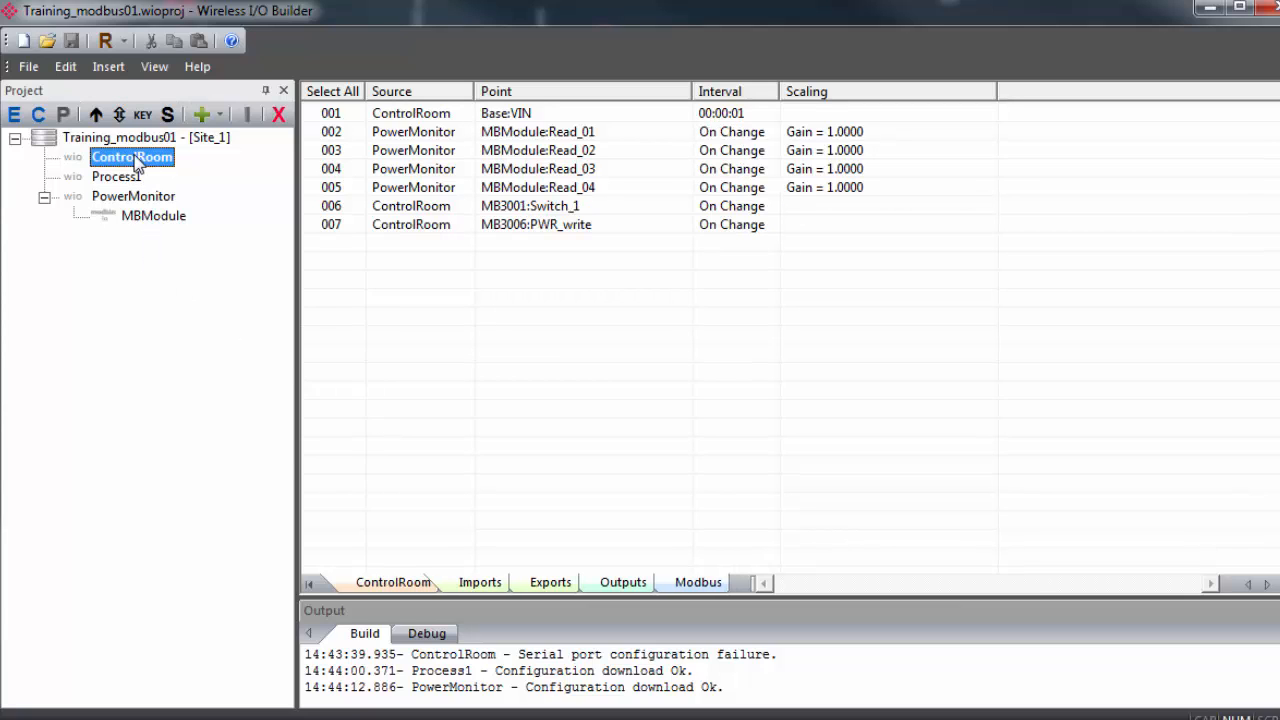
Connect to ControlRoom, review its security settings and cancel; its download now reports Ok
right_click(132, 156)
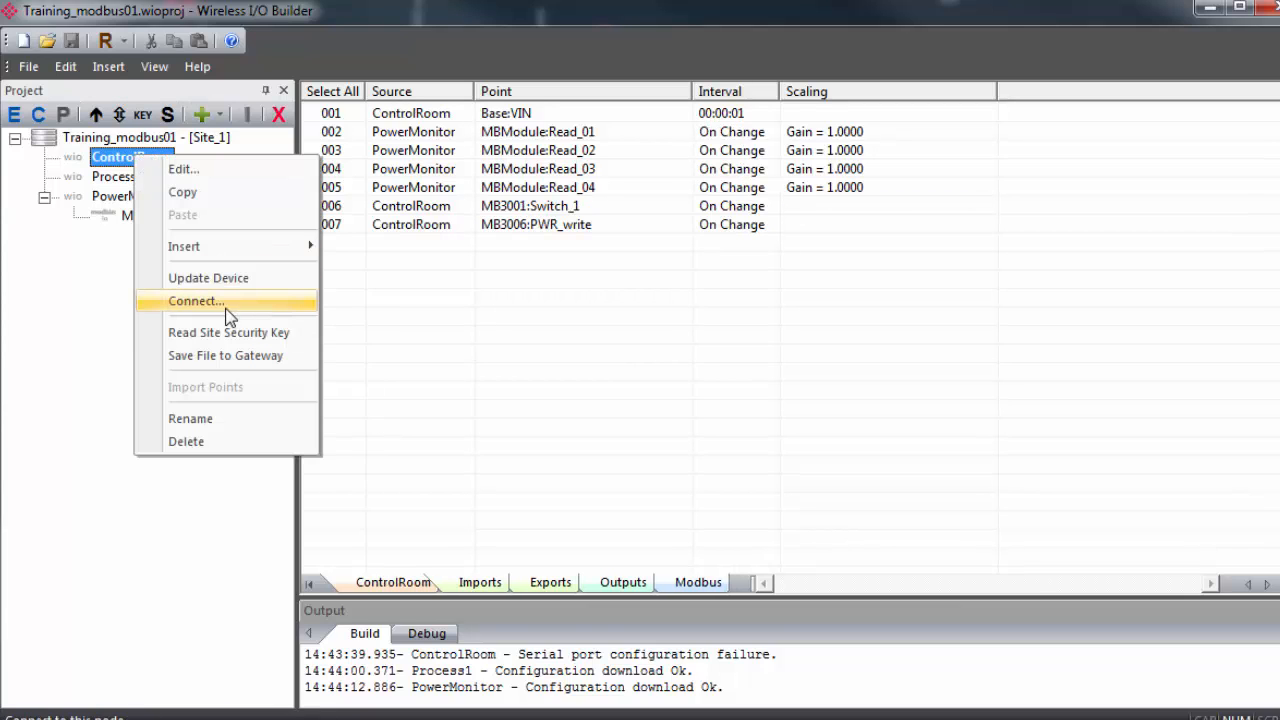
left_click(196, 300)
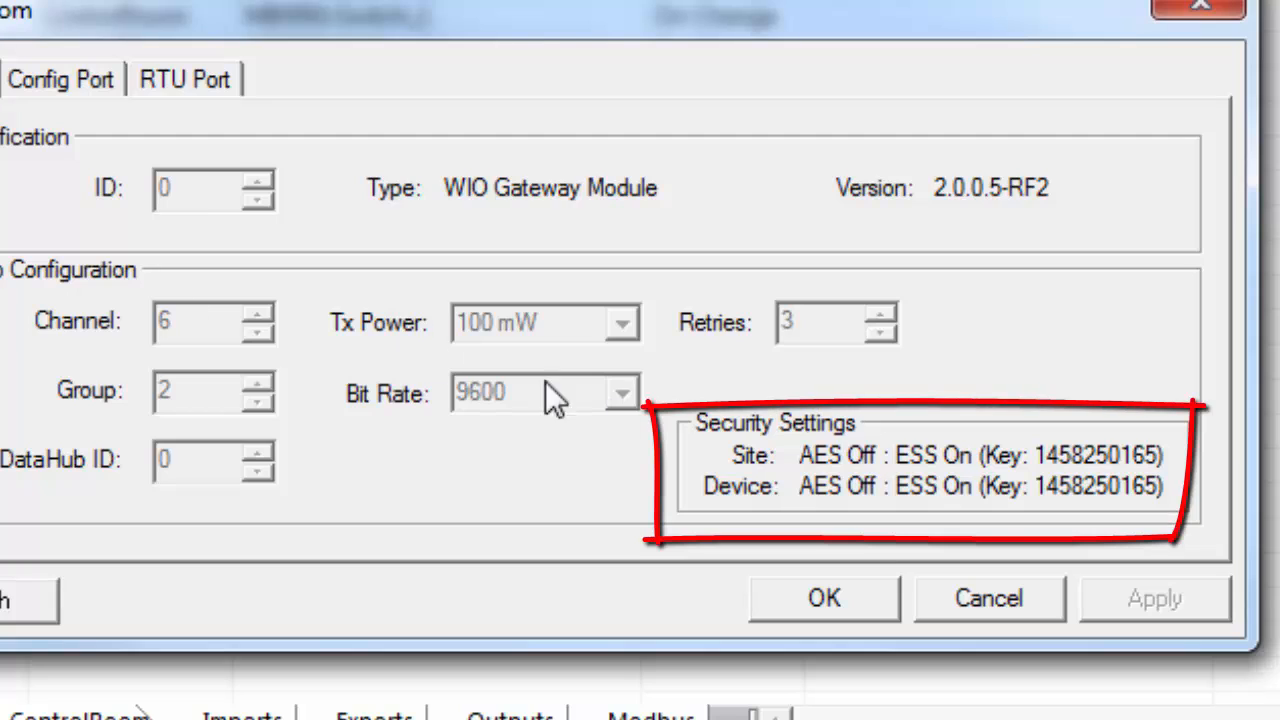
mouse_move(1076, 530)
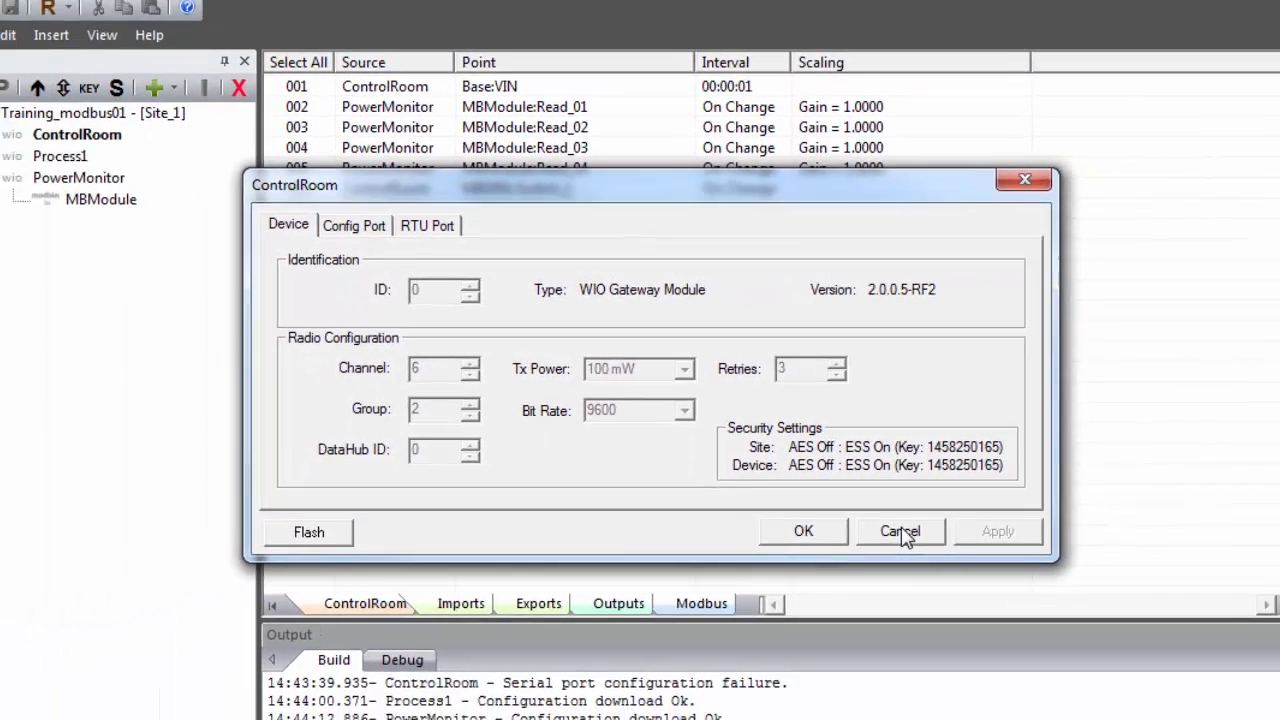
left_click(900, 530)
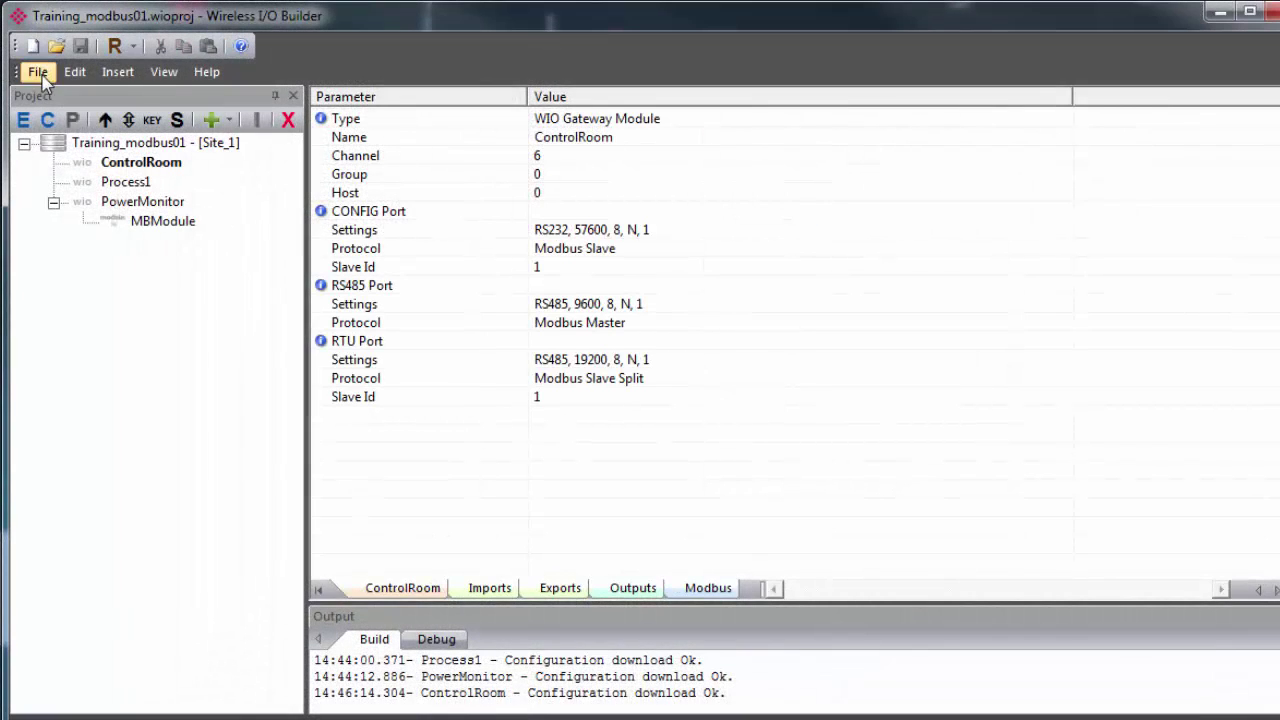
Save the project as Training_modbus02 in the Training folder via Save As
left_click(40, 72)
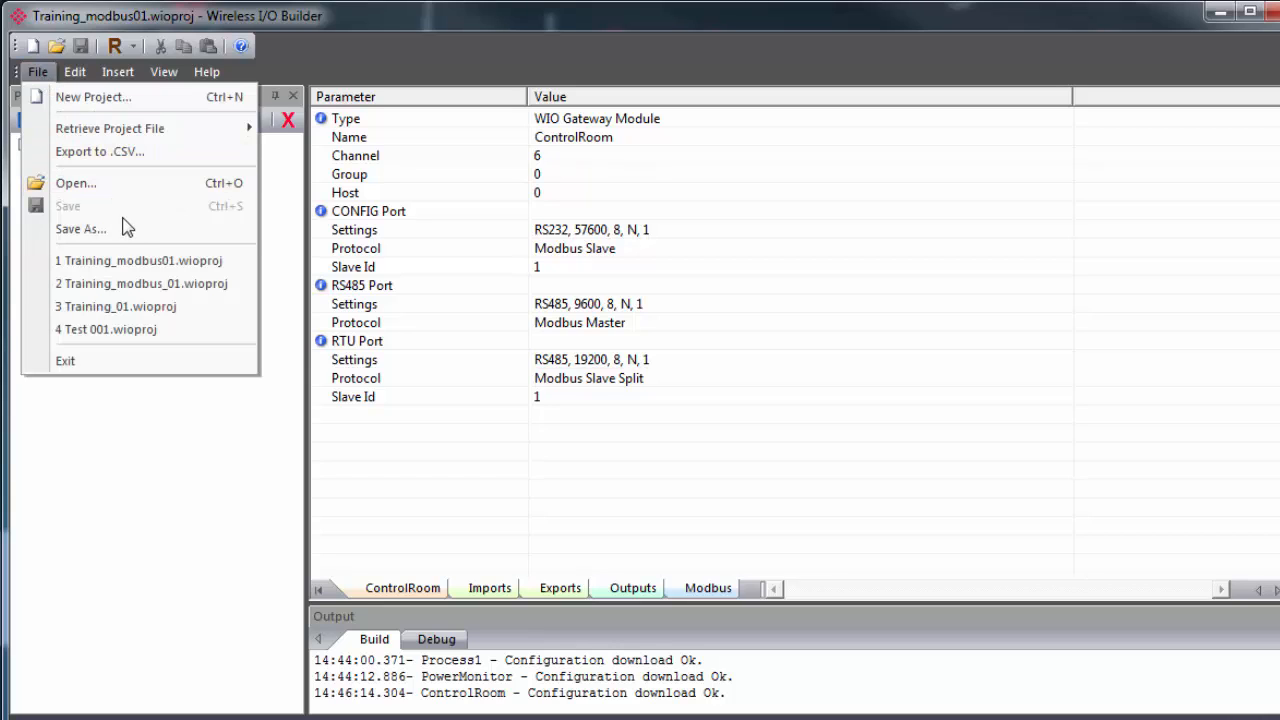
left_click(80, 228)
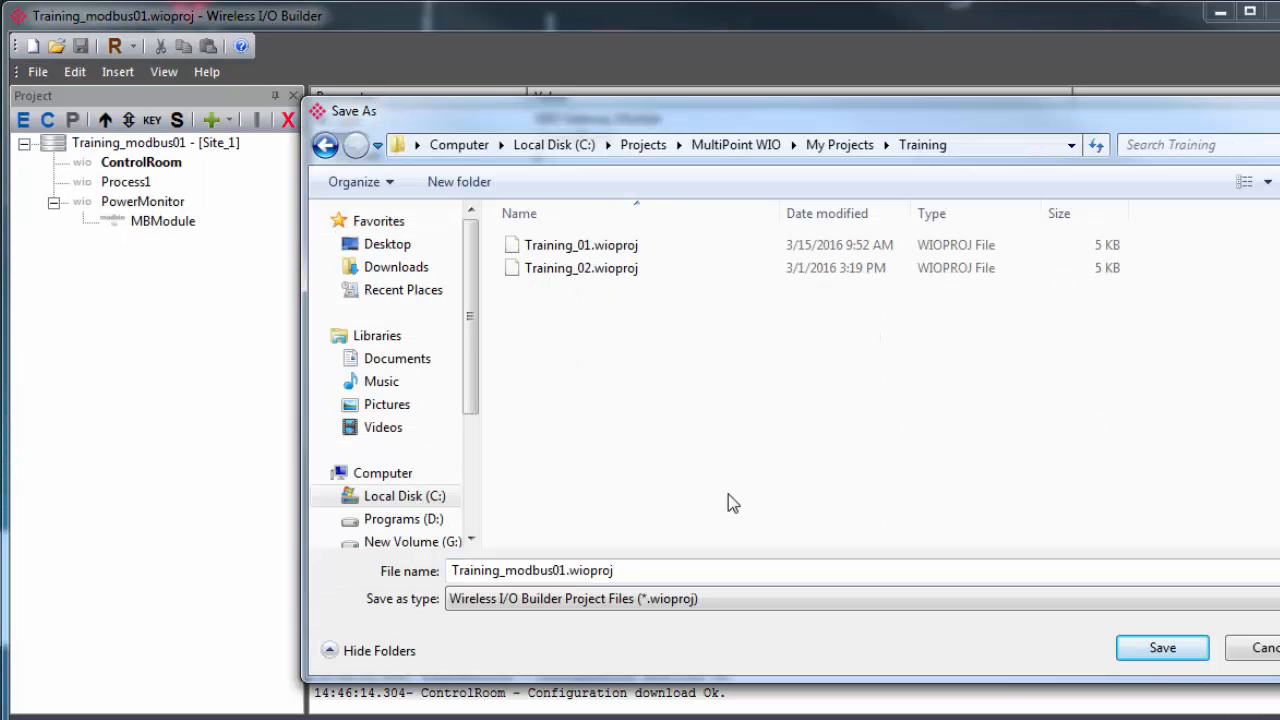
left_click(562, 572)
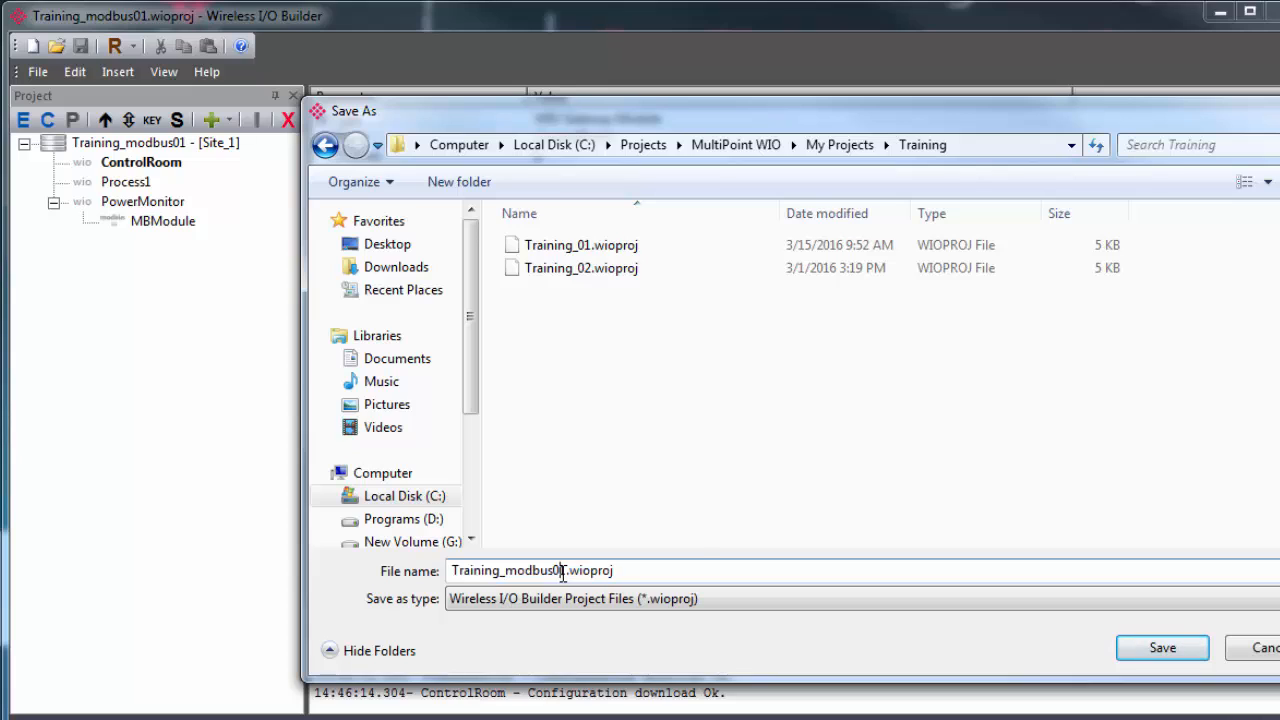
type("Training_modbus02")
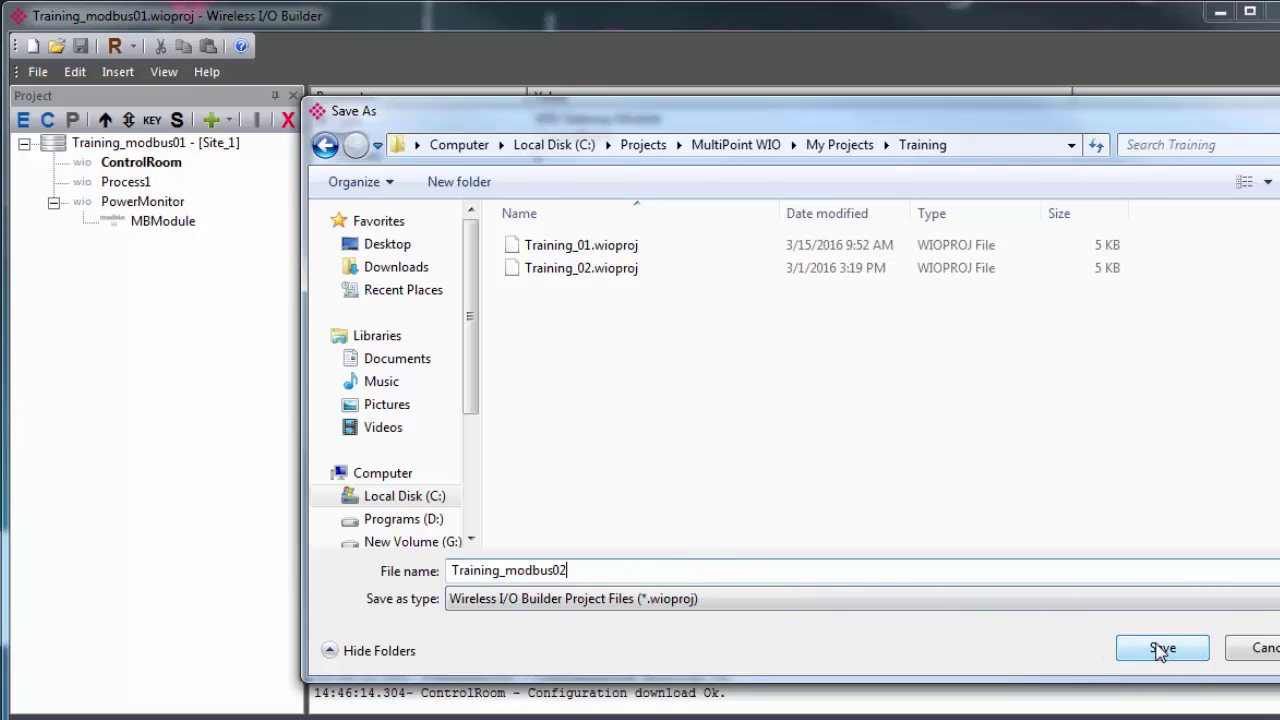
left_click(1164, 648)
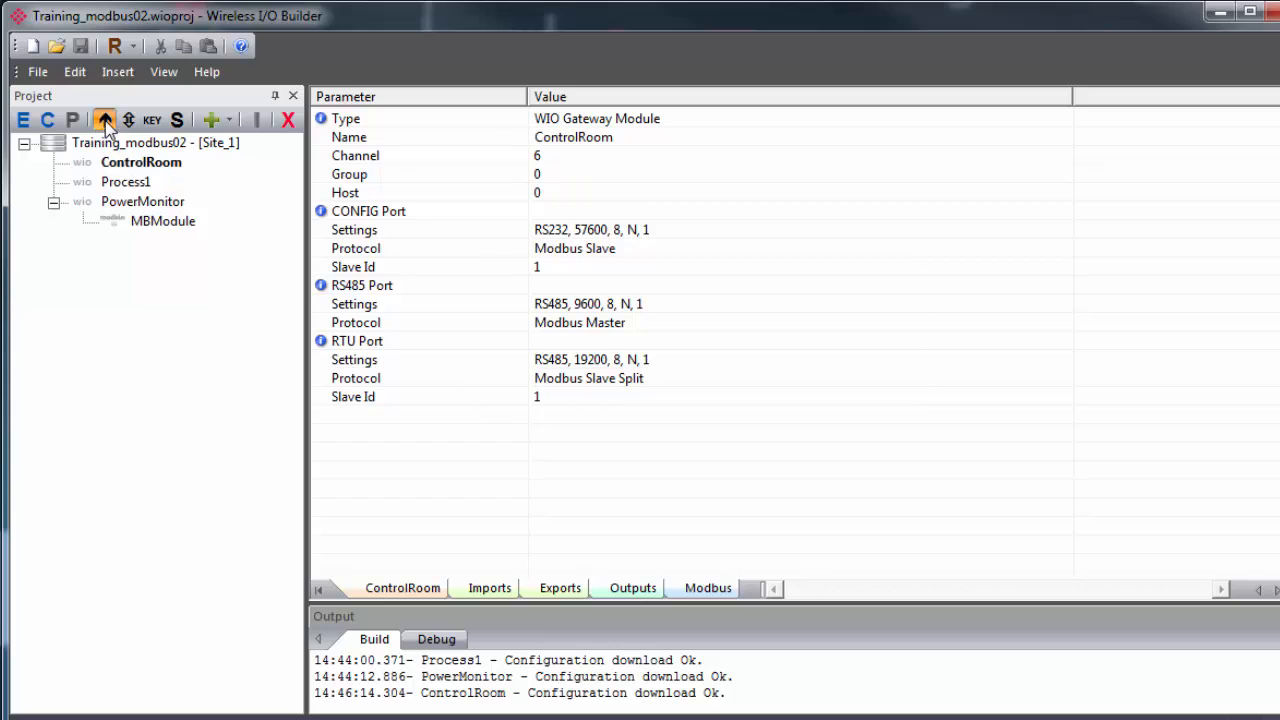
Update the ControlRoom gateway and choose Ignore Key at the Site Security Mismatch warning
left_click(102, 118)
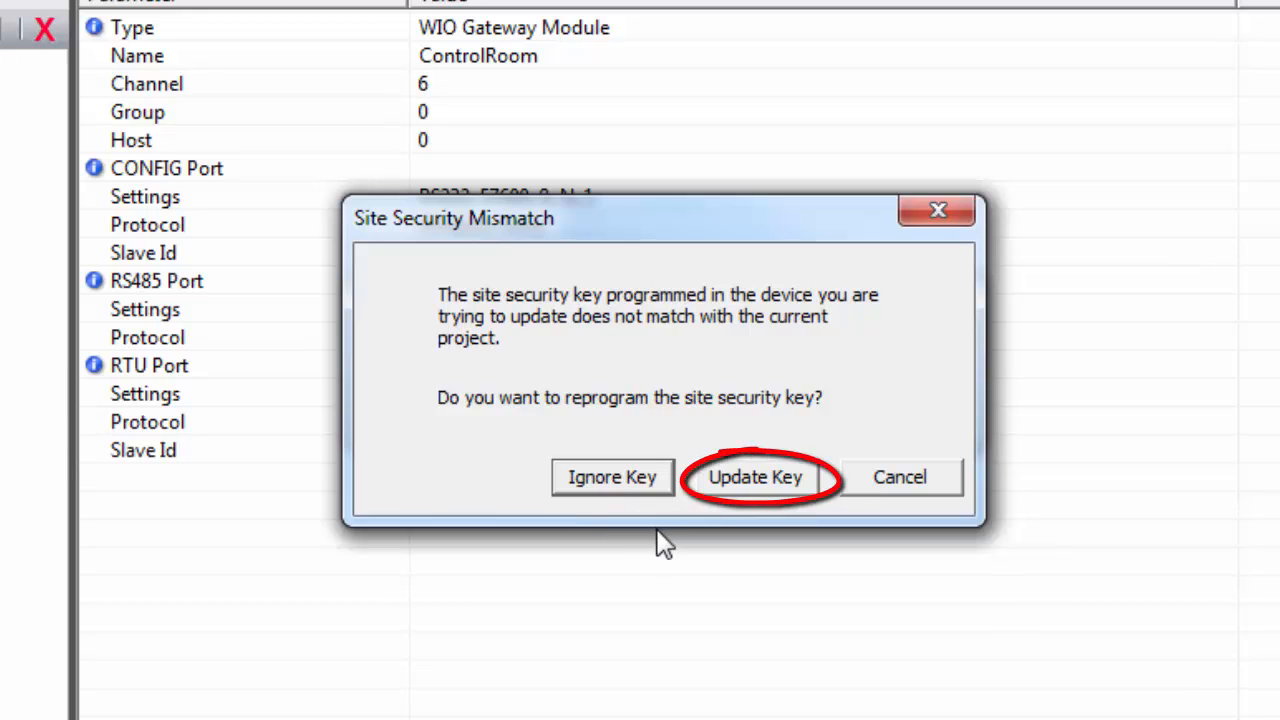
mouse_move(580, 610)
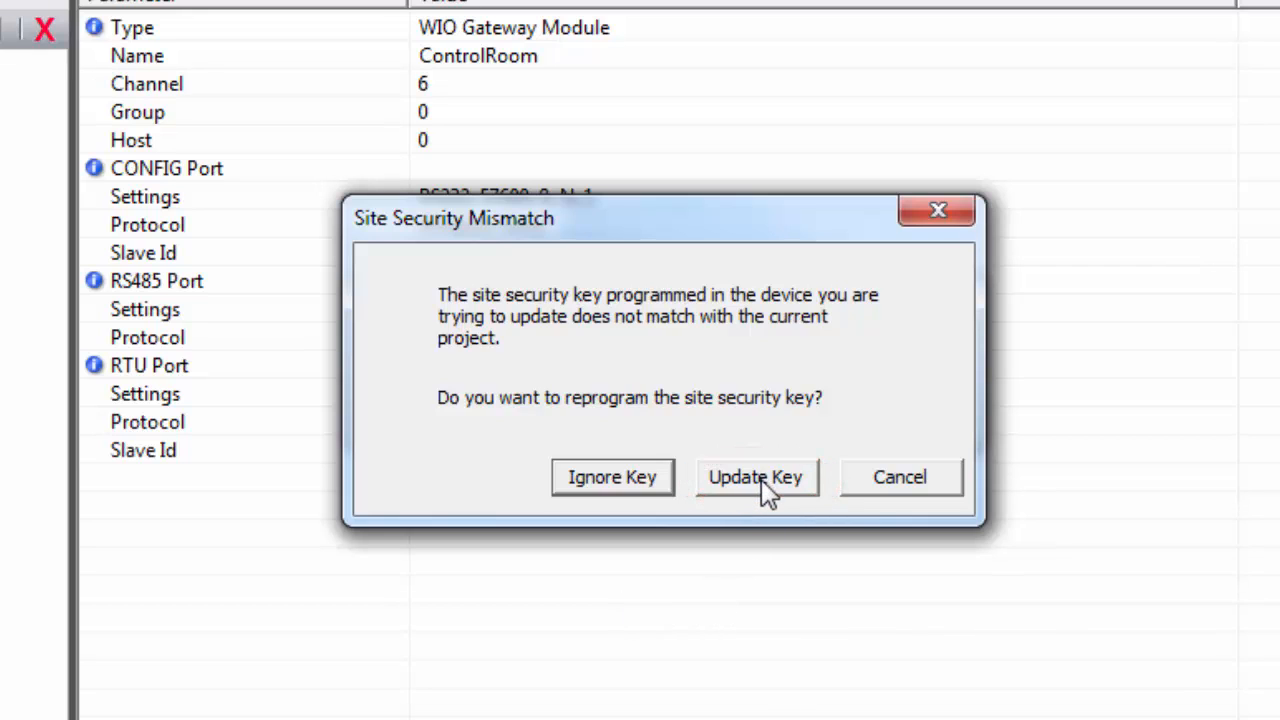
mouse_move(736, 550)
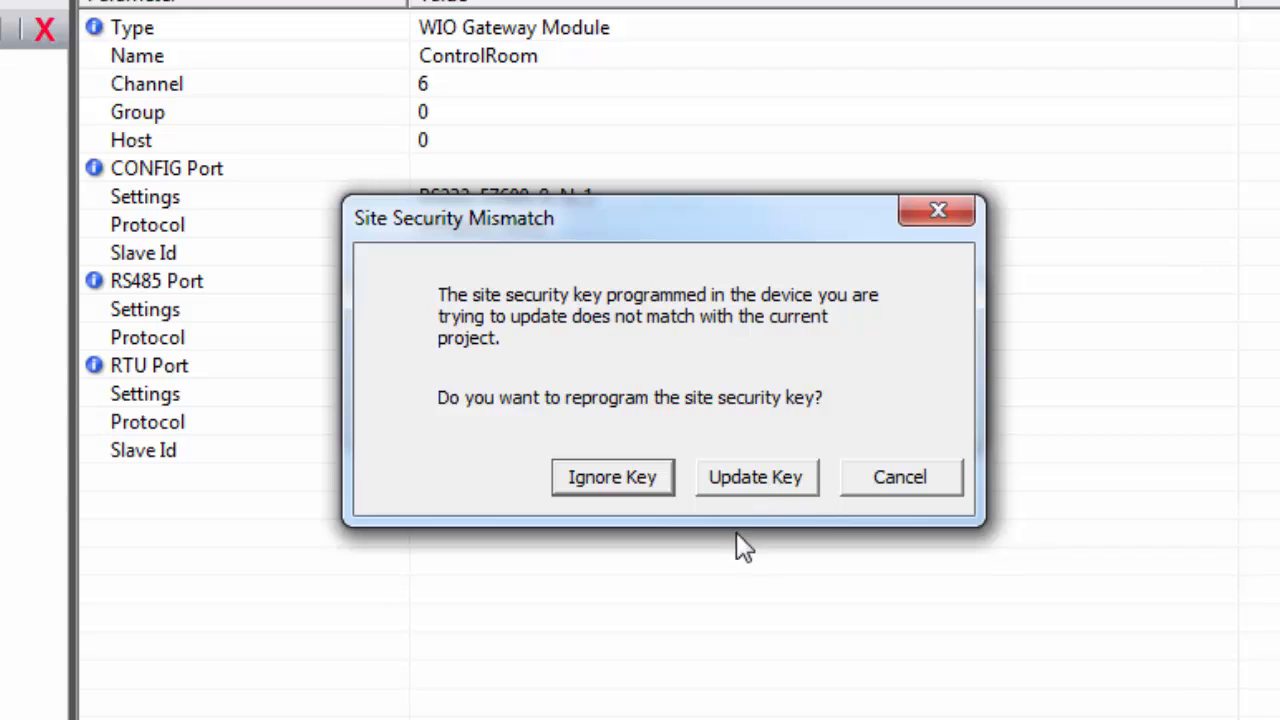
mouse_move(628, 624)
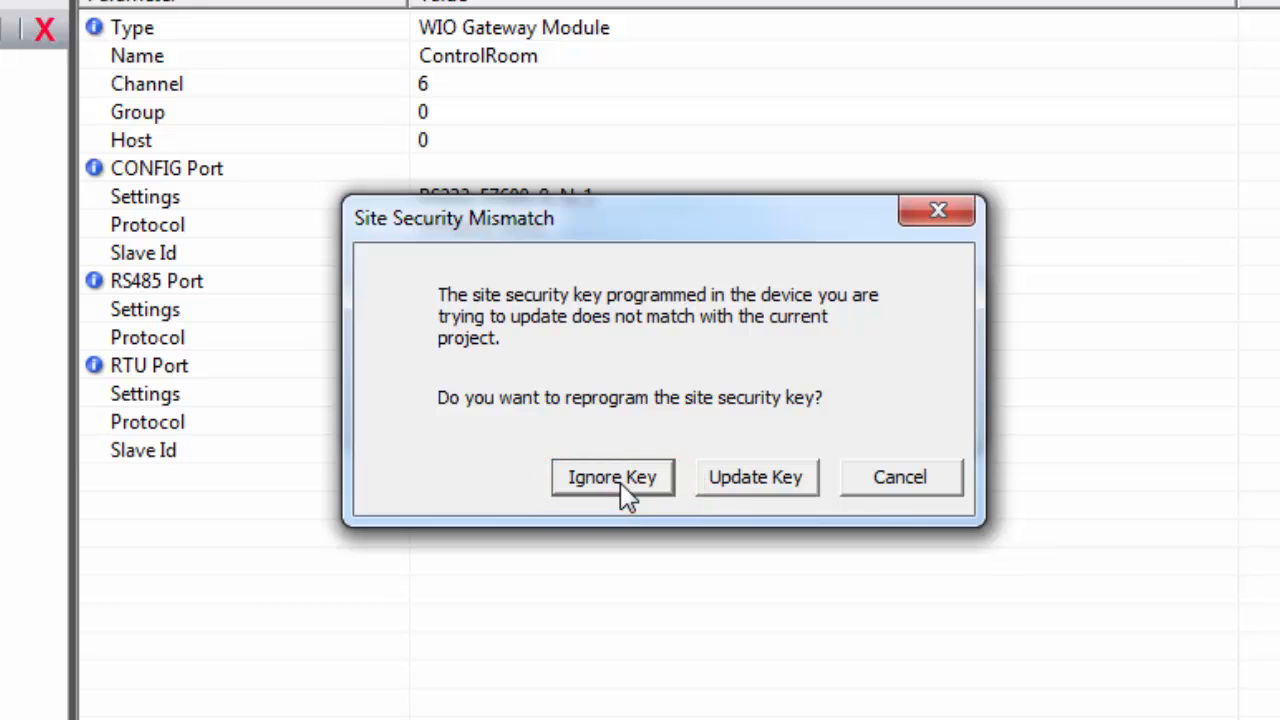
left_click(612, 476)
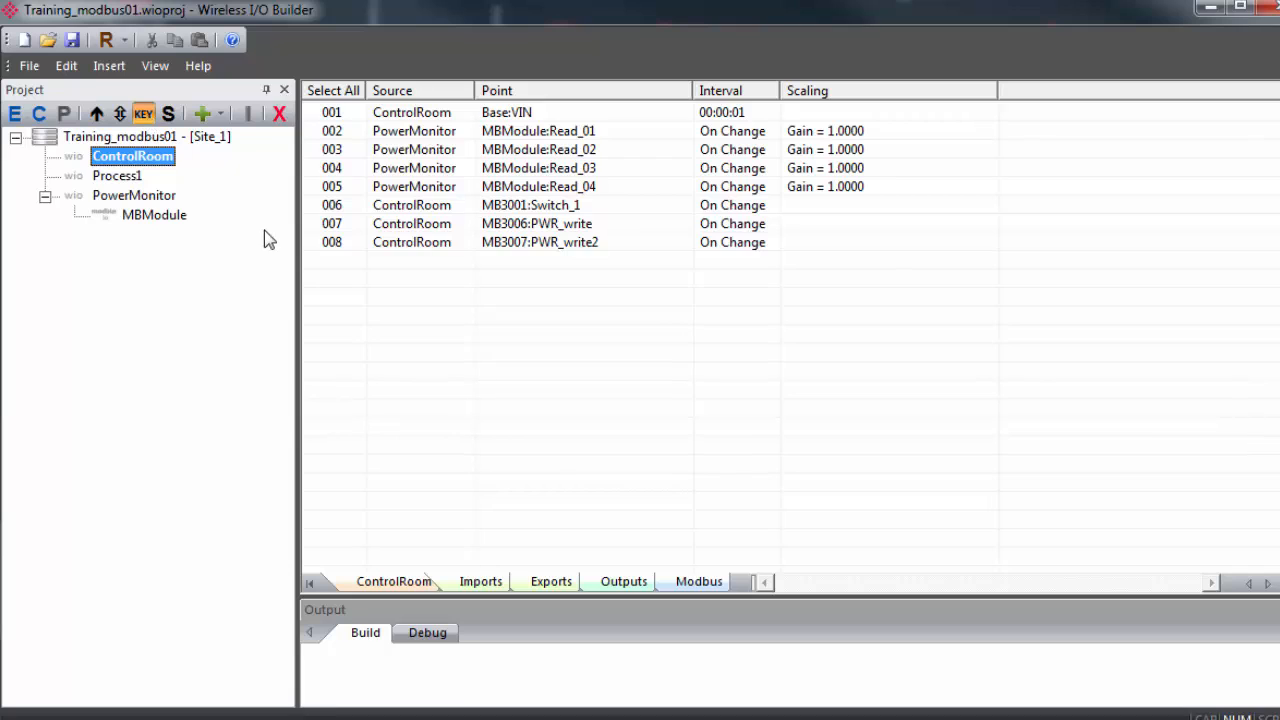
Confirm the 'ControlRoom - Site Security Key Updated' message in the Build output
left_click(142, 112)
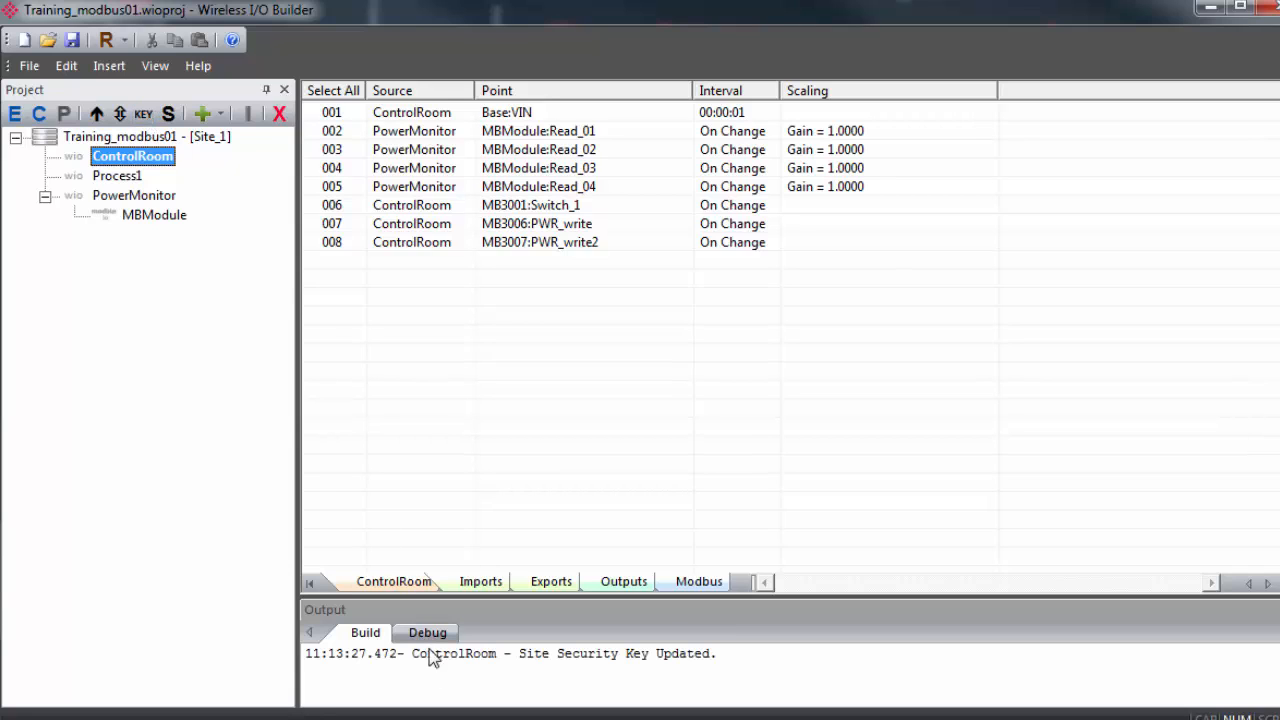
mouse_move(712, 680)
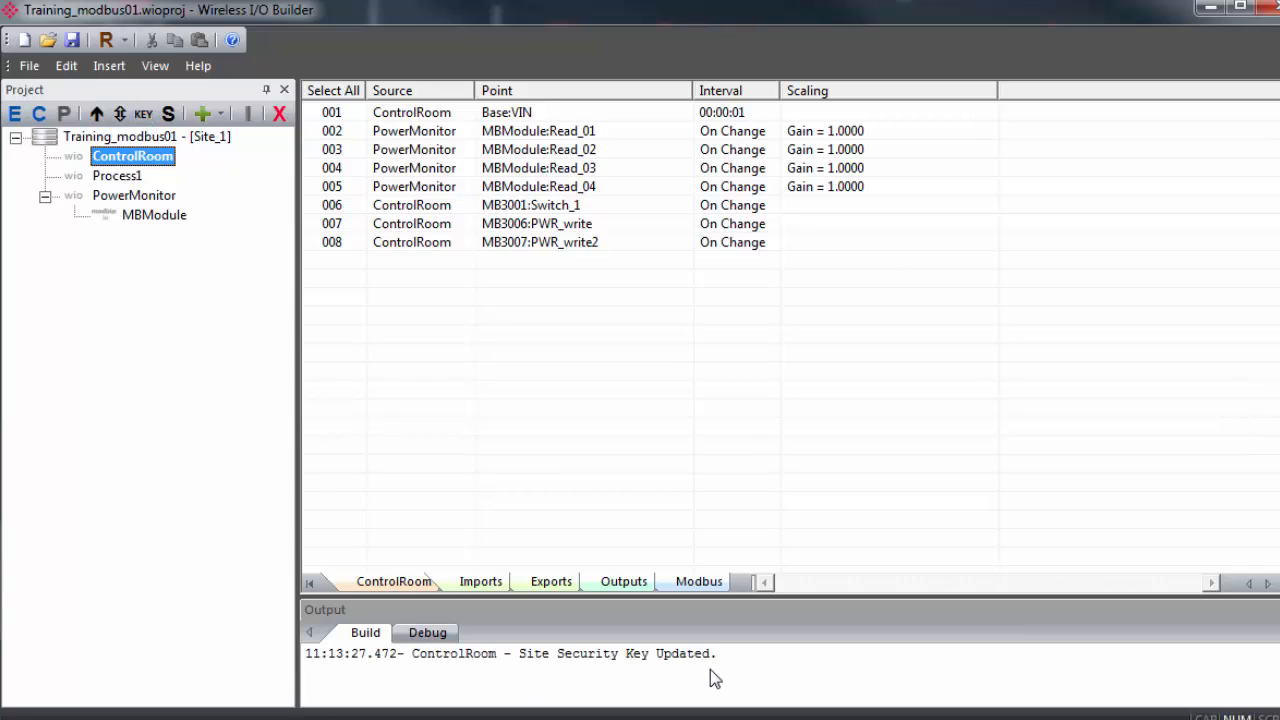
mouse_move(232, 292)
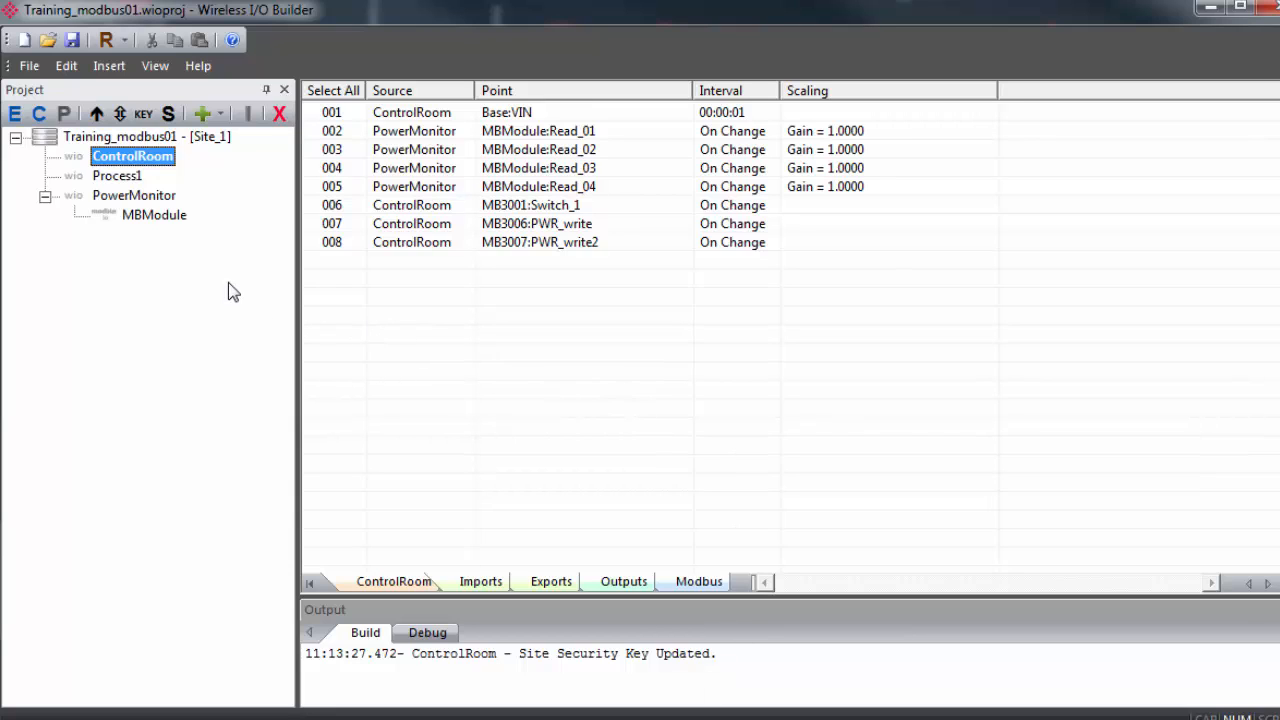